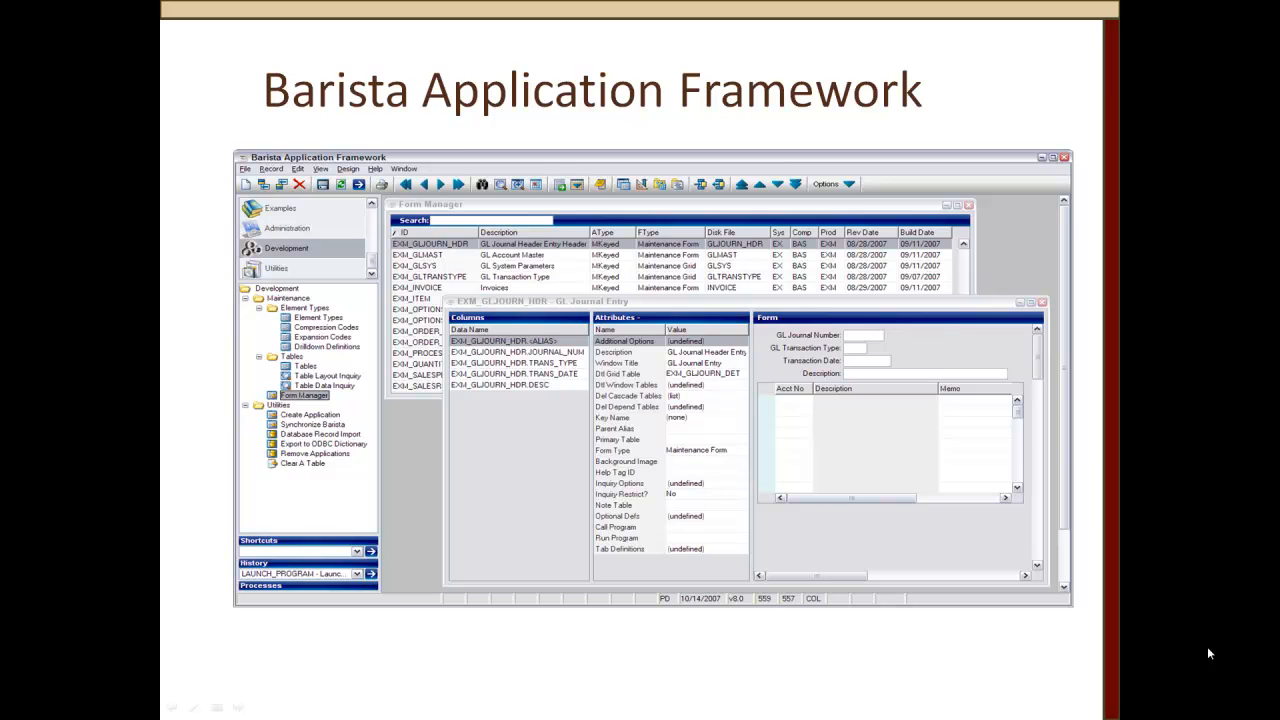
Advance the slideshow past the Barista screenshot slide to the next slides
{"action": "key", "text": "right"}
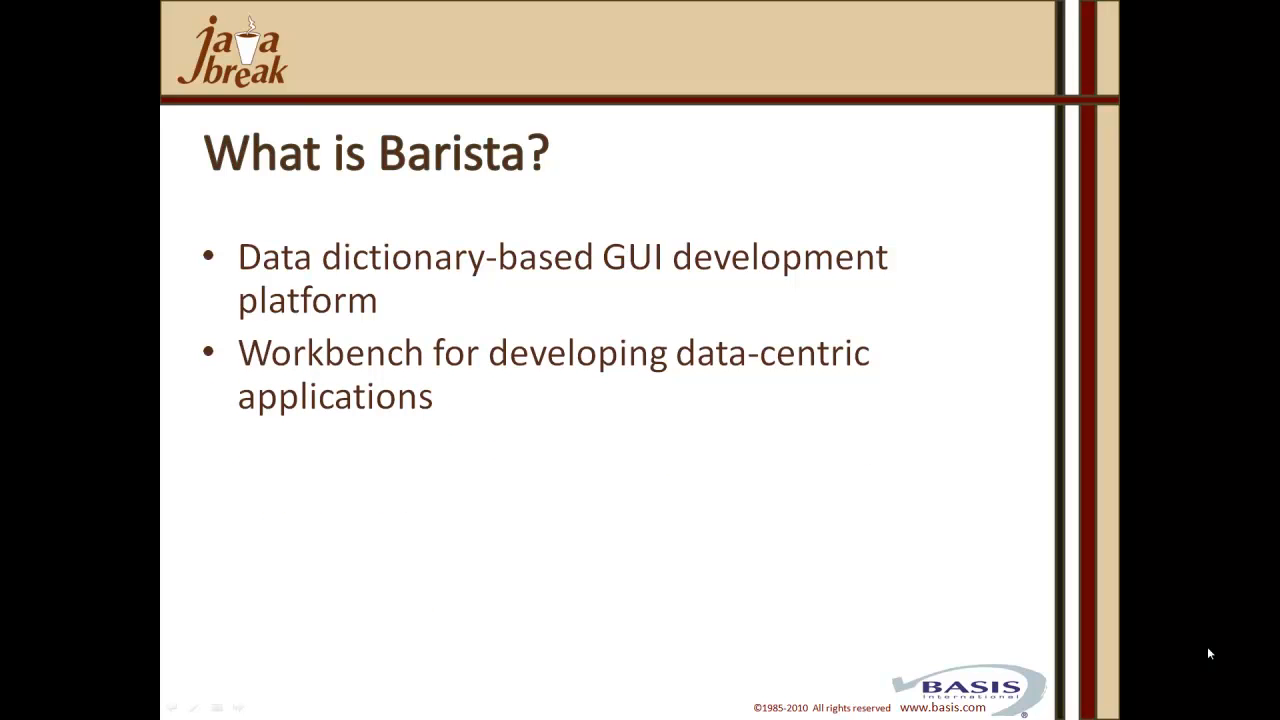
{"action": "key", "text": "right"}
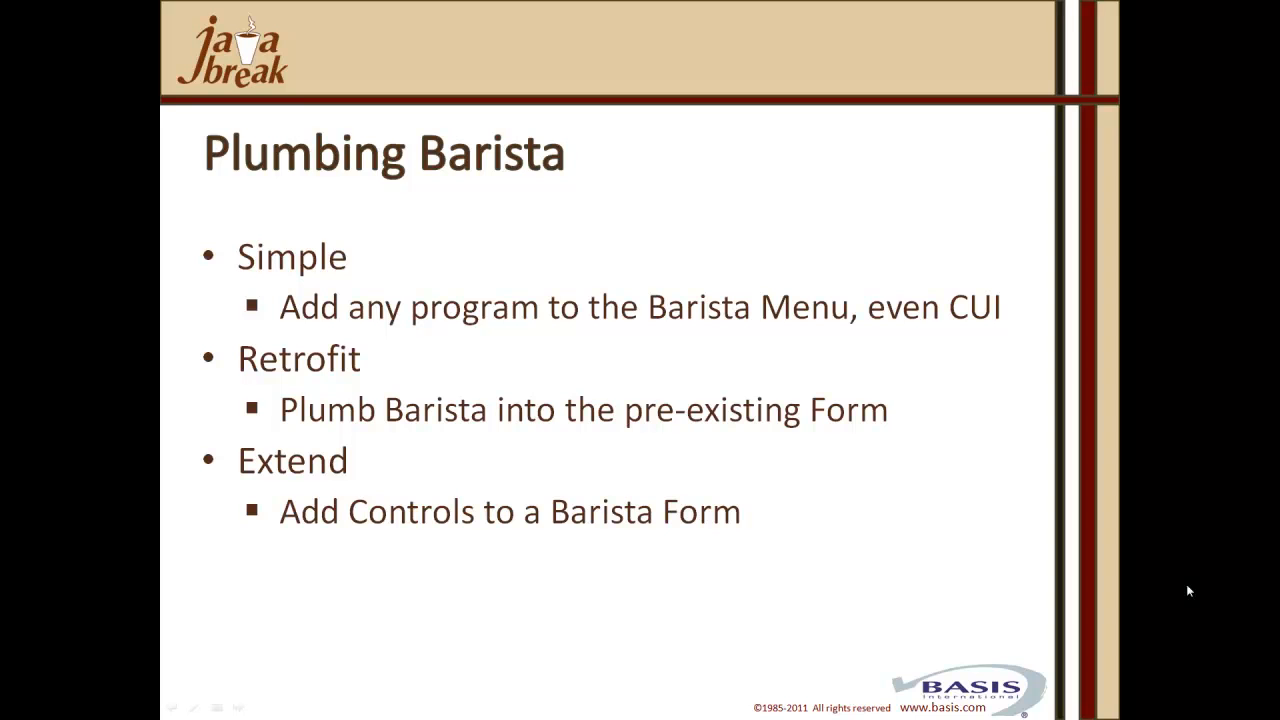
Advance the presentation from the Plumbing Barista slide
{"action": "key", "text": "Right"}
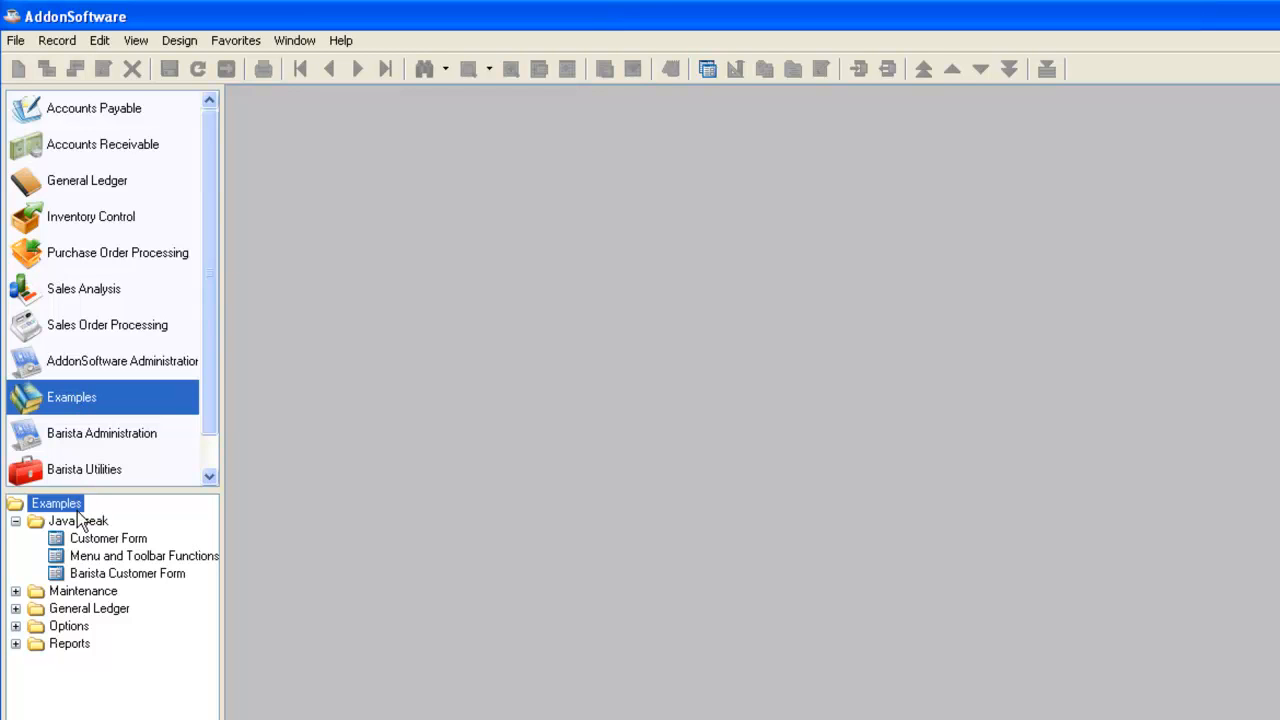
{"action": "mouse_move", "coordinate": [100, 596]}
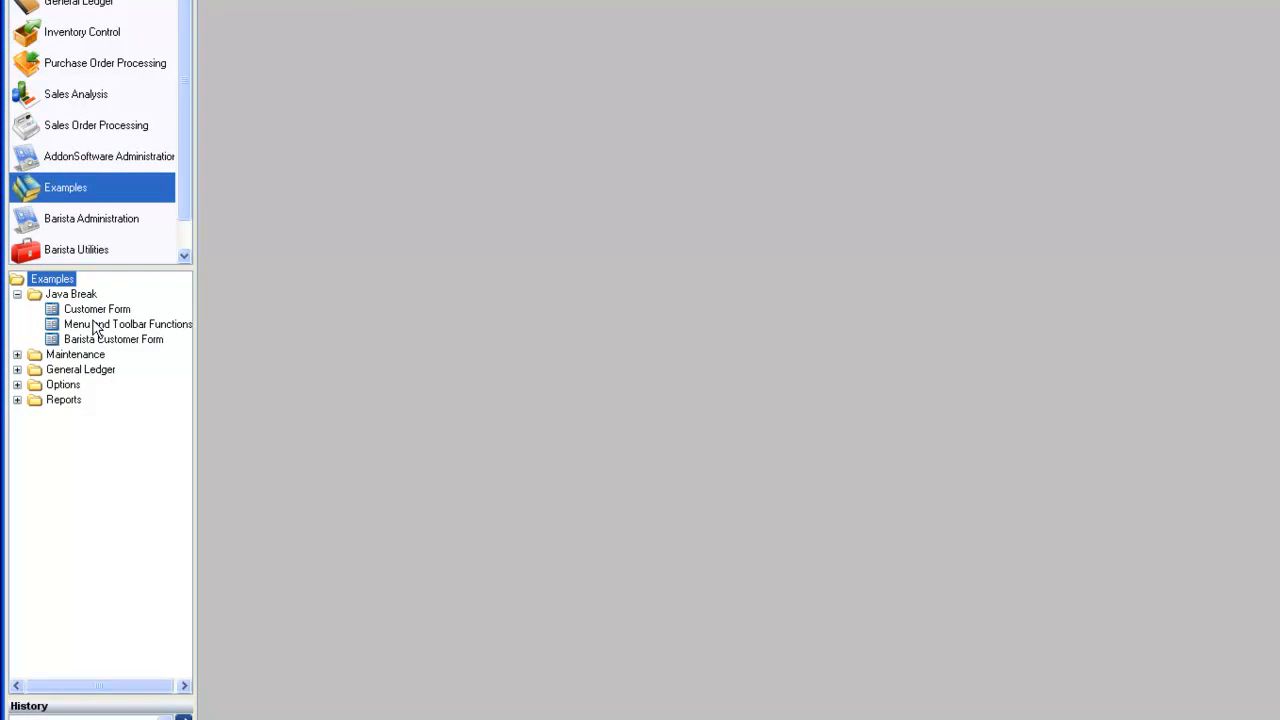
From Barista Administration, maintain the examples.men file in the Menus editor
{"action": "left_click", "coordinate": [92, 218]}
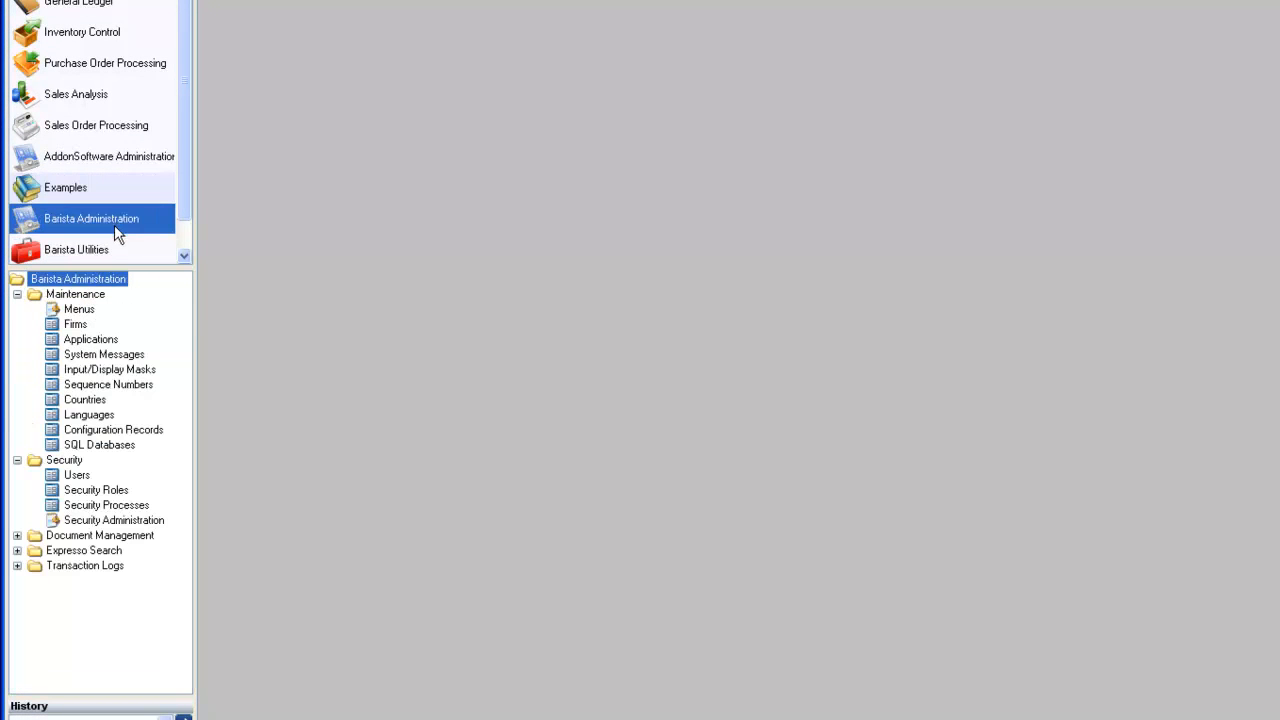
{"action": "left_click", "coordinate": [80, 308]}
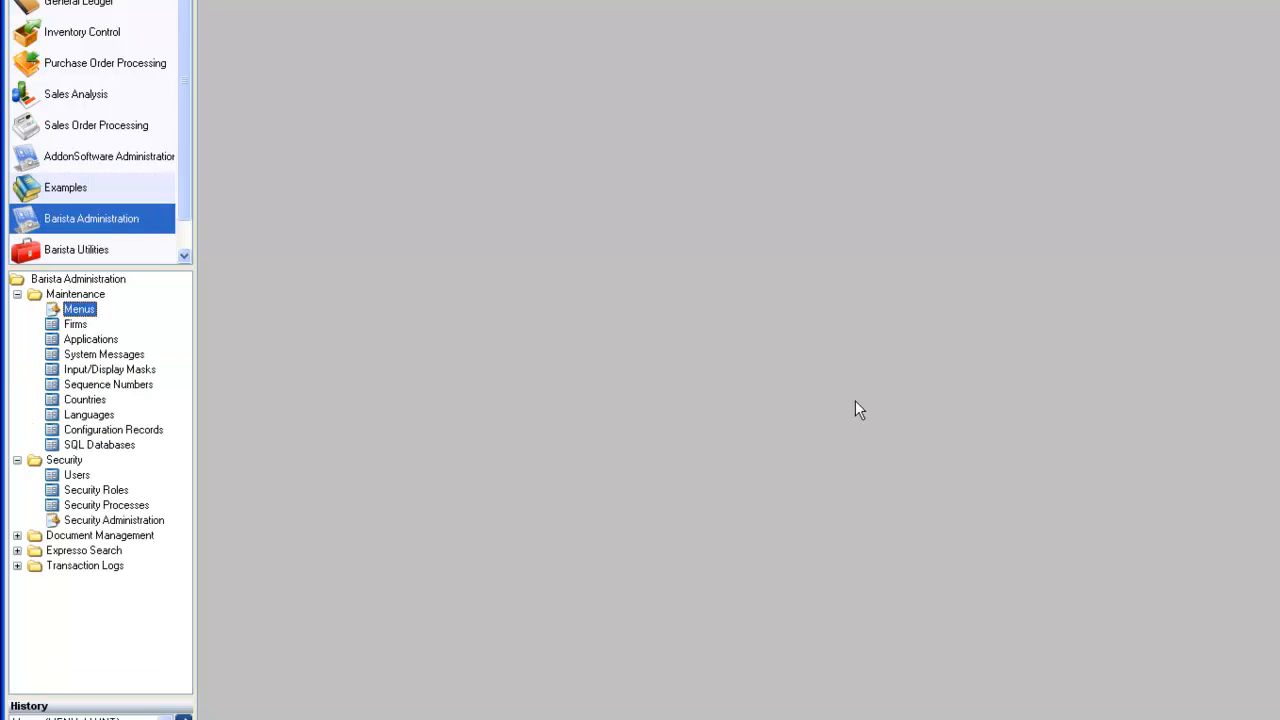
{"action": "double_click", "coordinate": [80, 308]}
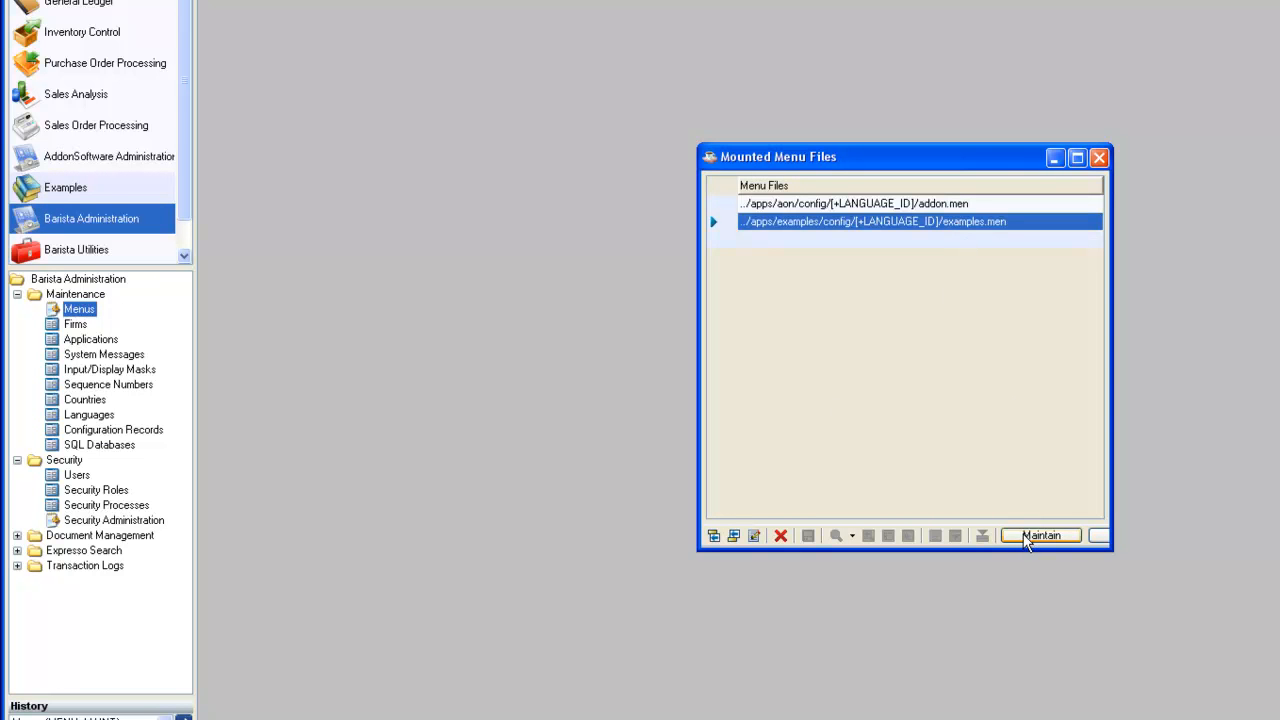
{"action": "left_click", "coordinate": [1040, 536]}
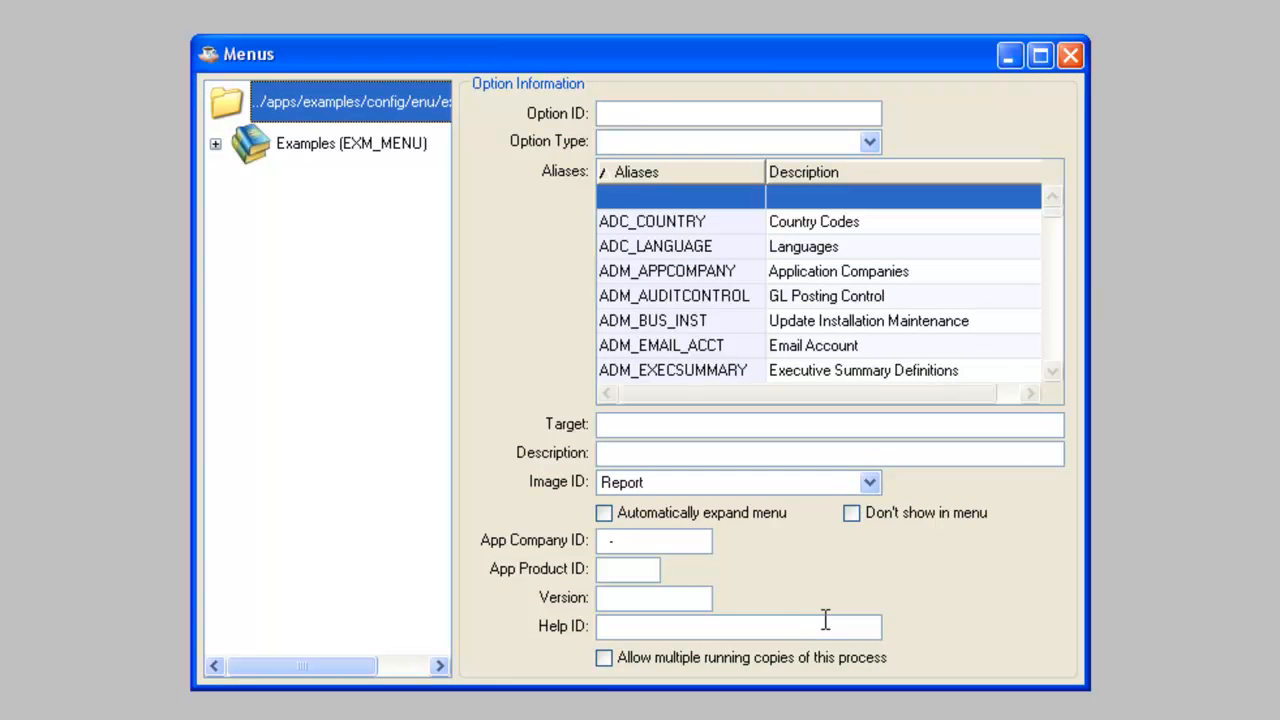
Expand Examples > Java Break and show the Customer Form entry's settings
{"action": "left_click", "coordinate": [350, 144]}
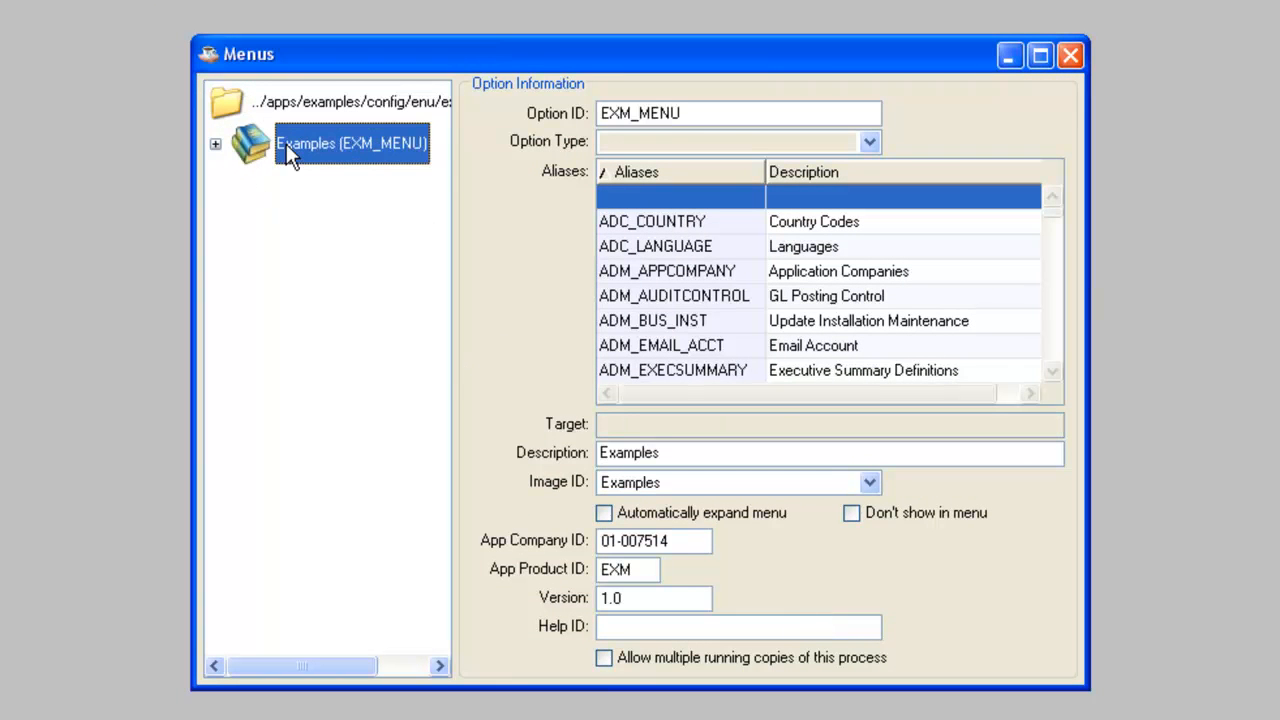
{"action": "left_click", "coordinate": [216, 144]}
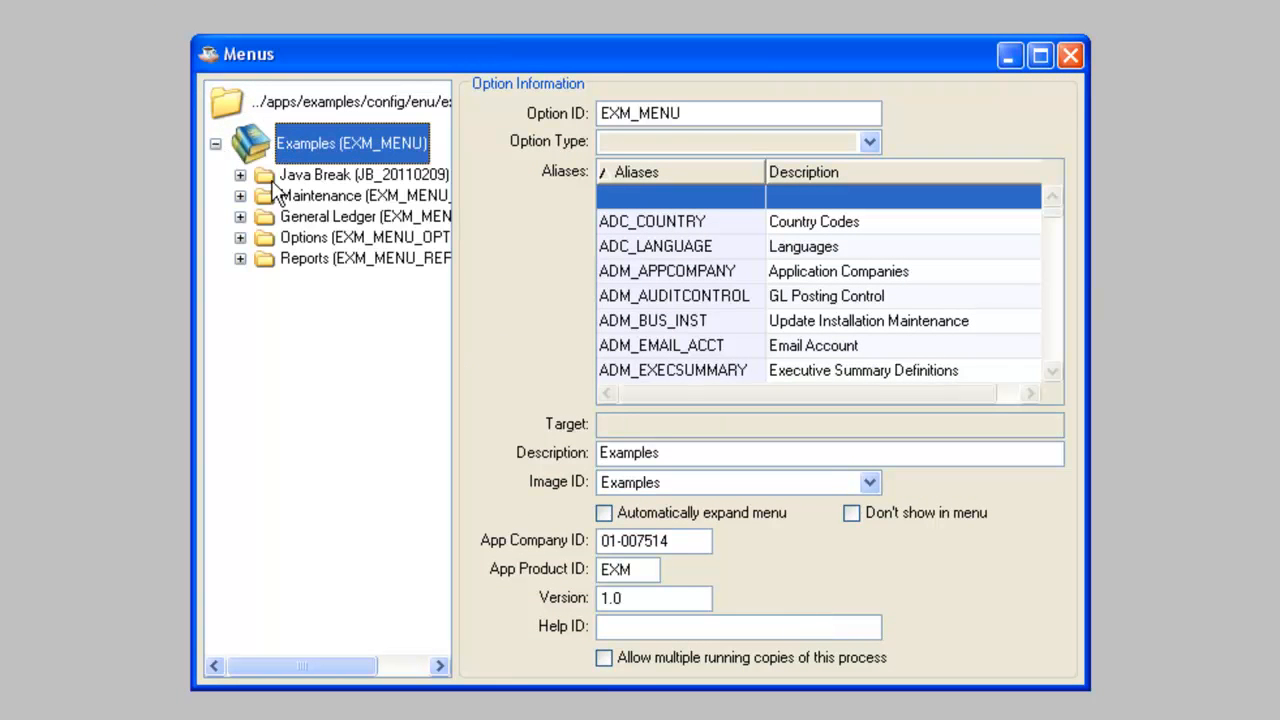
{"action": "left_click", "coordinate": [240, 174]}
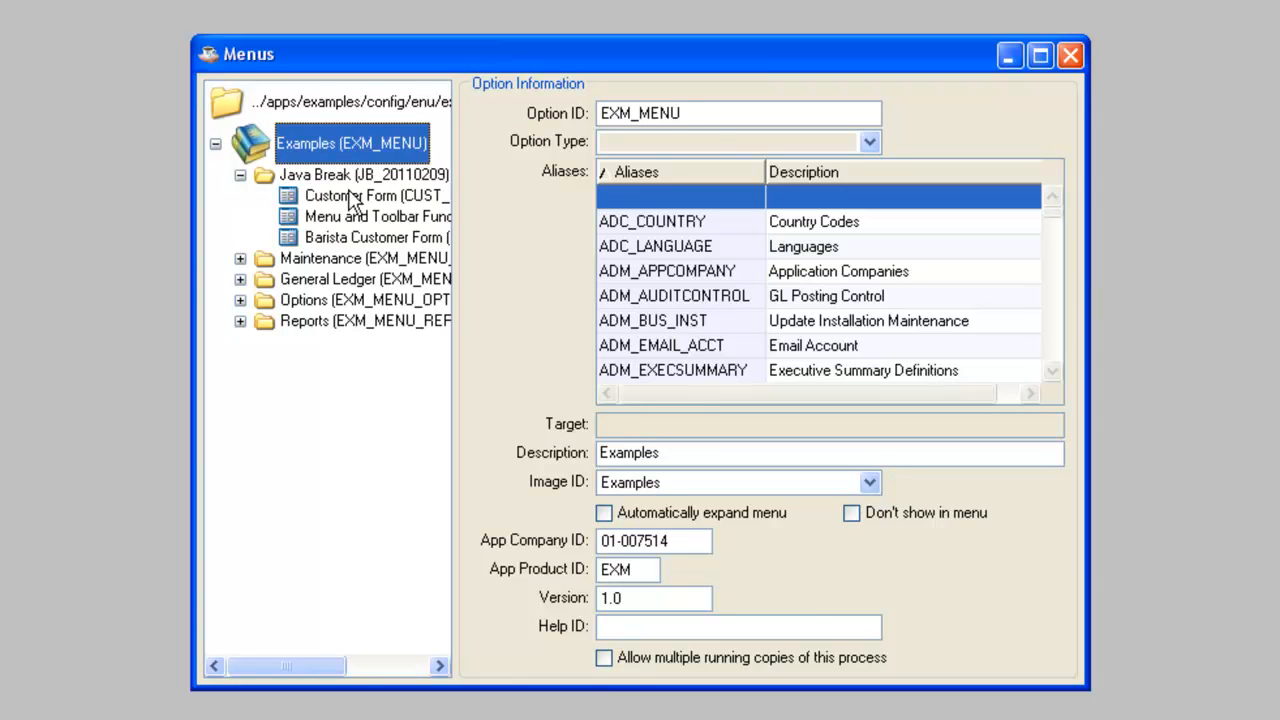
{"action": "left_click", "coordinate": [376, 196]}
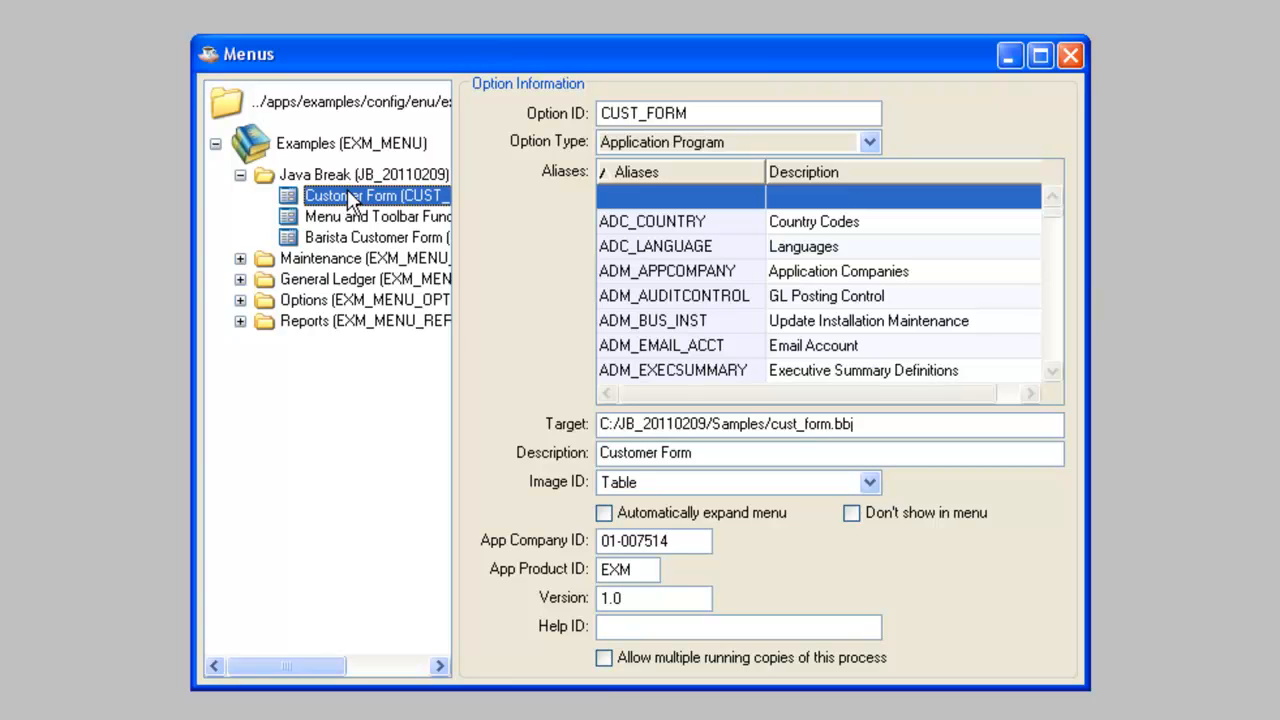
{"action": "mouse_move", "coordinate": [668, 100]}
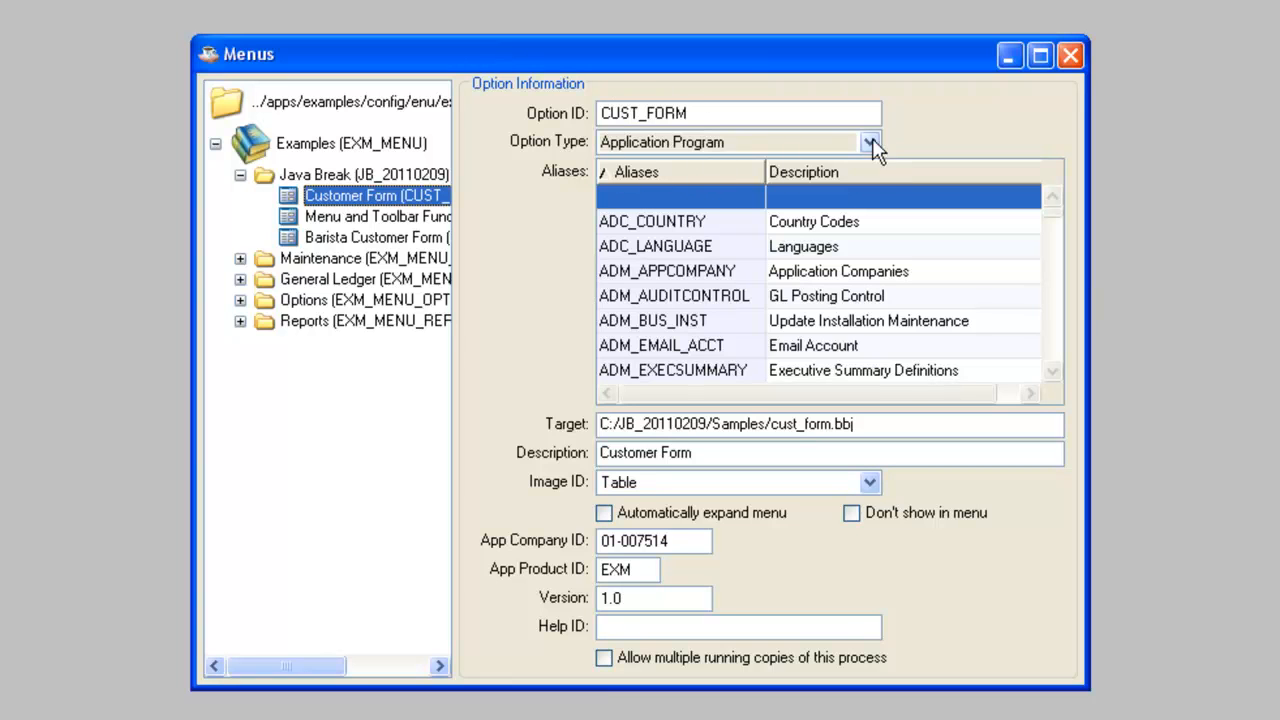
Confirm Option Type stays Application Program, then close the editor without saving
{"action": "left_click", "coordinate": [868, 140]}
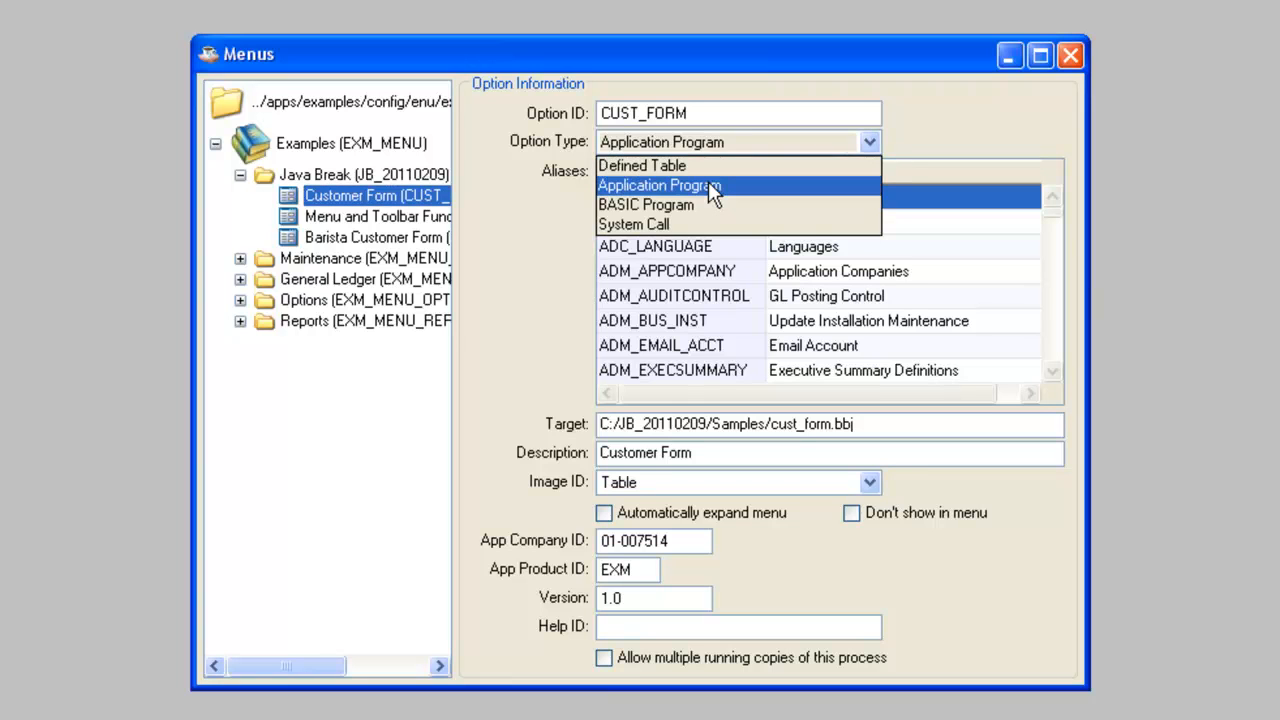
{"action": "left_click", "coordinate": [660, 184]}
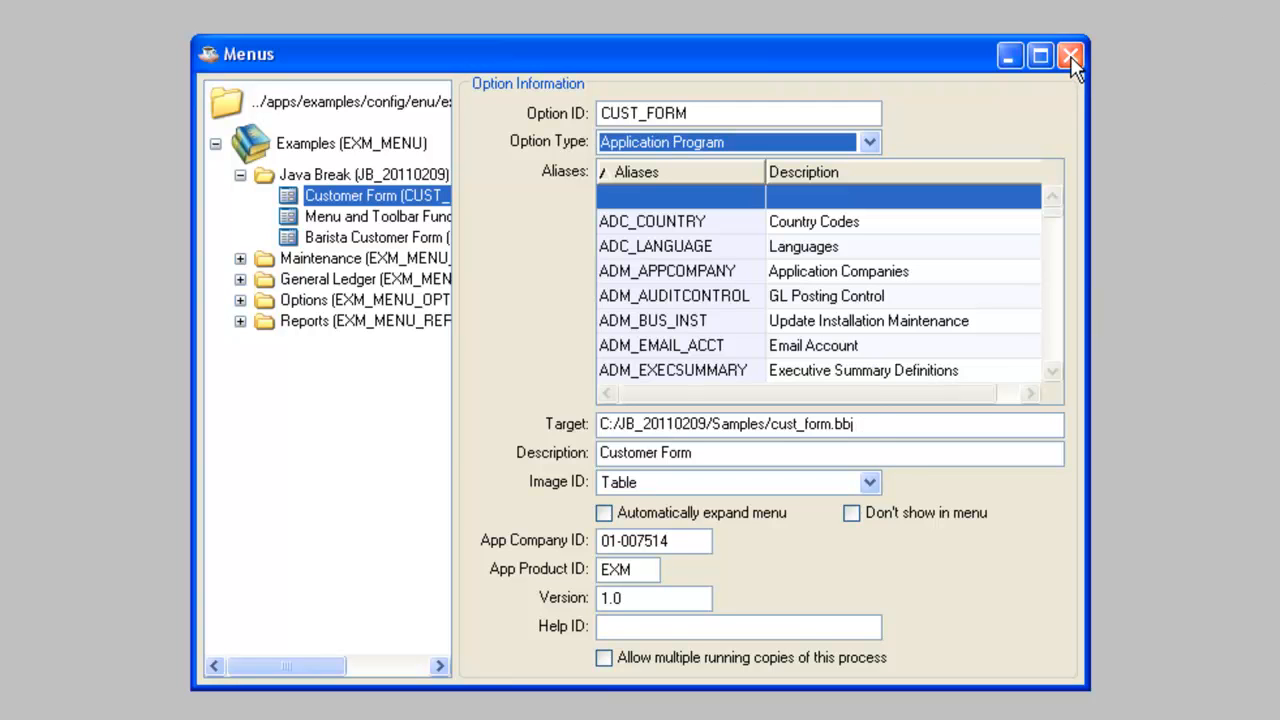
{"action": "left_click", "coordinate": [1072, 56]}
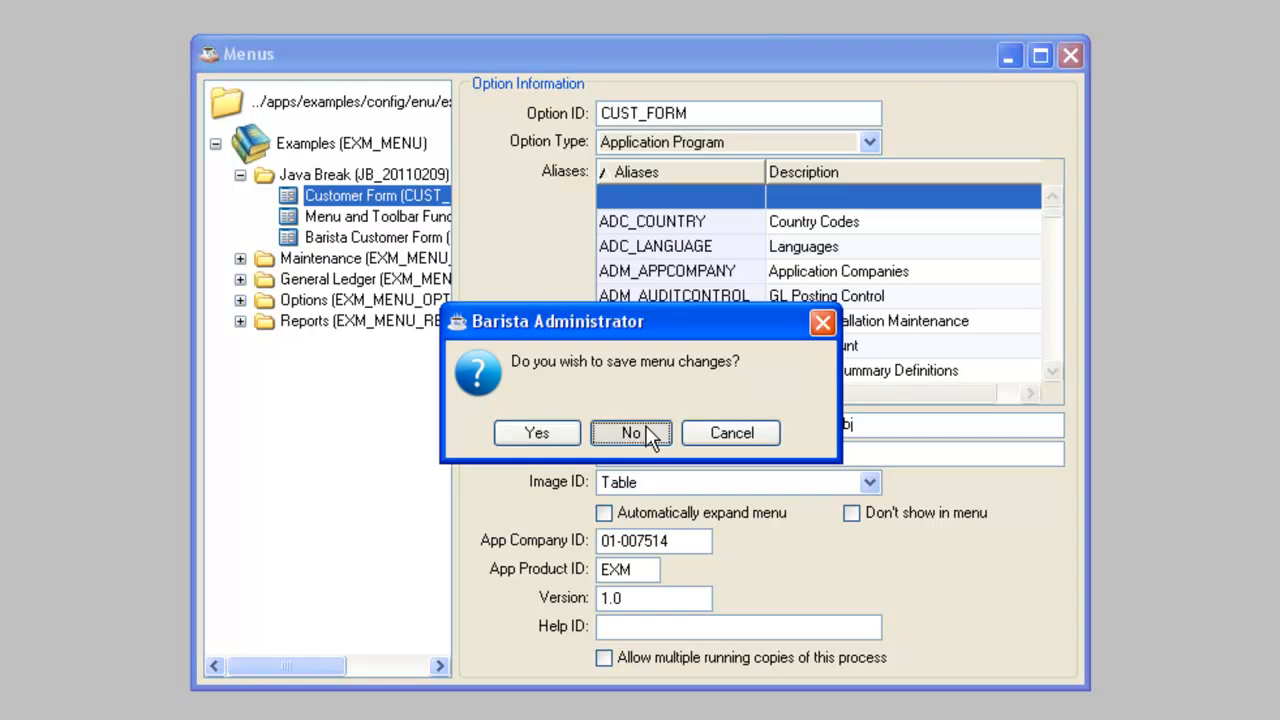
{"action": "left_click", "coordinate": [630, 432]}
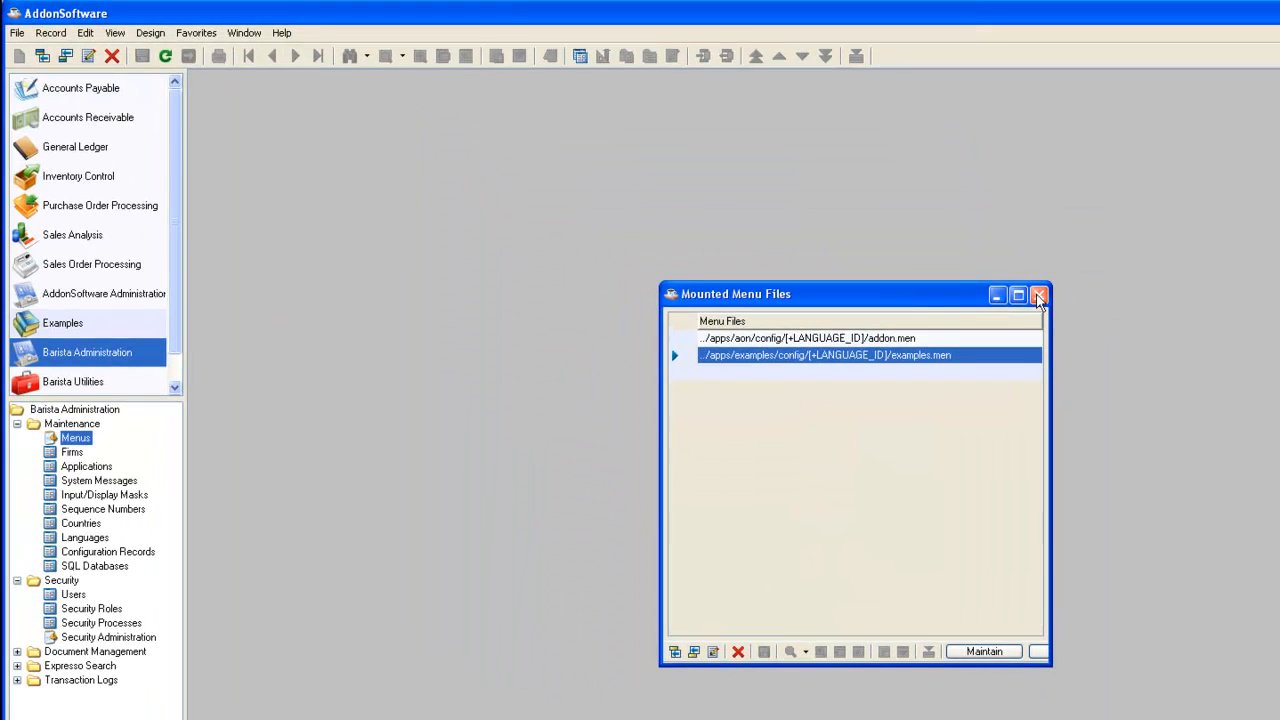
Close Mounted Menu Files and launch Customer Form from the Examples Java Break menu
{"action": "left_click", "coordinate": [1038, 294]}
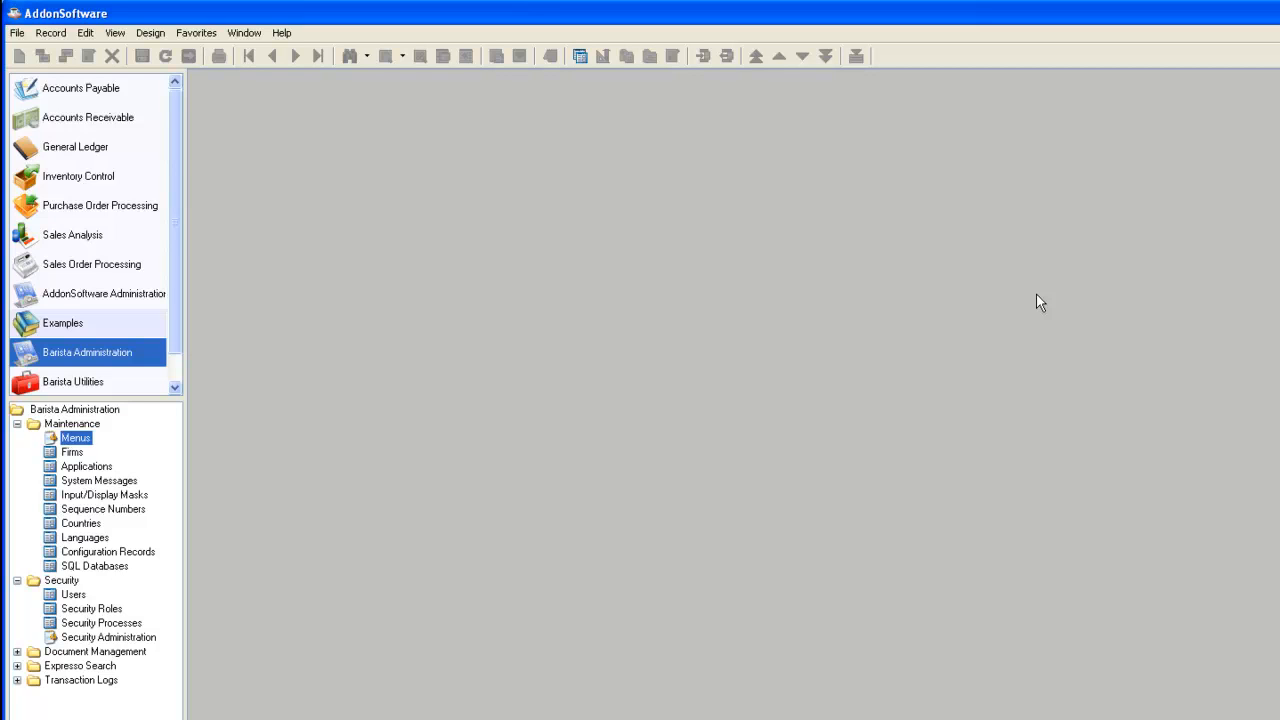
{"action": "mouse_move", "coordinate": [90, 348]}
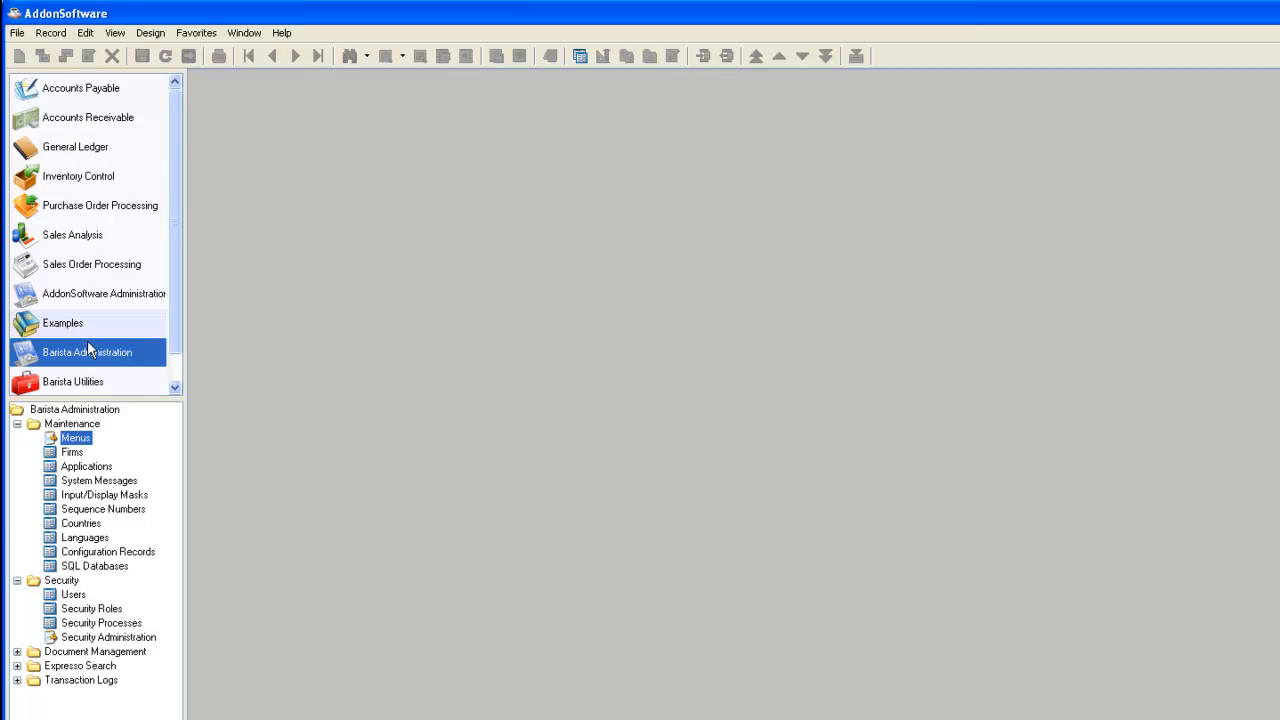
{"action": "left_click", "coordinate": [62, 322]}
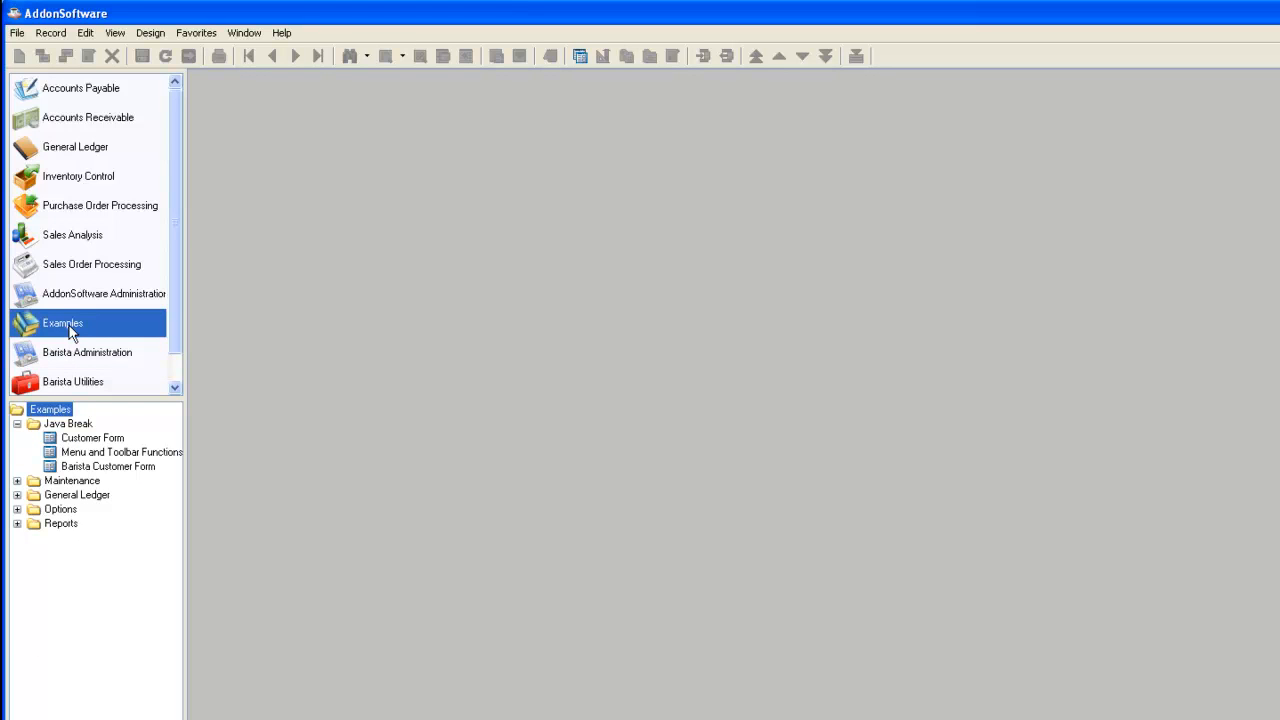
{"action": "mouse_move", "coordinate": [92, 450]}
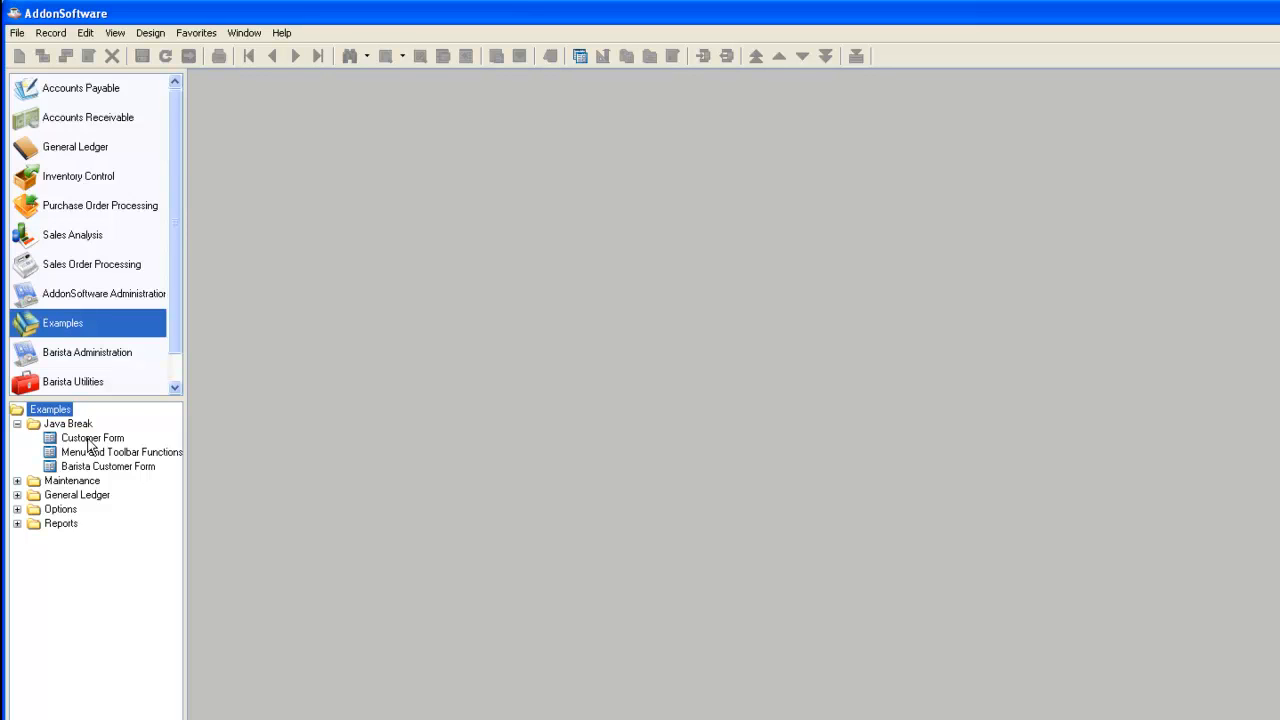
{"action": "double_click", "coordinate": [92, 438]}
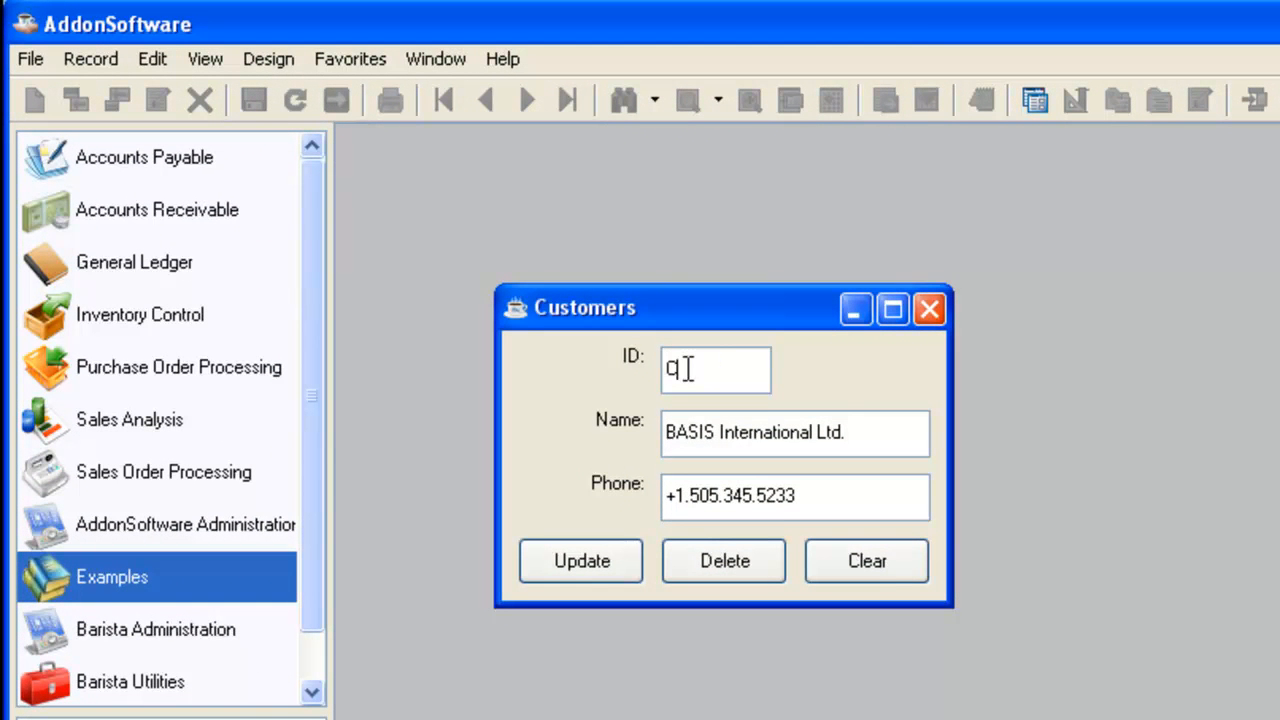
{"action": "type", "text": "CHILE"}
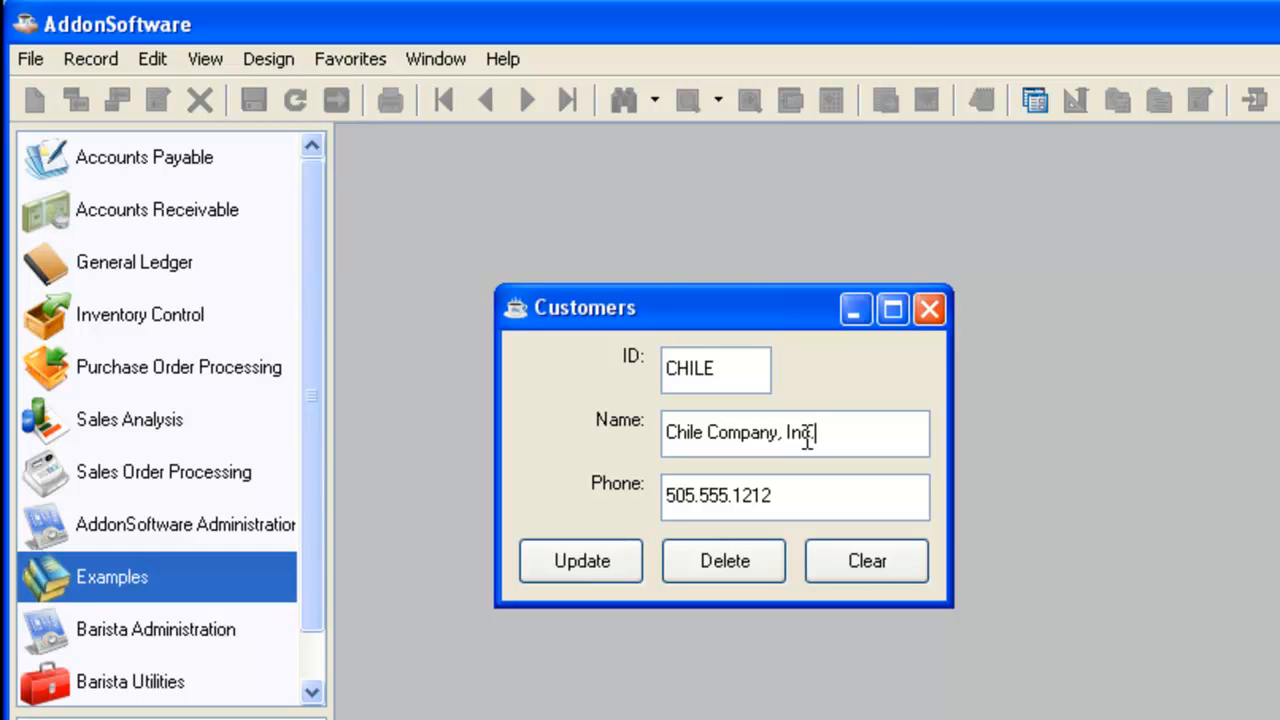
{"action": "left_click", "coordinate": [580, 560]}
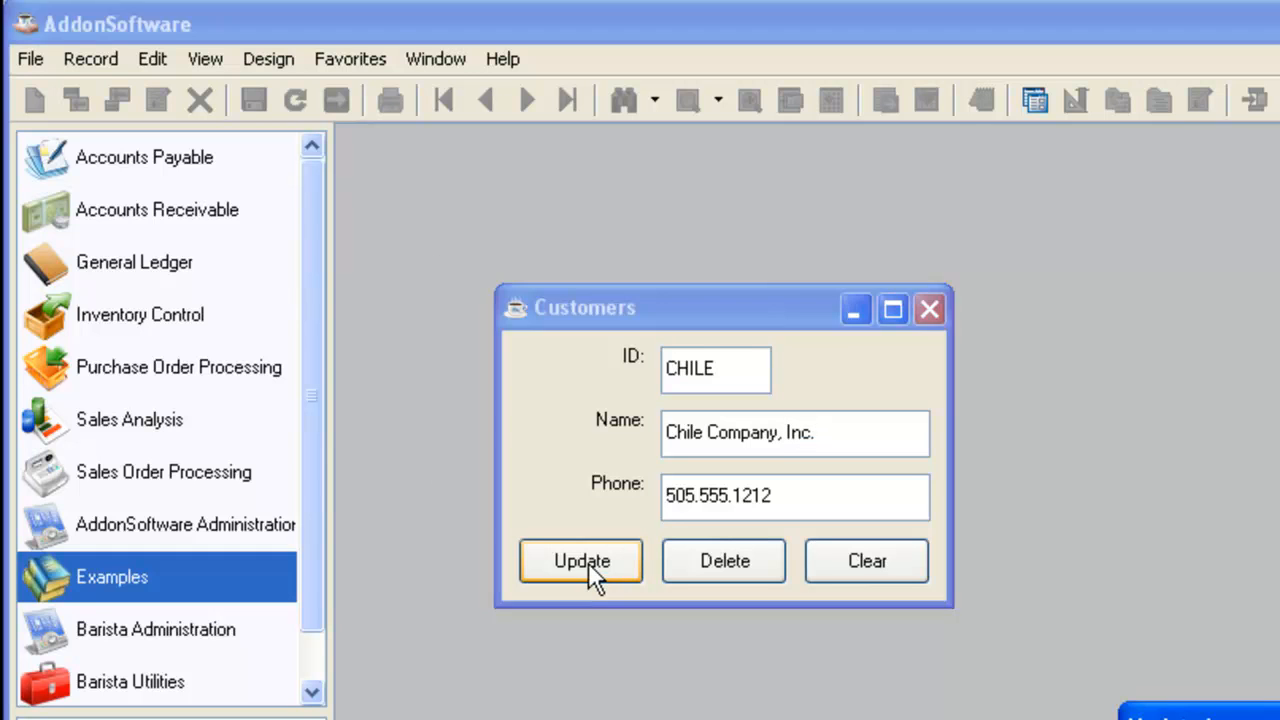
{"action": "left_click", "coordinate": [580, 560]}
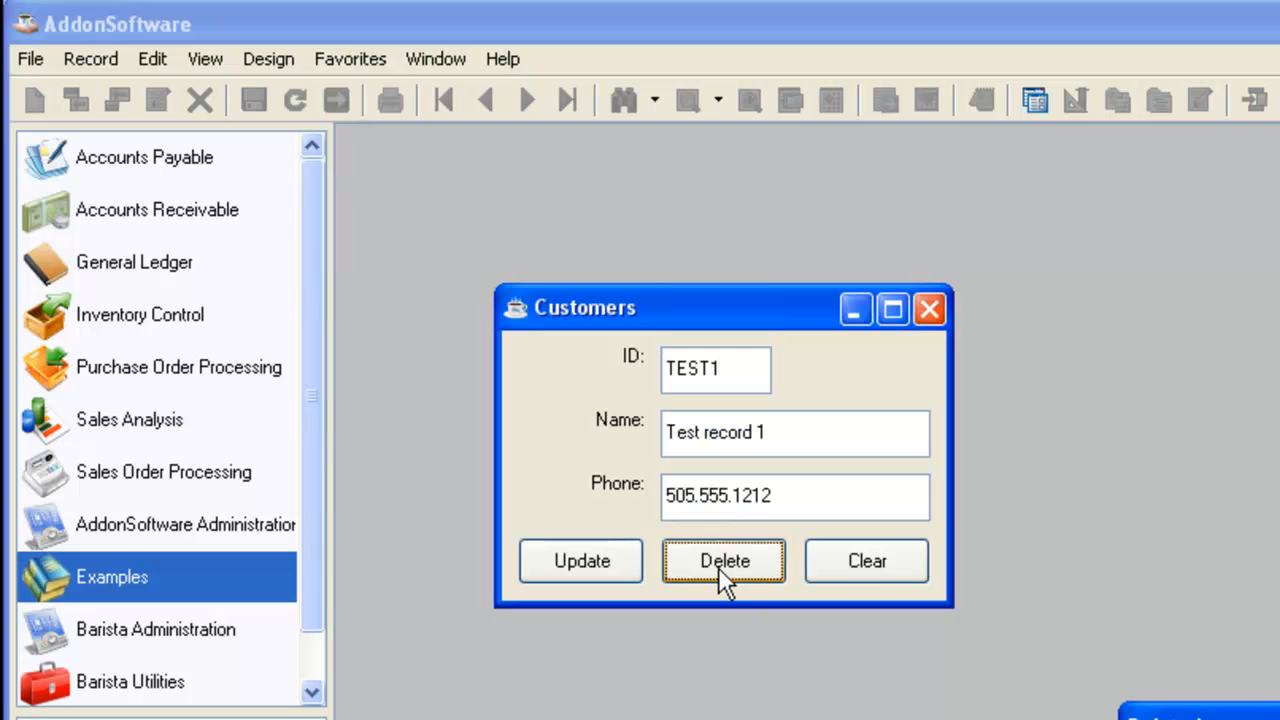
{"action": "left_click", "coordinate": [724, 560]}
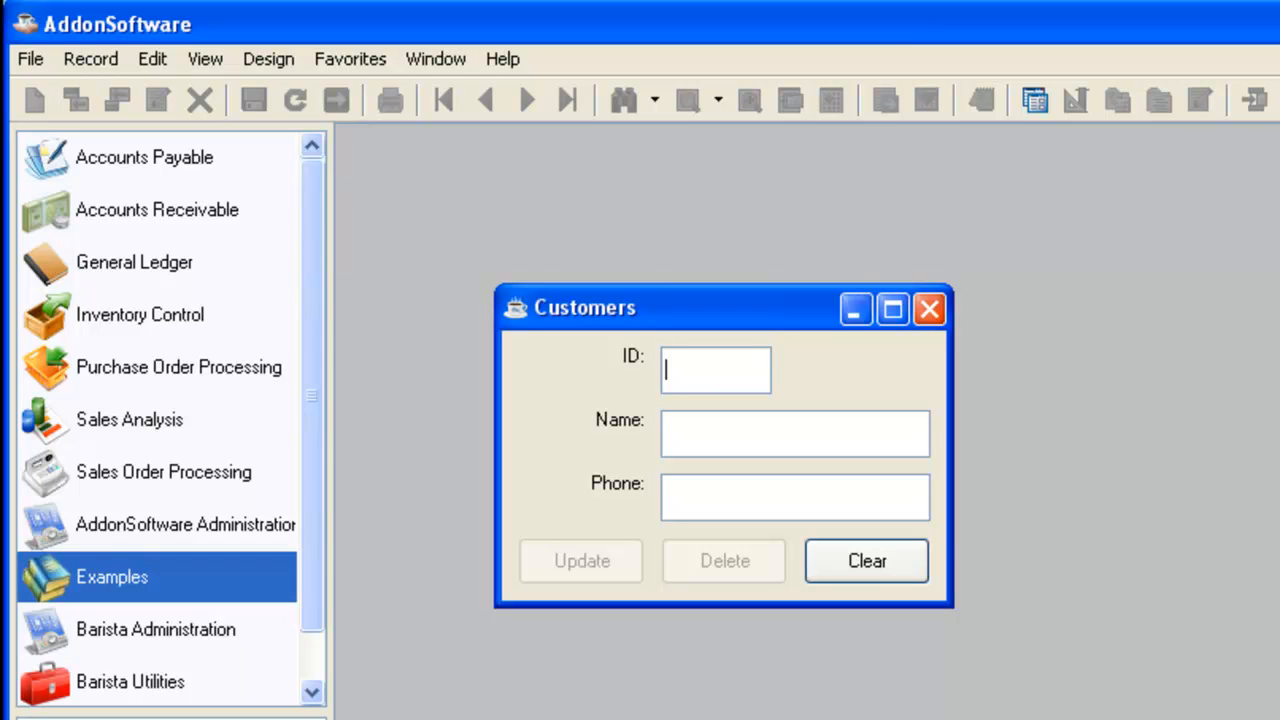
{"action": "mouse_move", "coordinate": [876, 662]}
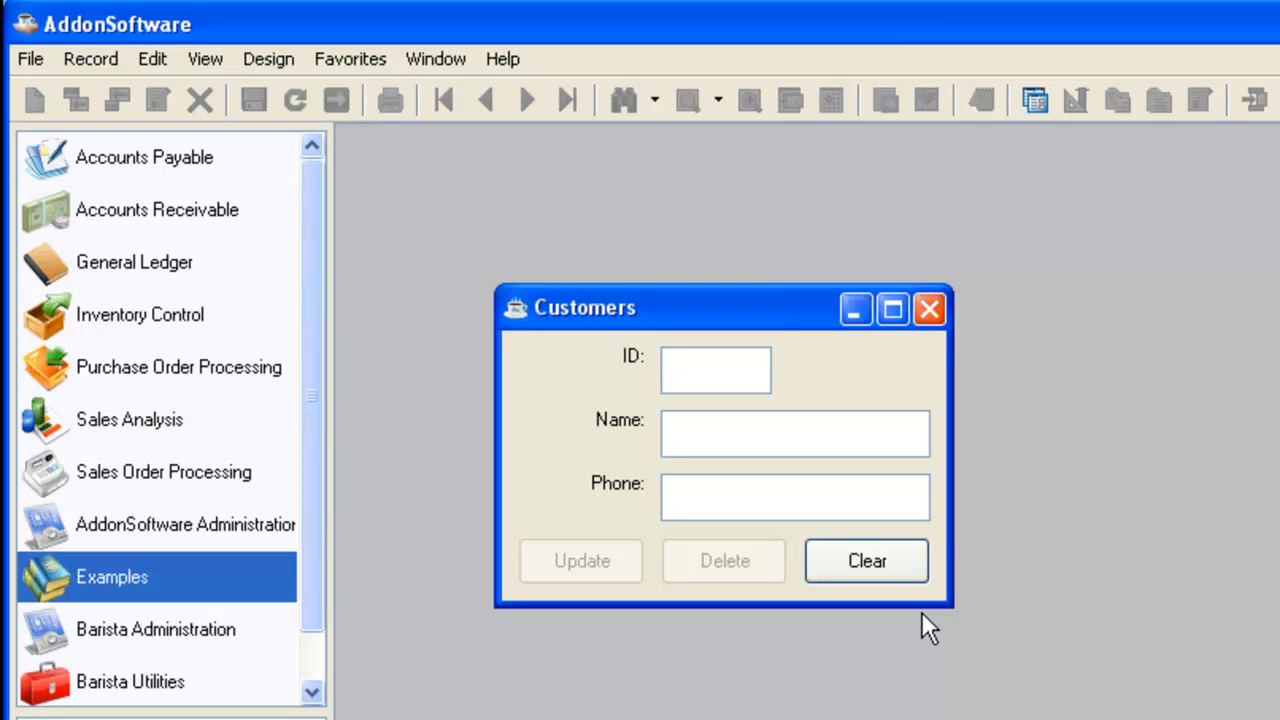
{"action": "mouse_move", "coordinate": [688, 604]}
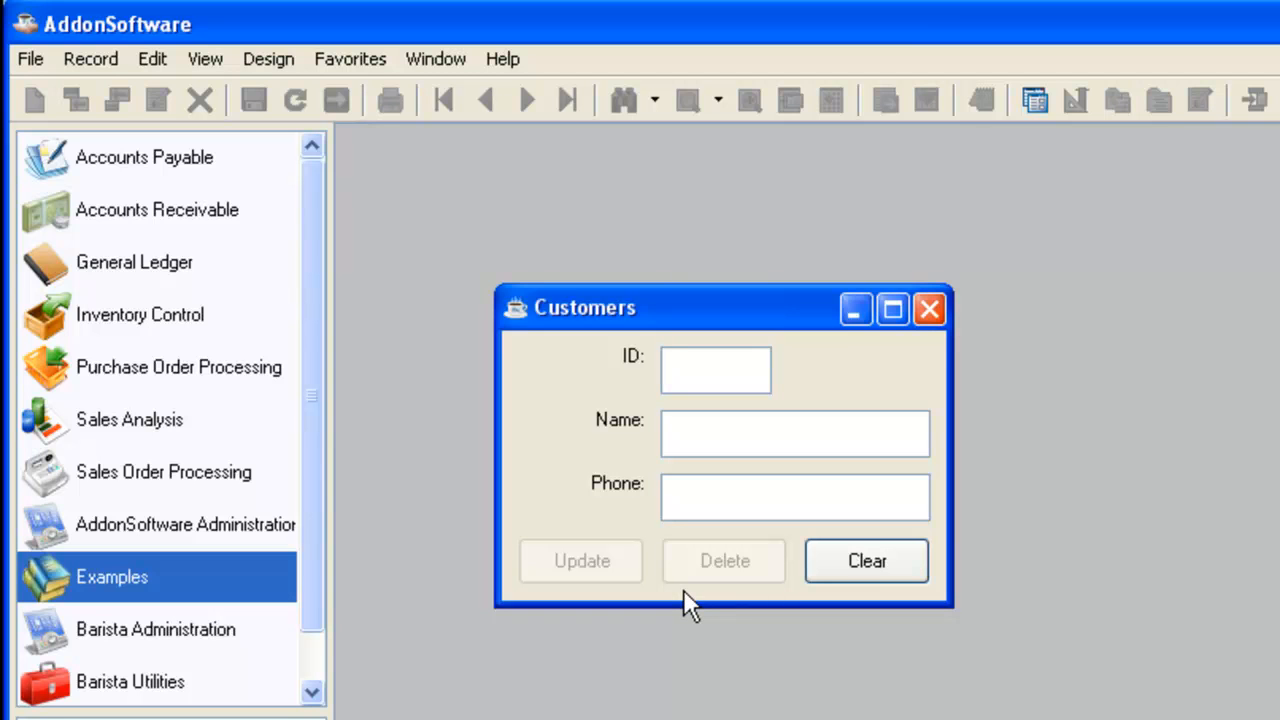
{"action": "mouse_move", "coordinate": [760, 212]}
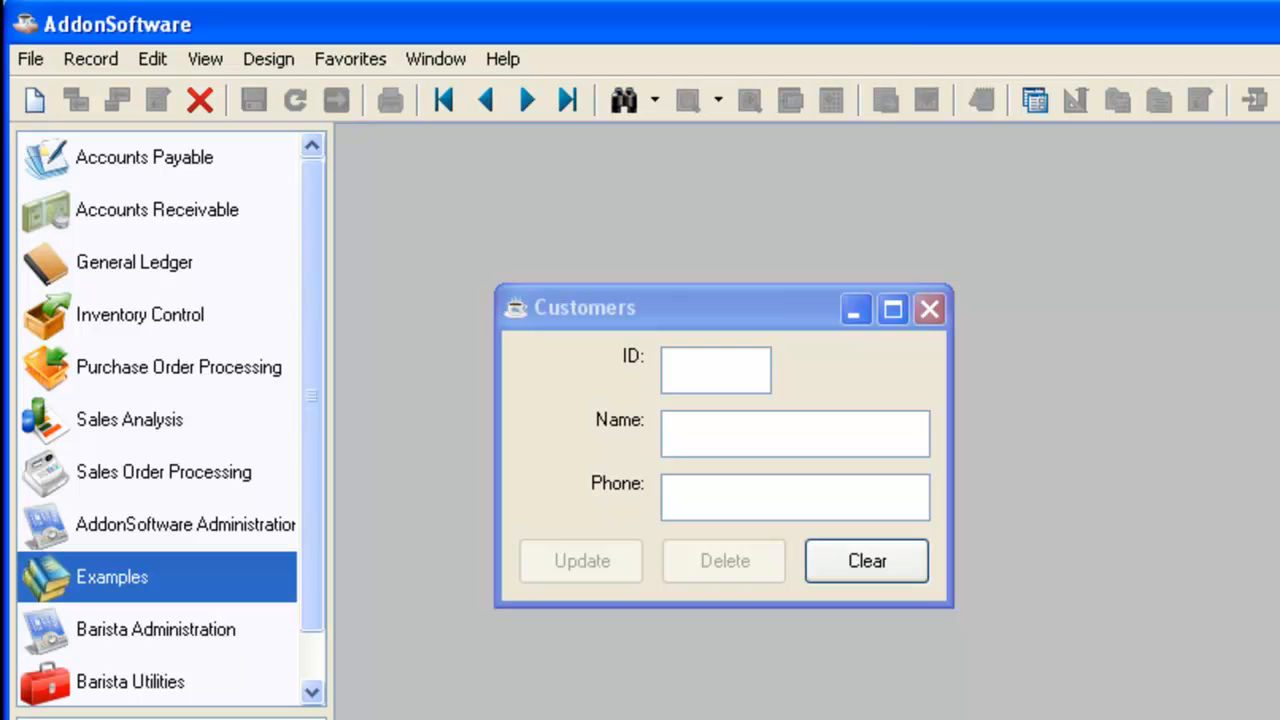
{"action": "mouse_move", "coordinate": [90, 60]}
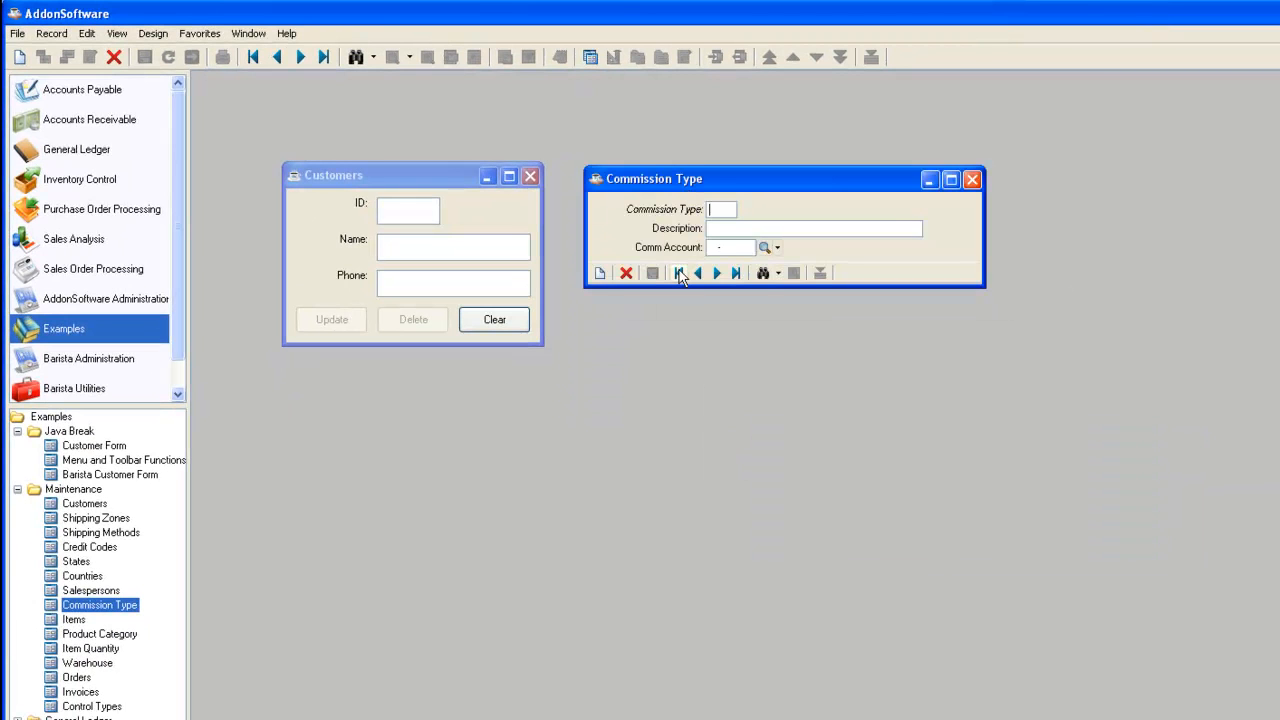
{"action": "mouse_move", "coordinate": [680, 272]}
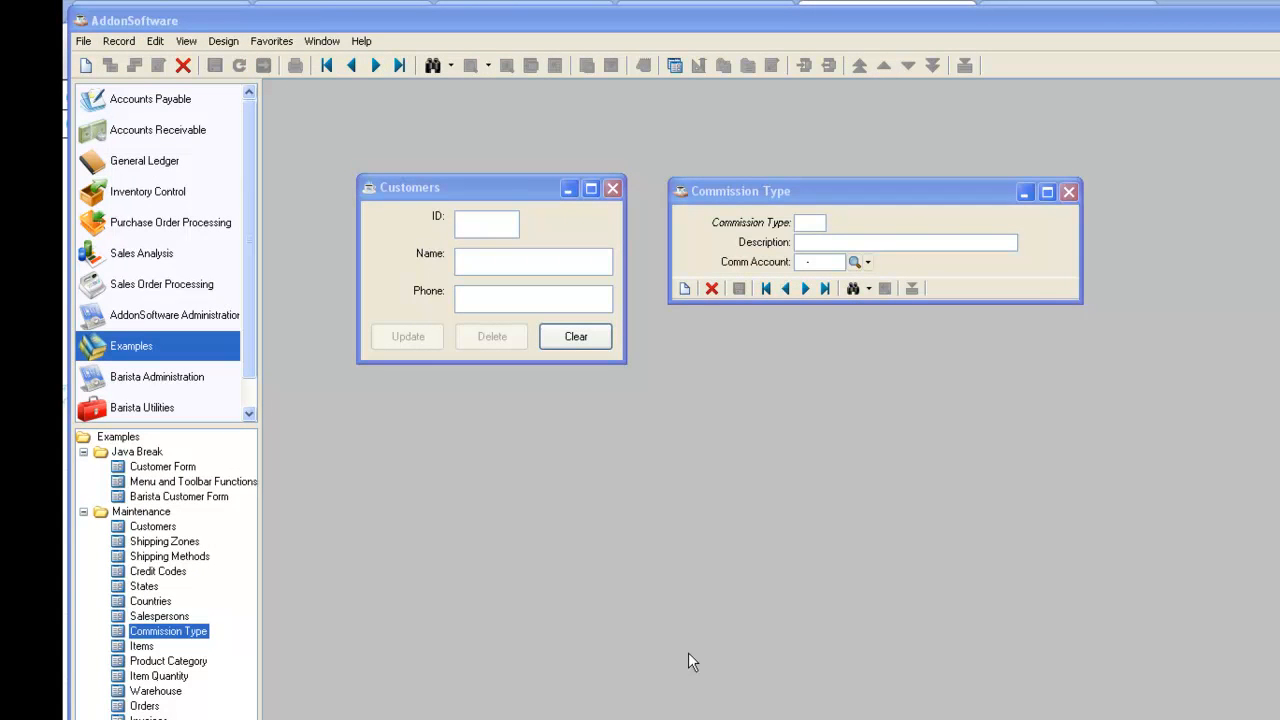
{"action": "mouse_move", "coordinate": [816, 564]}
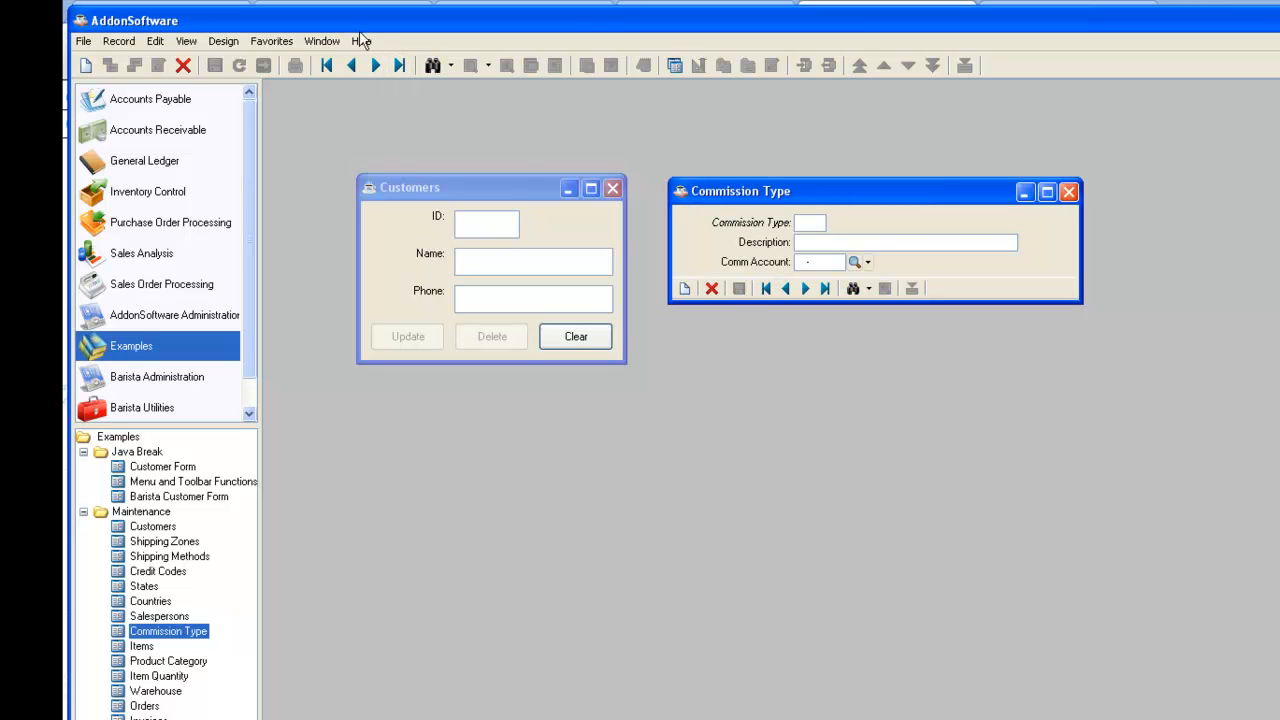
{"action": "mouse_move", "coordinate": [780, 476]}
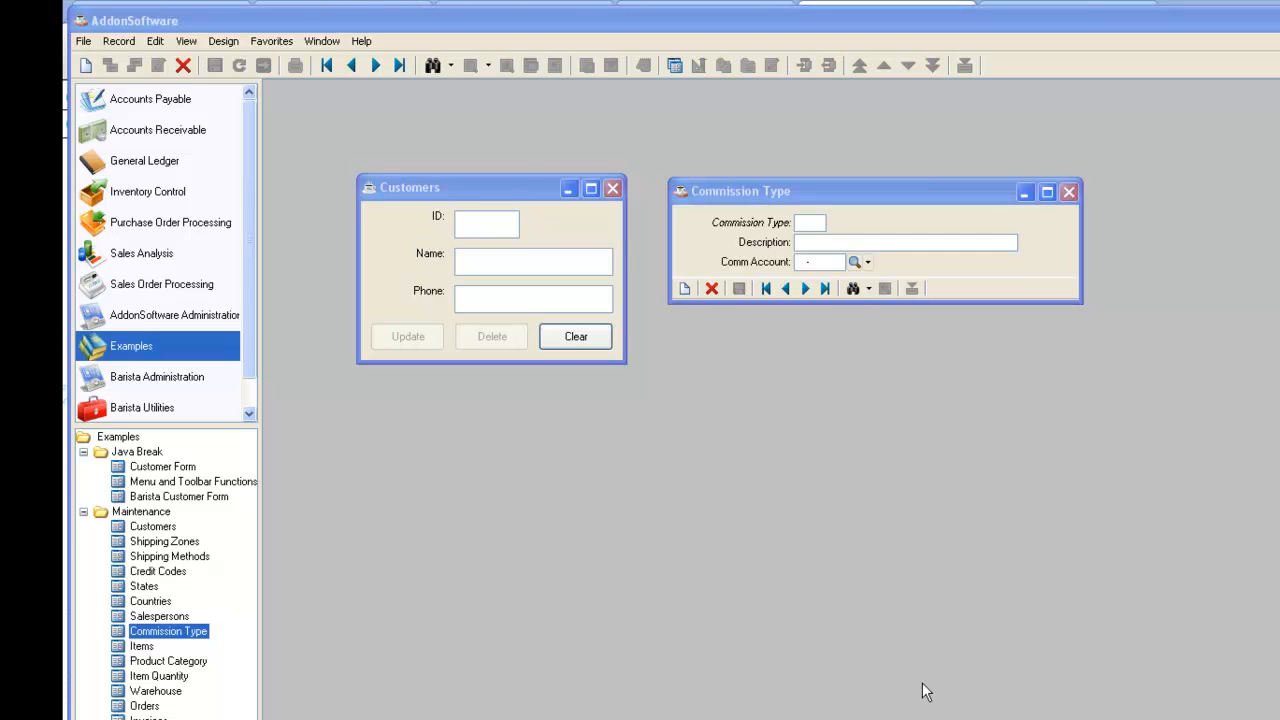
{"action": "mouse_move", "coordinate": [1024, 712]}
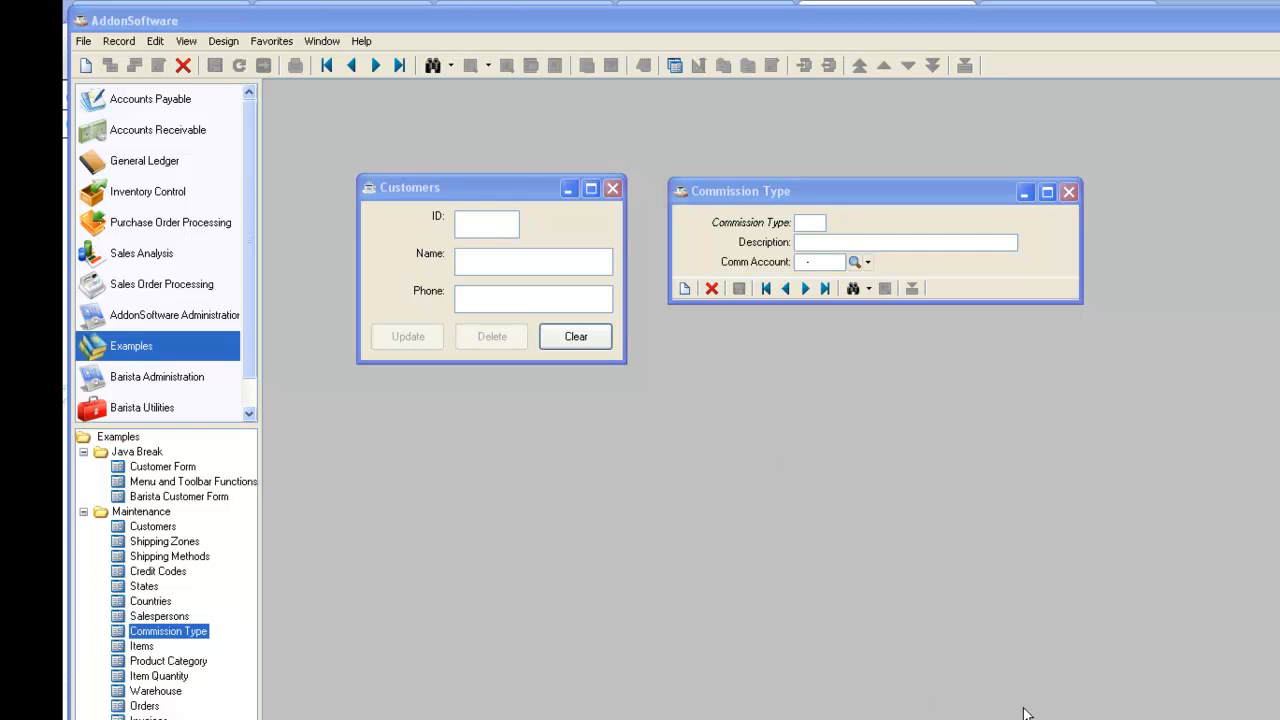
{"action": "mouse_move", "coordinate": [512, 62]}
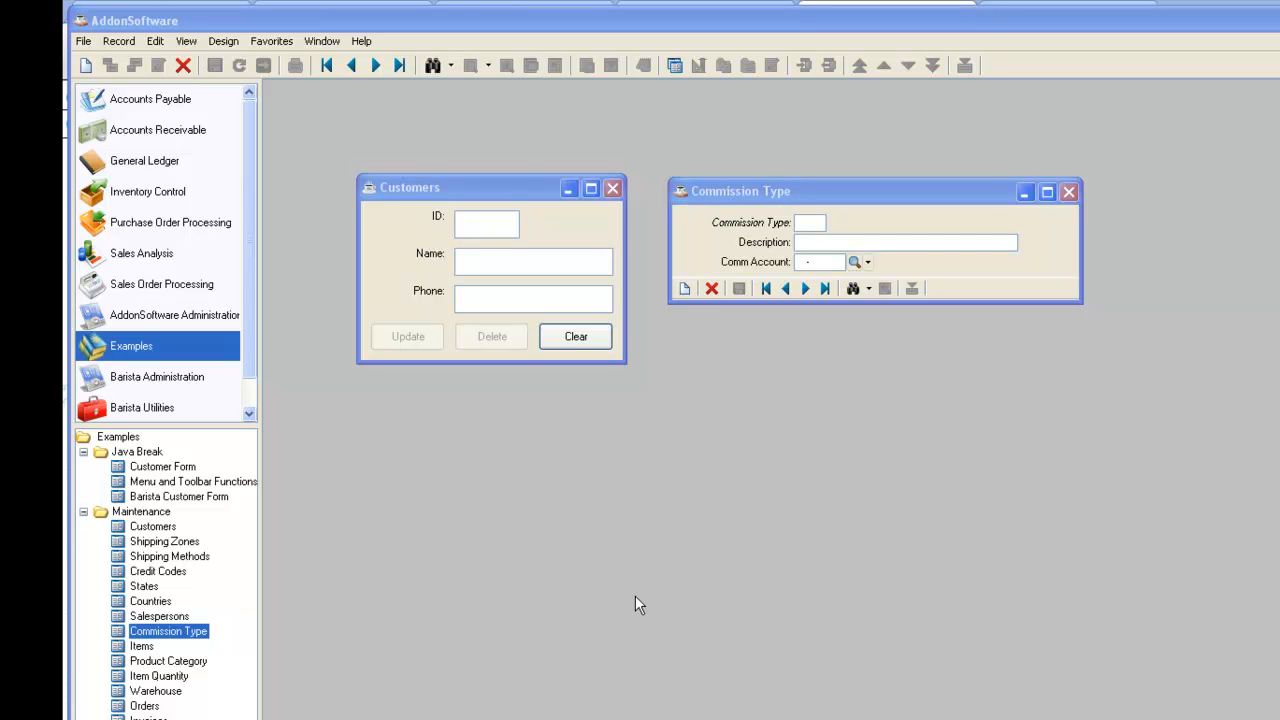
{"action": "mouse_move", "coordinate": [830, 570]}
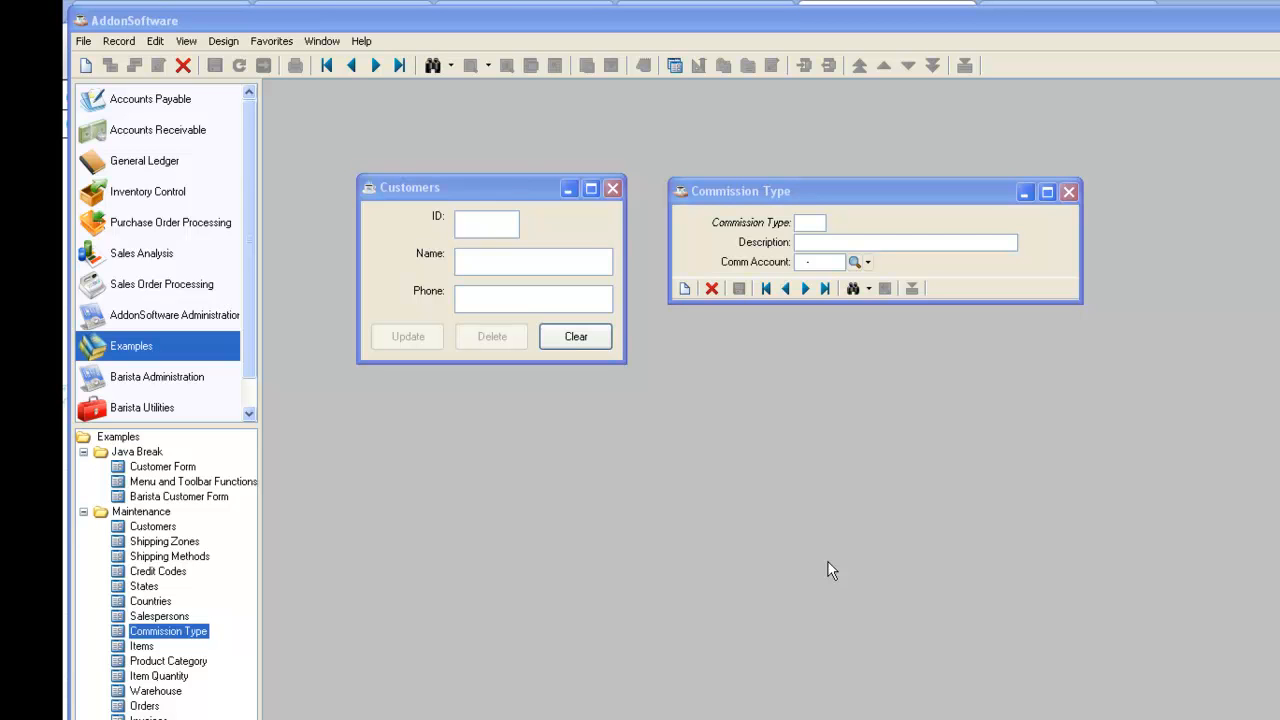
{"action": "mouse_move", "coordinate": [796, 596]}
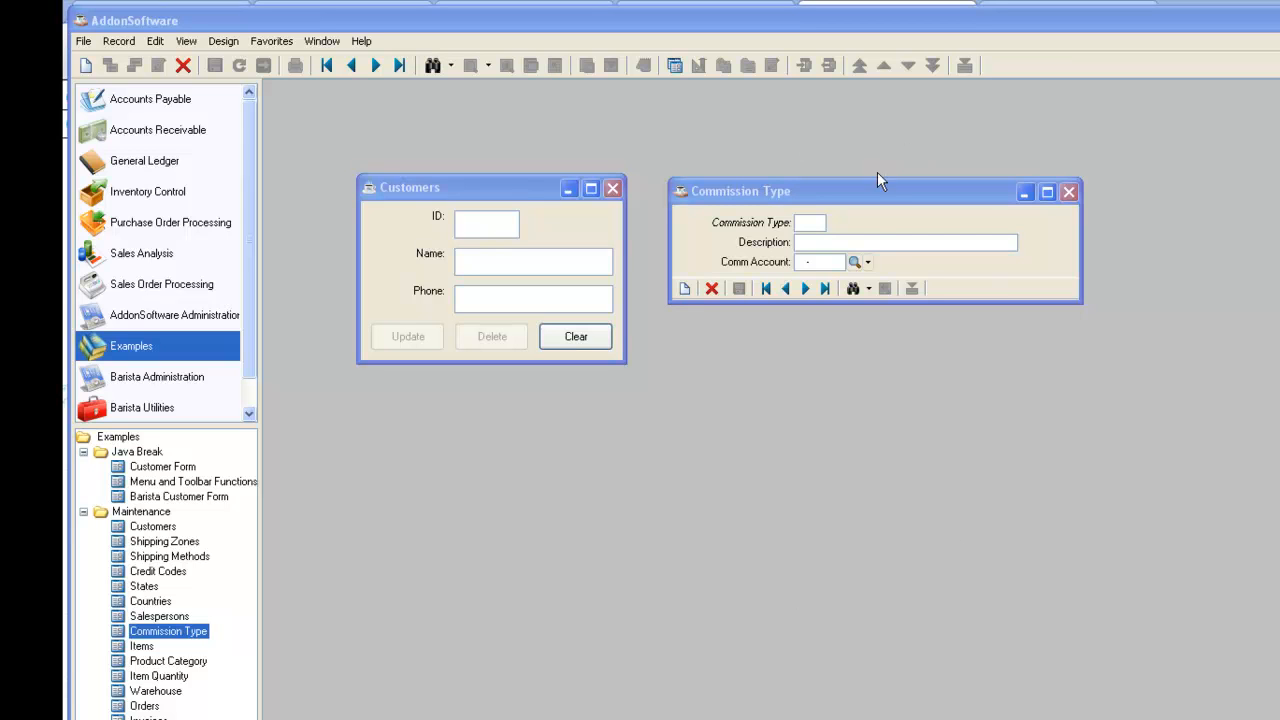
{"action": "mouse_move", "coordinate": [844, 444]}
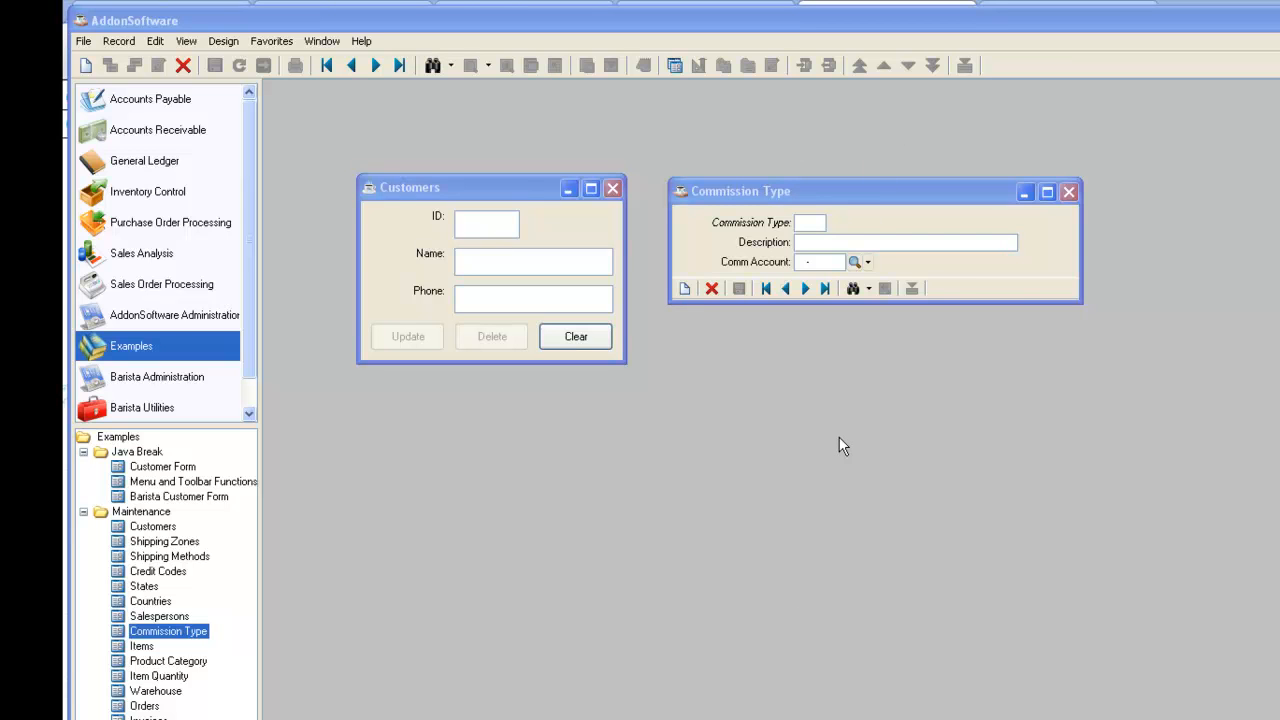
{"action": "mouse_move", "coordinate": [272, 40]}
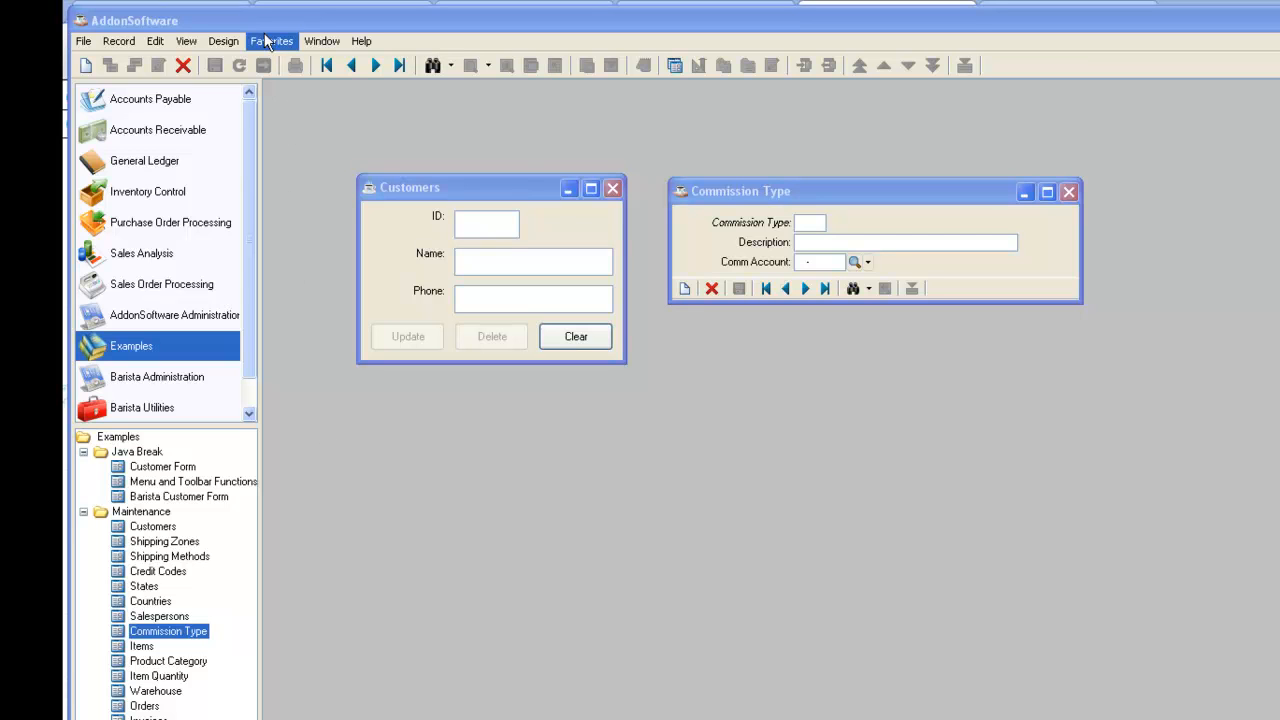
{"action": "mouse_move", "coordinate": [352, 64]}
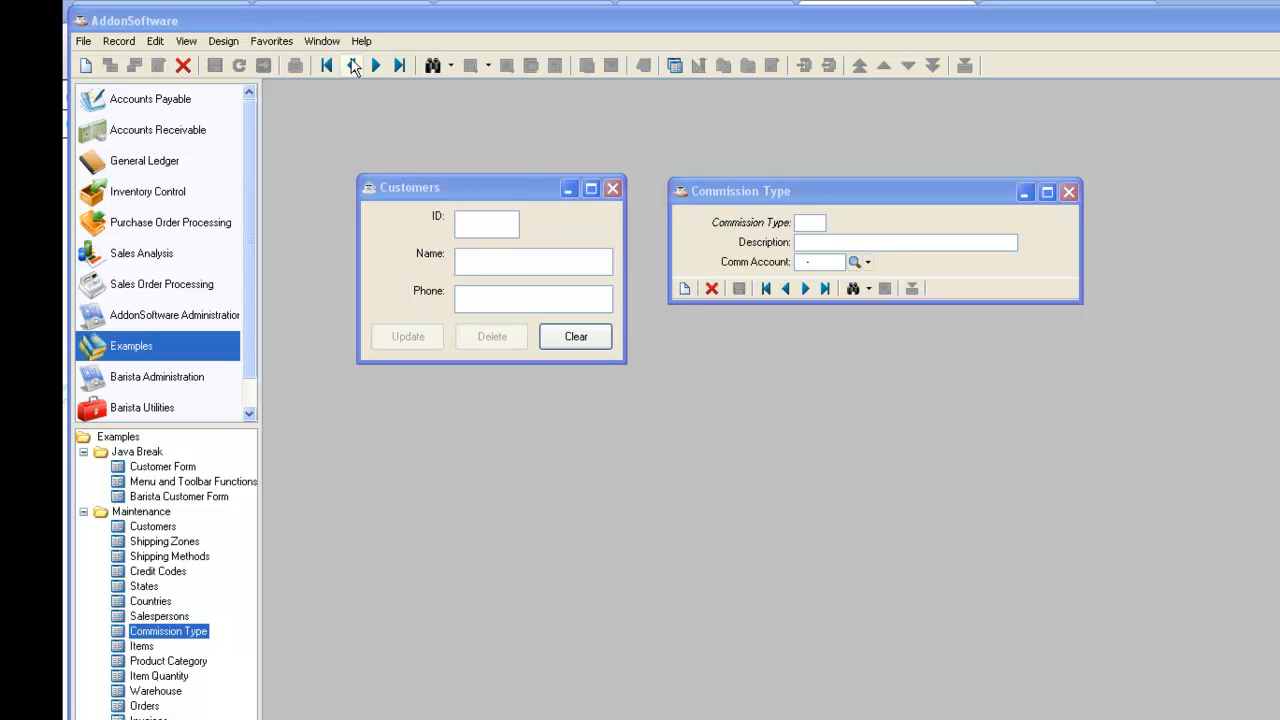
Open the Commission Type form from the Examples Maintenance list
{"action": "left_click", "coordinate": [352, 64]}
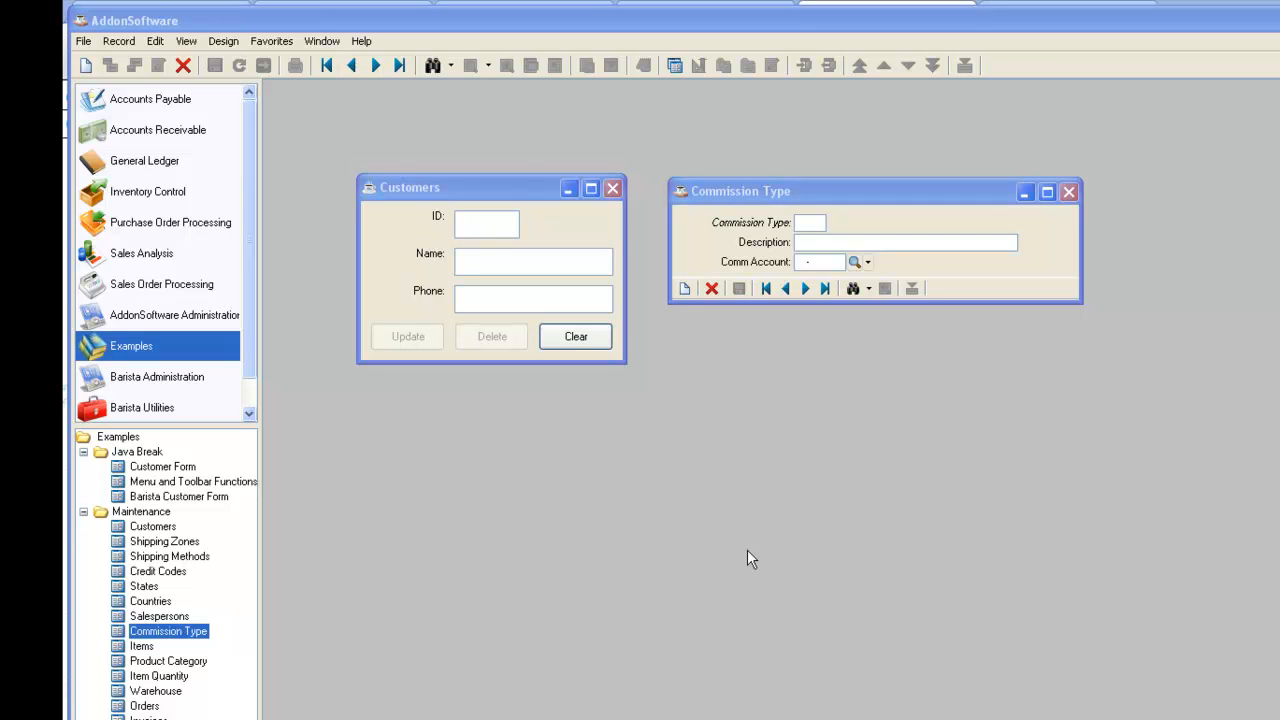
{"action": "mouse_move", "coordinate": [584, 548]}
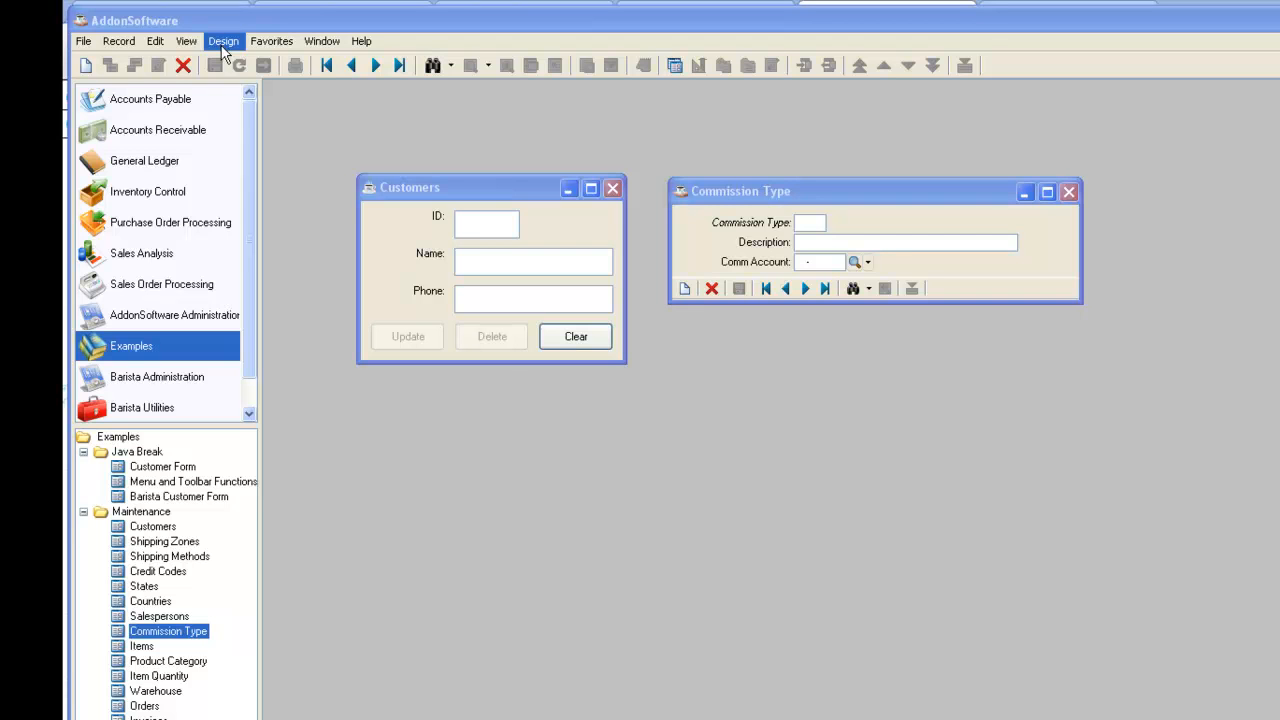
{"action": "mouse_move", "coordinate": [770, 638]}
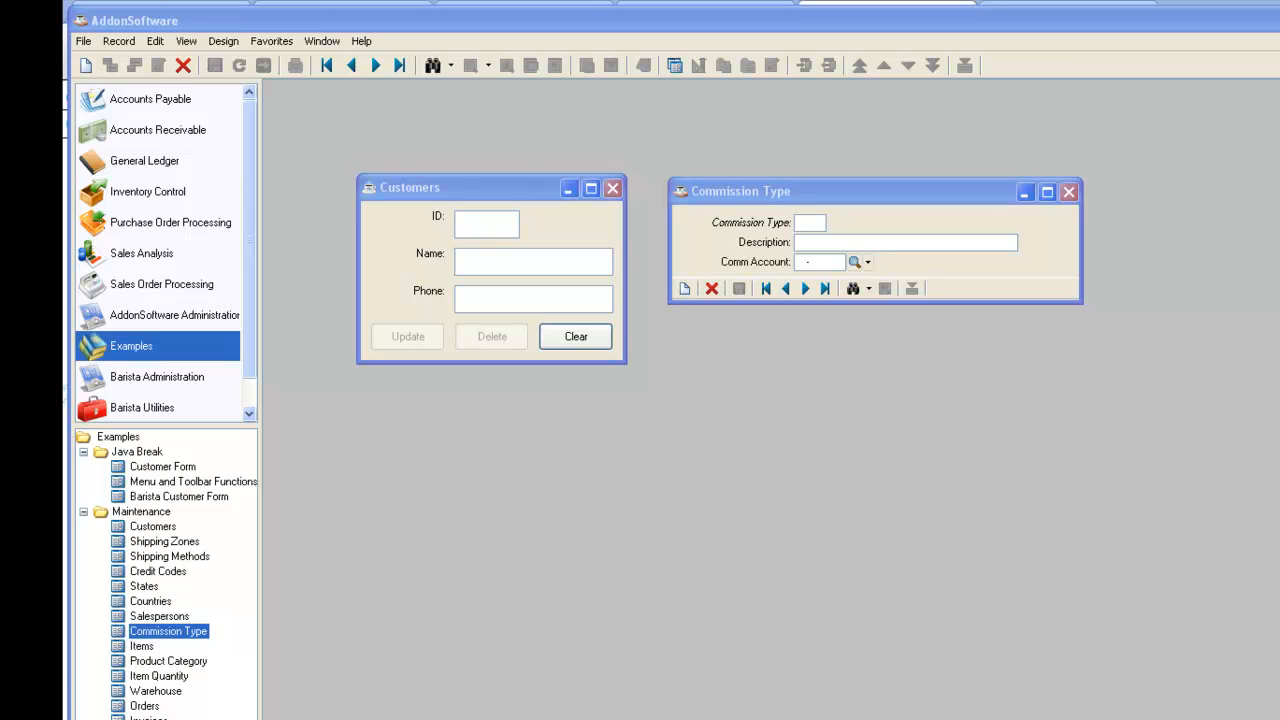
{"action": "mouse_move", "coordinate": [756, 374]}
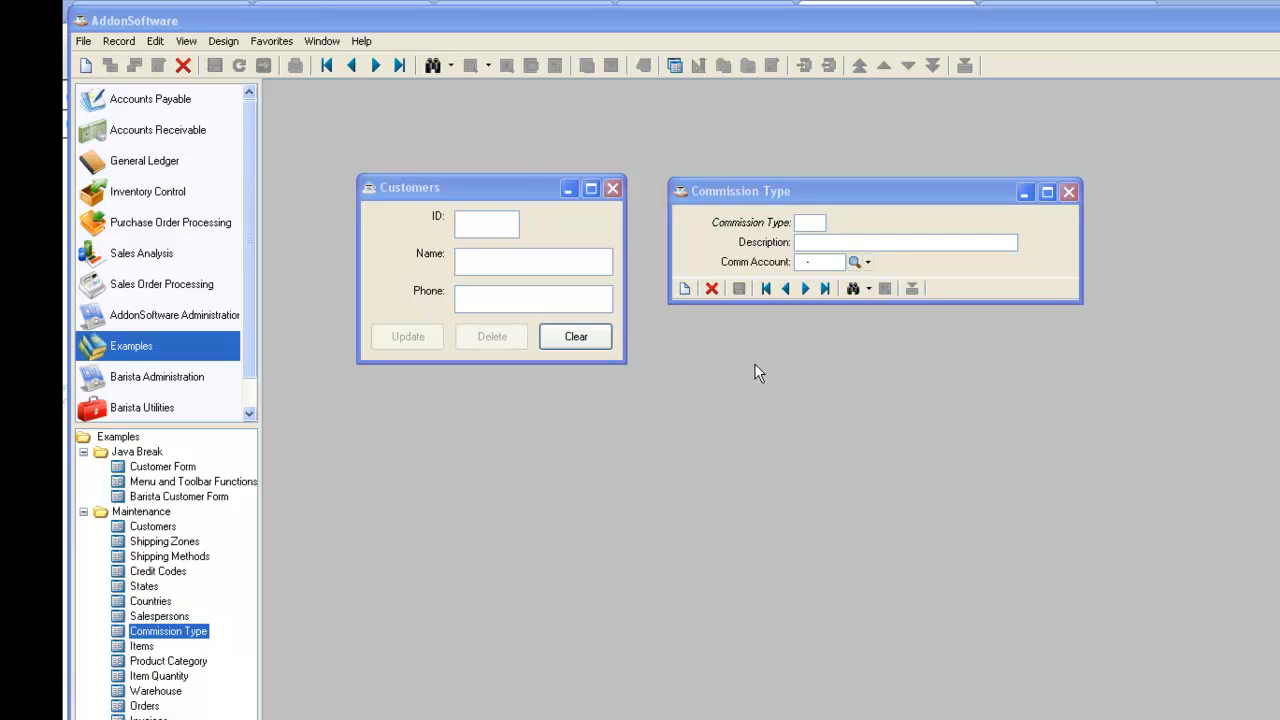
{"action": "mouse_move", "coordinate": [844, 308]}
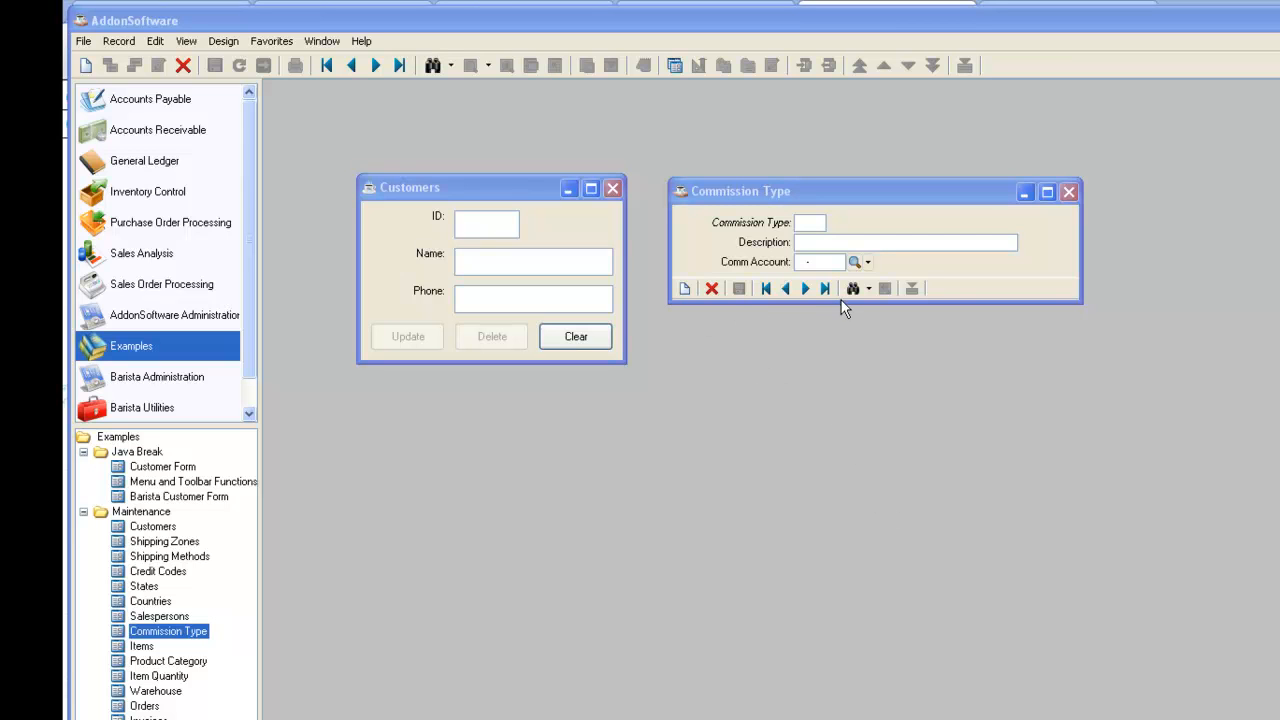
{"action": "mouse_move", "coordinate": [812, 308]}
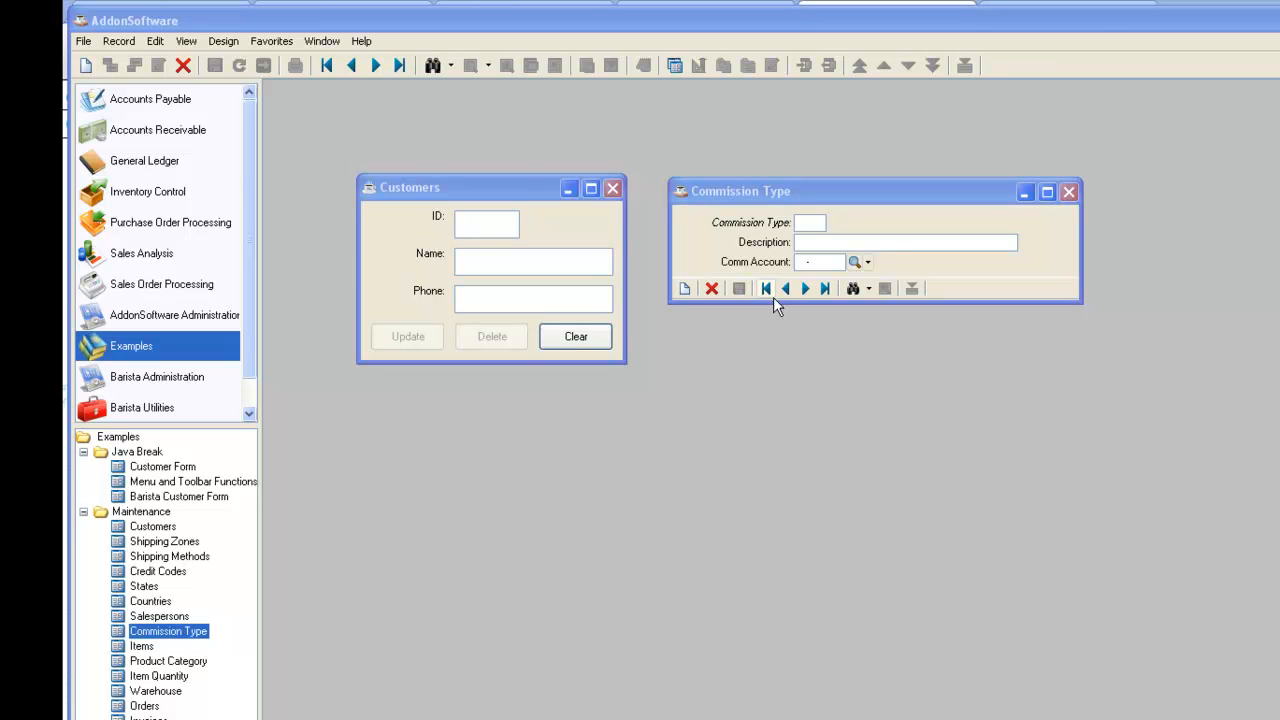
{"action": "mouse_move", "coordinate": [806, 292]}
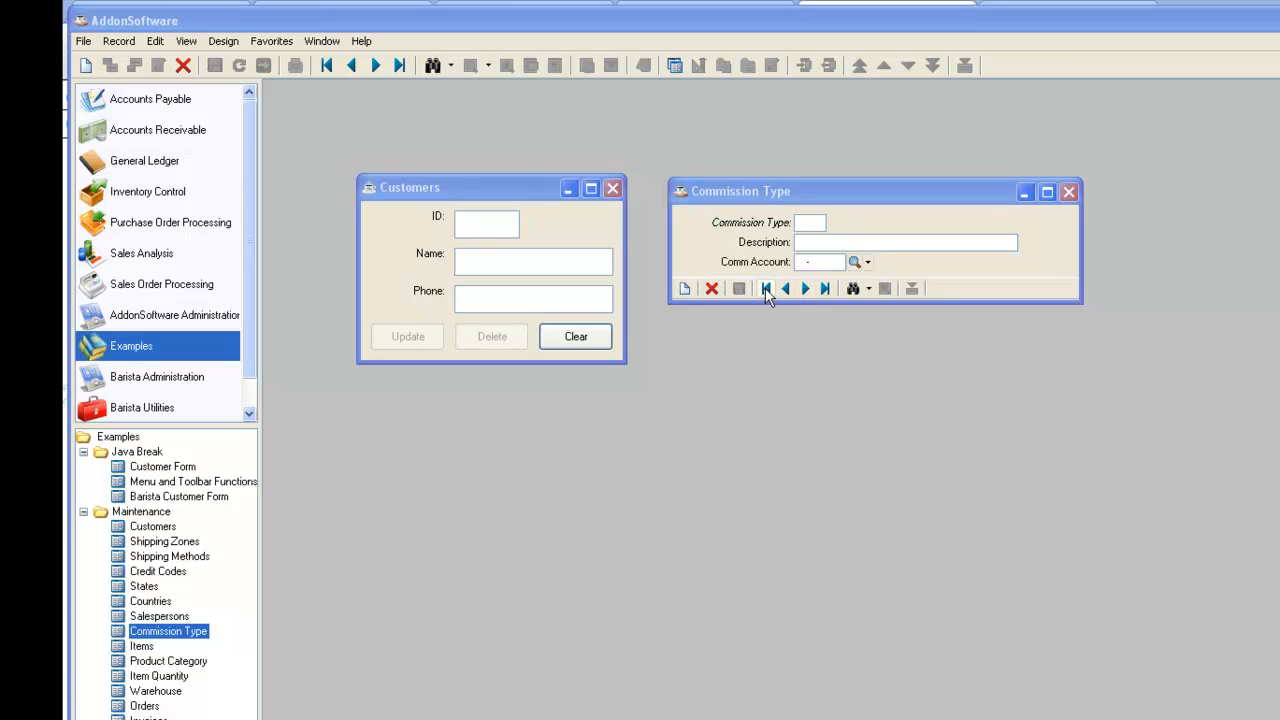
{"action": "mouse_move", "coordinate": [768, 296]}
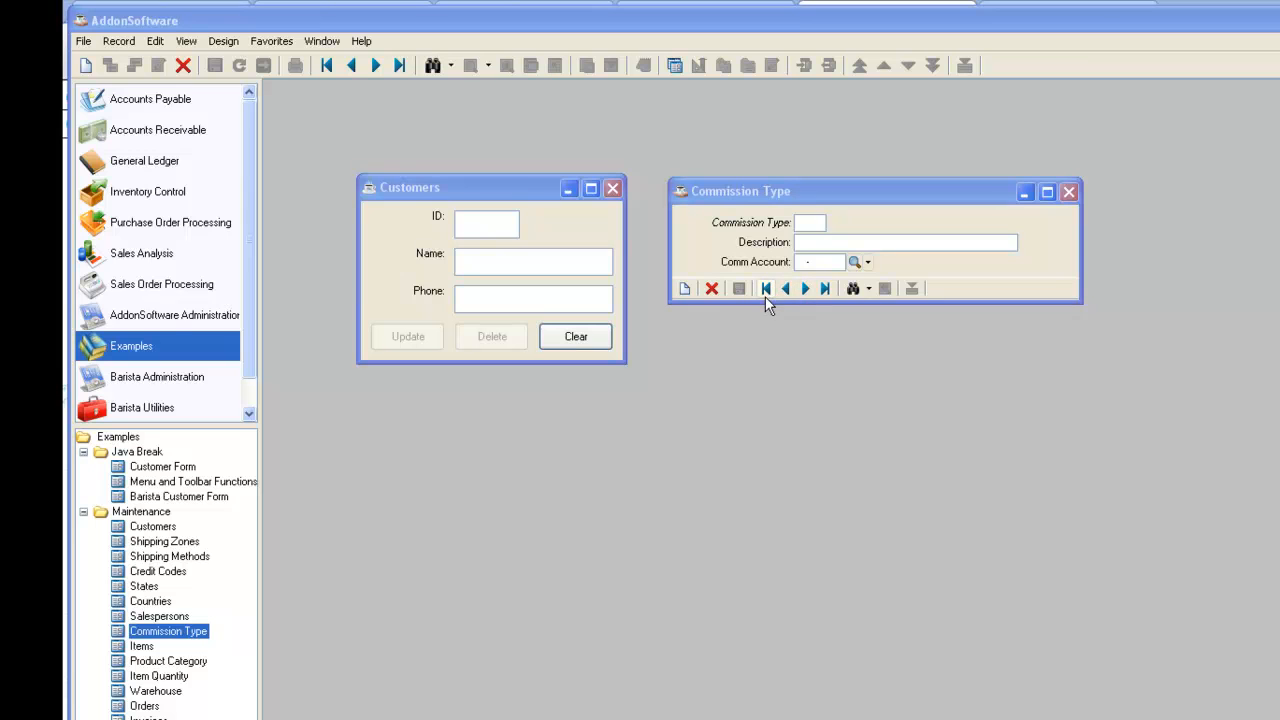
{"action": "left_click", "coordinate": [168, 556]}
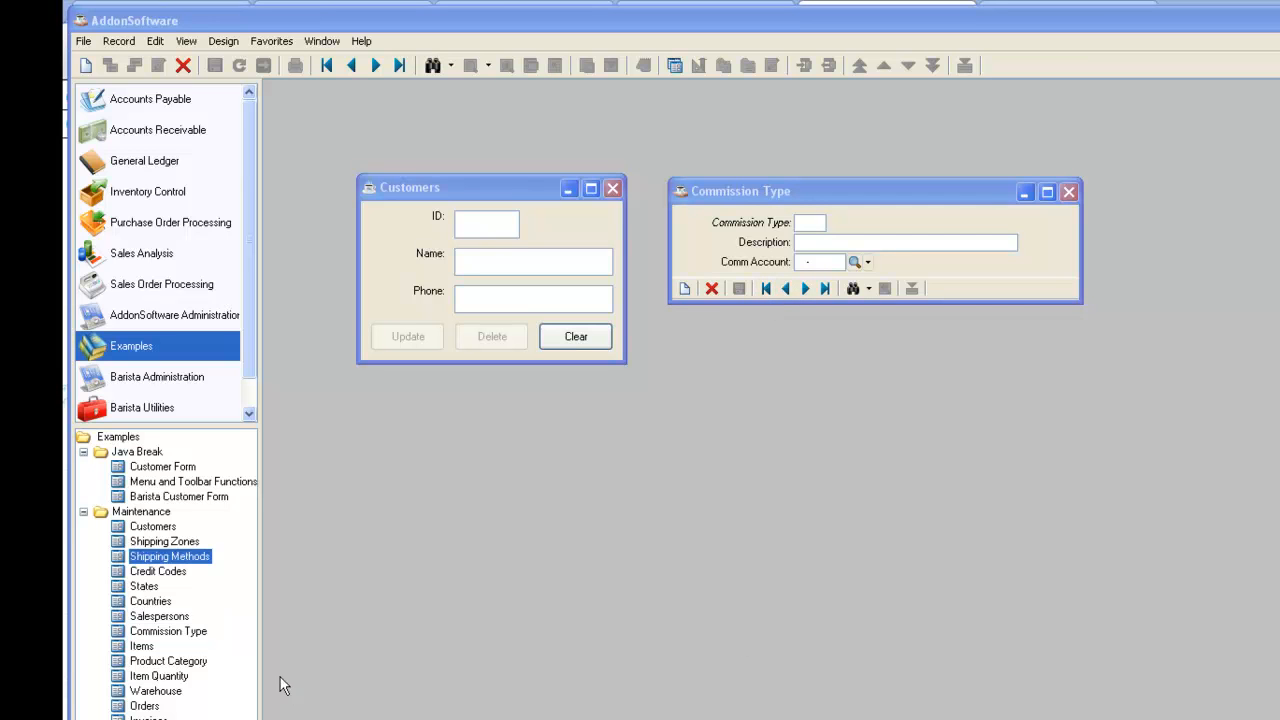
{"action": "mouse_move", "coordinate": [140, 556]}
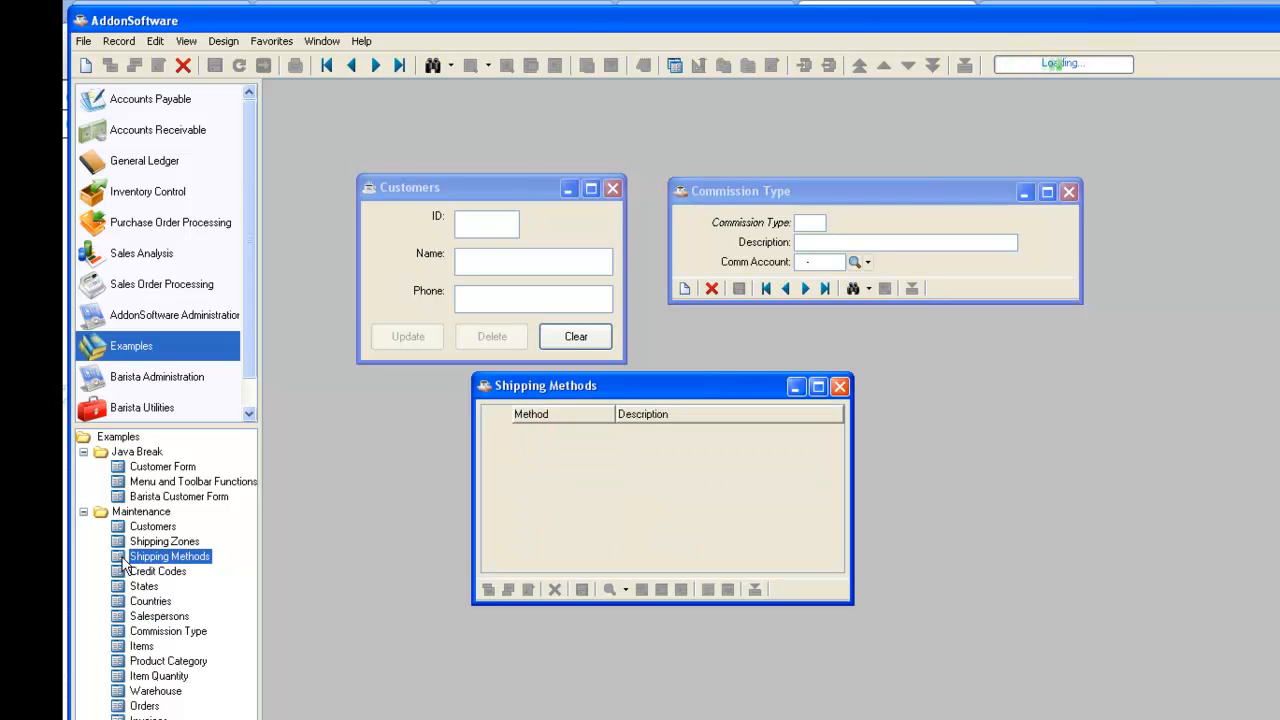
{"action": "double_click", "coordinate": [168, 556]}
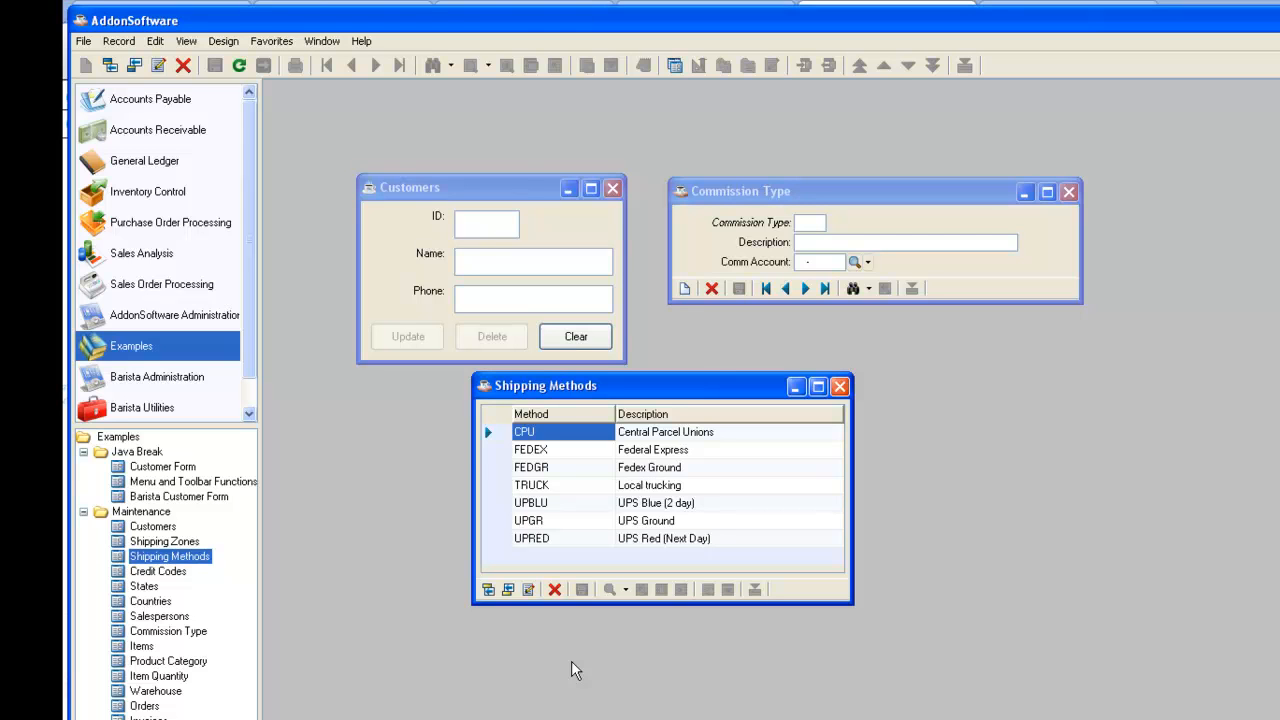
{"action": "mouse_move", "coordinate": [576, 390]}
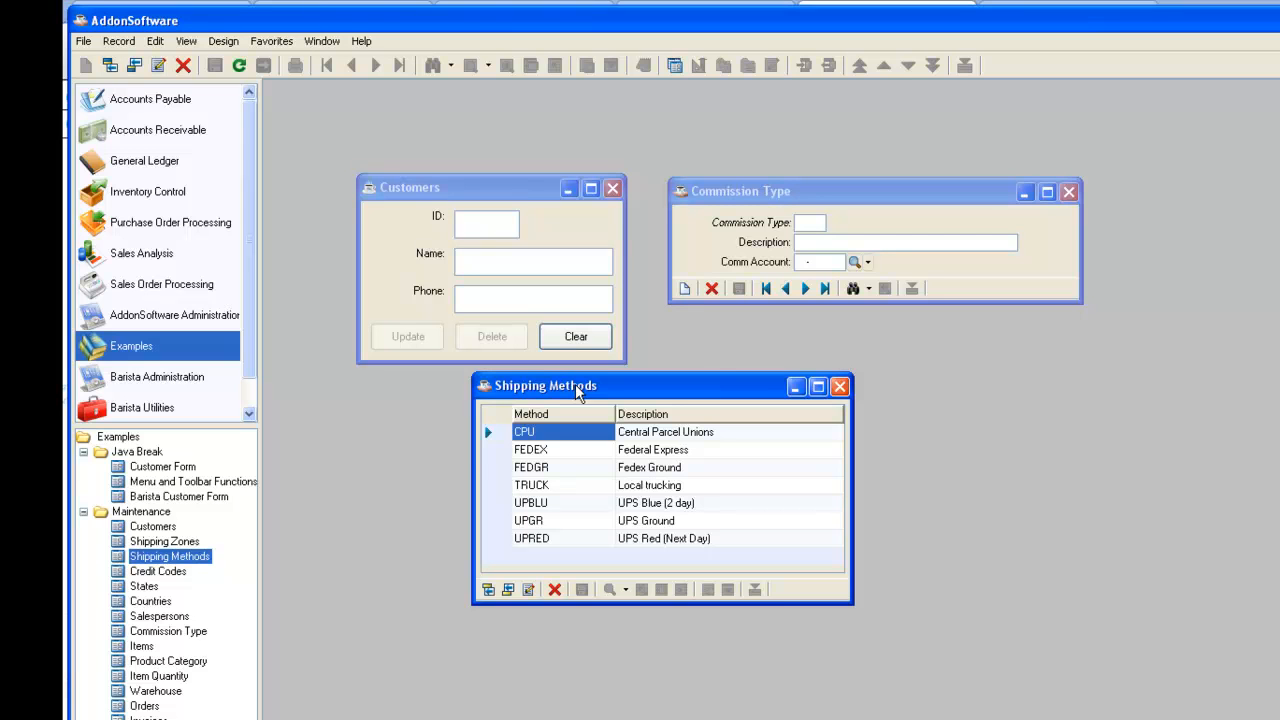
{"action": "mouse_move", "coordinate": [324, 78]}
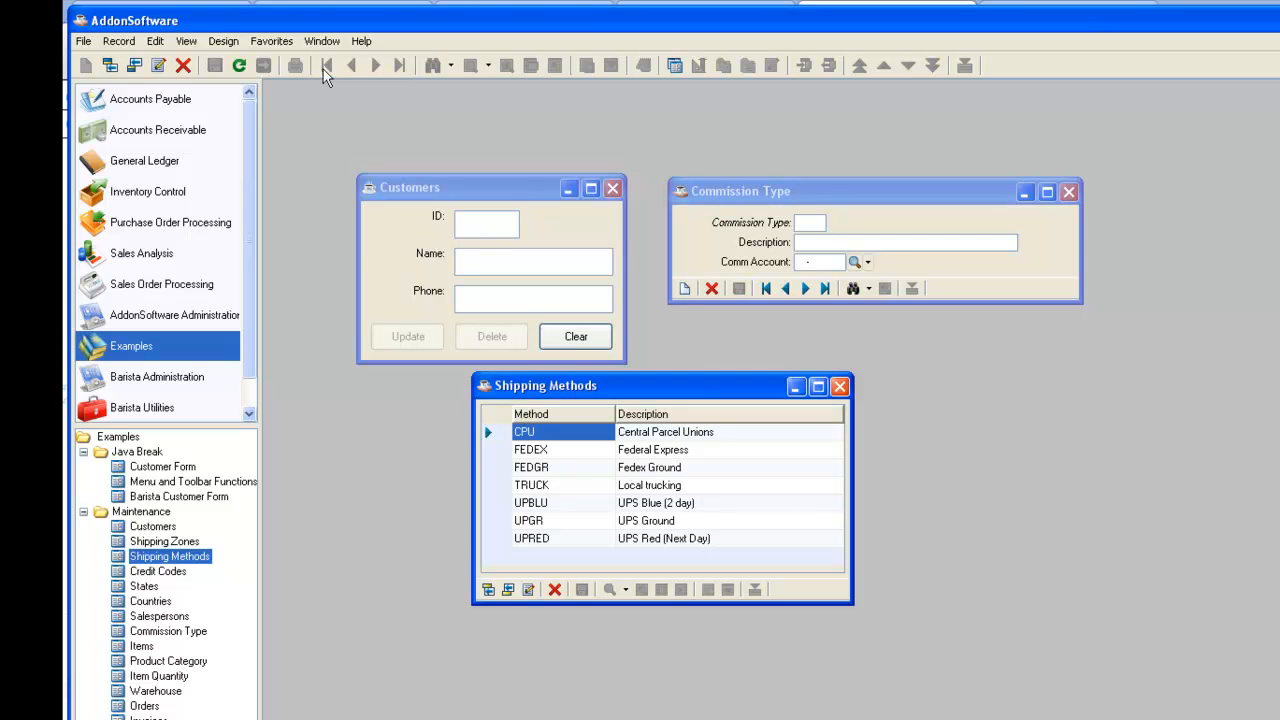
{"action": "mouse_move", "coordinate": [390, 84]}
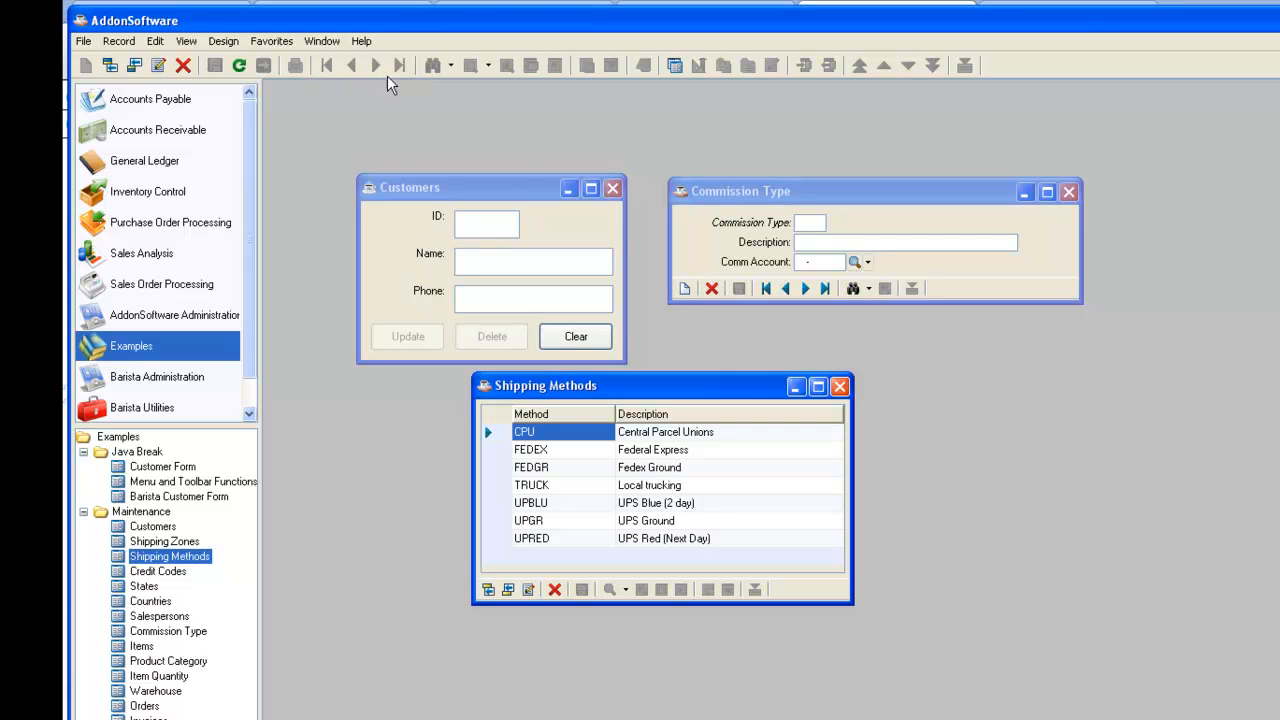
{"action": "mouse_move", "coordinate": [326, 64]}
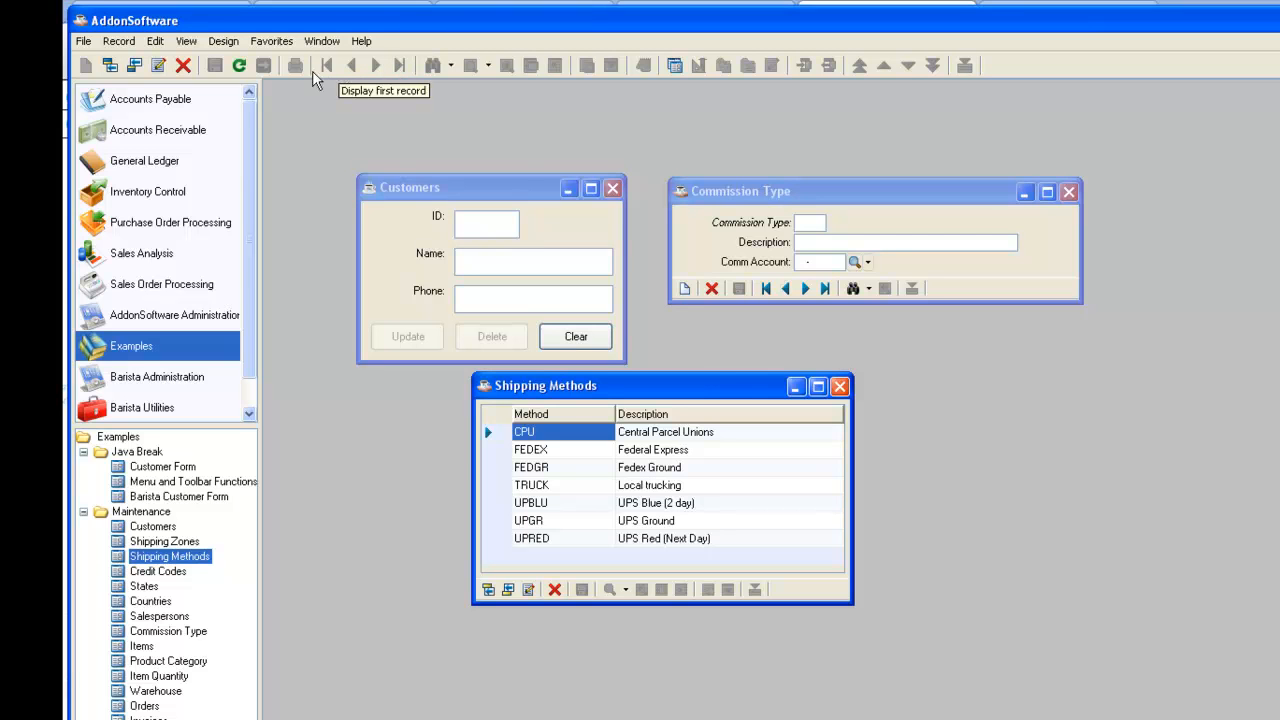
{"action": "mouse_move", "coordinate": [136, 64]}
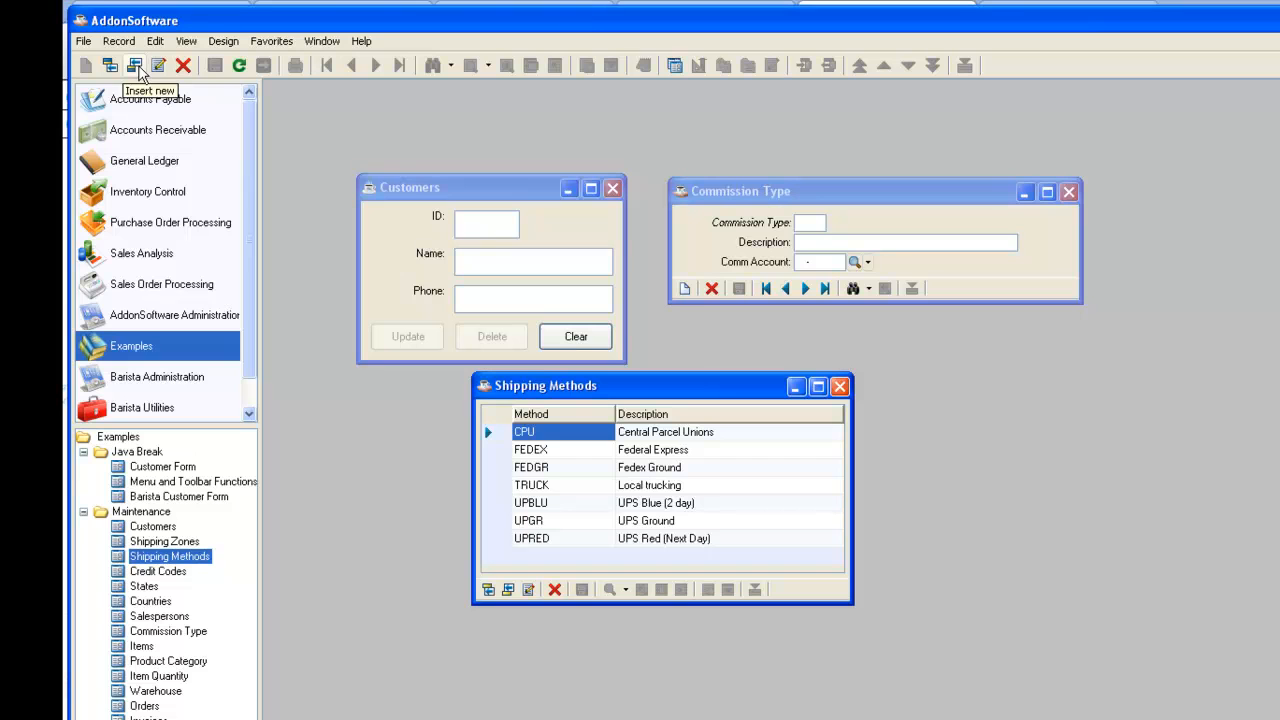
{"action": "mouse_move", "coordinate": [650, 398]}
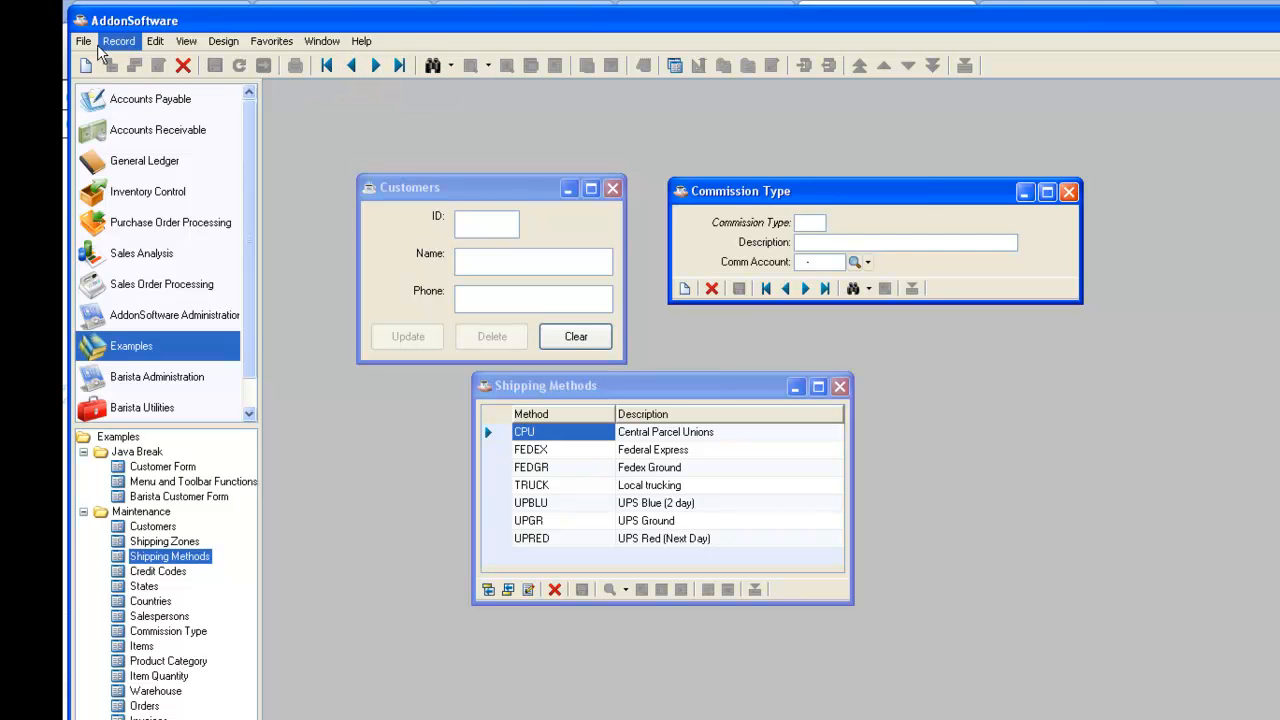
Use File > Close All to leave only the Customers form open
{"action": "left_click", "coordinate": [84, 40]}
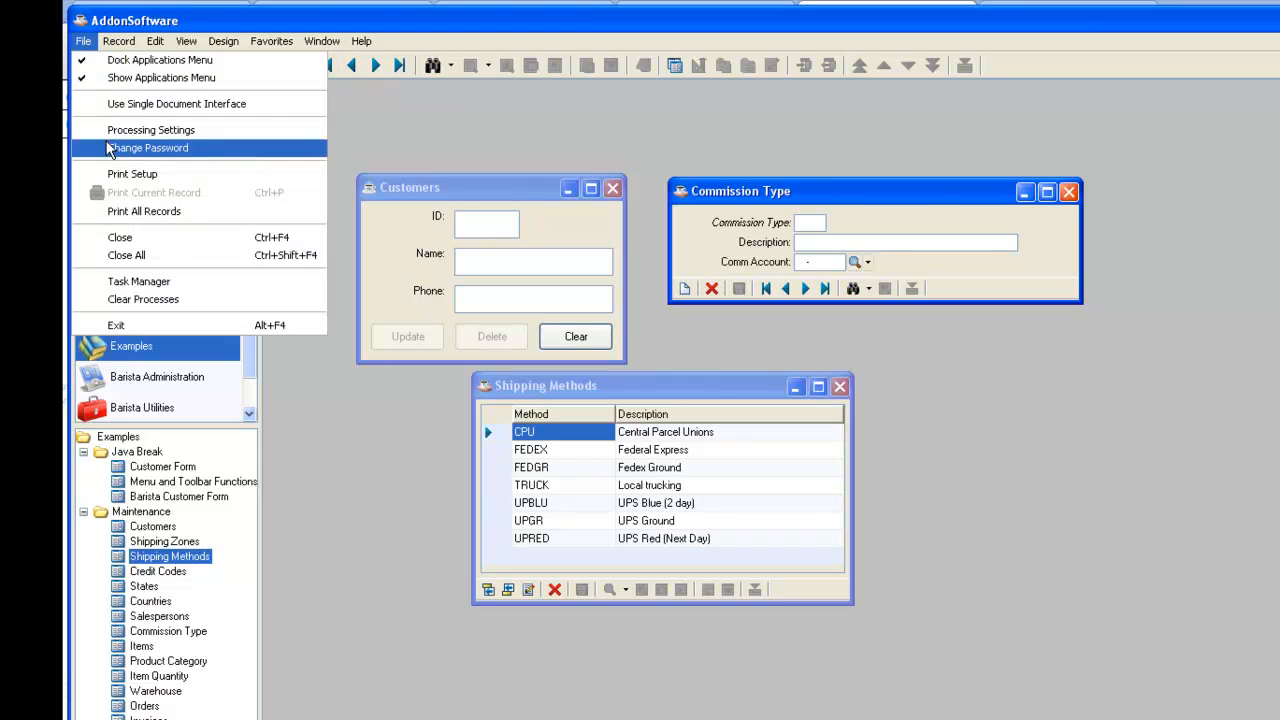
{"action": "left_click", "coordinate": [118, 40]}
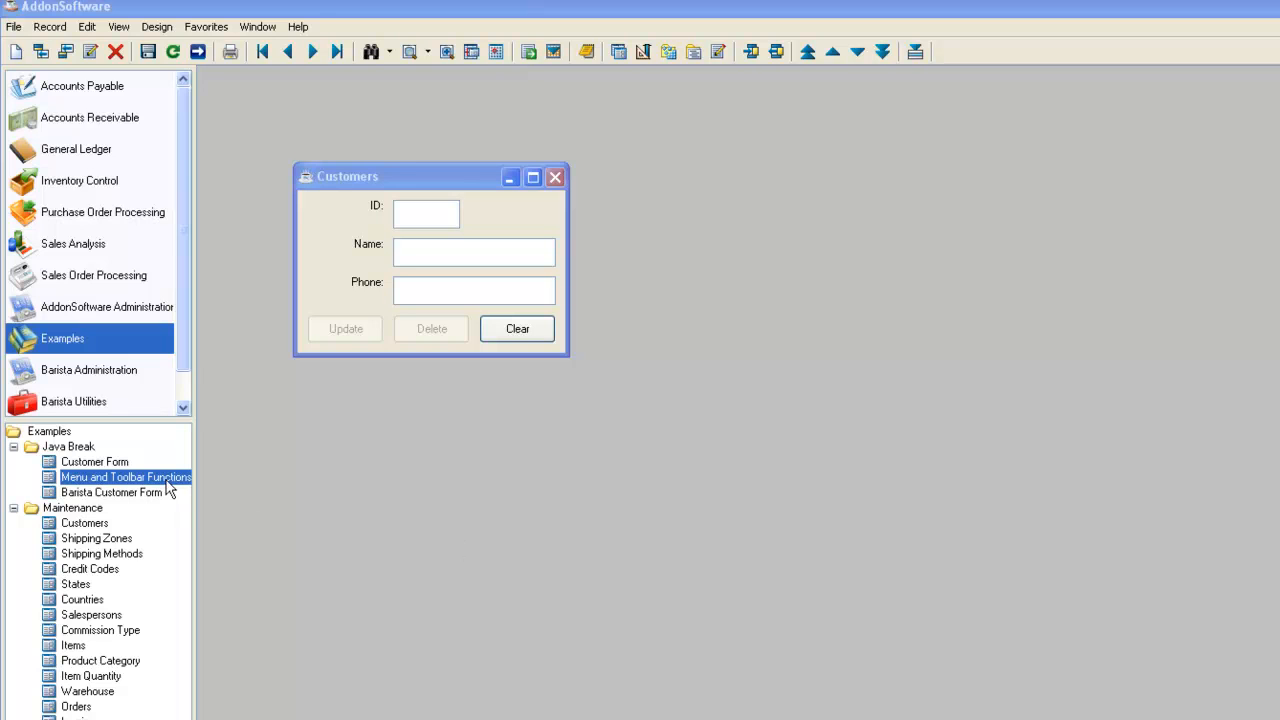
In Menu and Toolbar Functions, add SAV, DEL, RUN, SCH and FND rows with their sources and descriptions
{"action": "double_click", "coordinate": [126, 476]}
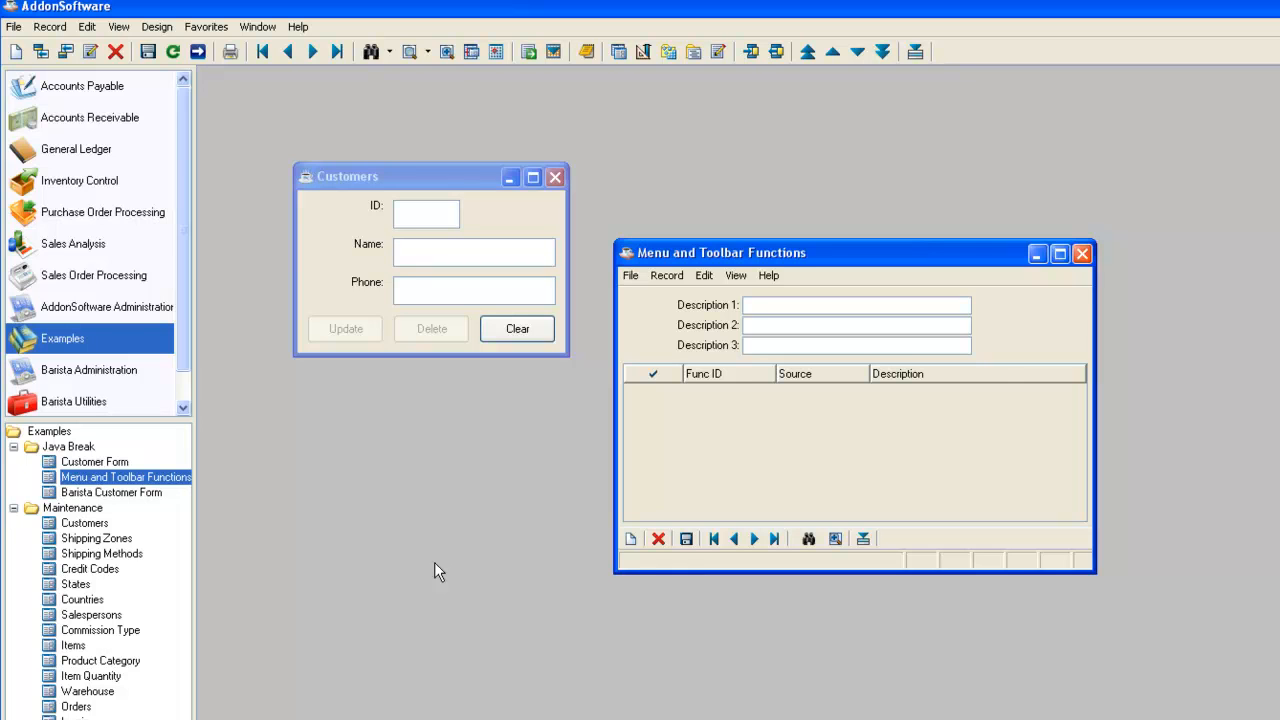
{"action": "mouse_move", "coordinate": [428, 396]}
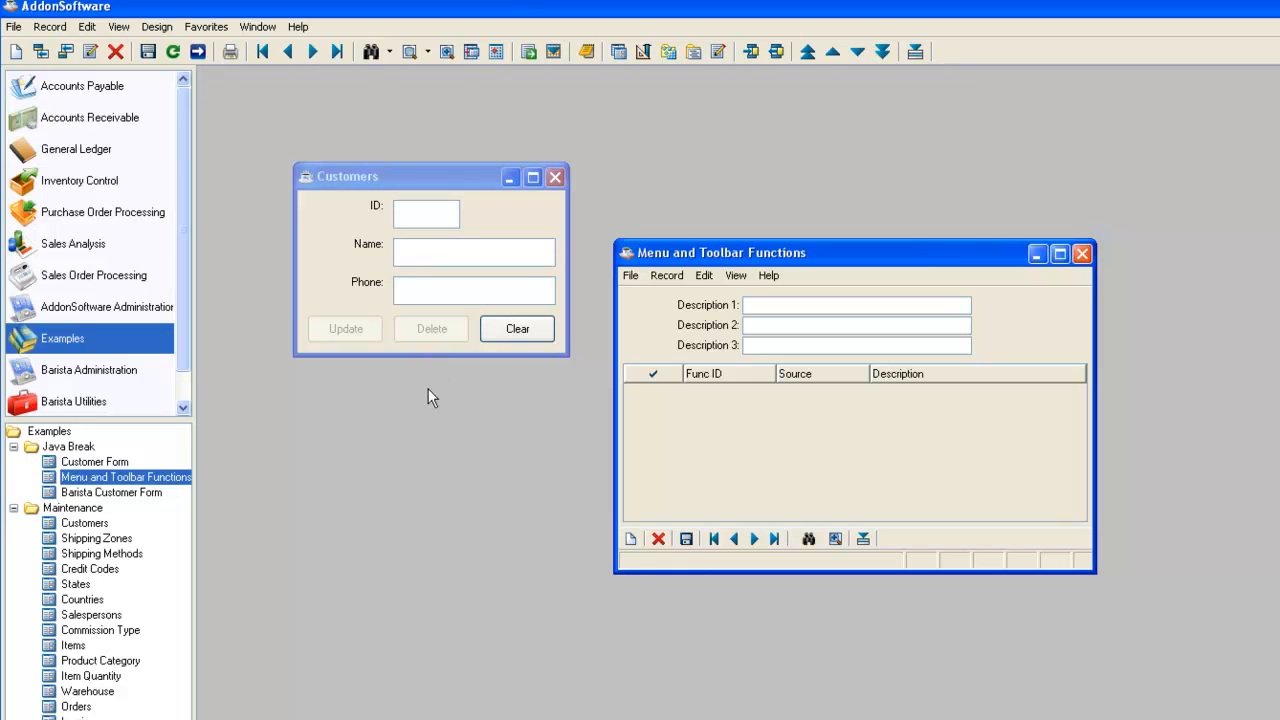
{"action": "mouse_move", "coordinate": [428, 458]}
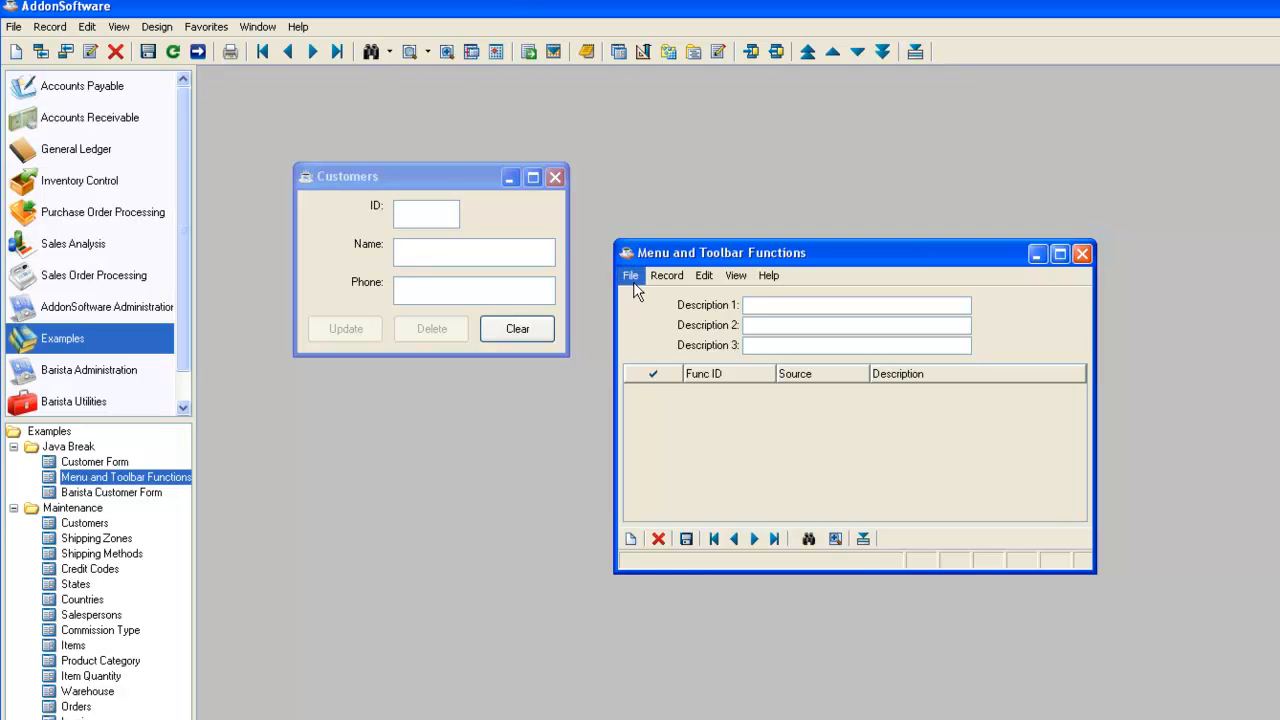
{"action": "mouse_move", "coordinate": [856, 558]}
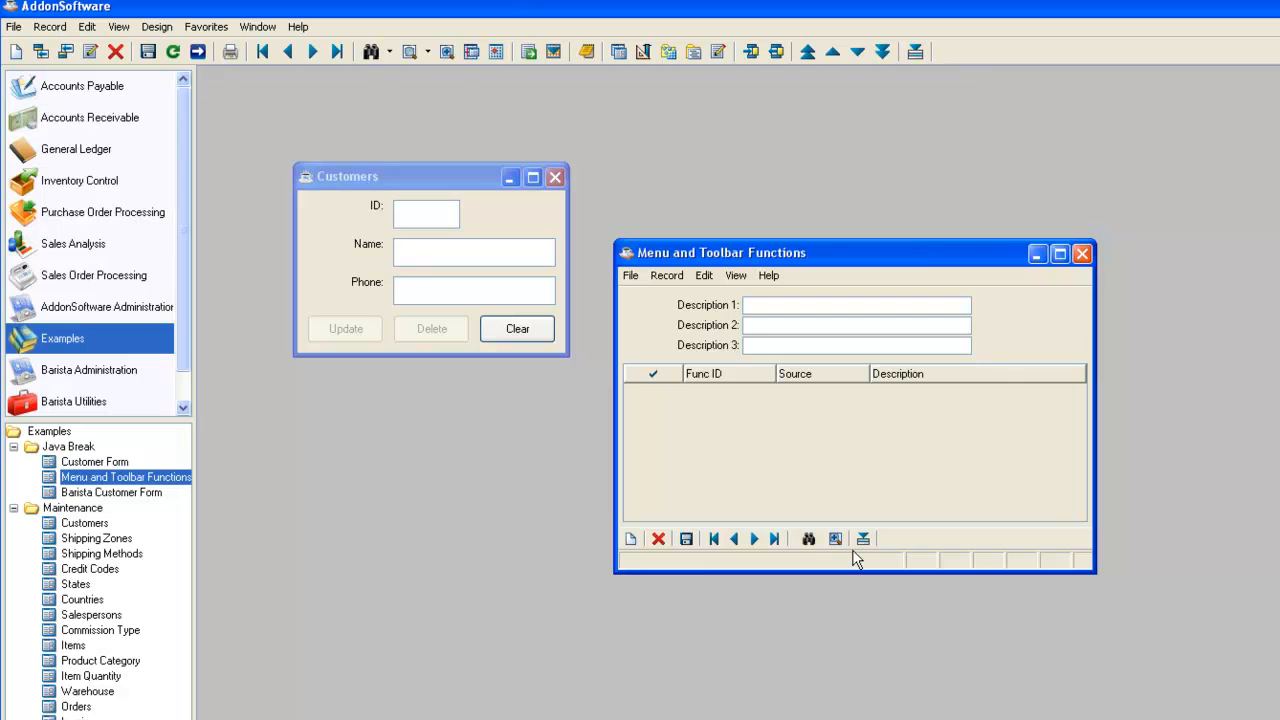
{"action": "mouse_move", "coordinate": [456, 384]}
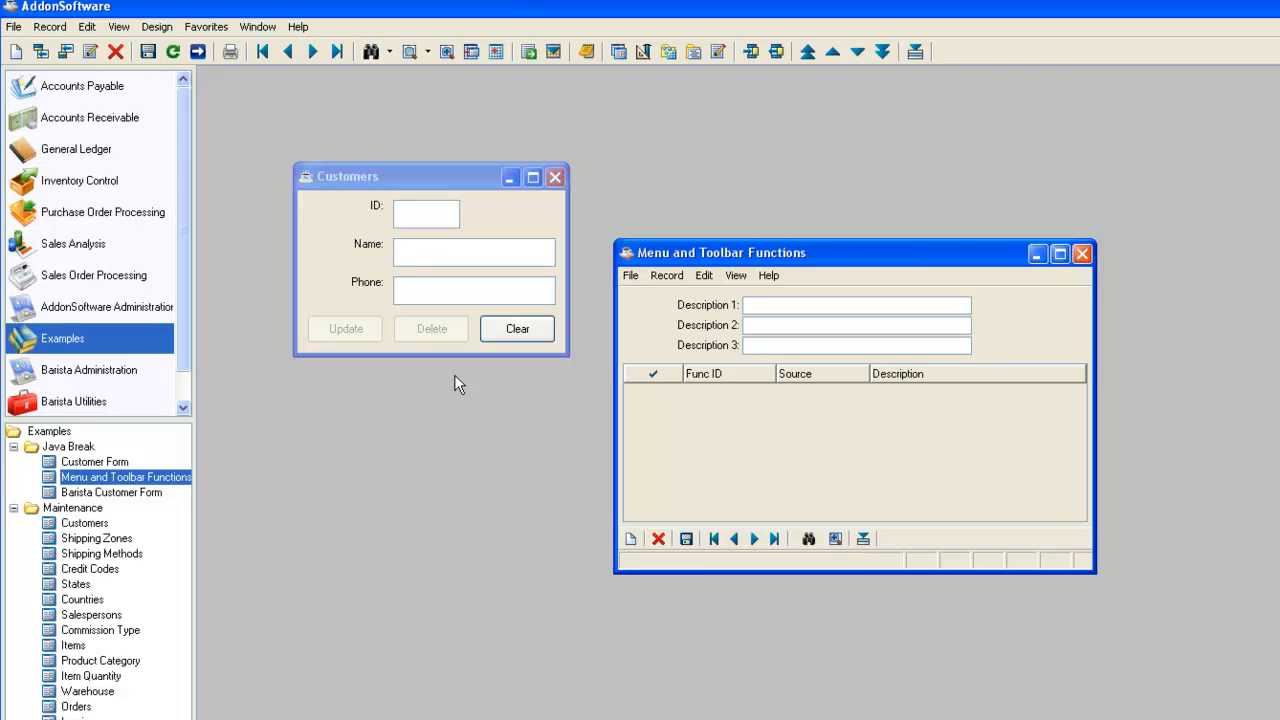
{"action": "mouse_move", "coordinate": [732, 538]}
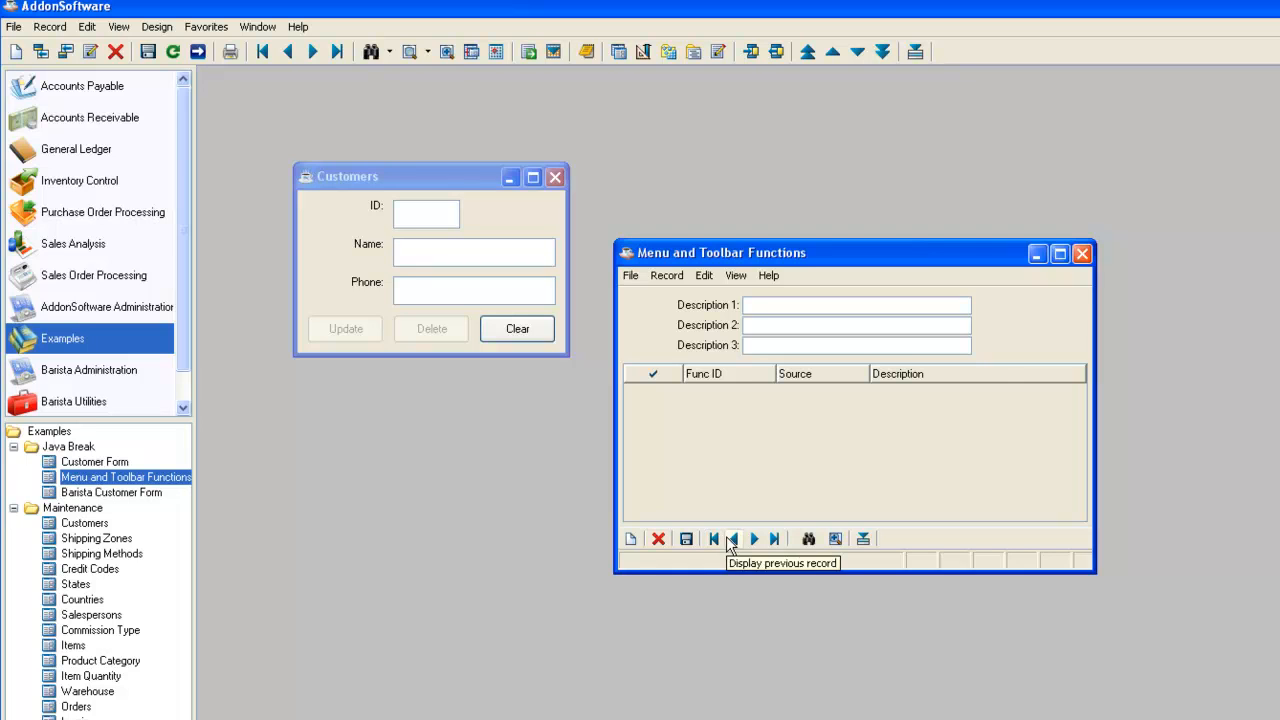
{"action": "mouse_move", "coordinate": [496, 546]}
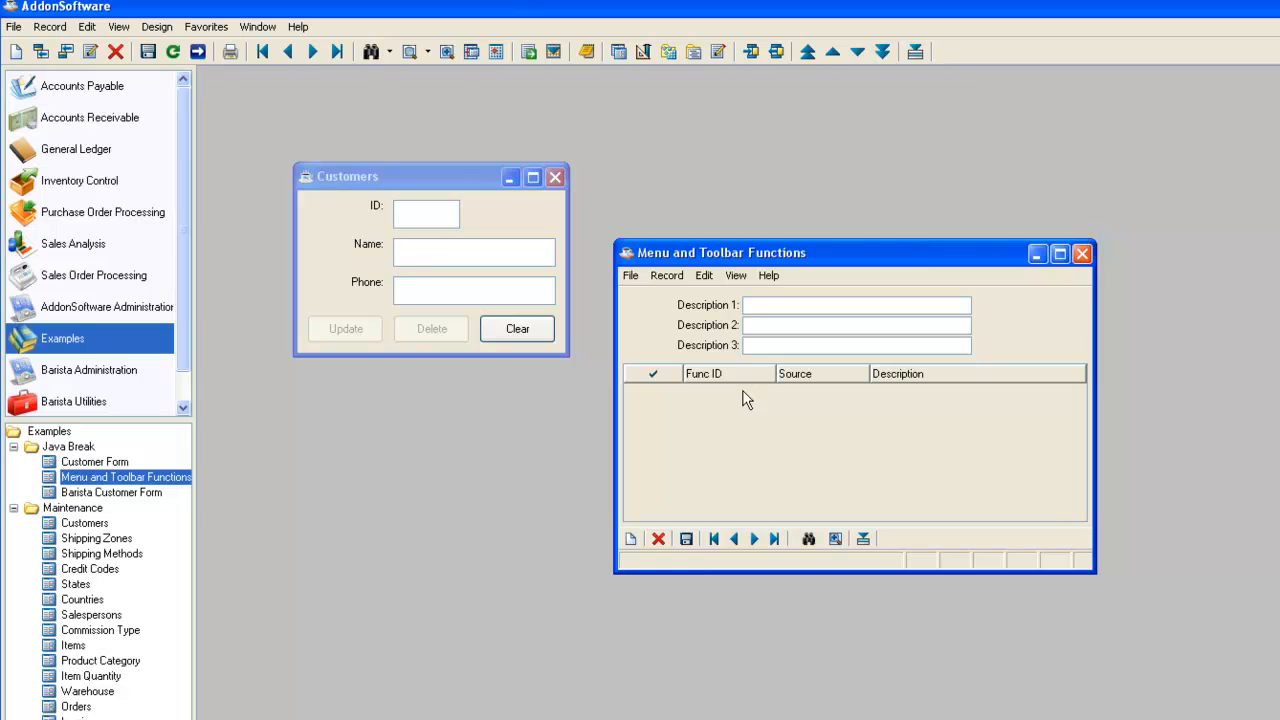
{"action": "mouse_move", "coordinate": [516, 452]}
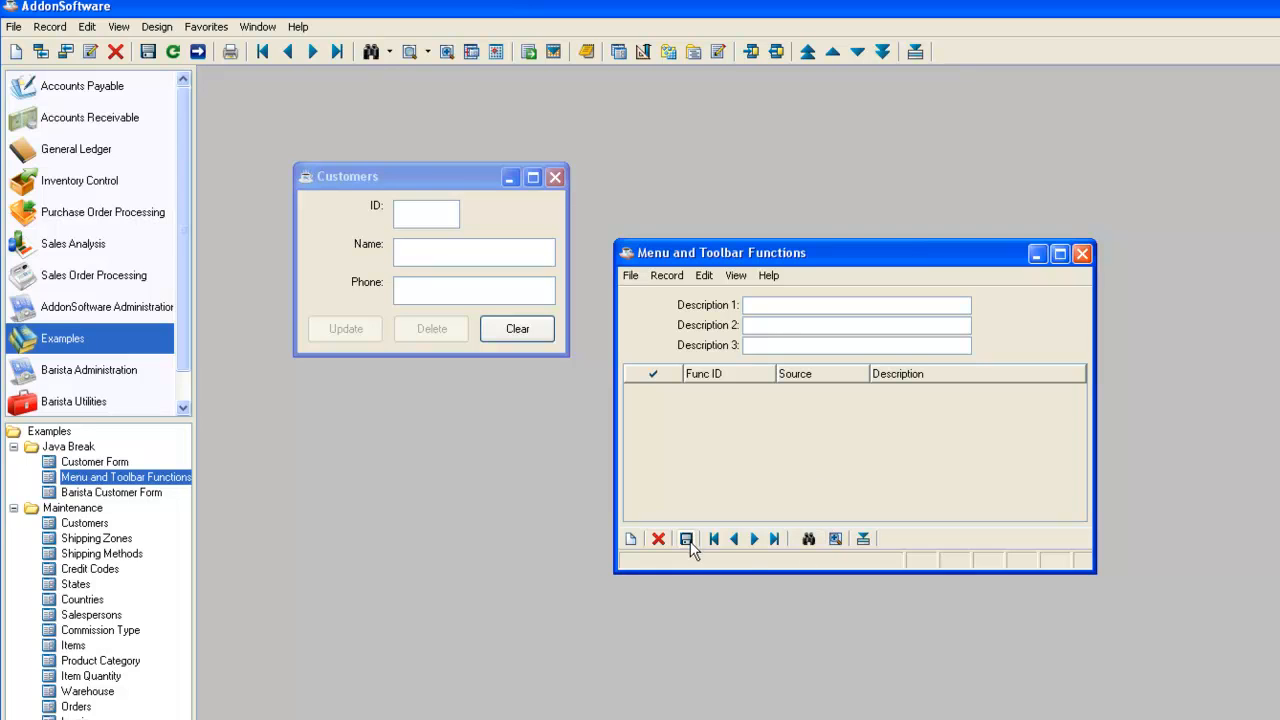
{"action": "mouse_move", "coordinate": [688, 540]}
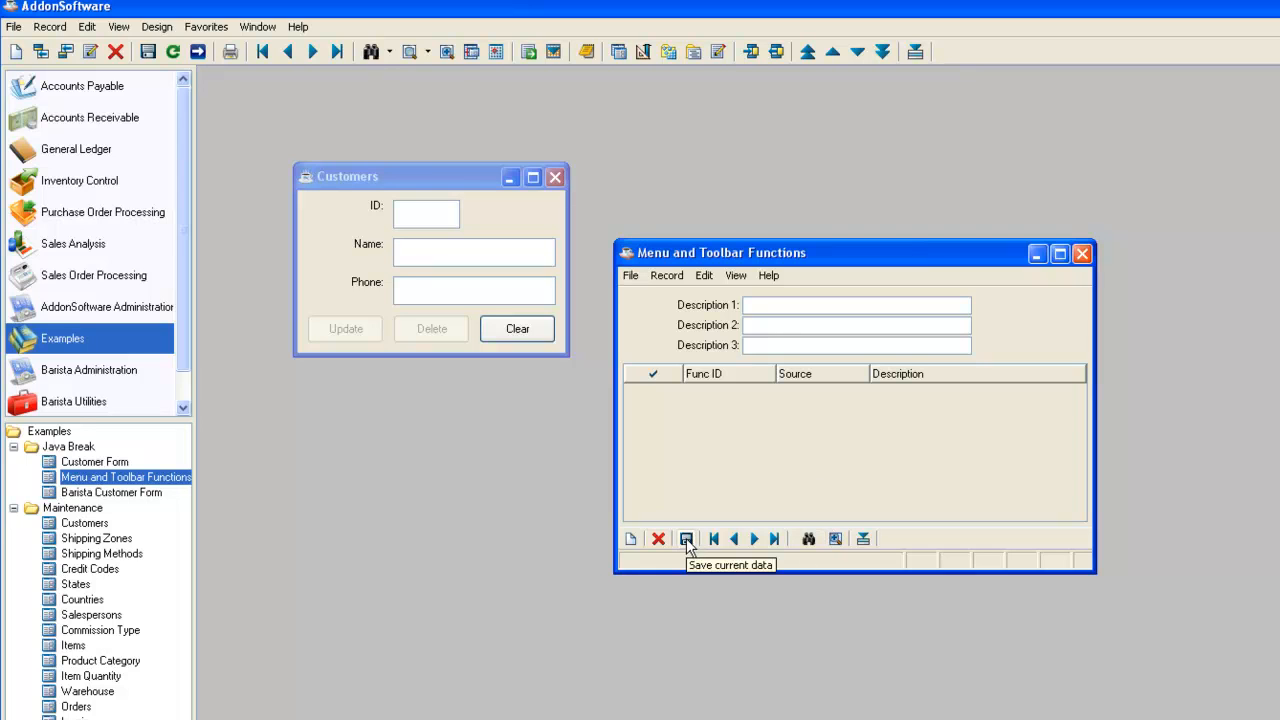
{"action": "left_click", "coordinate": [688, 540]}
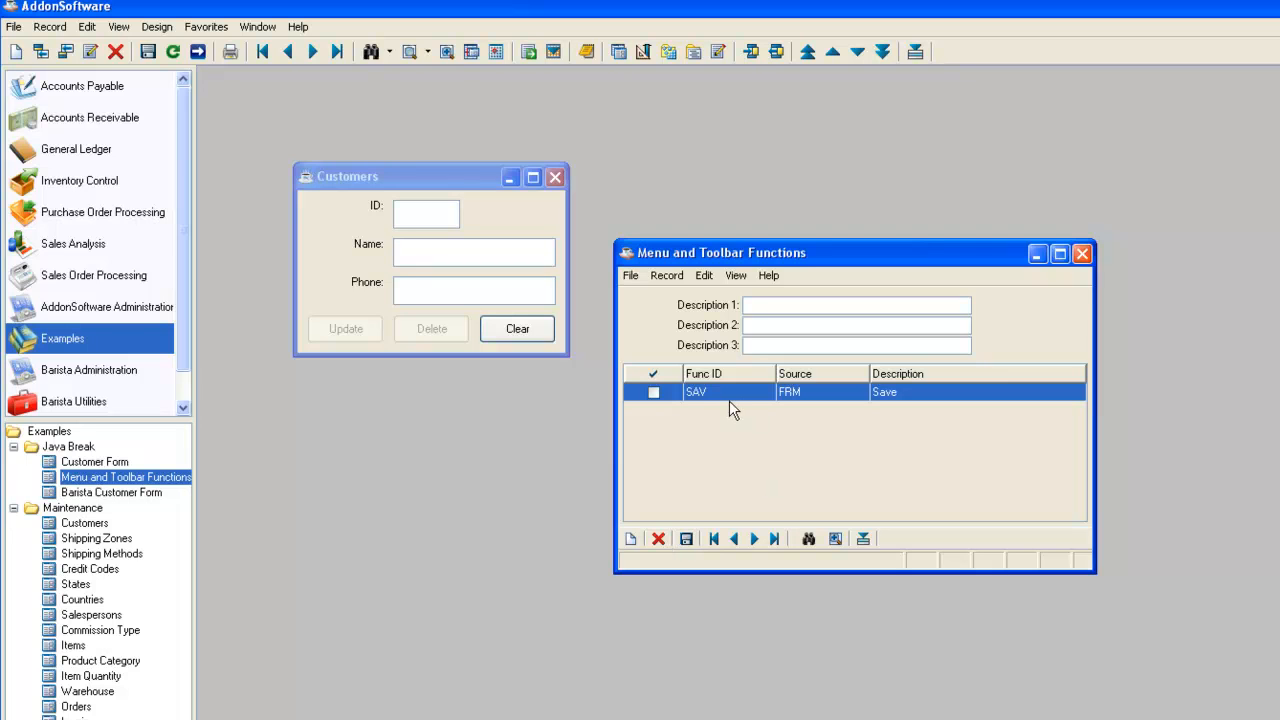
{"action": "mouse_move", "coordinate": [716, 404]}
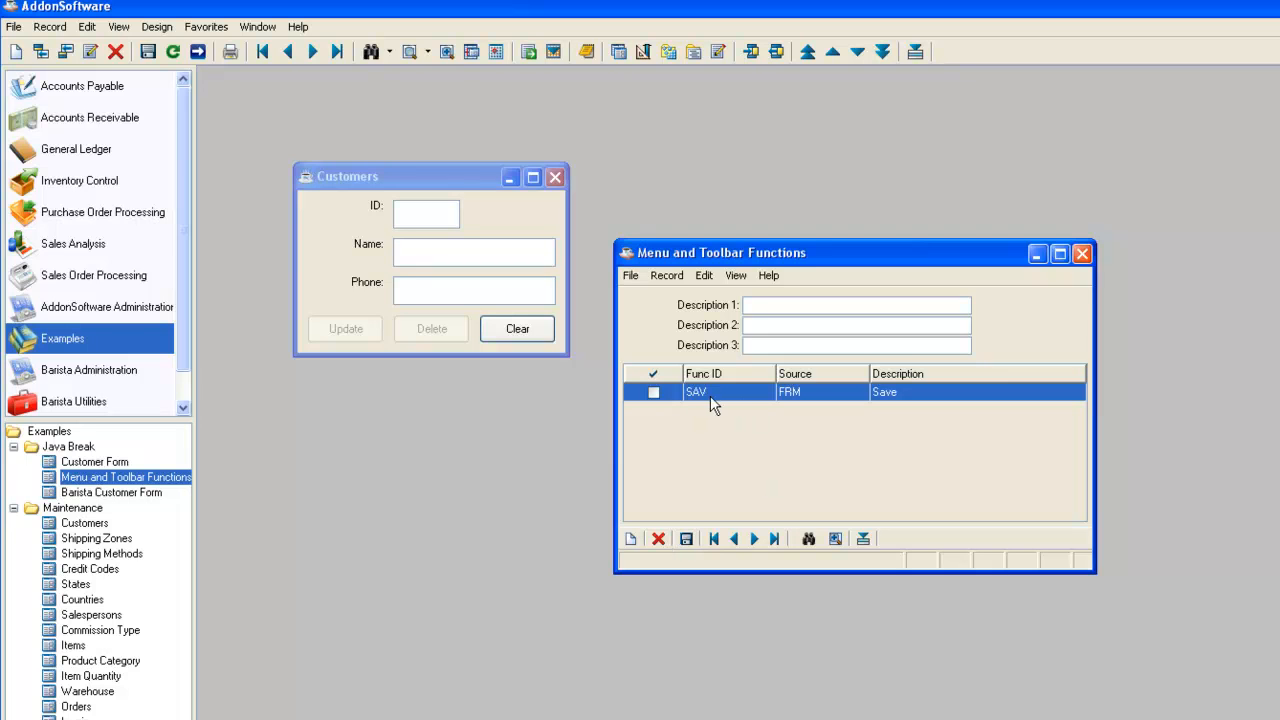
{"action": "mouse_move", "coordinate": [804, 400]}
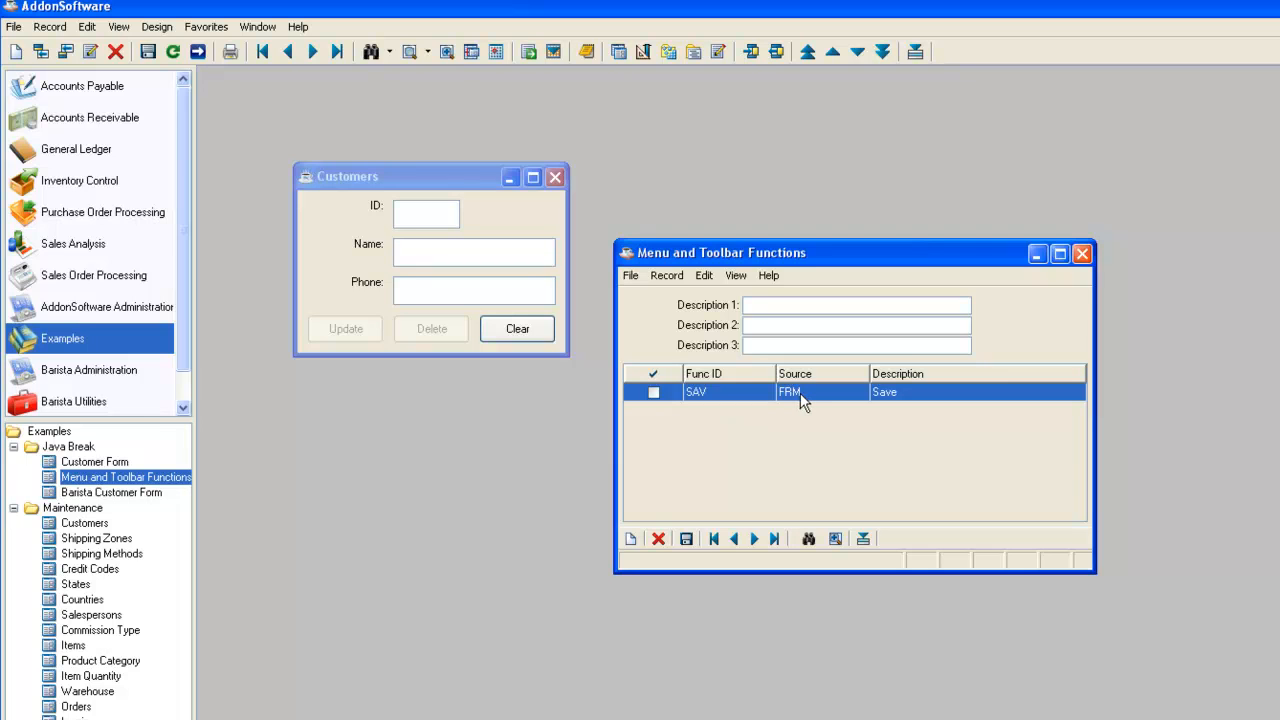
{"action": "mouse_move", "coordinate": [800, 398]}
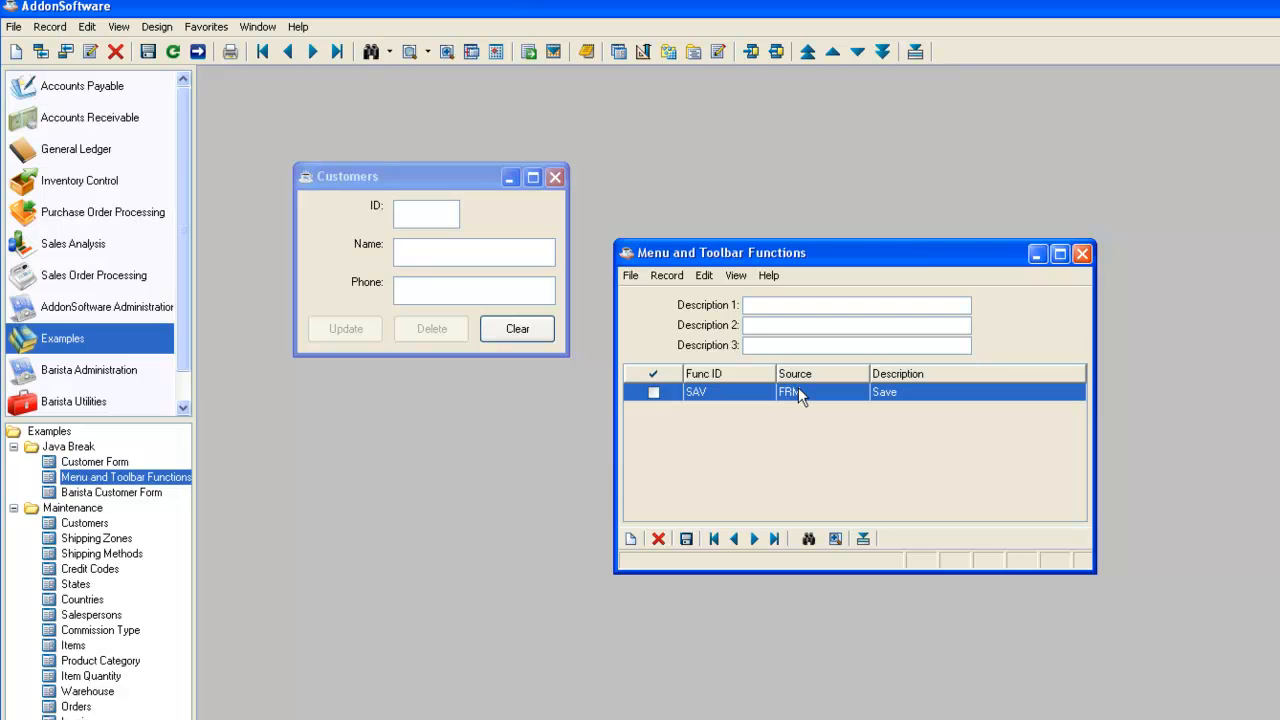
{"action": "mouse_move", "coordinate": [240, 92]}
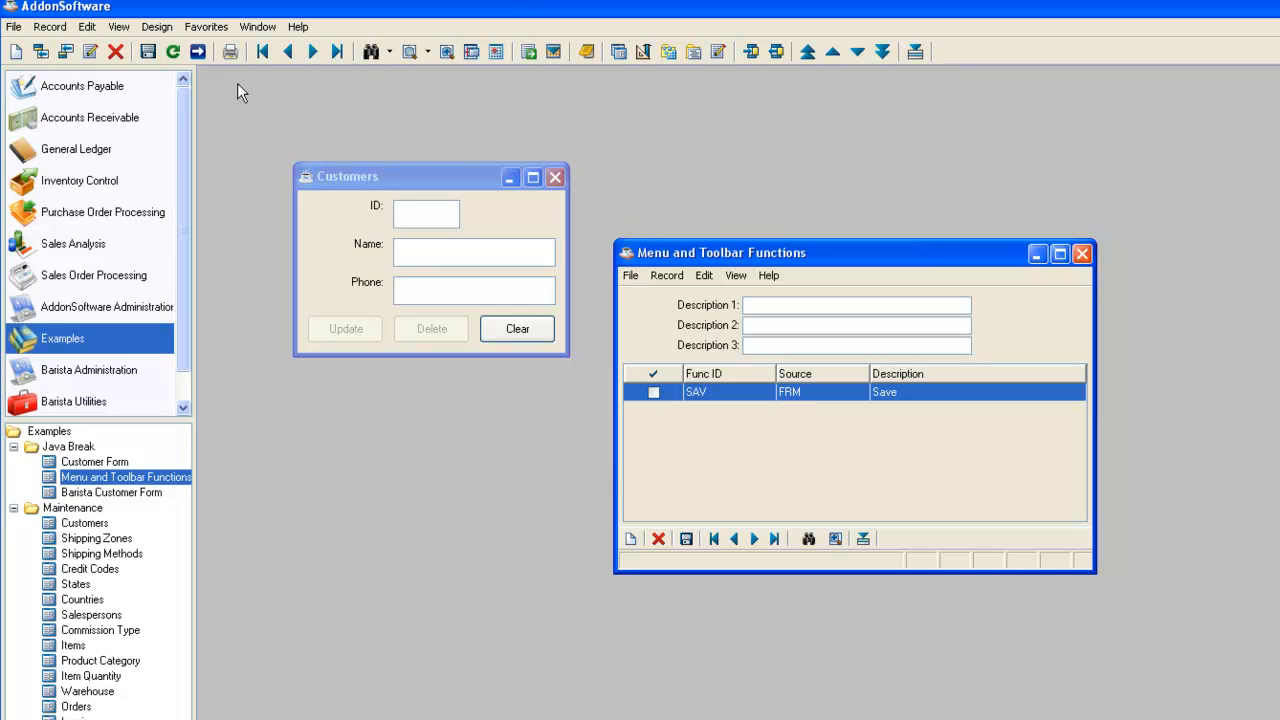
{"action": "mouse_move", "coordinate": [116, 52]}
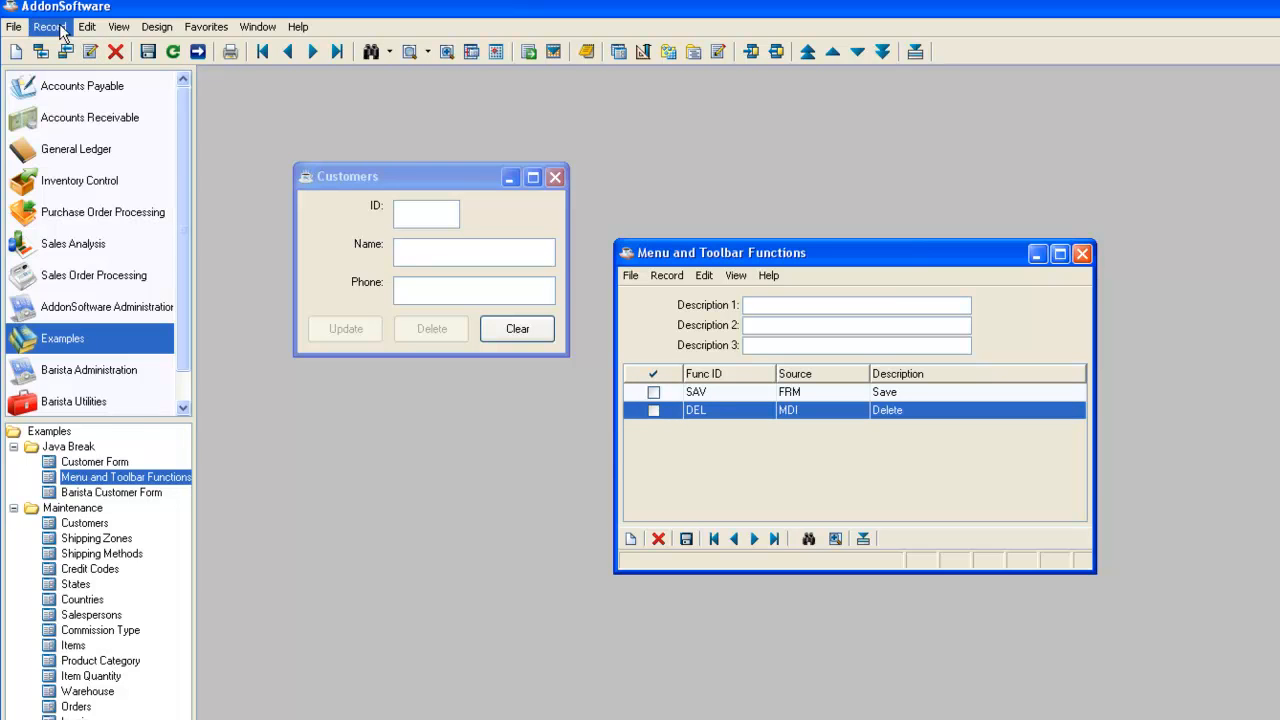
{"action": "left_click", "coordinate": [48, 26]}
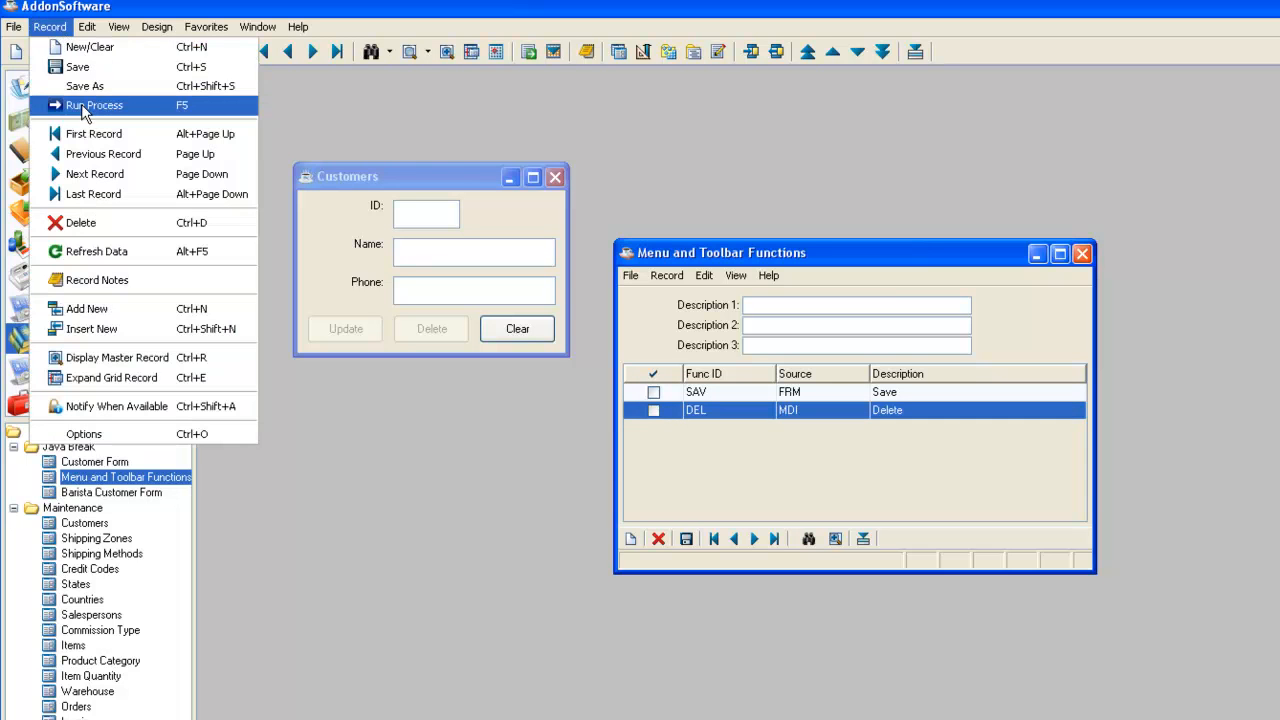
{"action": "left_click", "coordinate": [94, 104]}
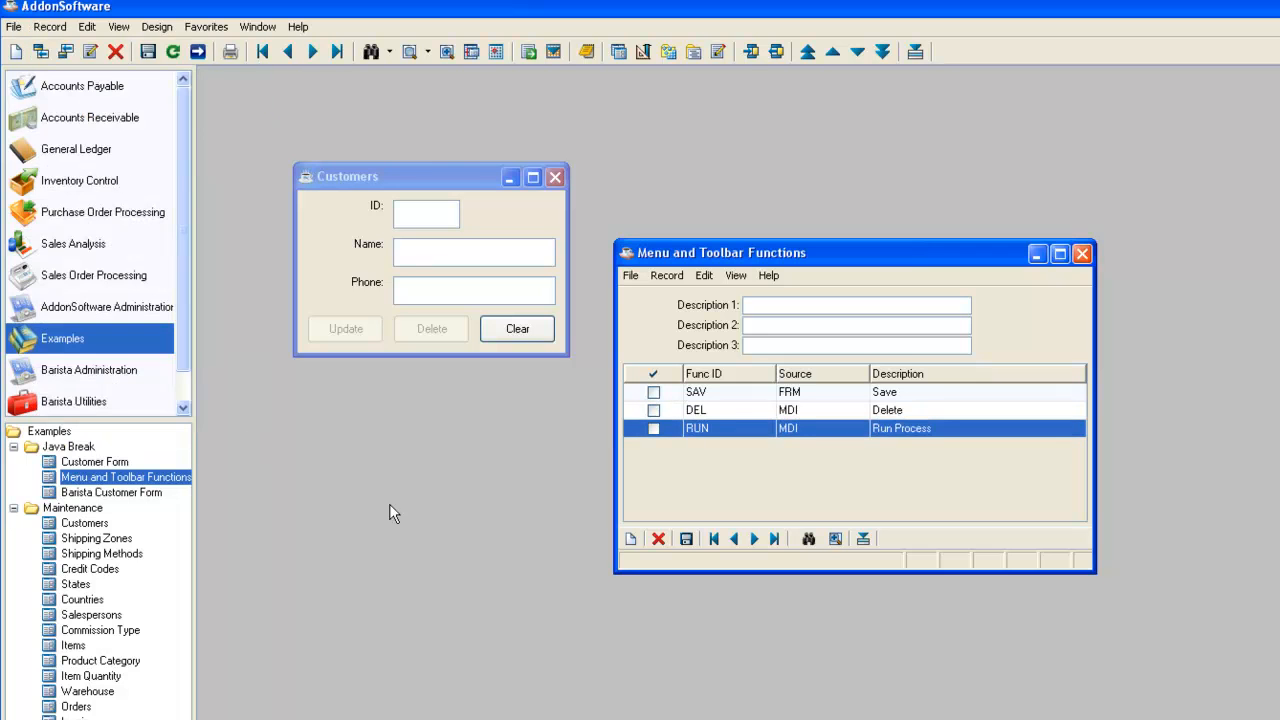
{"action": "mouse_move", "coordinate": [690, 448]}
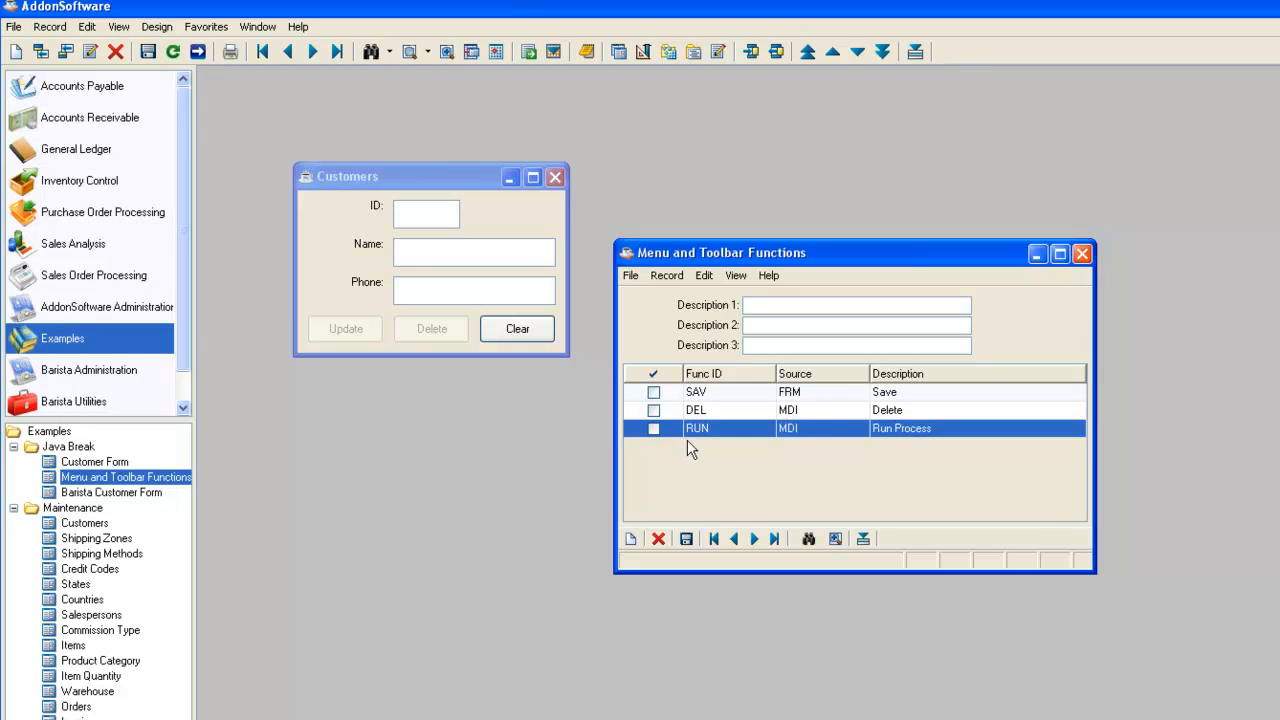
{"action": "mouse_move", "coordinate": [708, 438]}
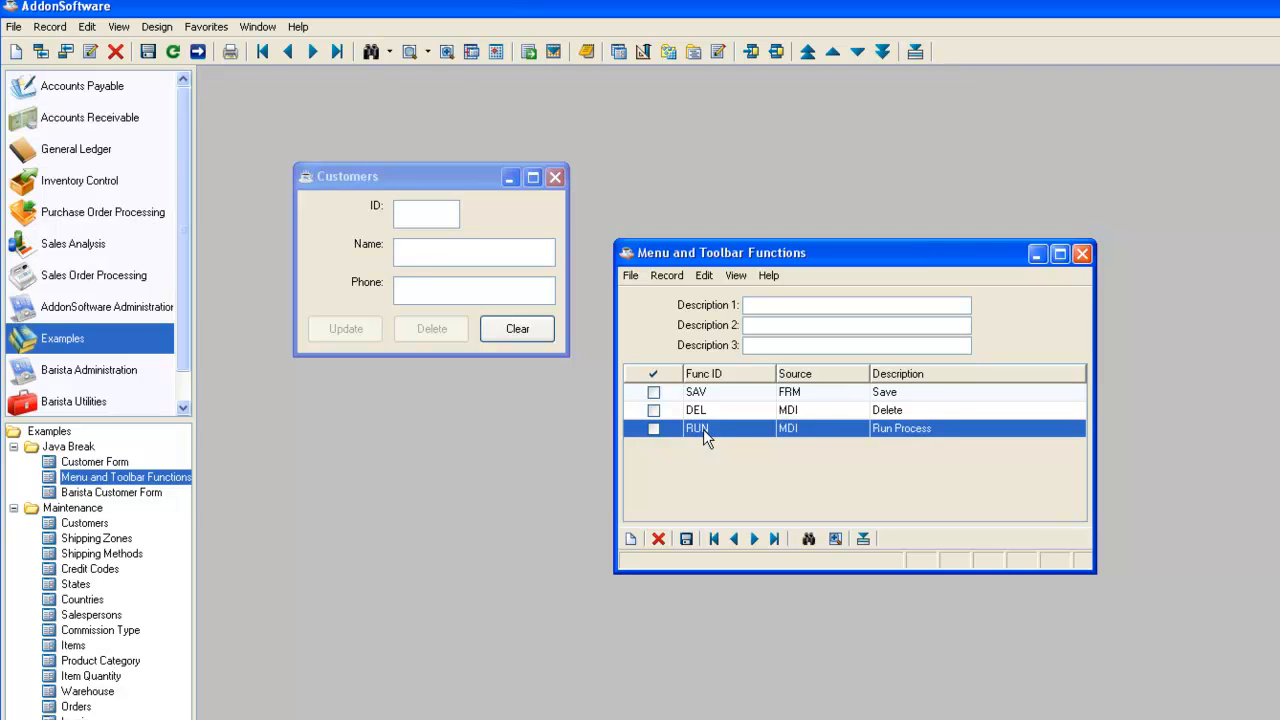
{"action": "mouse_move", "coordinate": [800, 408]}
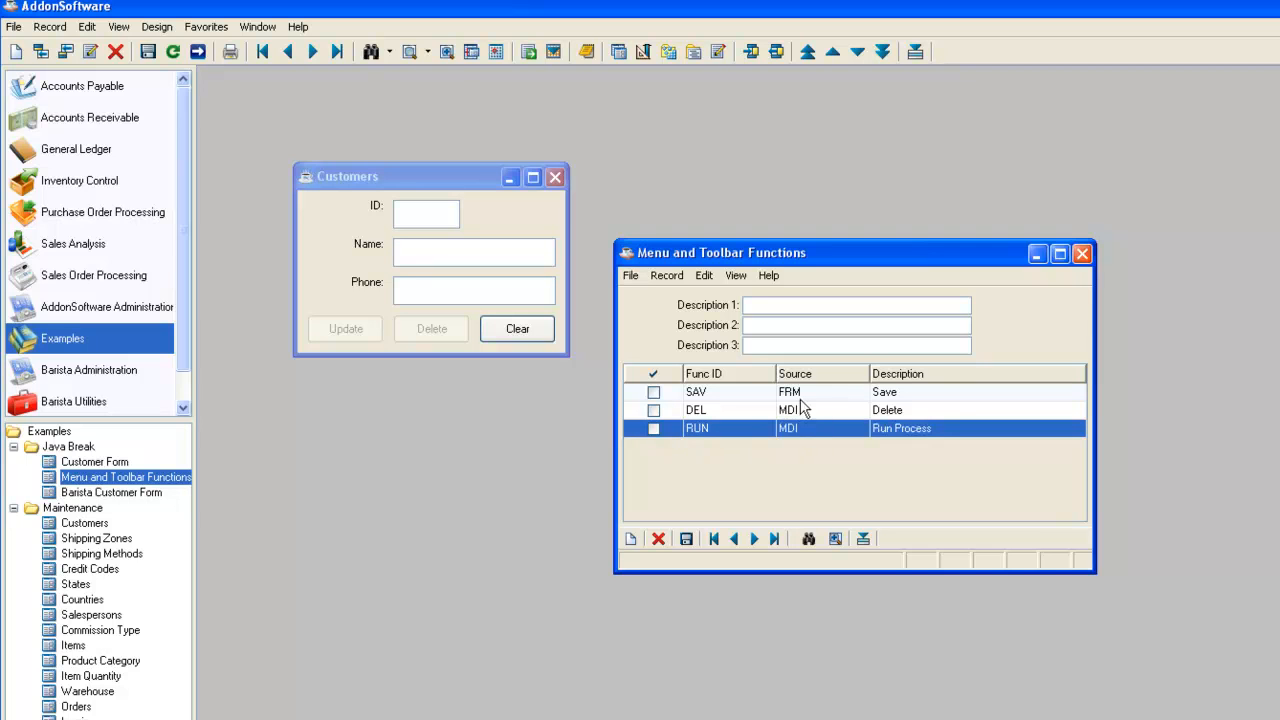
{"action": "left_click", "coordinate": [808, 540]}
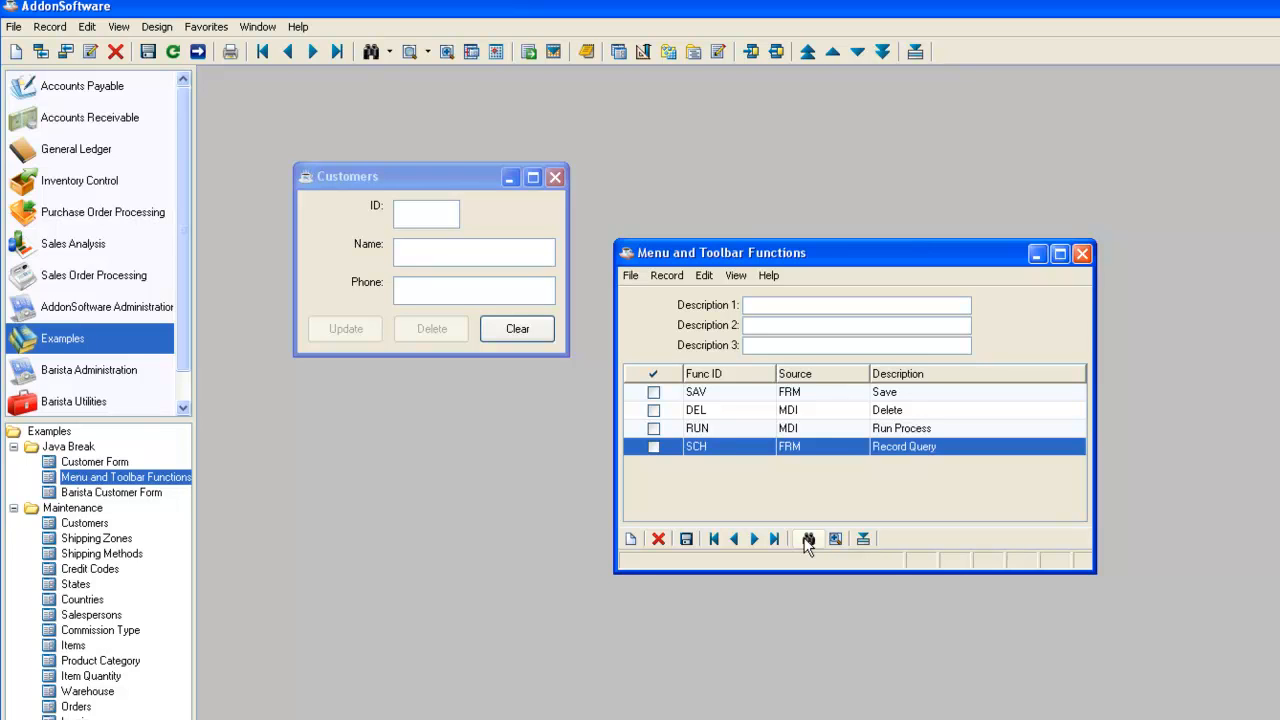
{"action": "mouse_move", "coordinate": [720, 552]}
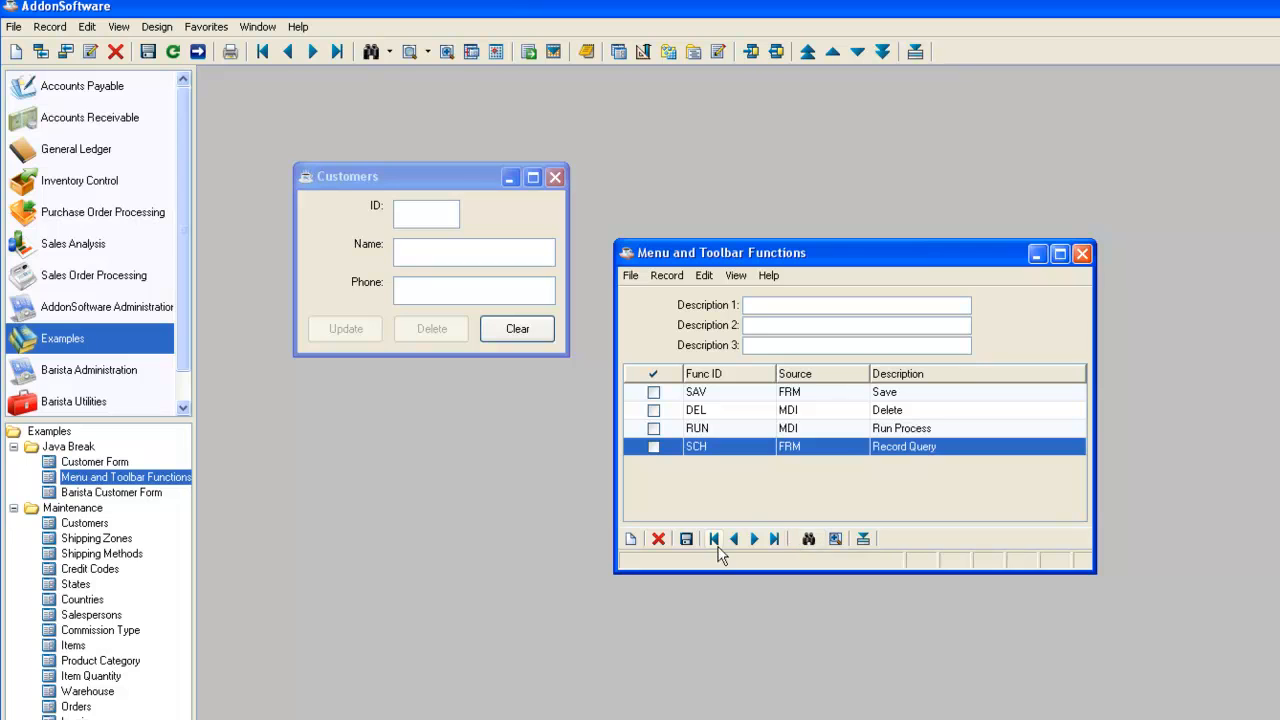
{"action": "mouse_move", "coordinate": [776, 540]}
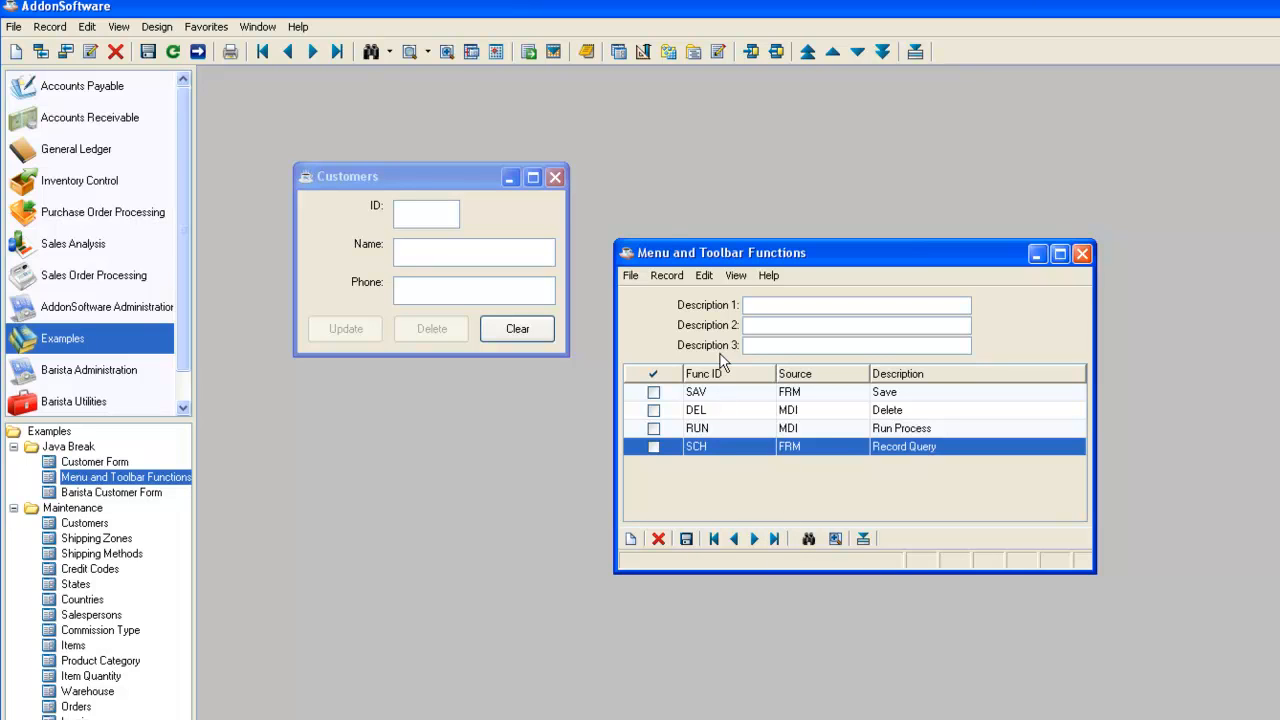
{"action": "mouse_move", "coordinate": [408, 52]}
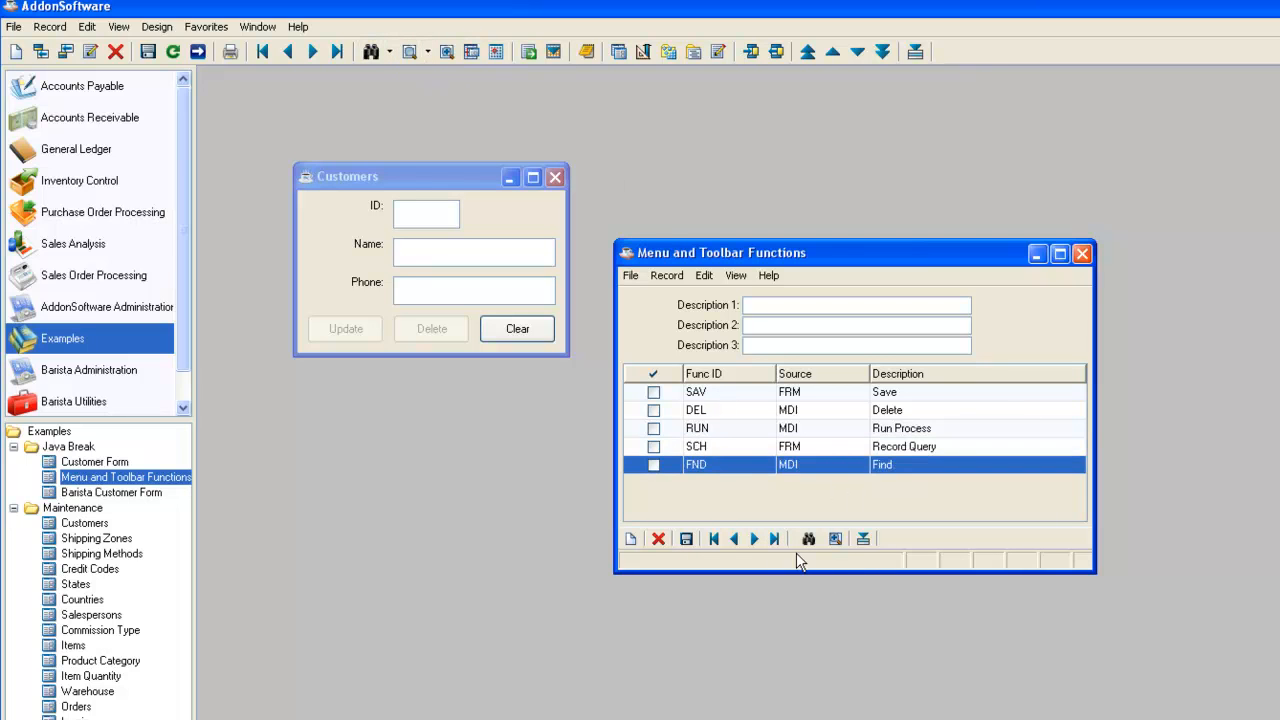
{"action": "mouse_move", "coordinate": [684, 508]}
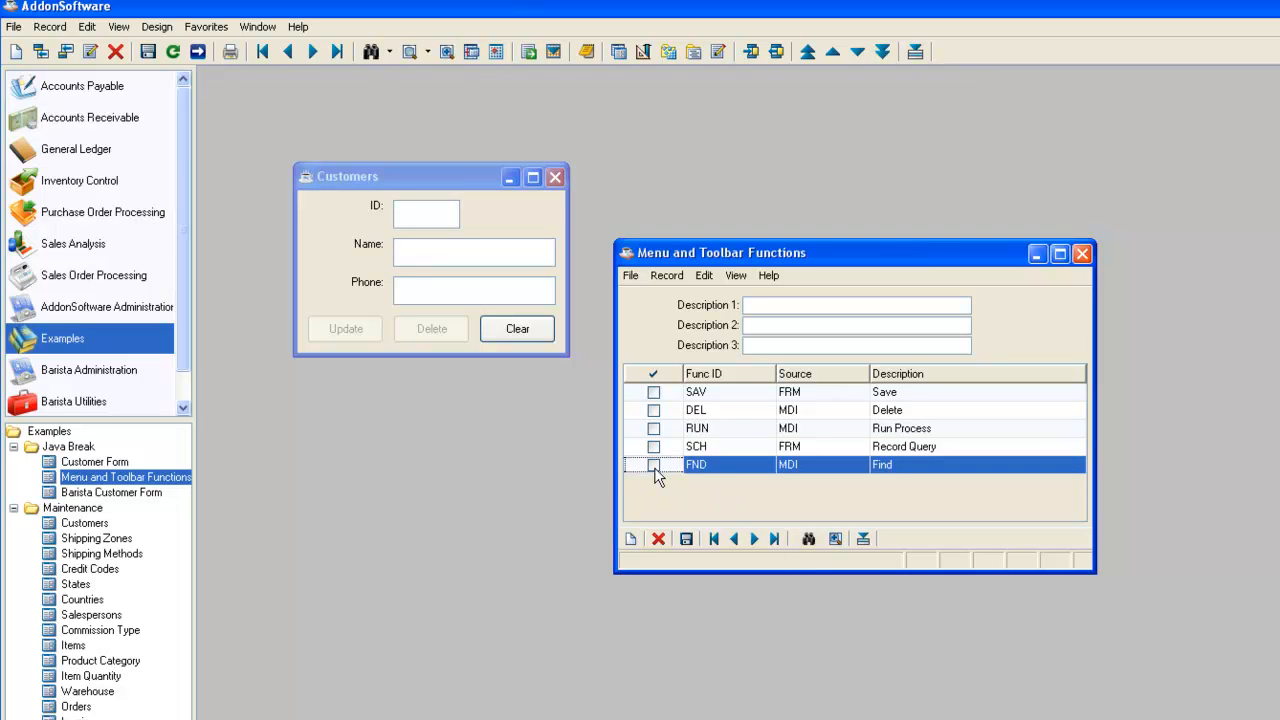
Check the FND Find and SAV Save rows, then review the Record menu
{"action": "left_click", "coordinate": [652, 464]}
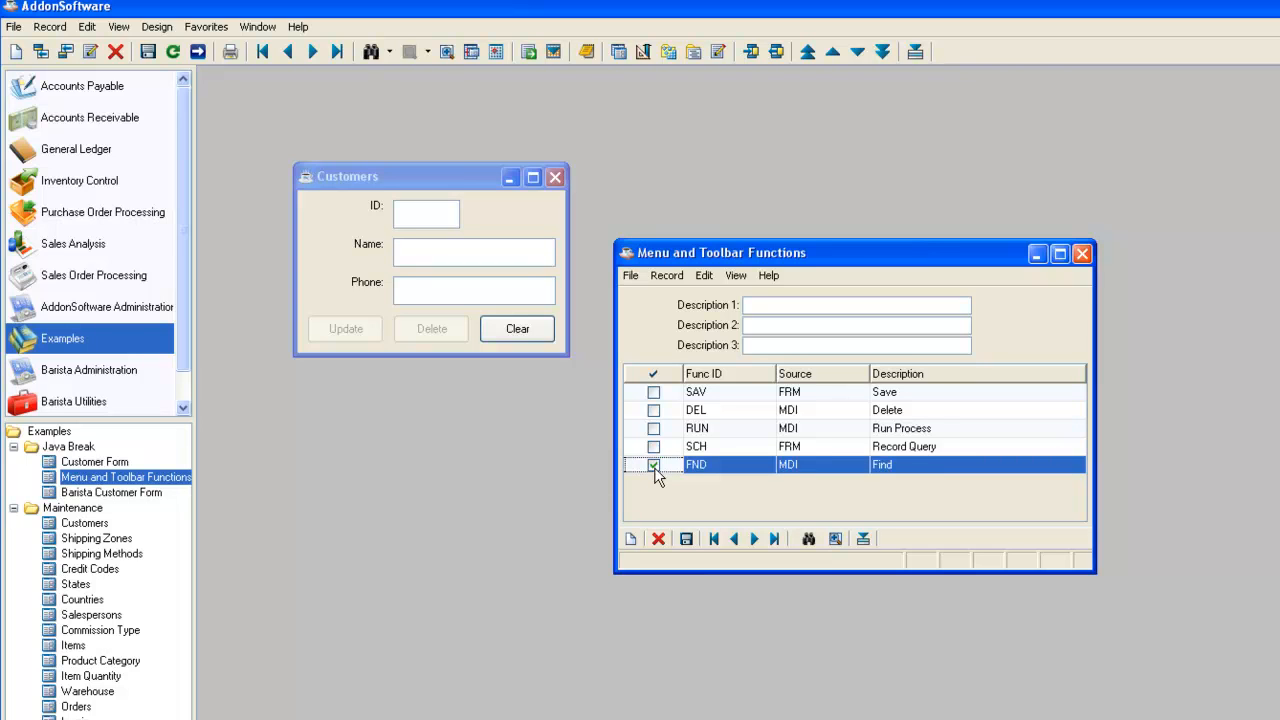
{"action": "mouse_move", "coordinate": [704, 470]}
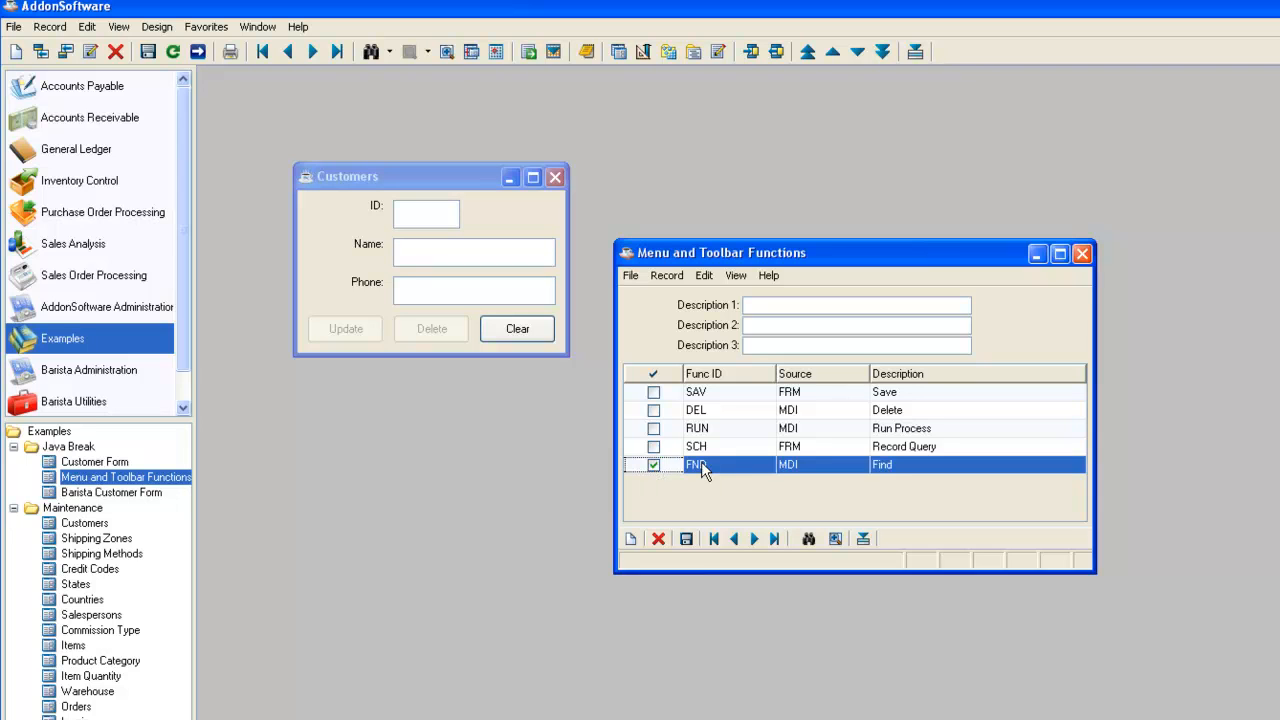
{"action": "left_click", "coordinate": [654, 464]}
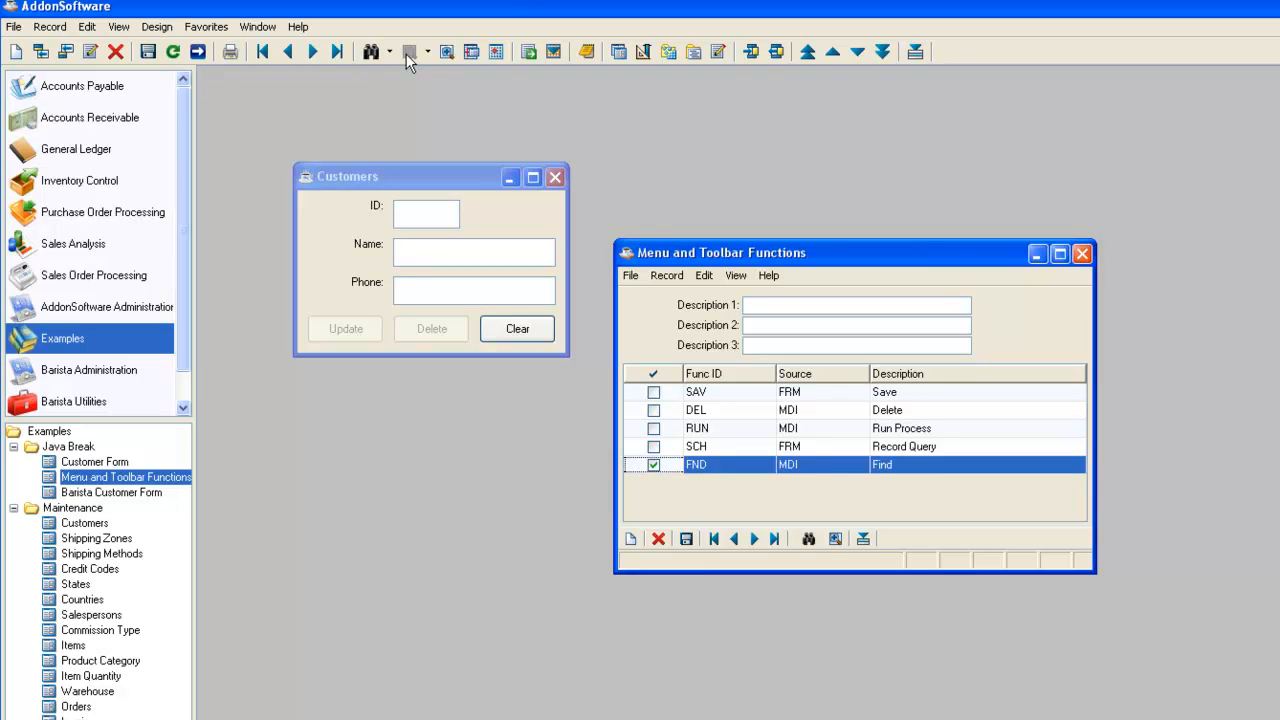
{"action": "mouse_move", "coordinate": [408, 62]}
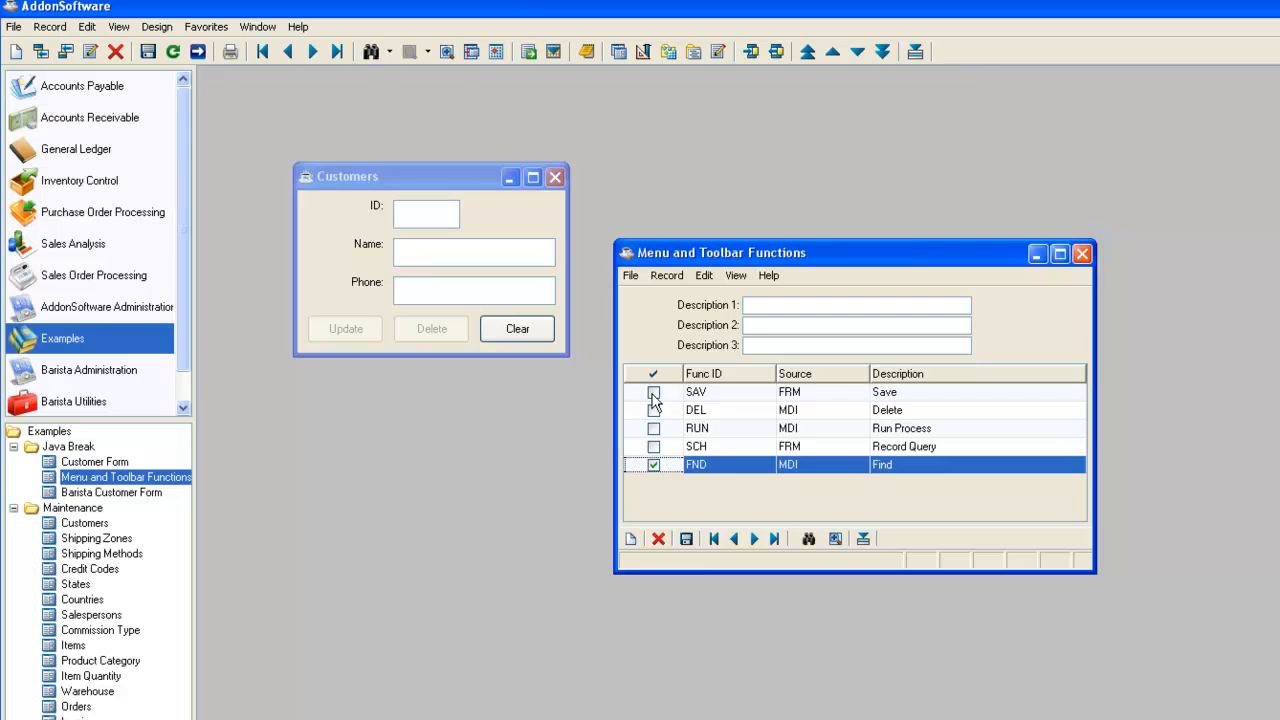
{"action": "left_click", "coordinate": [652, 390]}
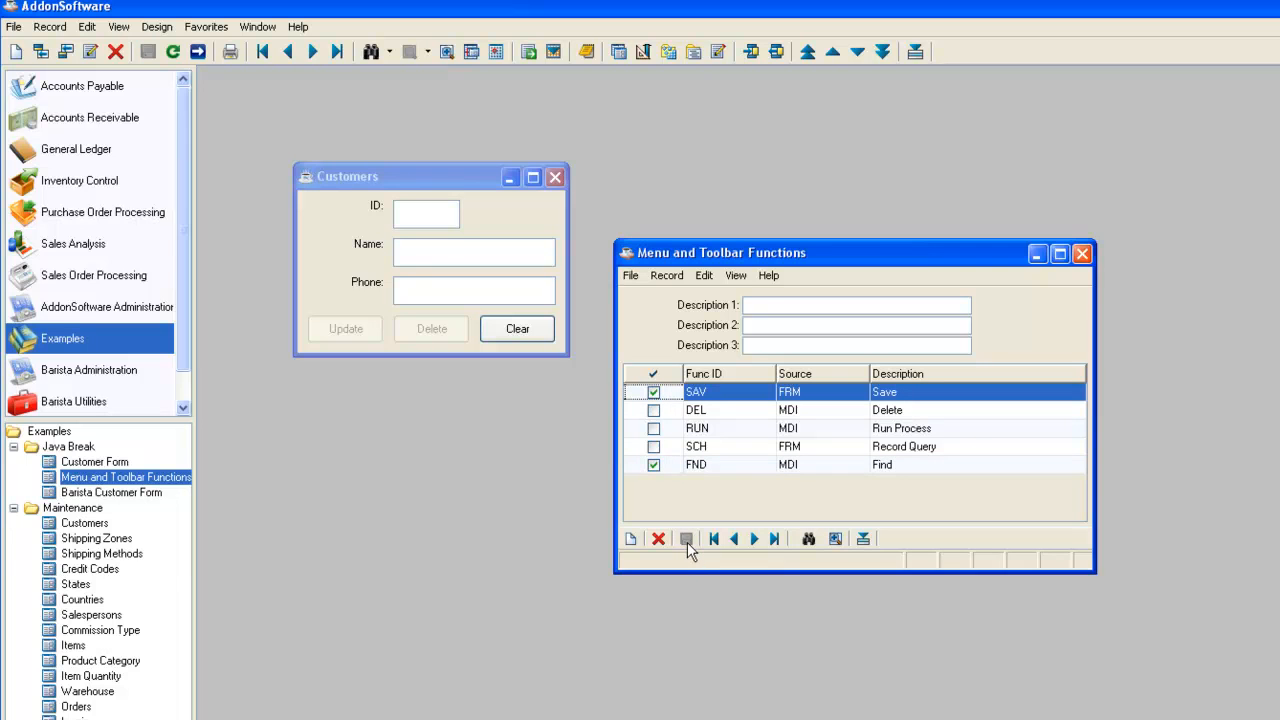
{"action": "mouse_move", "coordinate": [380, 396]}
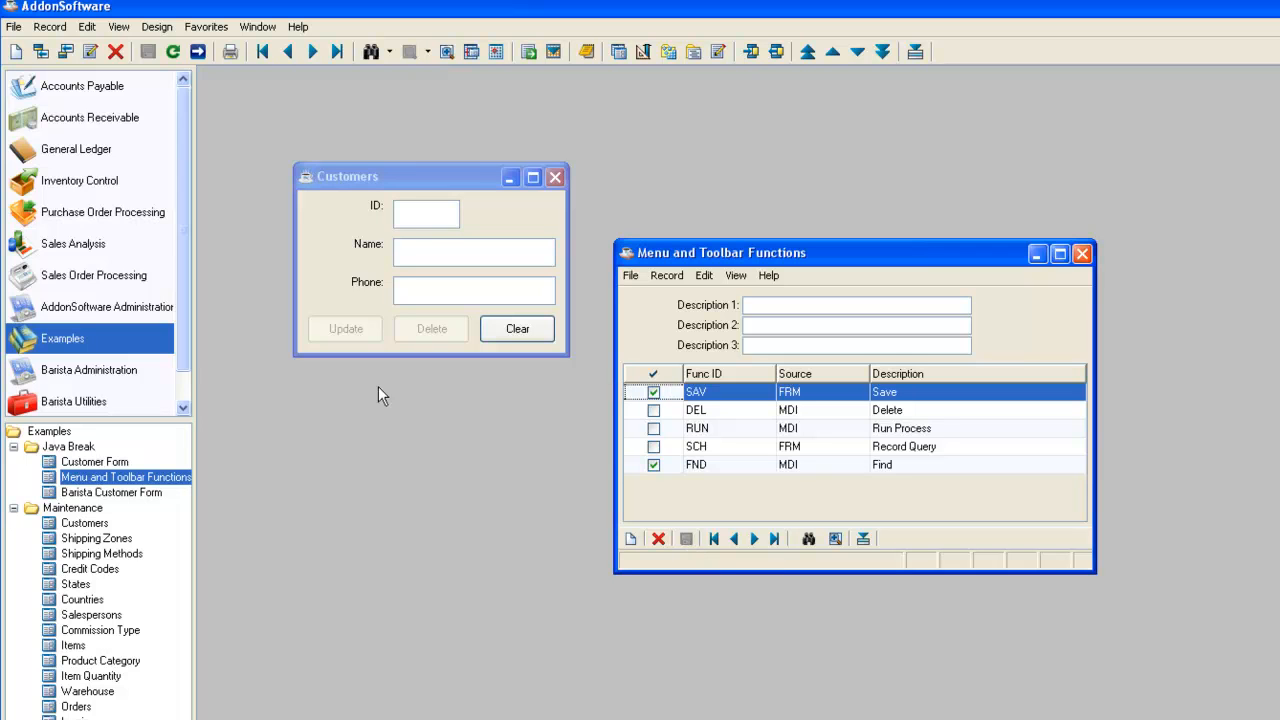
{"action": "mouse_move", "coordinate": [148, 52]}
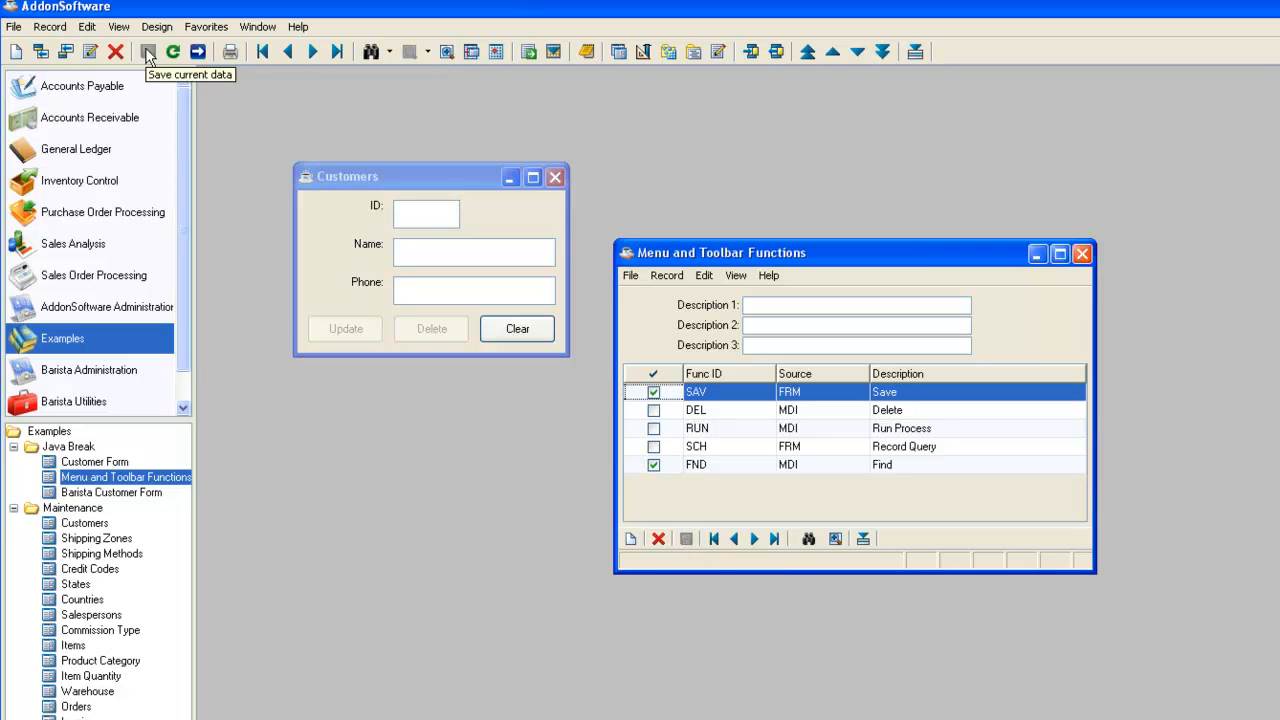
{"action": "left_click", "coordinate": [48, 26]}
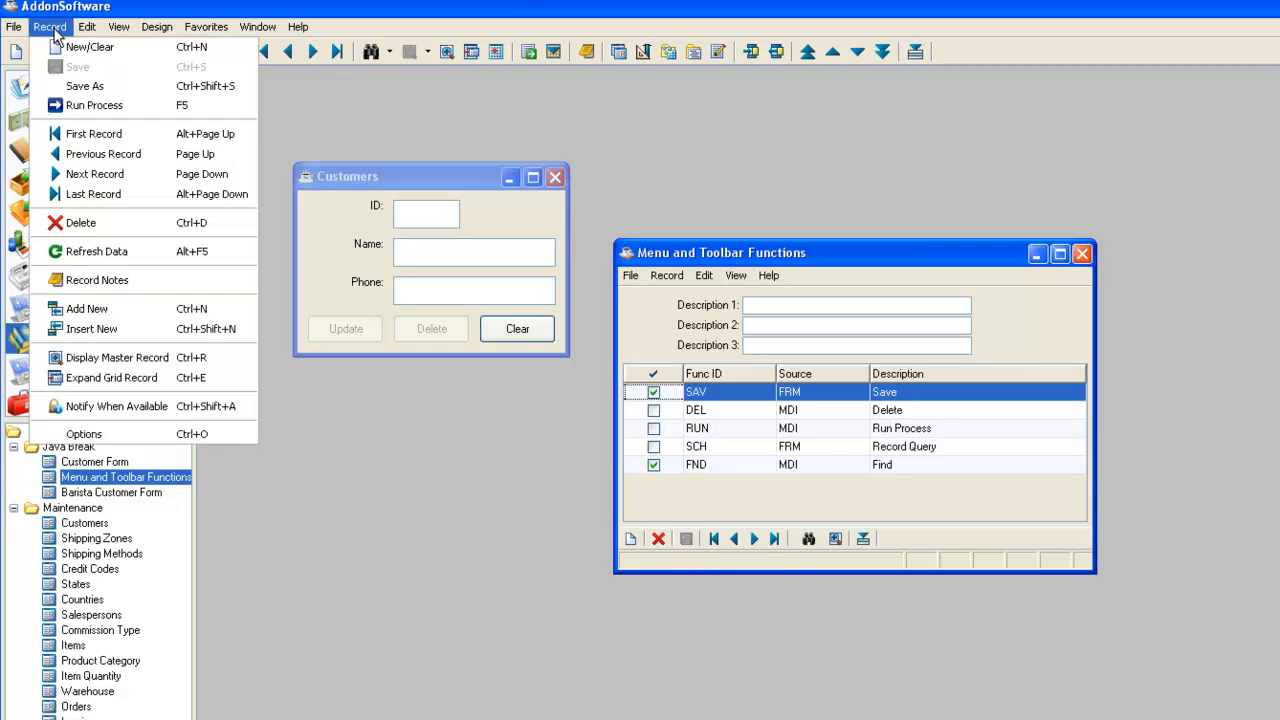
{"action": "mouse_move", "coordinate": [78, 68]}
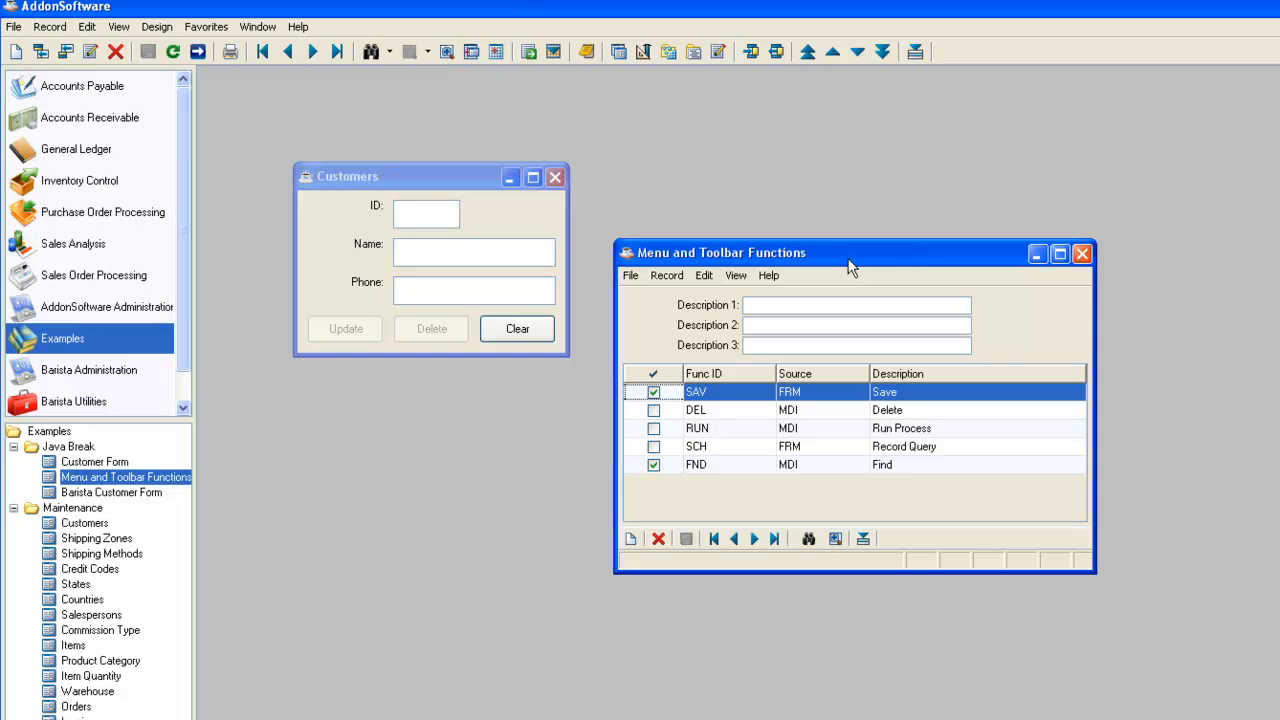
{"action": "mouse_move", "coordinate": [844, 256]}
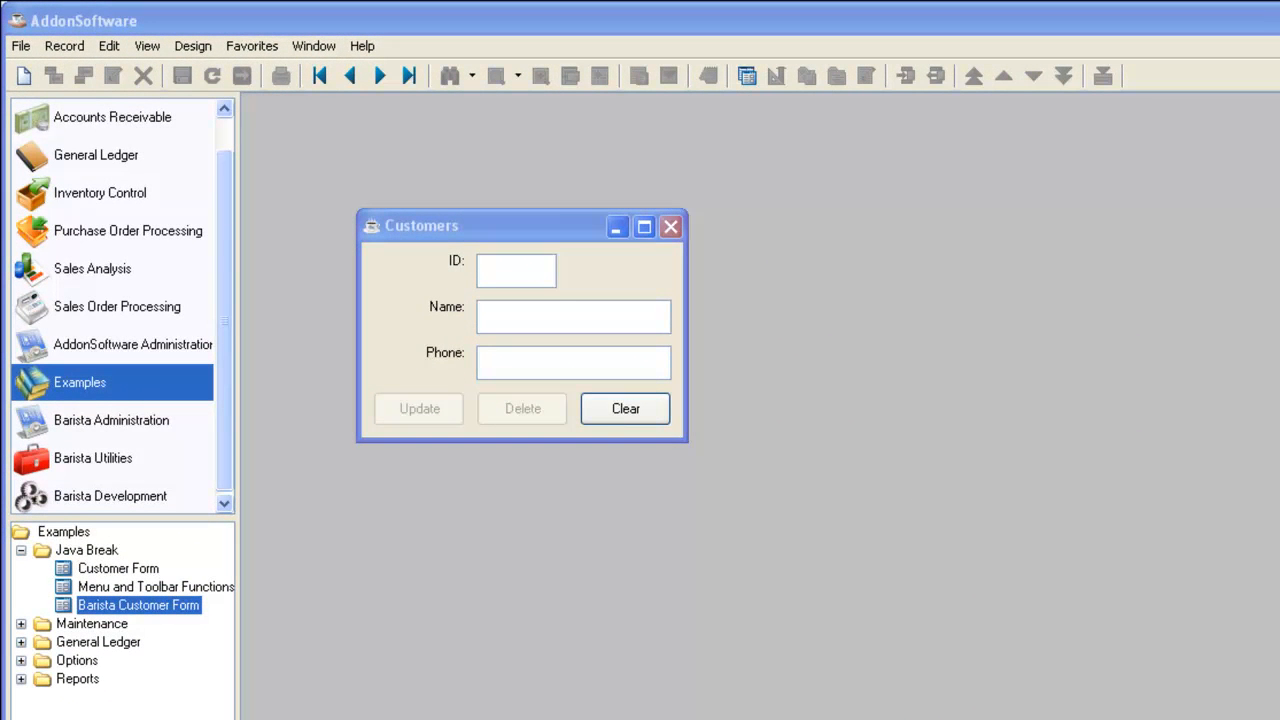
{"action": "mouse_move", "coordinate": [308, 716]}
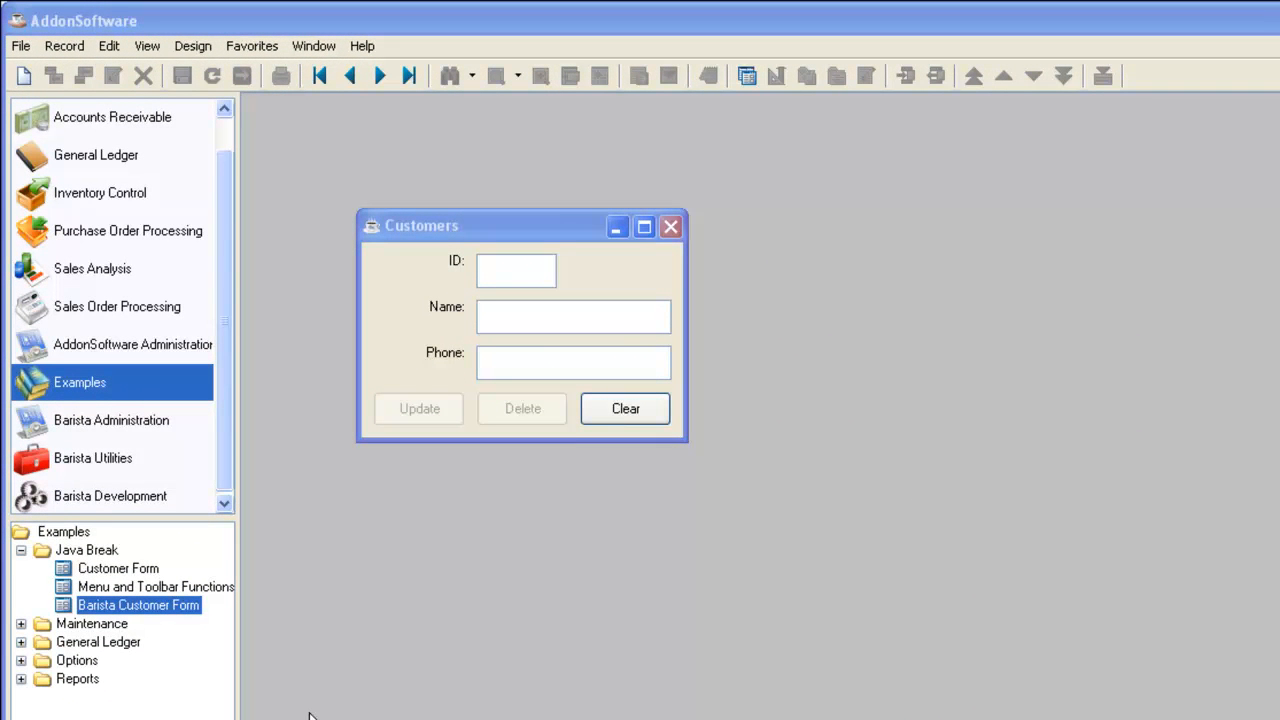
{"action": "mouse_move", "coordinate": [468, 438]}
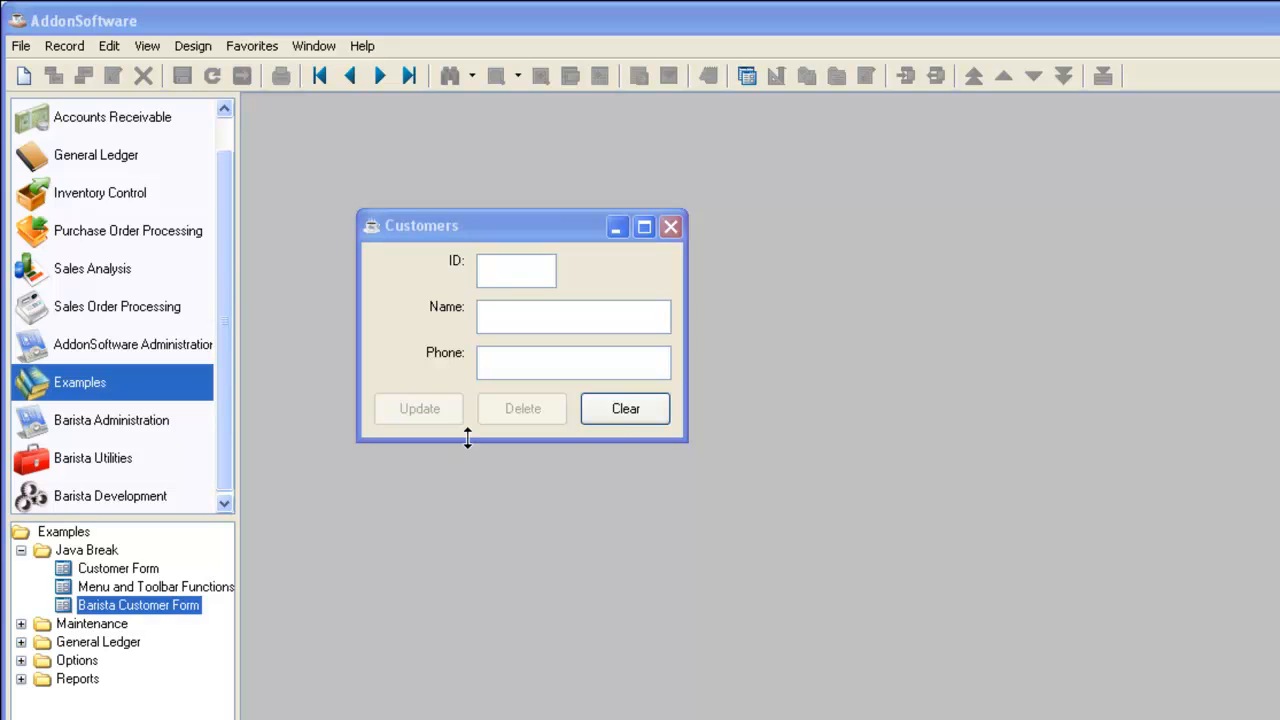
{"action": "mouse_move", "coordinate": [478, 620]}
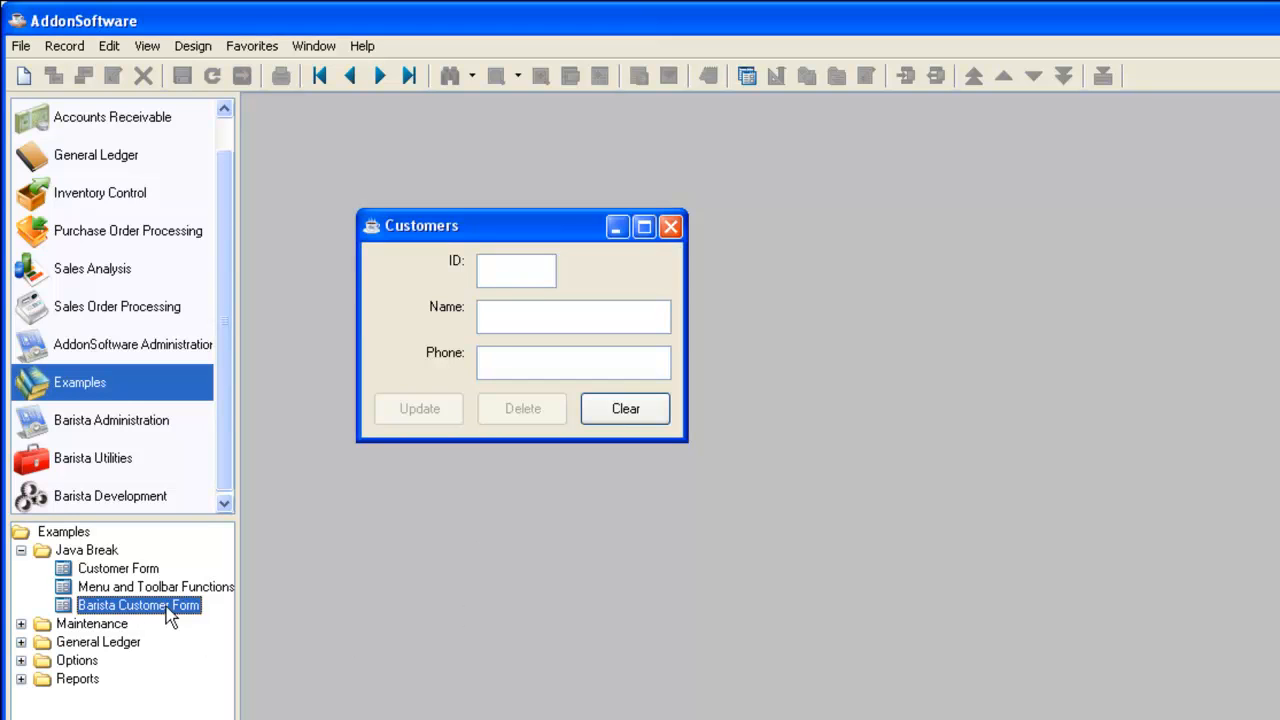
In the Barista Customer Form, step to the CHILE record and clear the form for a new customer
{"action": "double_click", "coordinate": [138, 604]}
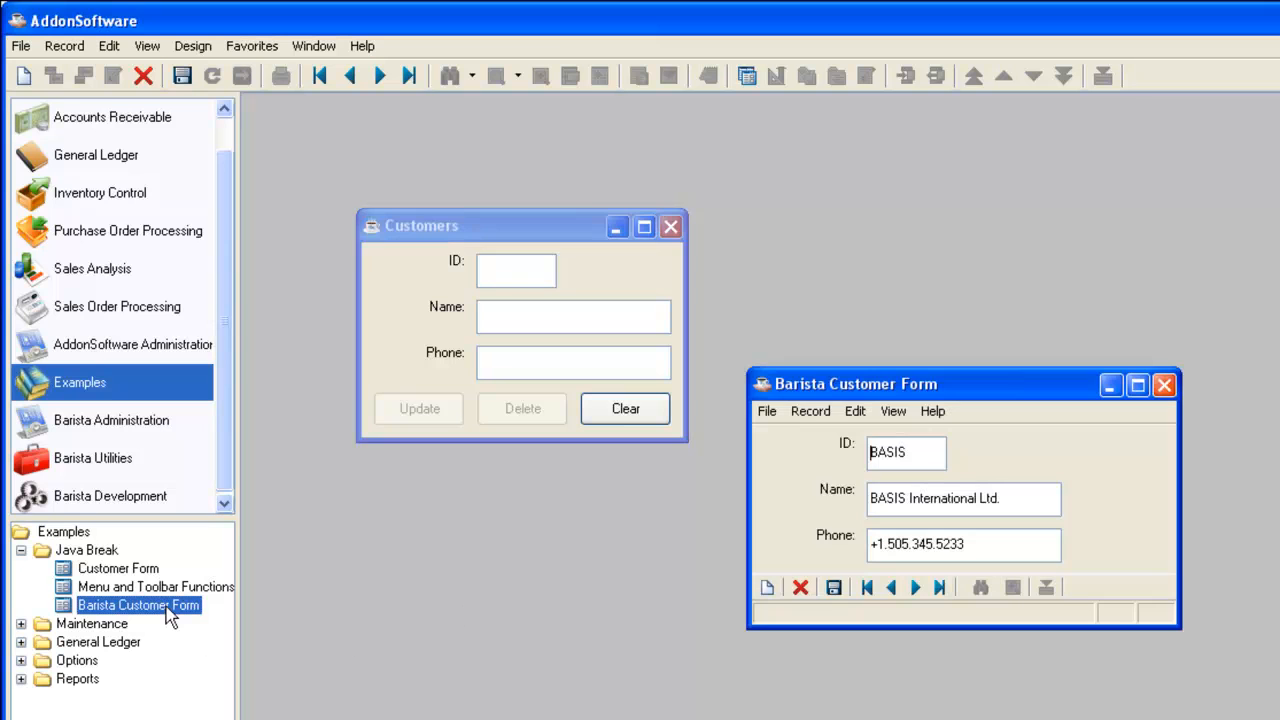
{"action": "mouse_move", "coordinate": [782, 678]}
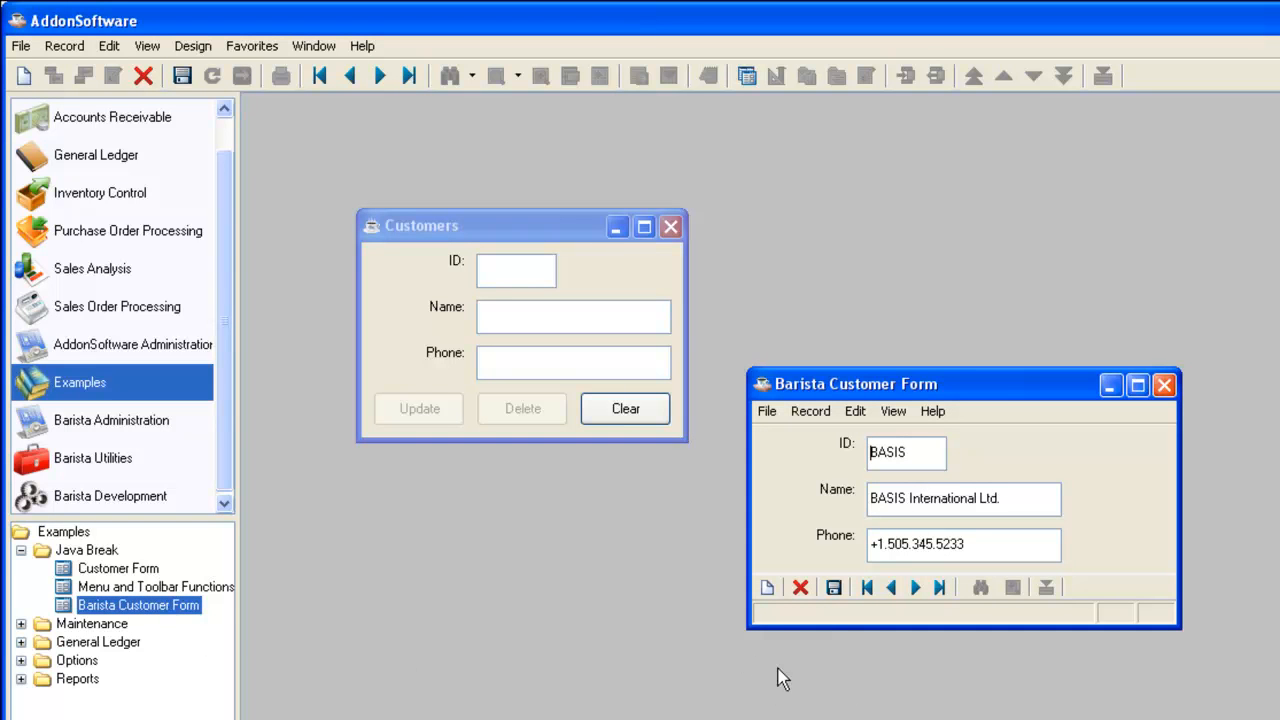
{"action": "mouse_move", "coordinate": [784, 632]}
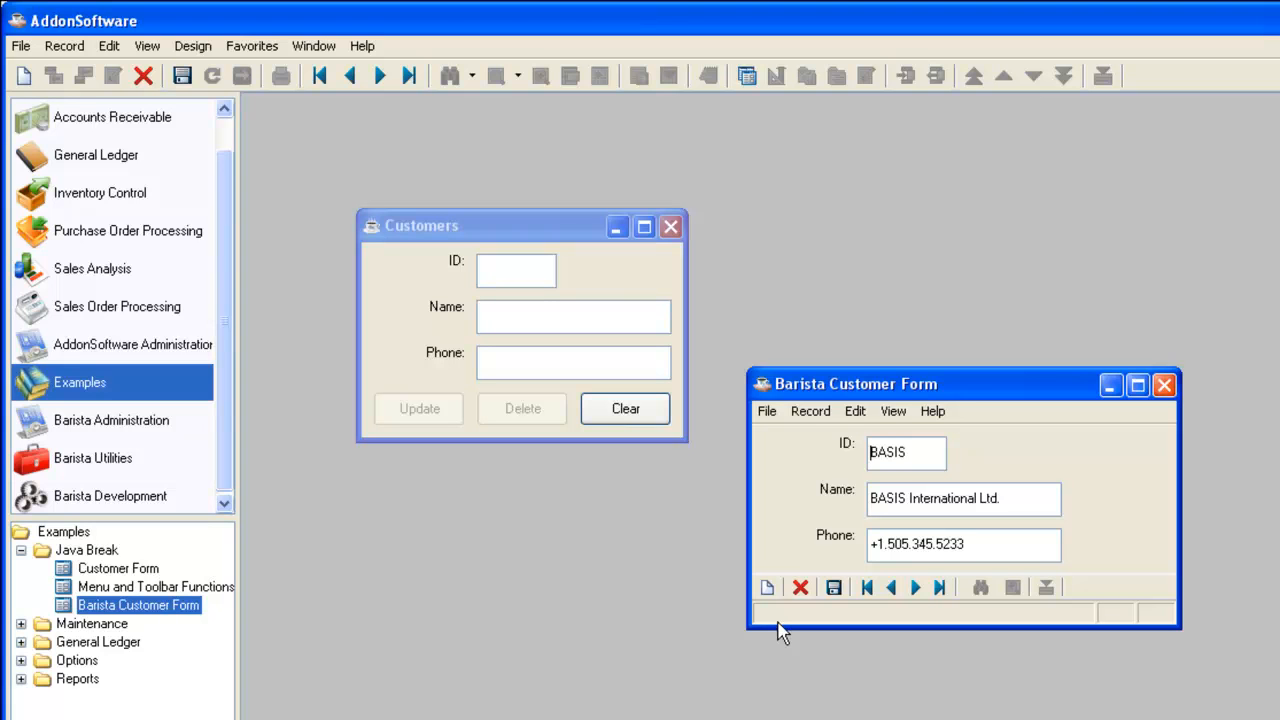
{"action": "mouse_move", "coordinate": [970, 600]}
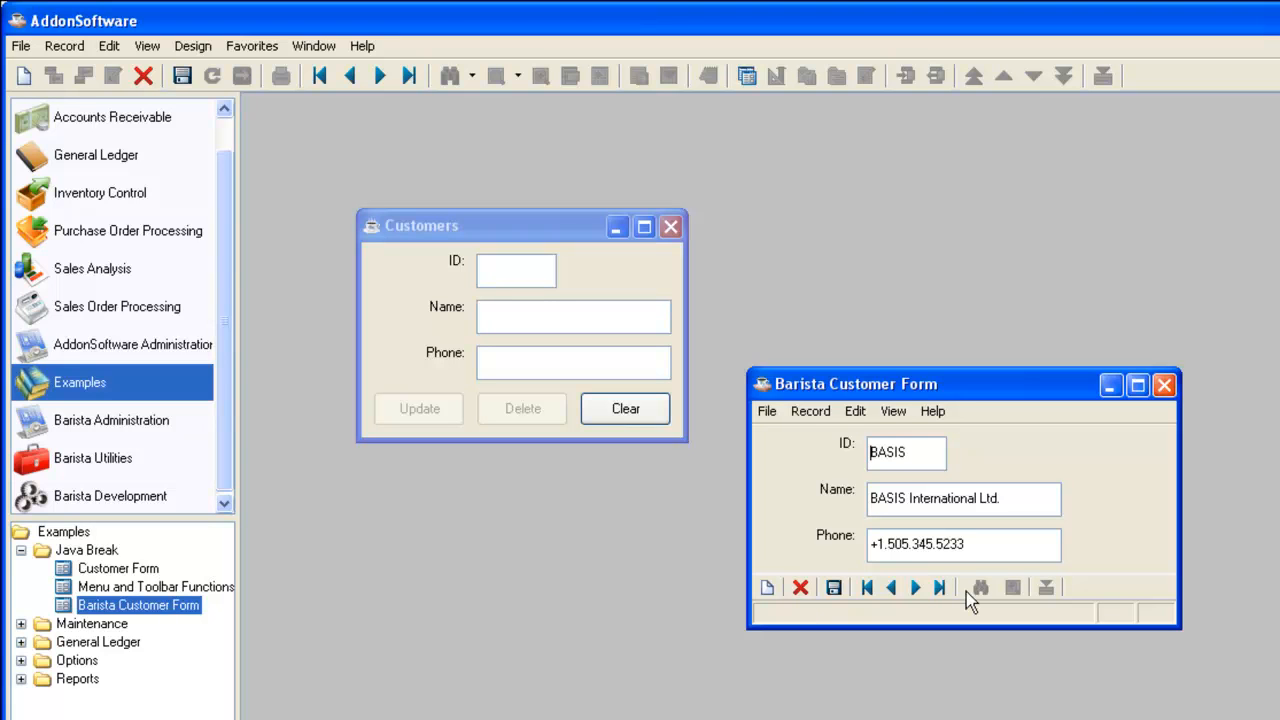
{"action": "mouse_move", "coordinate": [832, 588]}
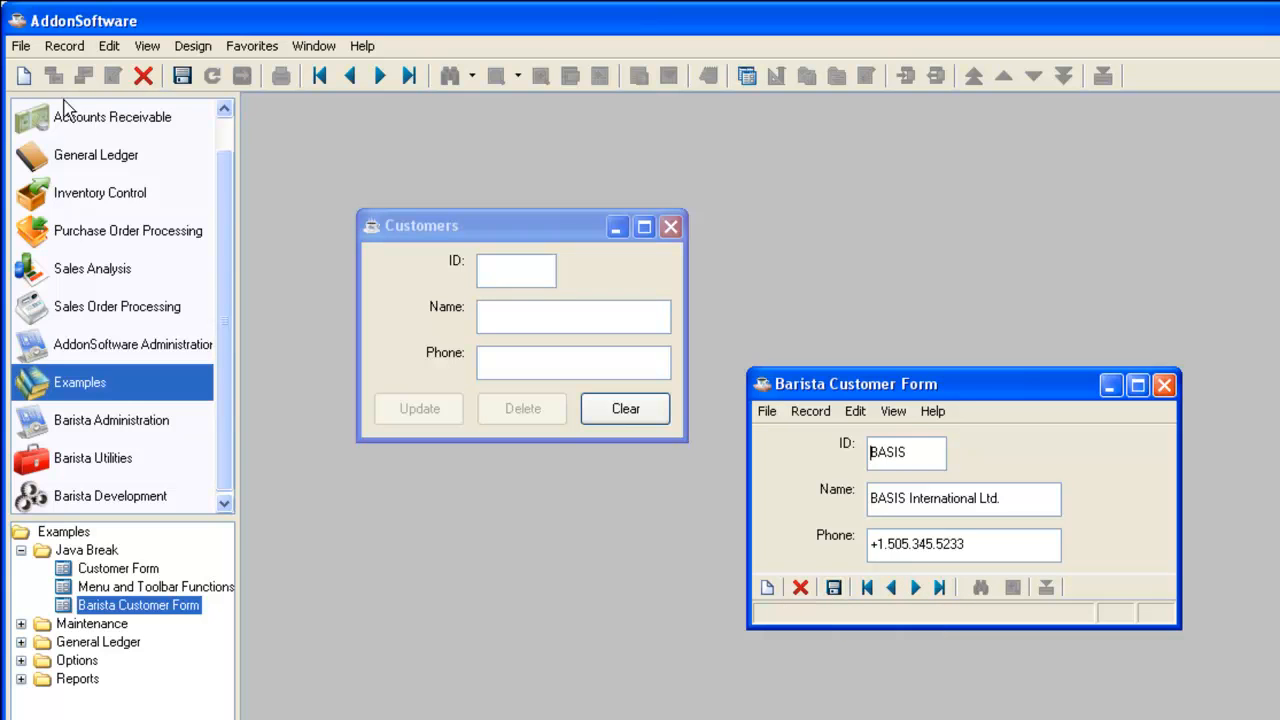
{"action": "mouse_move", "coordinate": [380, 76]}
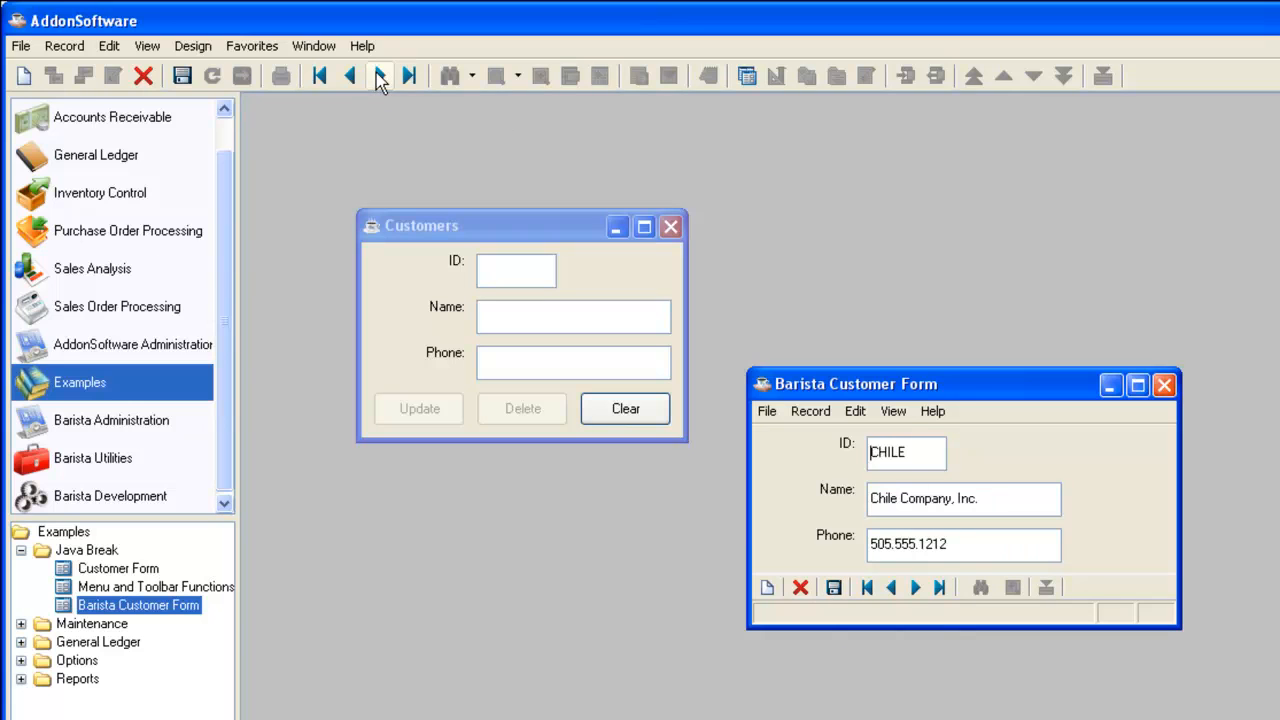
{"action": "left_click", "coordinate": [380, 76]}
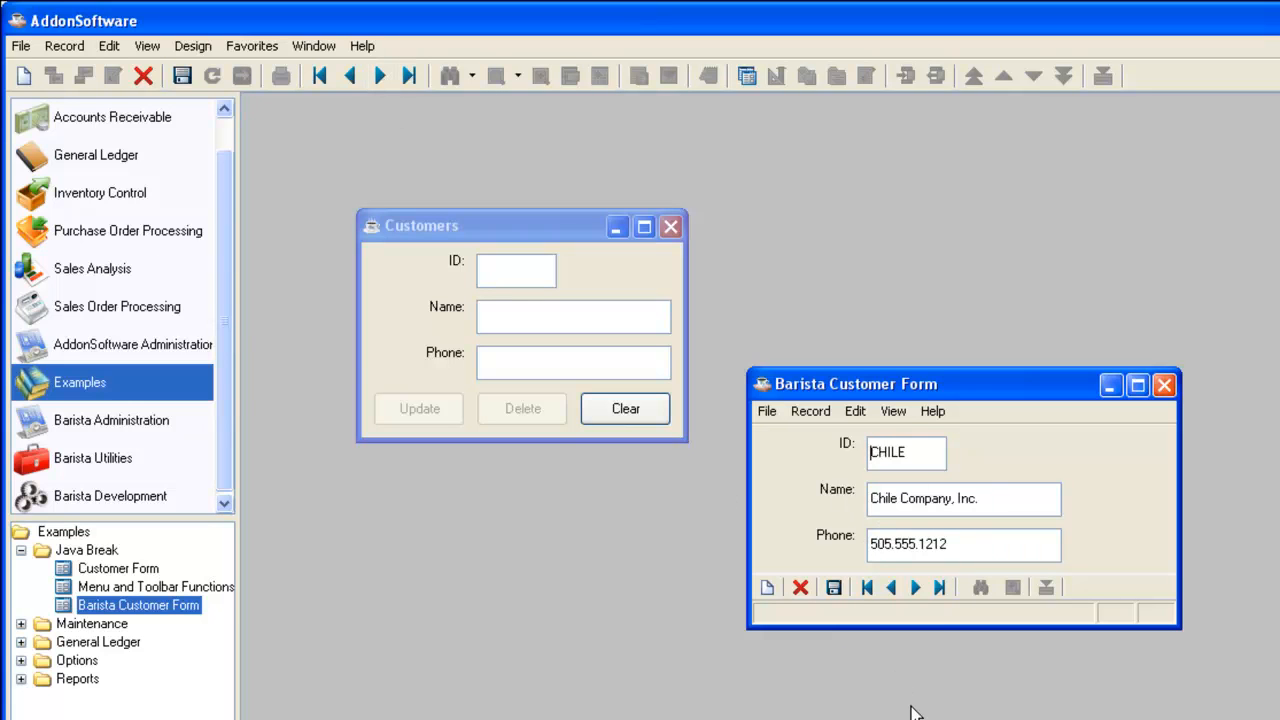
{"action": "left_click", "coordinate": [892, 588]}
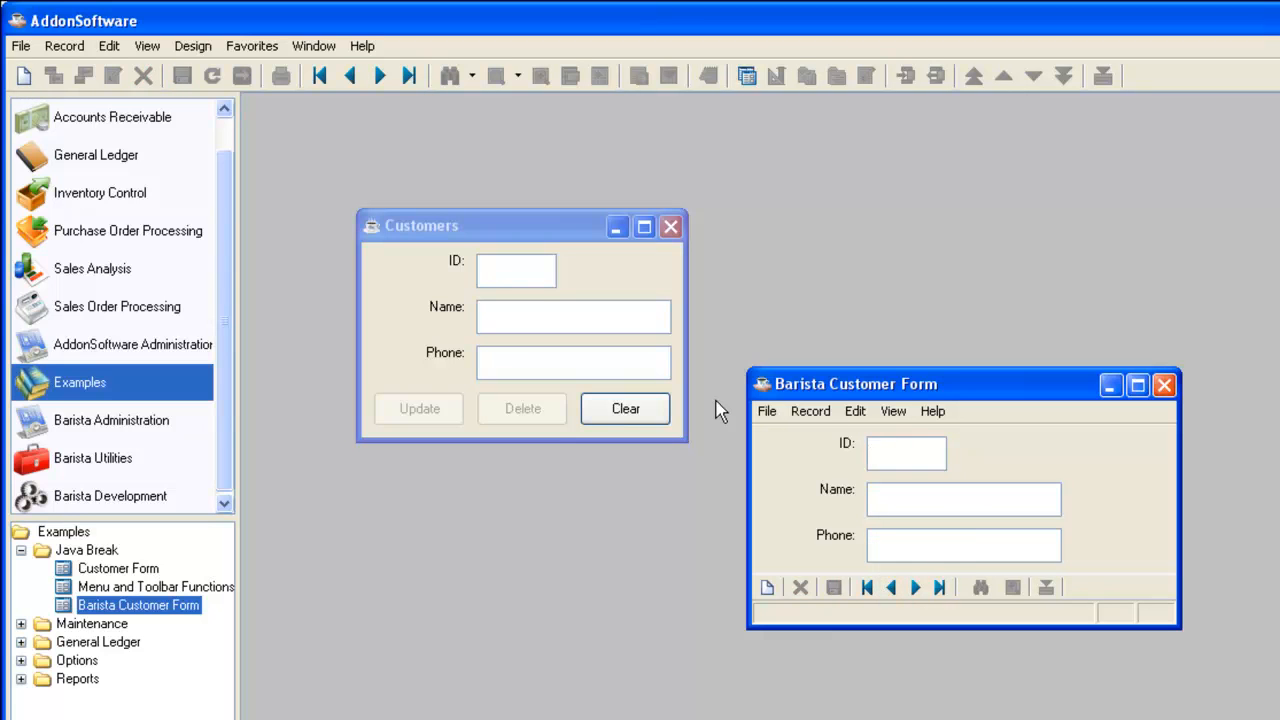
Save new customer TEST, 'Test record', phone 555.1212 and acknowledge the Updated message
{"action": "type", "text": "TEST"}
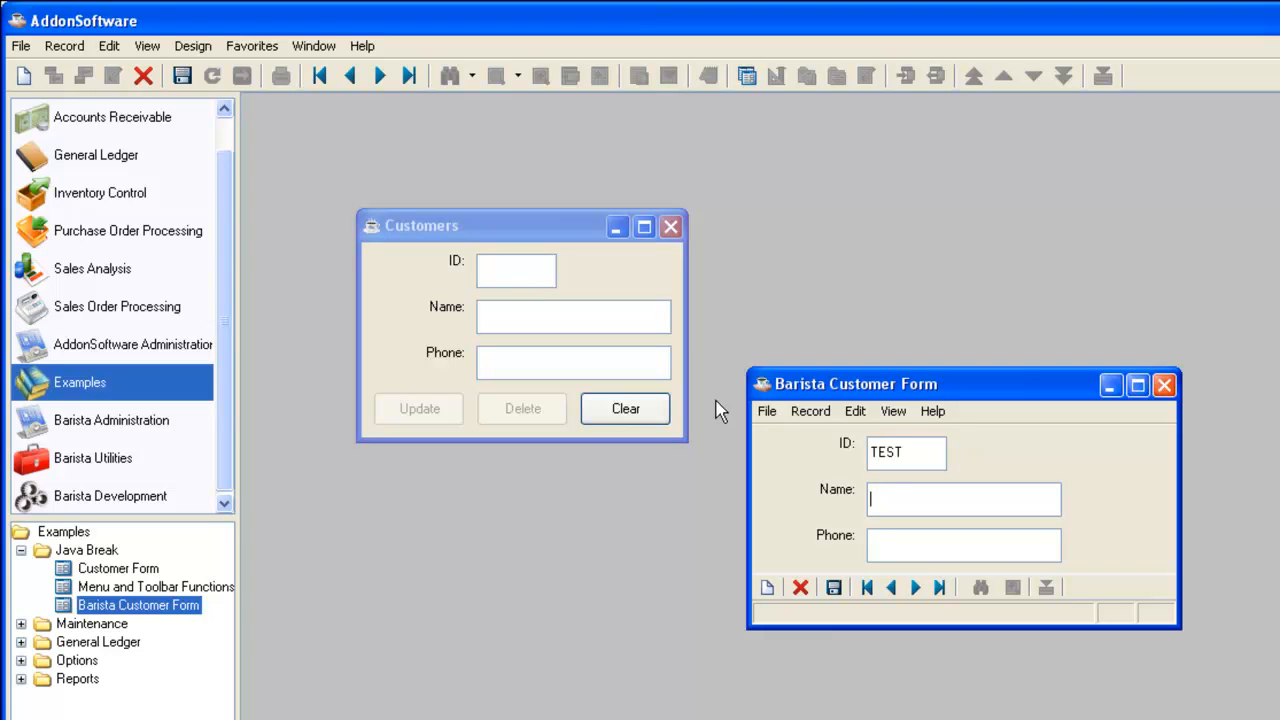
{"action": "type", "text": "Test record"}
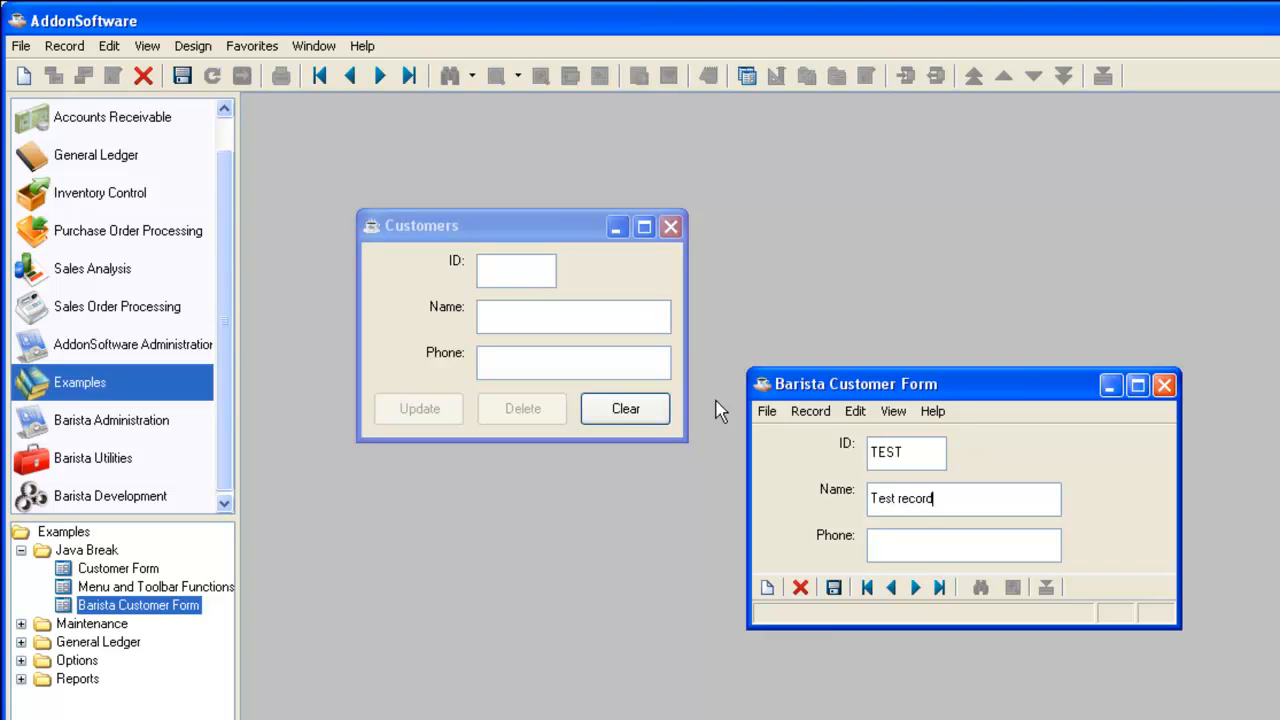
{"action": "type", "text": "555.1212"}
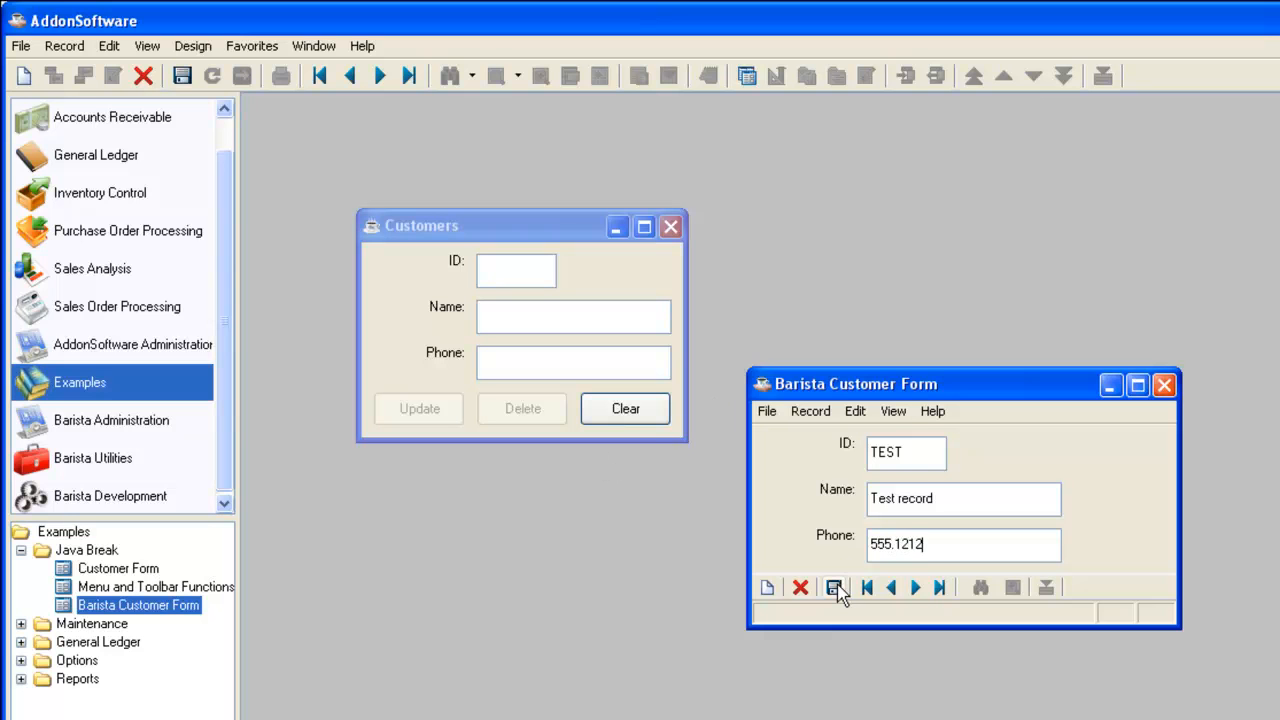
{"action": "left_click", "coordinate": [836, 588]}
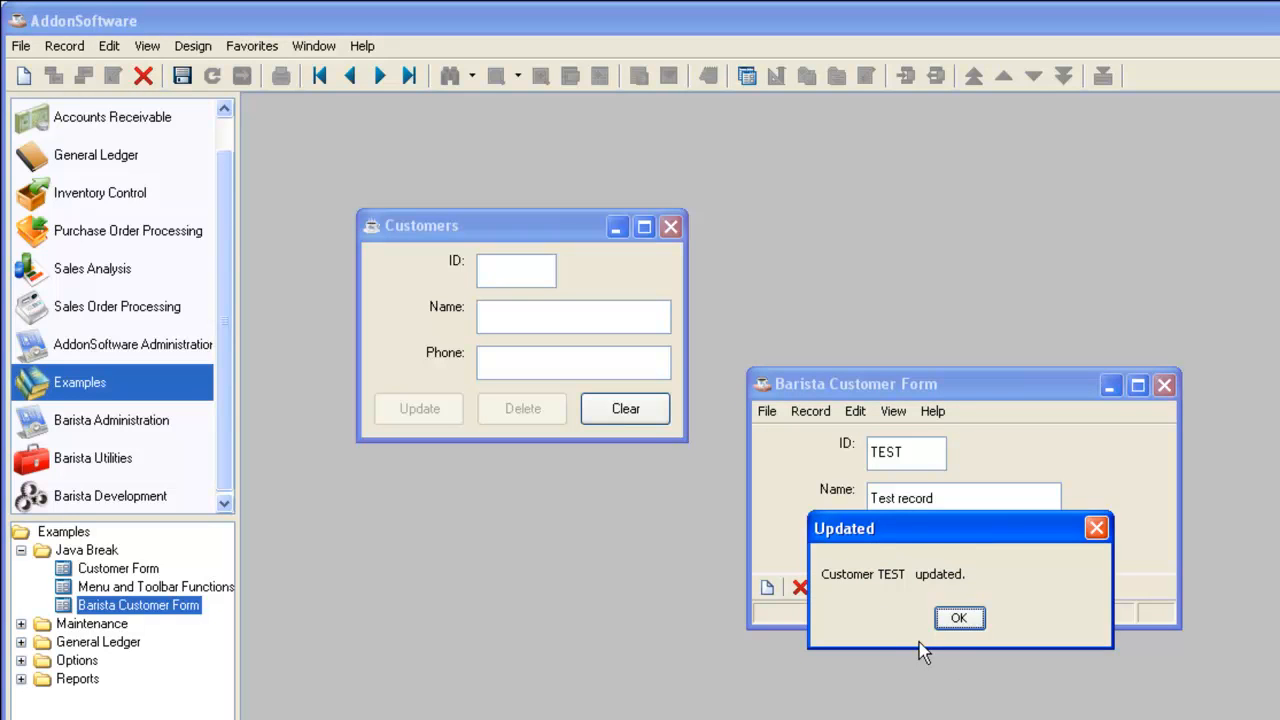
{"action": "mouse_move", "coordinate": [920, 658]}
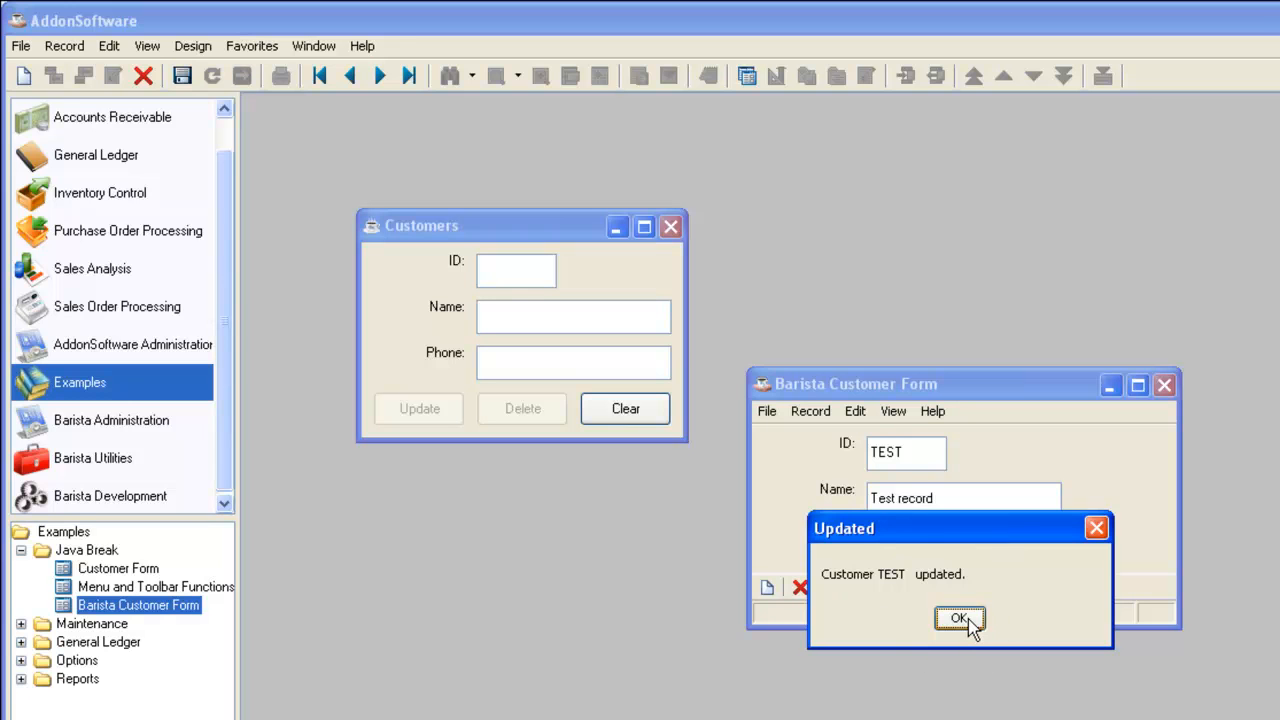
{"action": "left_click", "coordinate": [960, 616]}
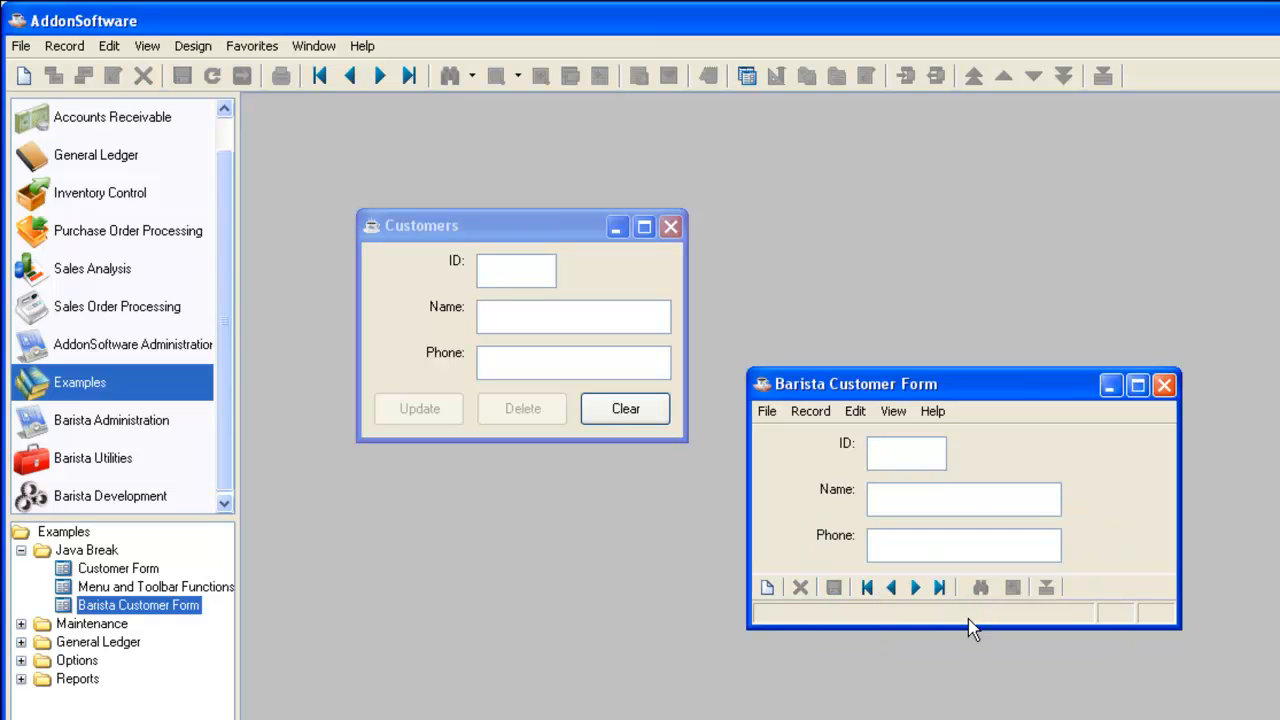
{"action": "mouse_move", "coordinate": [856, 384]}
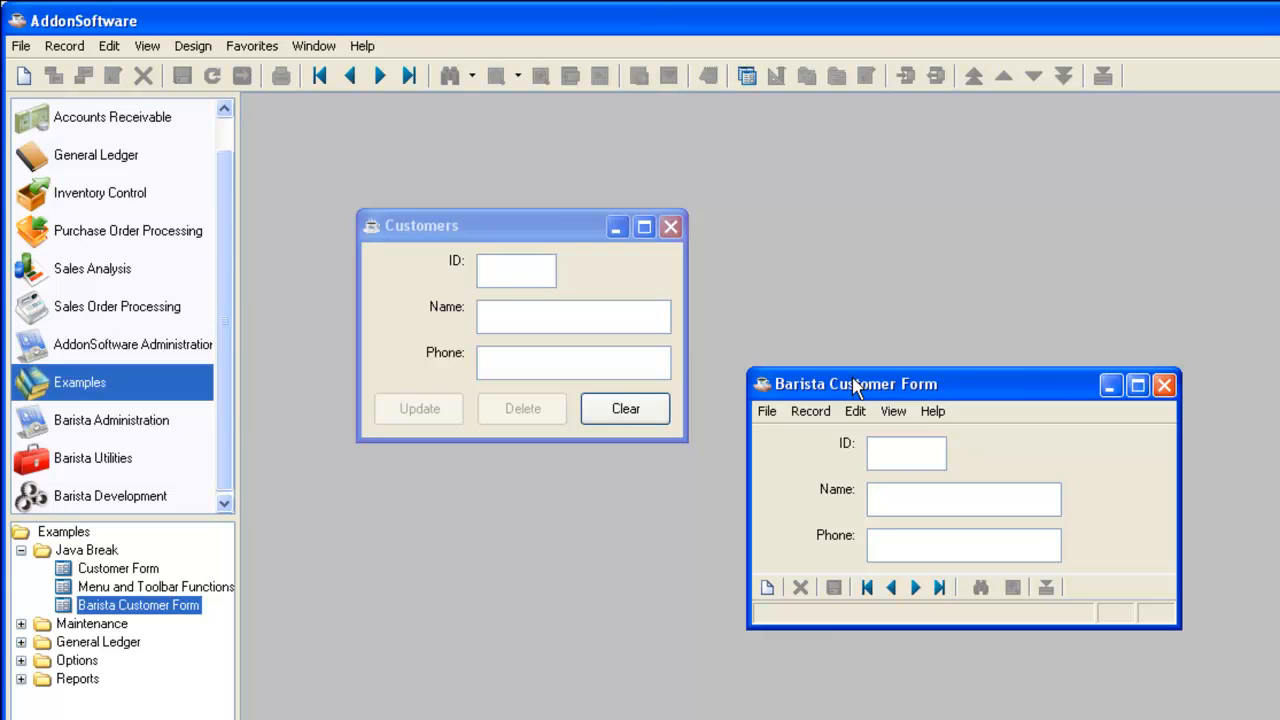
{"action": "mouse_move", "coordinate": [888, 622]}
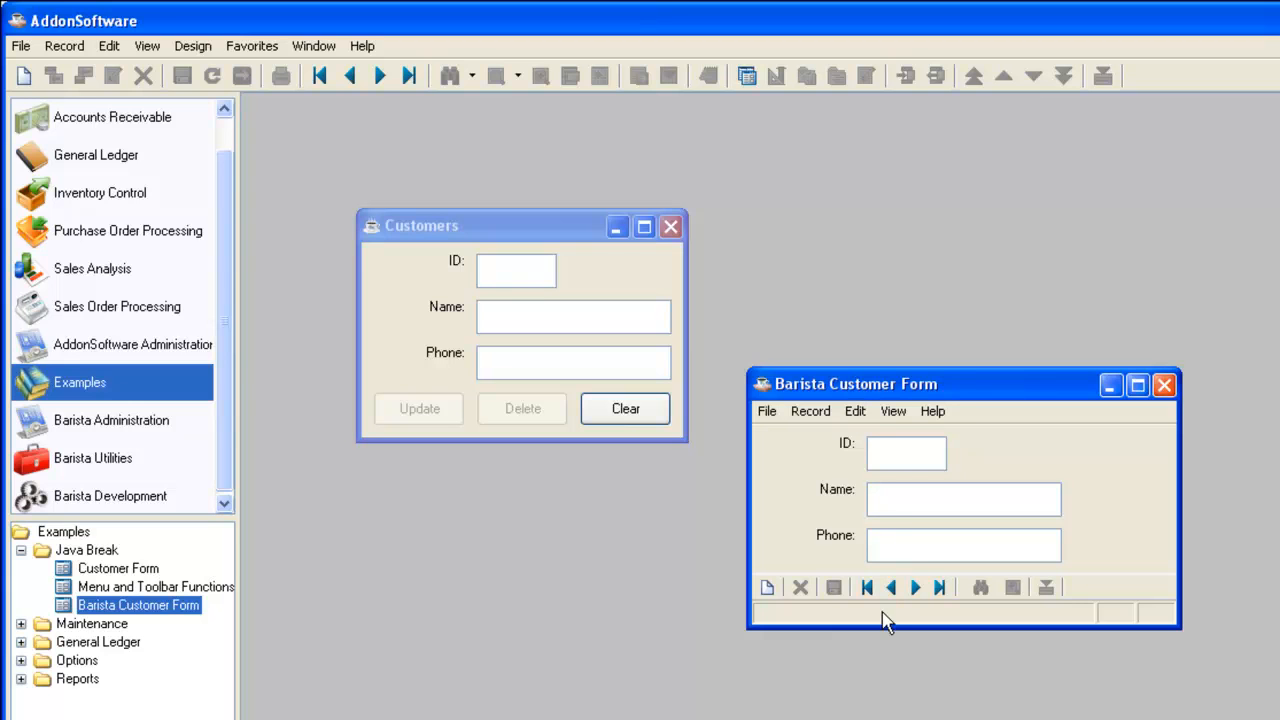
{"action": "mouse_move", "coordinate": [428, 68]}
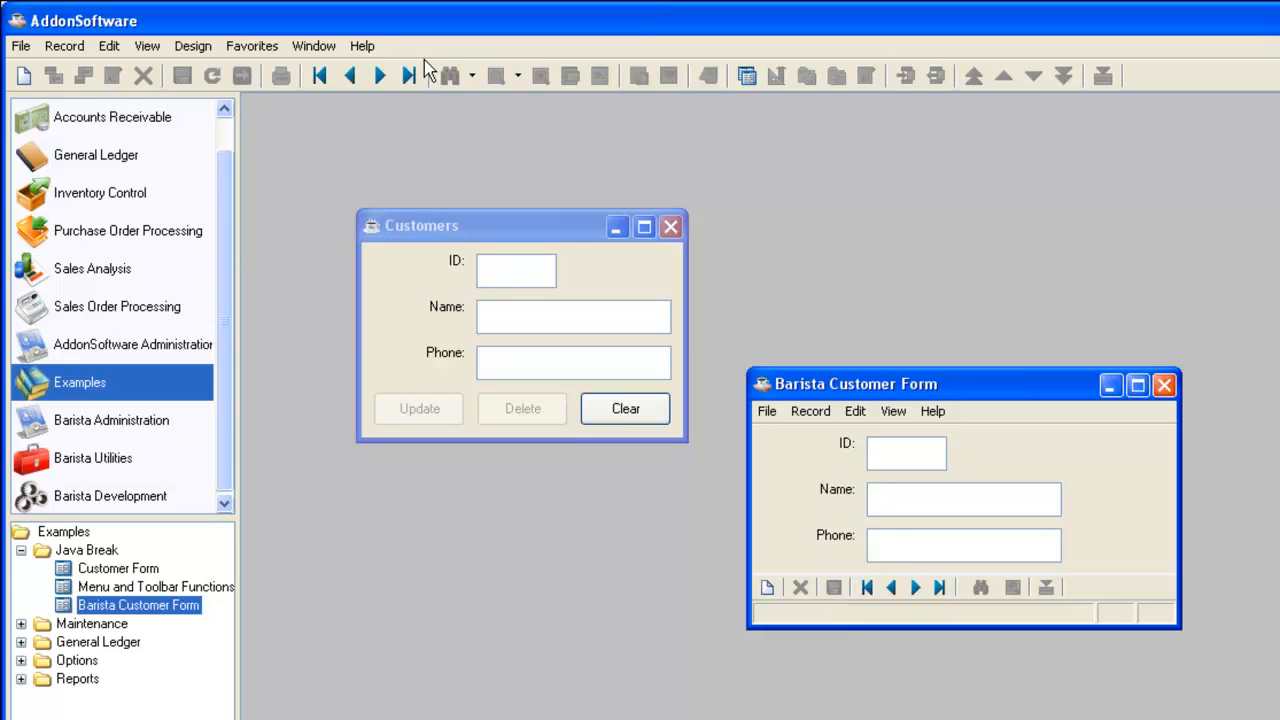
{"action": "mouse_move", "coordinate": [864, 396]}
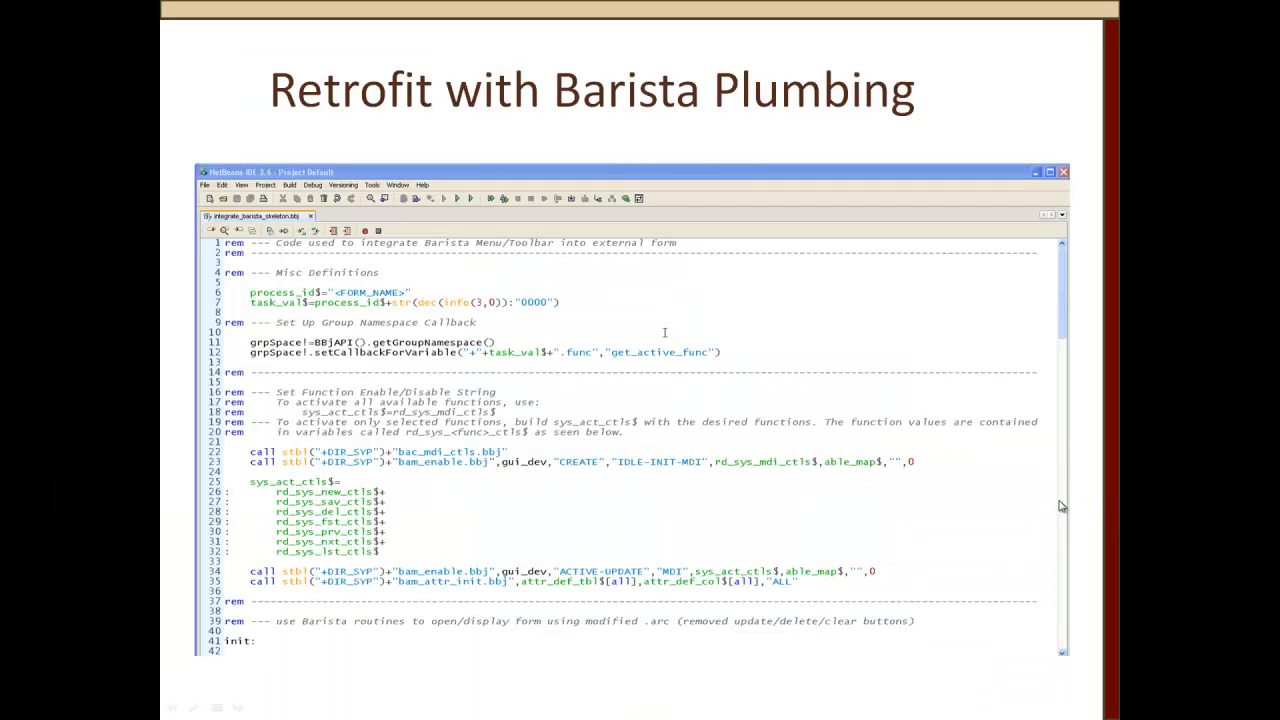
{"action": "mouse_move", "coordinate": [1016, 490]}
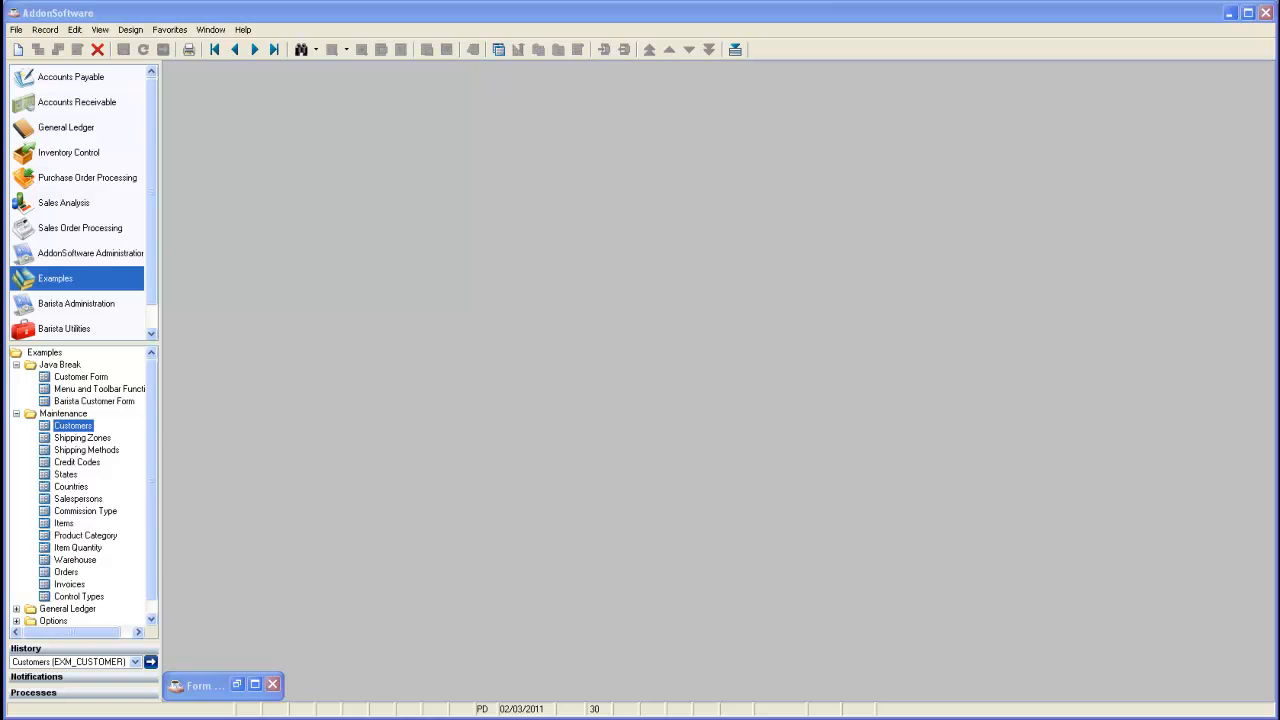
{"action": "mouse_move", "coordinate": [84, 462]}
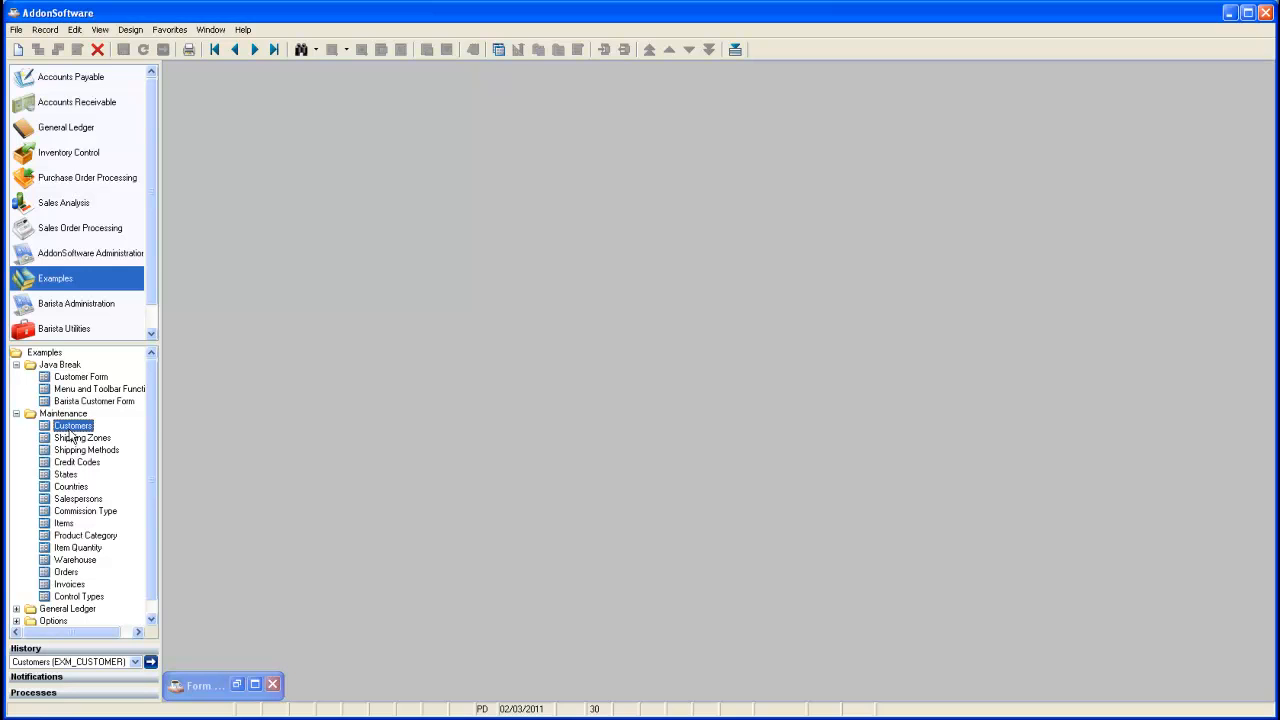
Open the Customers maintenance form from the Examples Maintenance tree
{"action": "double_click", "coordinate": [72, 424]}
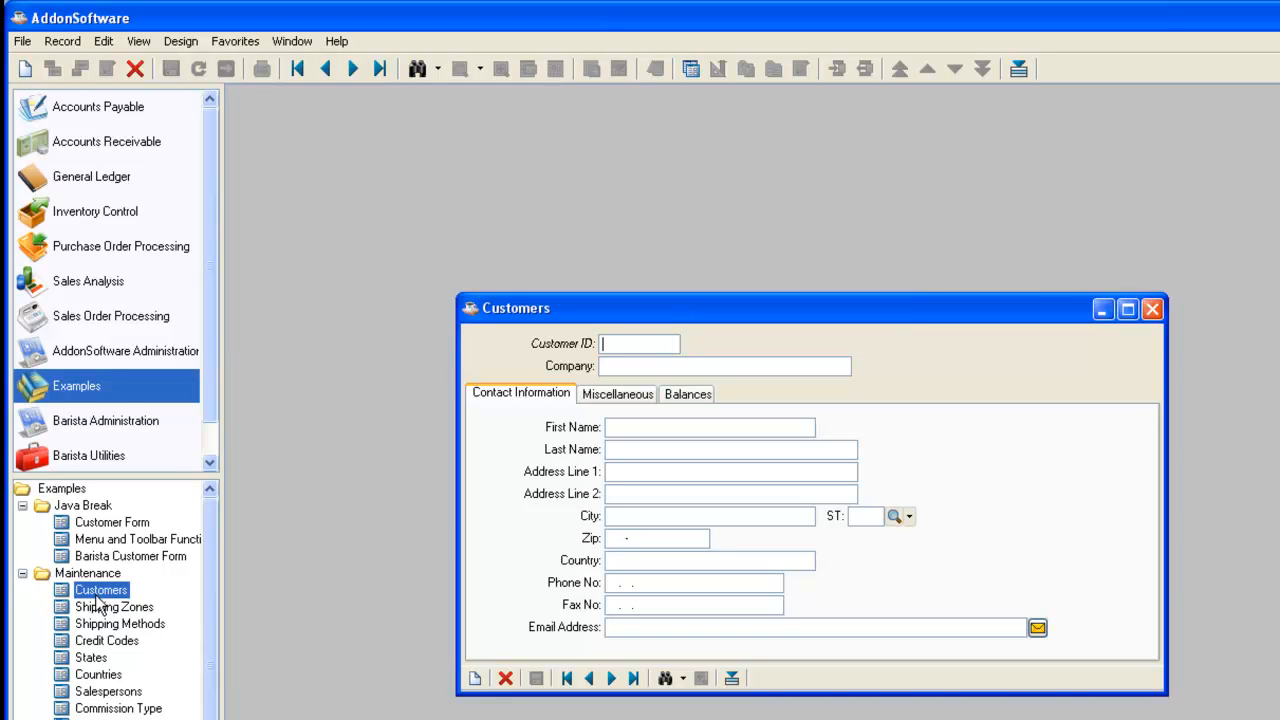
{"action": "mouse_move", "coordinate": [388, 576]}
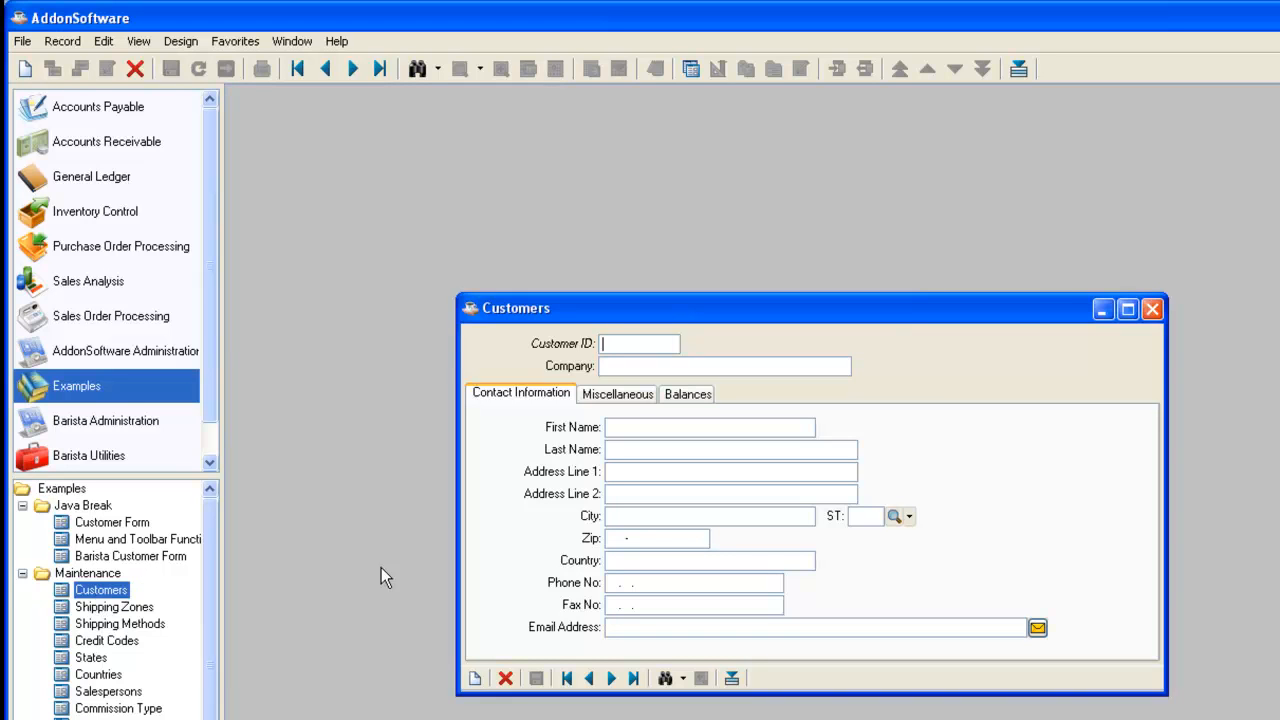
{"action": "mouse_move", "coordinate": [610, 444]}
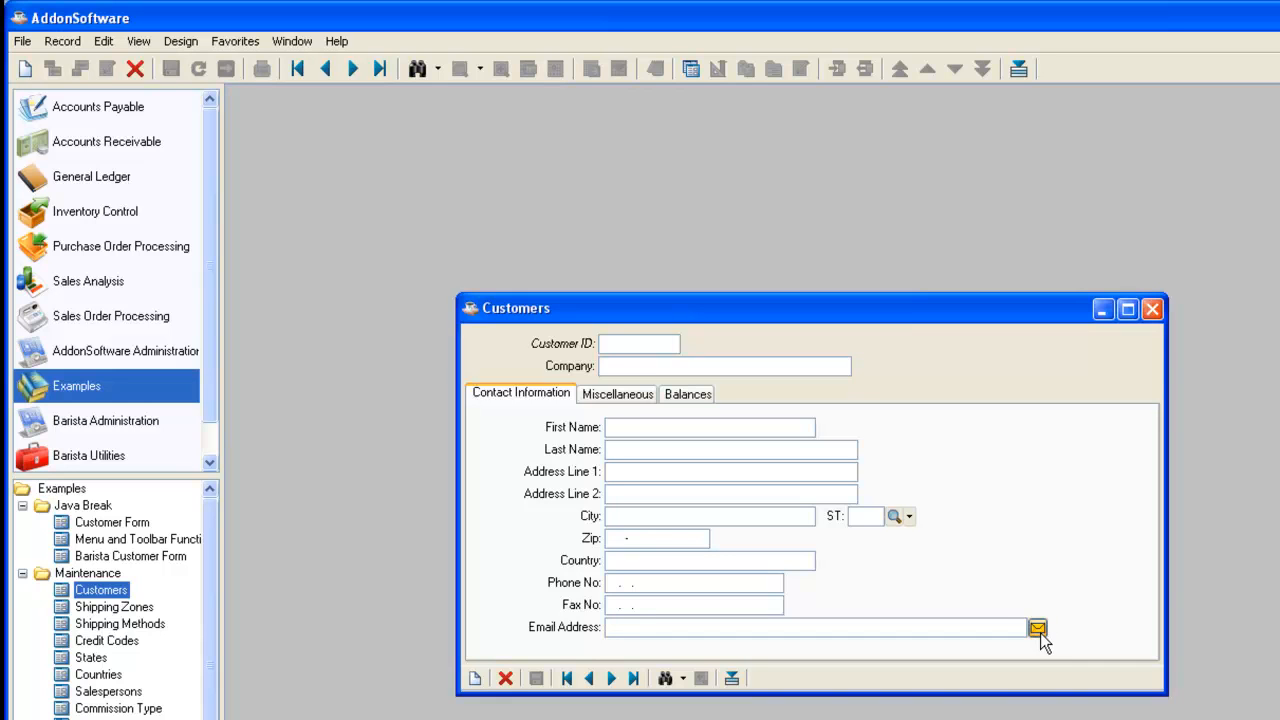
{"action": "mouse_move", "coordinate": [1036, 644]}
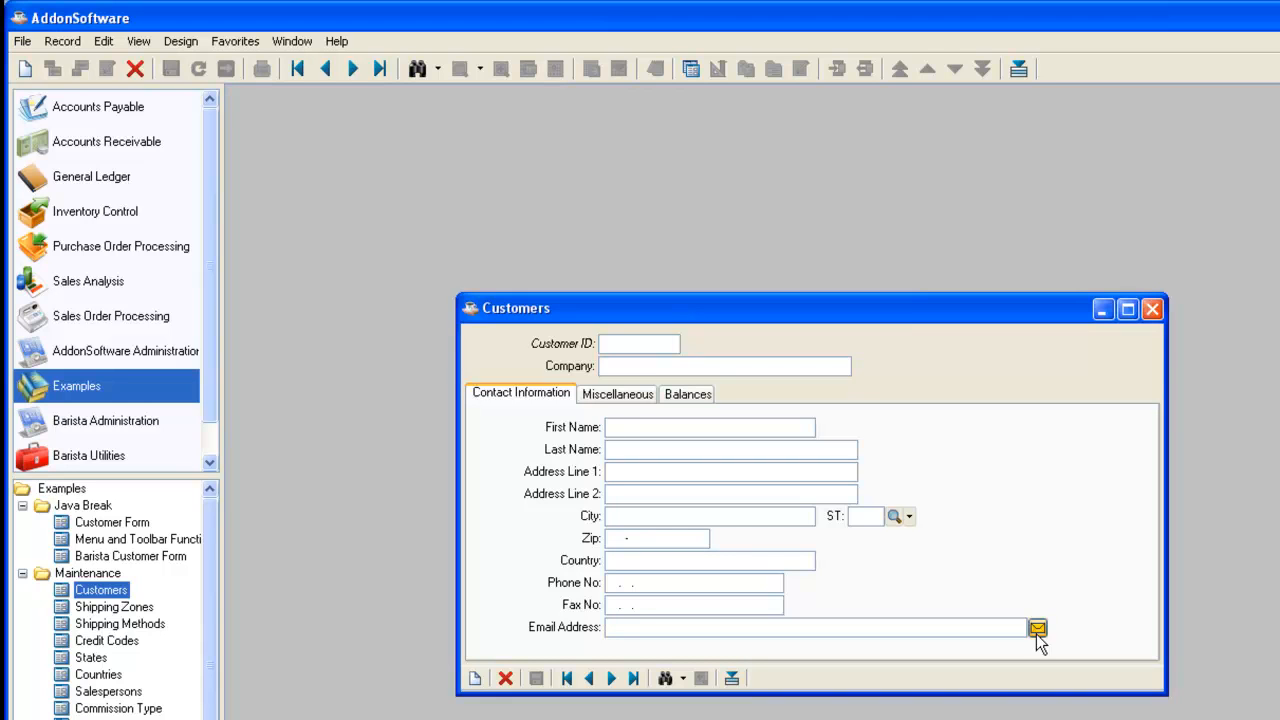
{"action": "mouse_move", "coordinate": [1044, 642]}
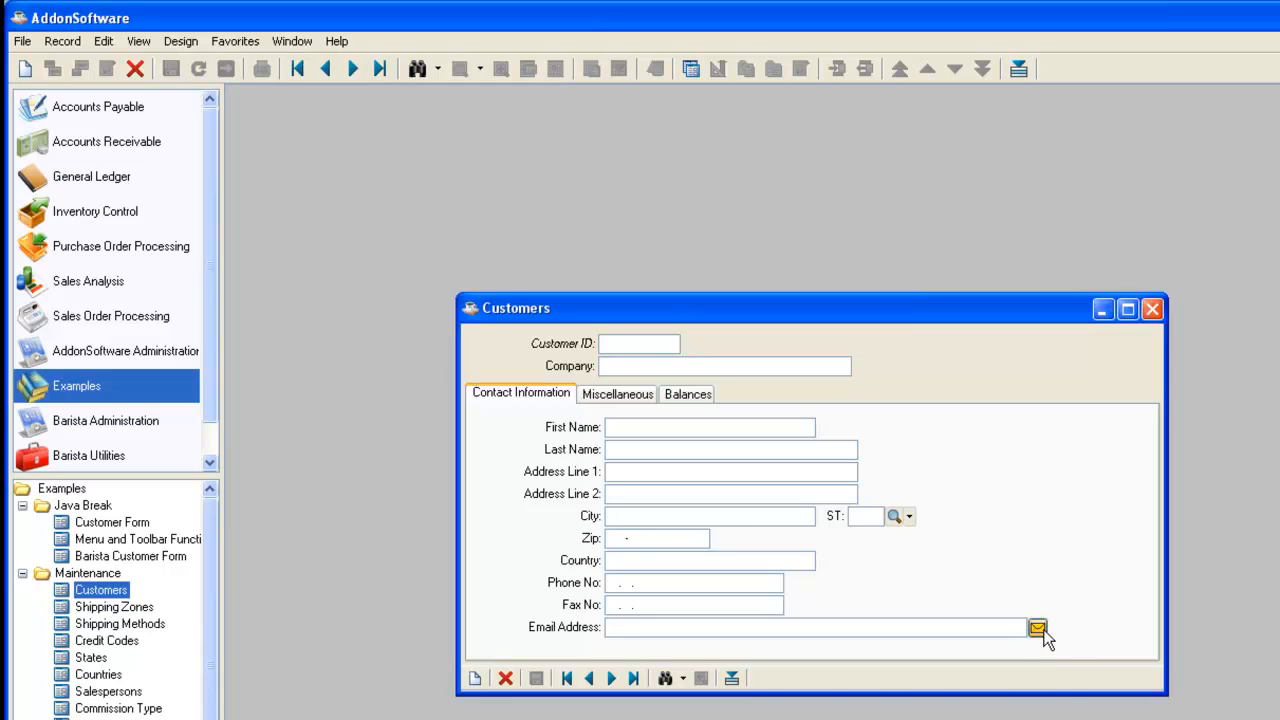
{"action": "mouse_move", "coordinate": [616, 684]}
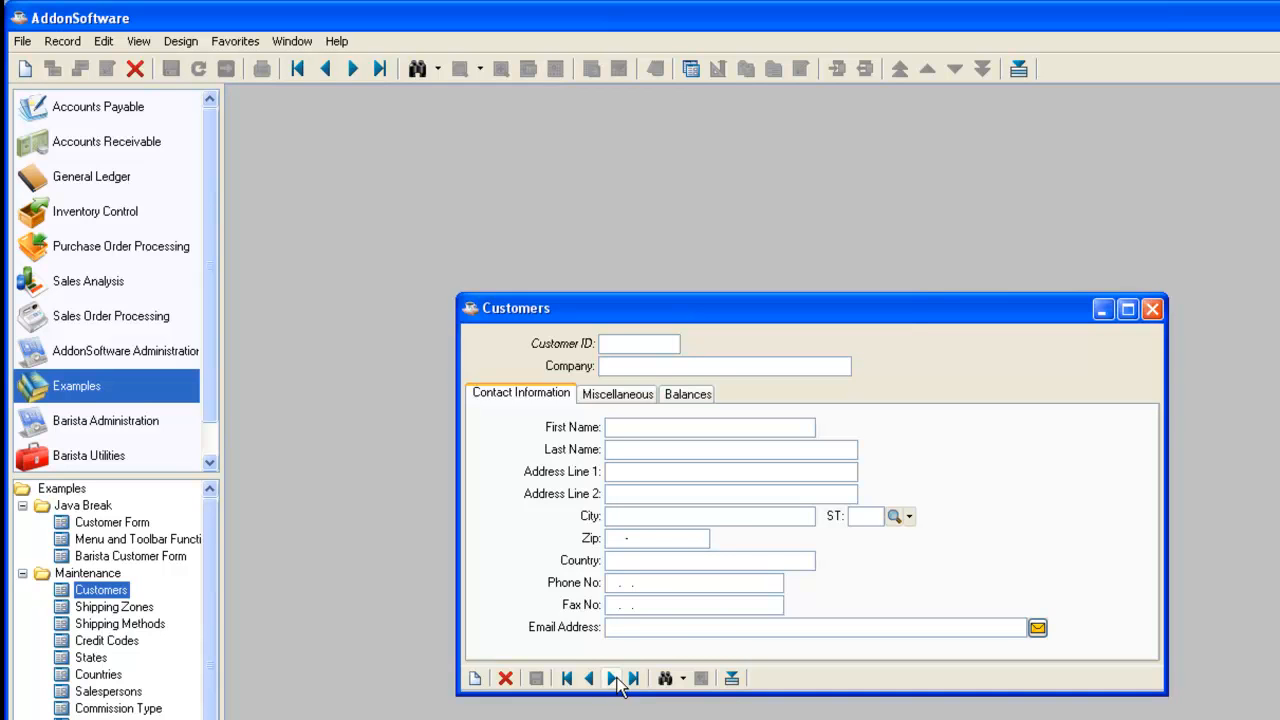
Load customer 000001, Bogus Stuff, into the Customers form via Next Record
{"action": "left_click", "coordinate": [612, 678]}
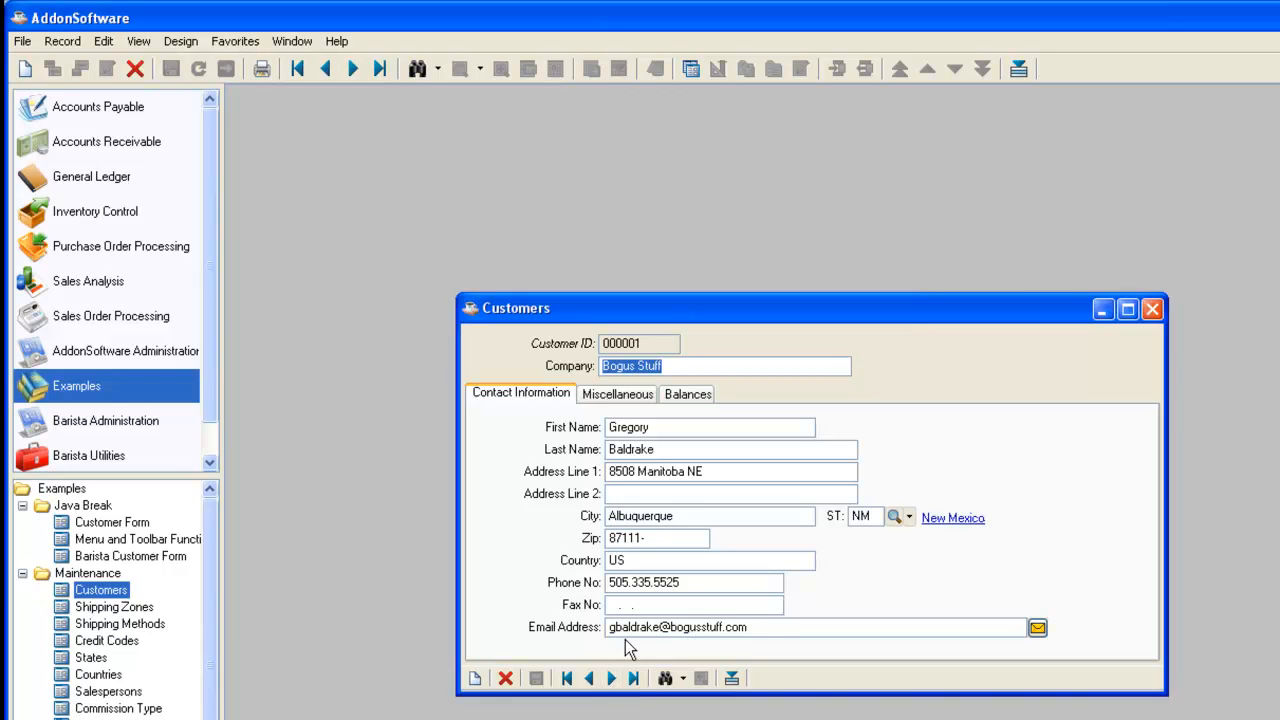
{"action": "mouse_move", "coordinate": [708, 648]}
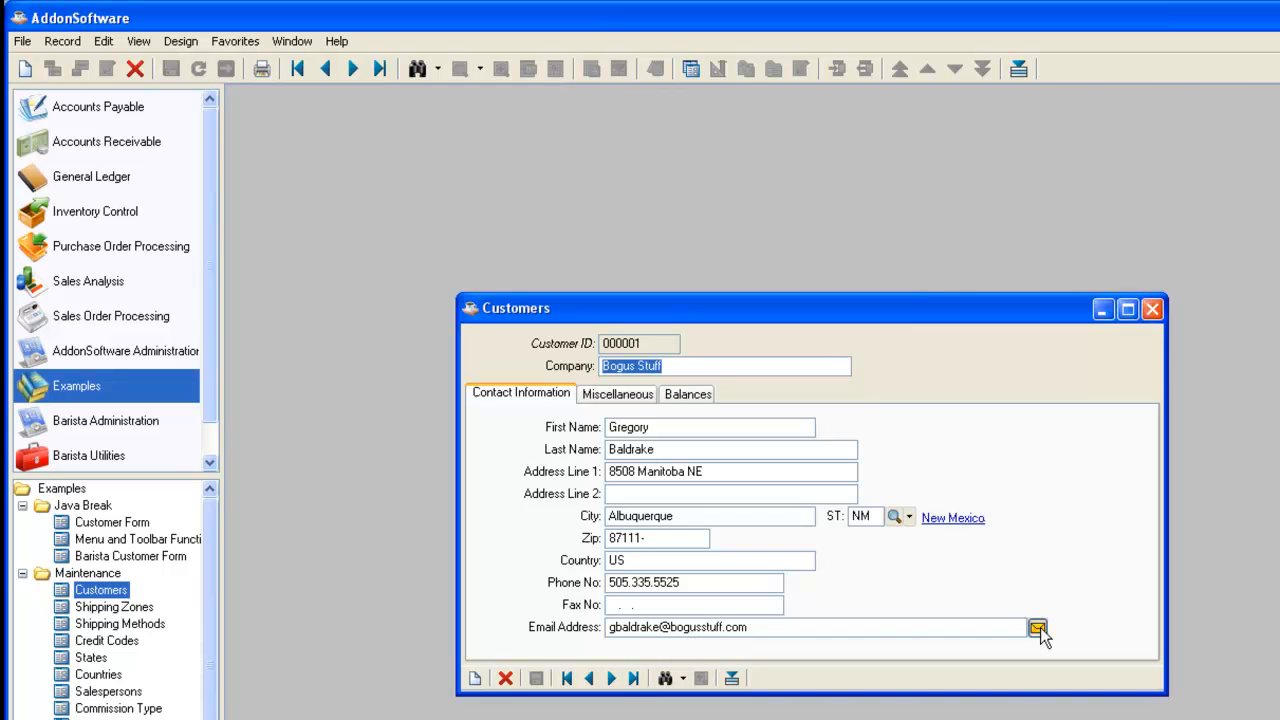
Start an Outlook Express email to the customer's address, then close it unsent
{"action": "left_click", "coordinate": [1038, 628]}
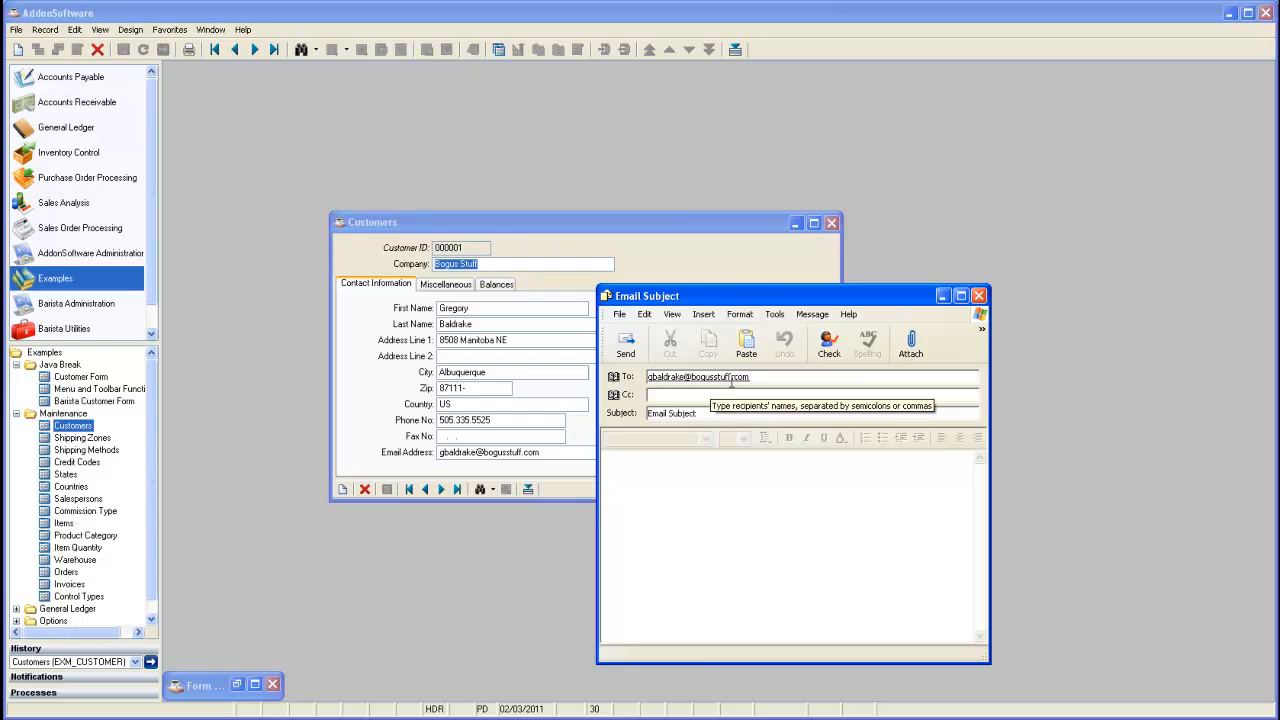
{"action": "mouse_move", "coordinate": [670, 428]}
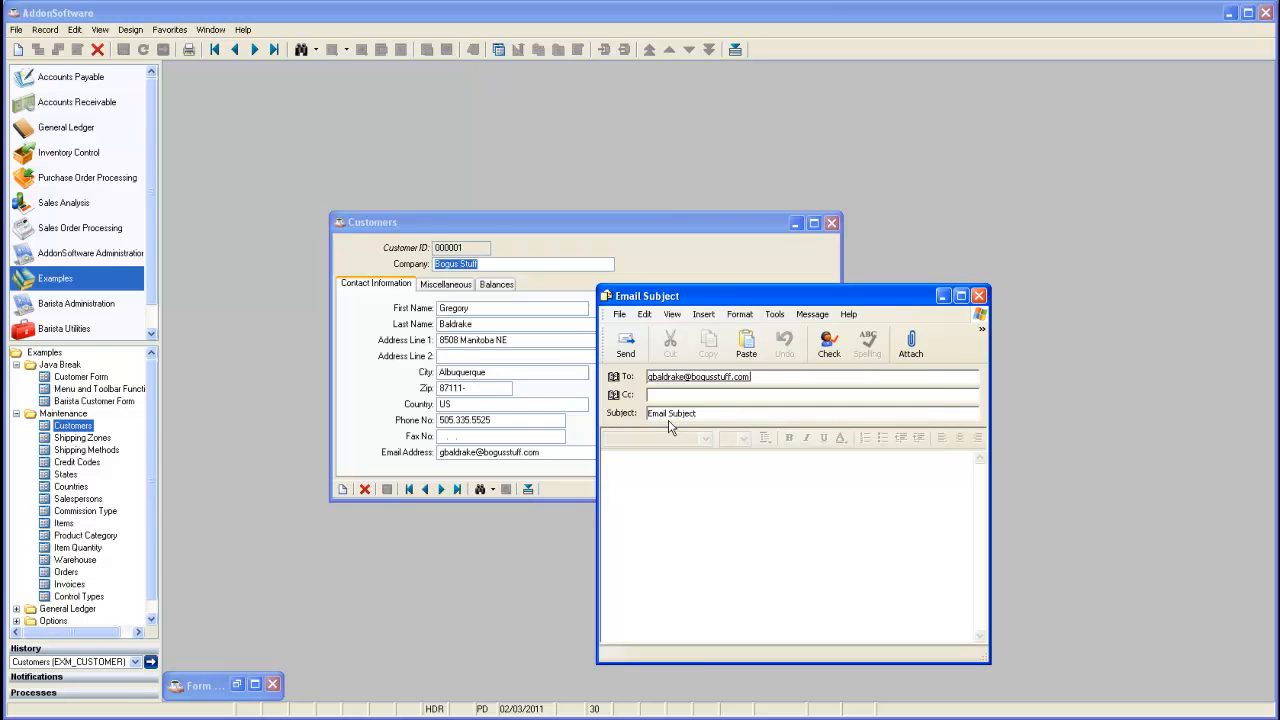
{"action": "mouse_move", "coordinate": [672, 412]}
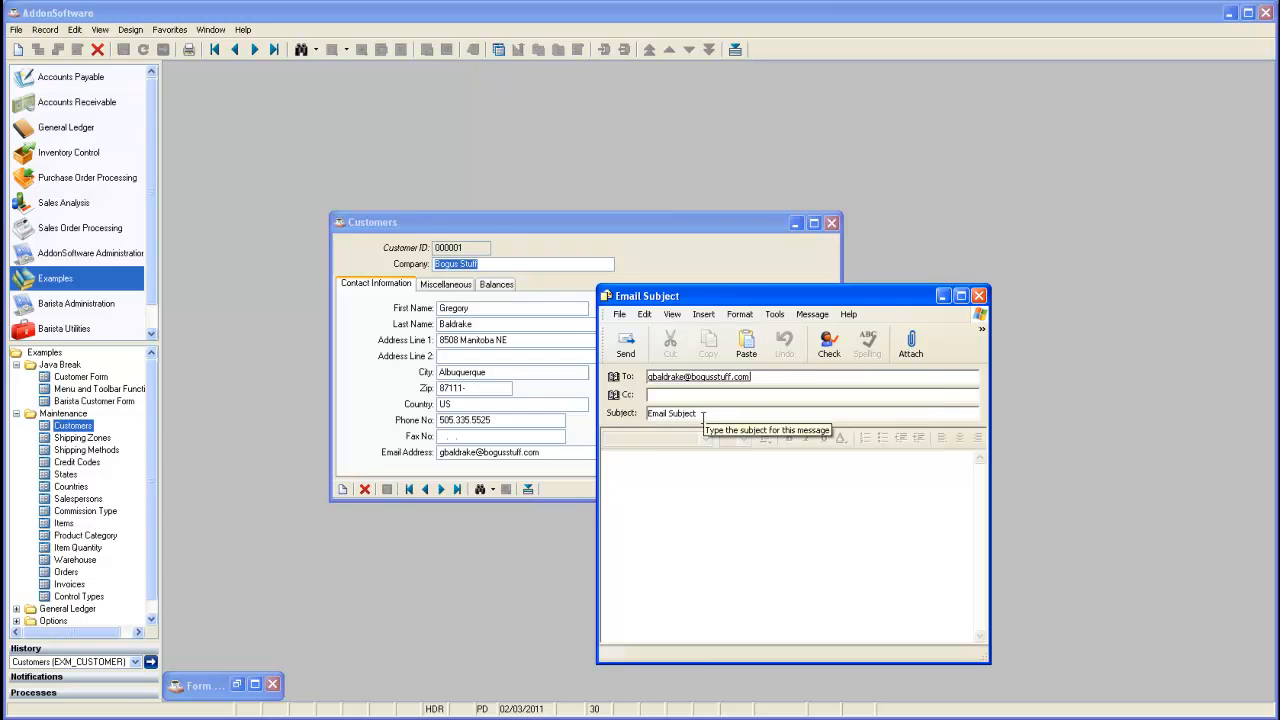
{"action": "mouse_move", "coordinate": [696, 468]}
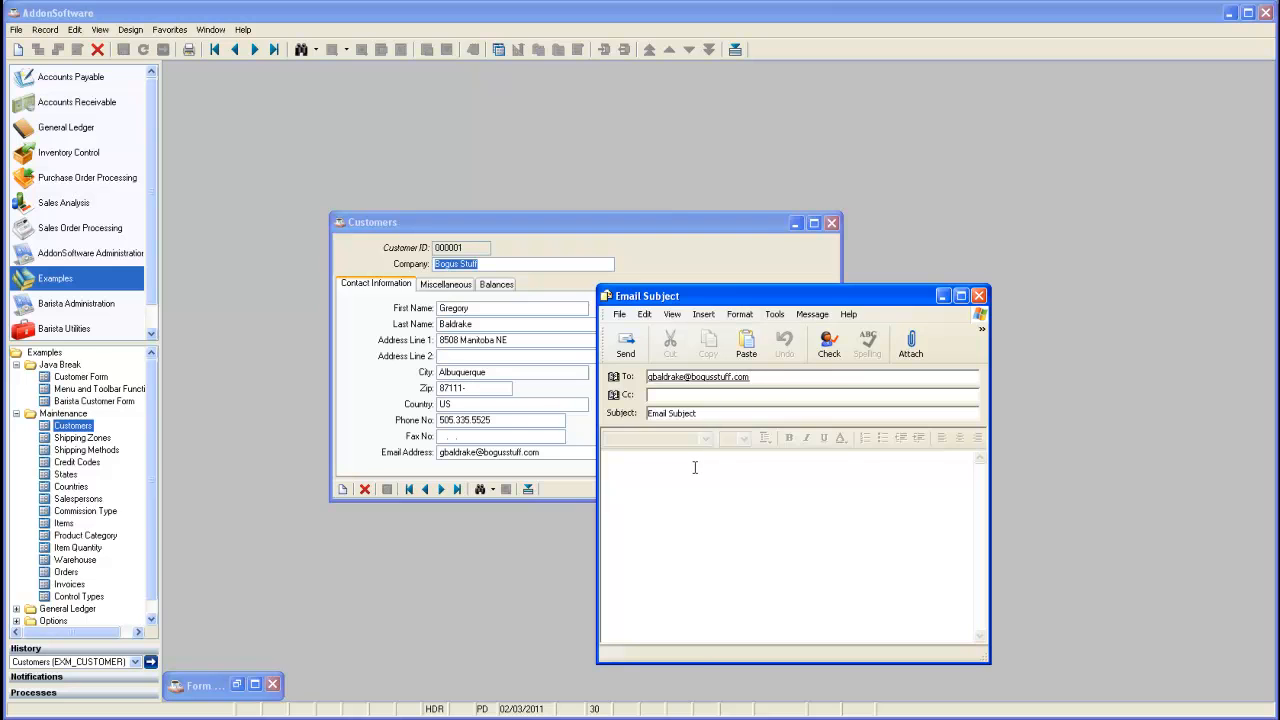
{"action": "mouse_move", "coordinate": [1004, 294]}
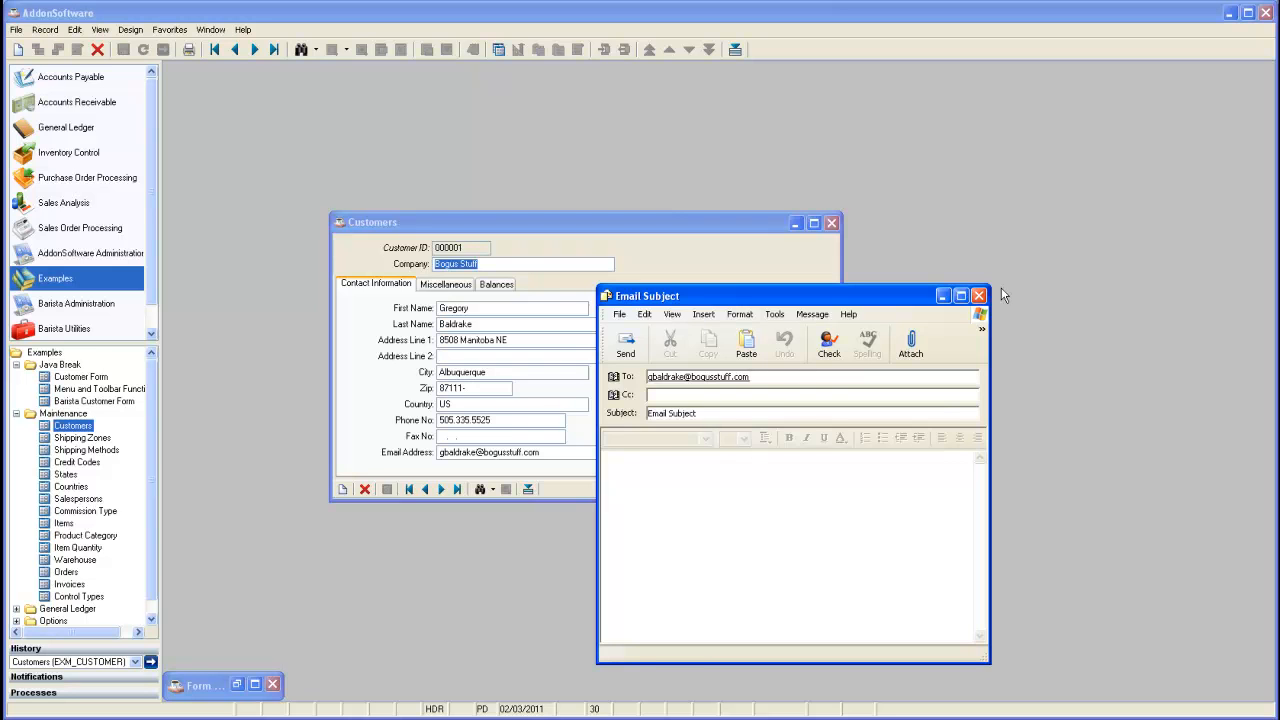
{"action": "left_click", "coordinate": [978, 296]}
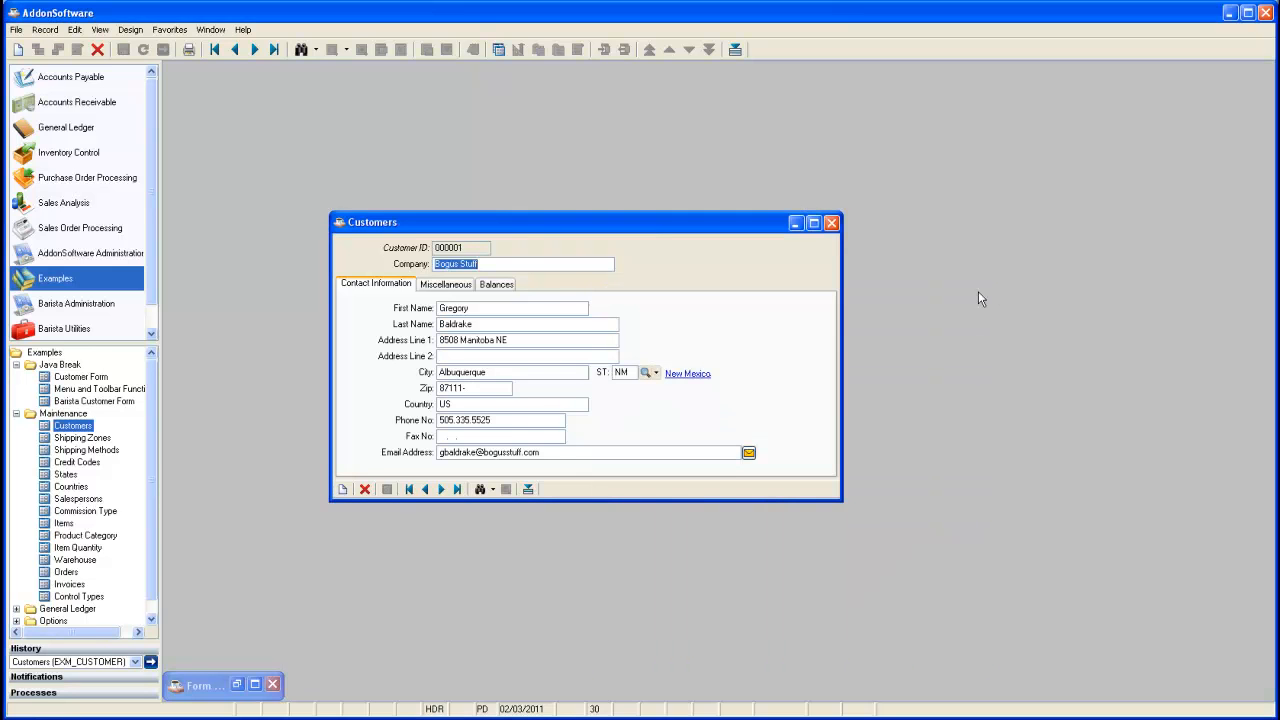
{"action": "mouse_move", "coordinate": [730, 482]}
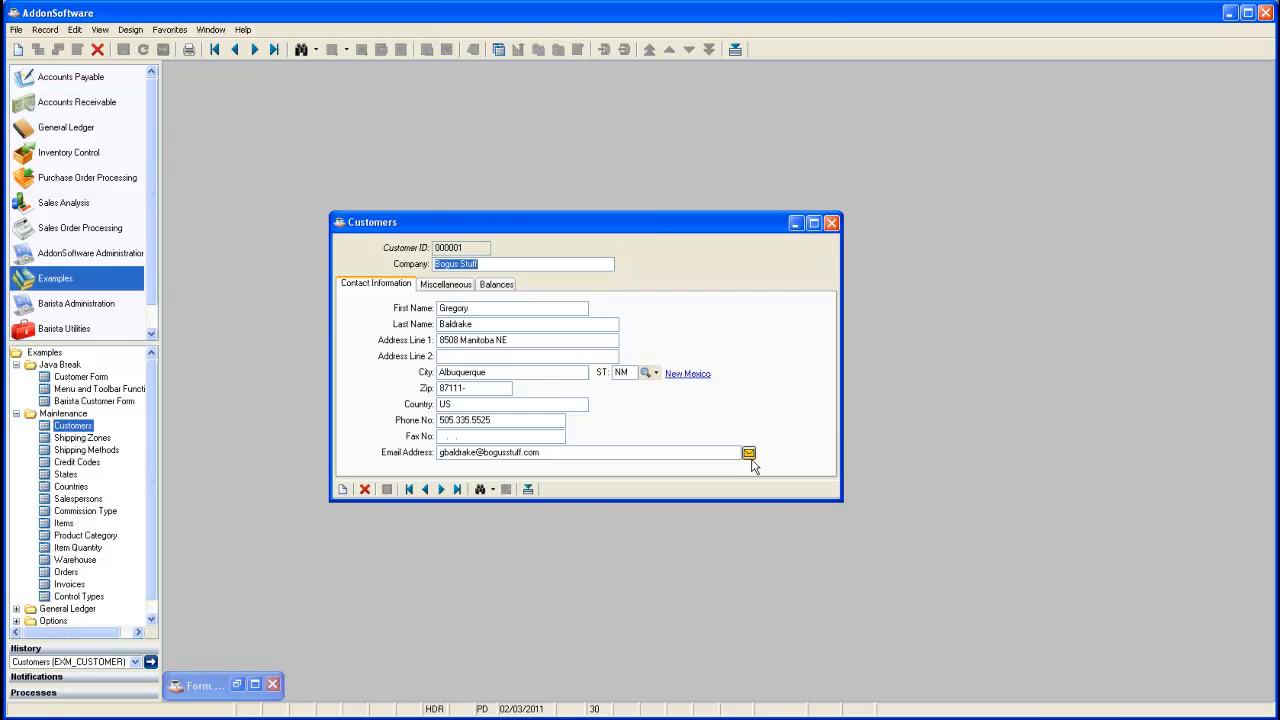
{"action": "mouse_move", "coordinate": [624, 468]}
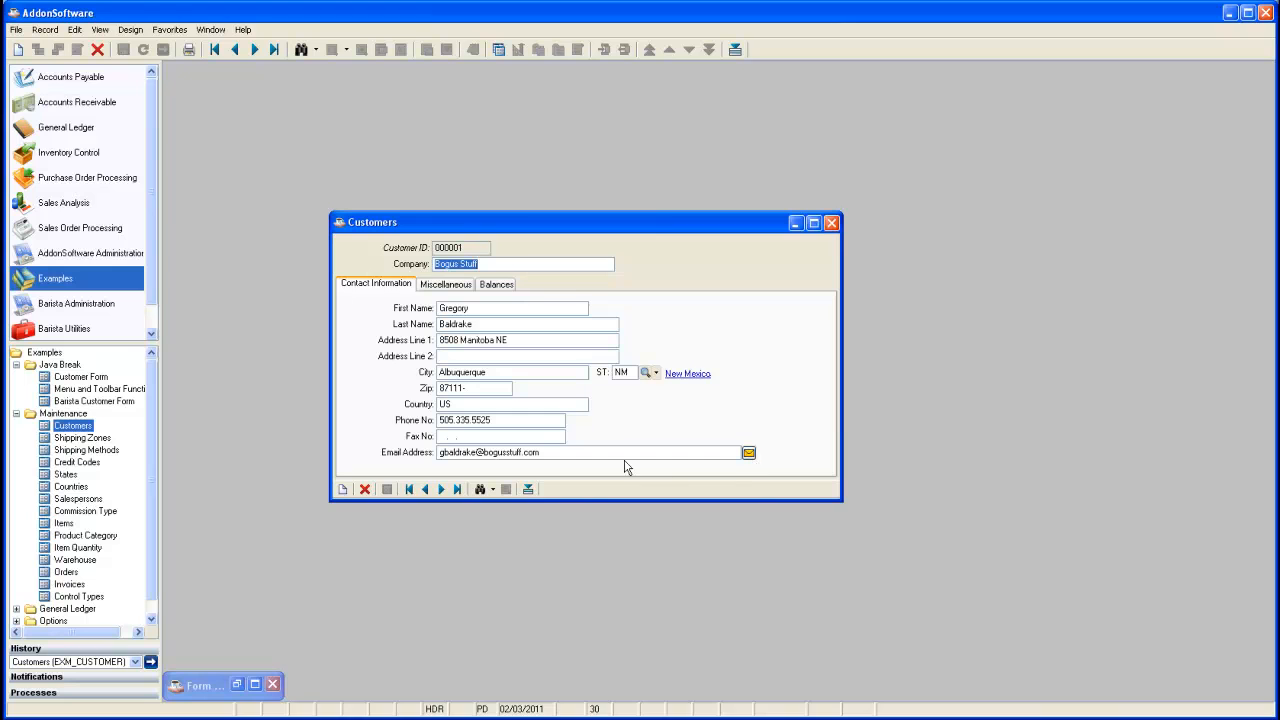
{"action": "mouse_move", "coordinate": [544, 432]}
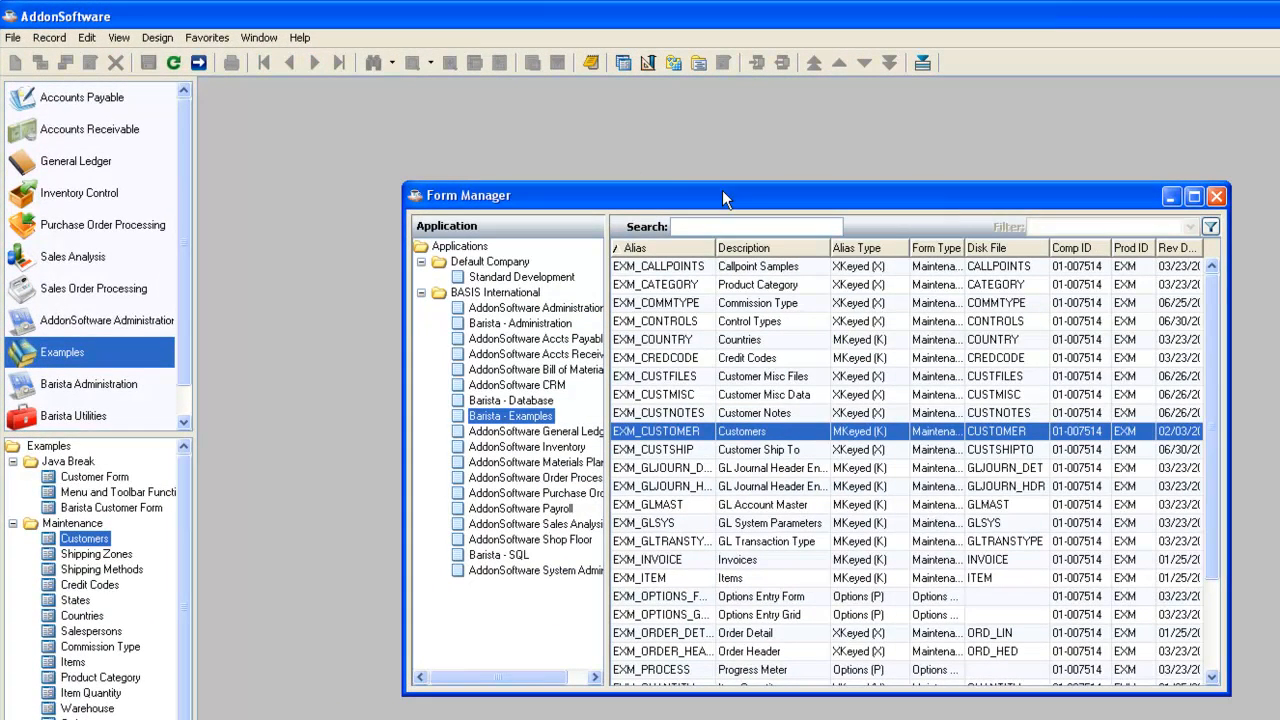
Open the EXM_CUSTOMER Callpoint Editor and show its Before Window Show (BSHO) code
{"action": "double_click", "coordinate": [656, 432]}
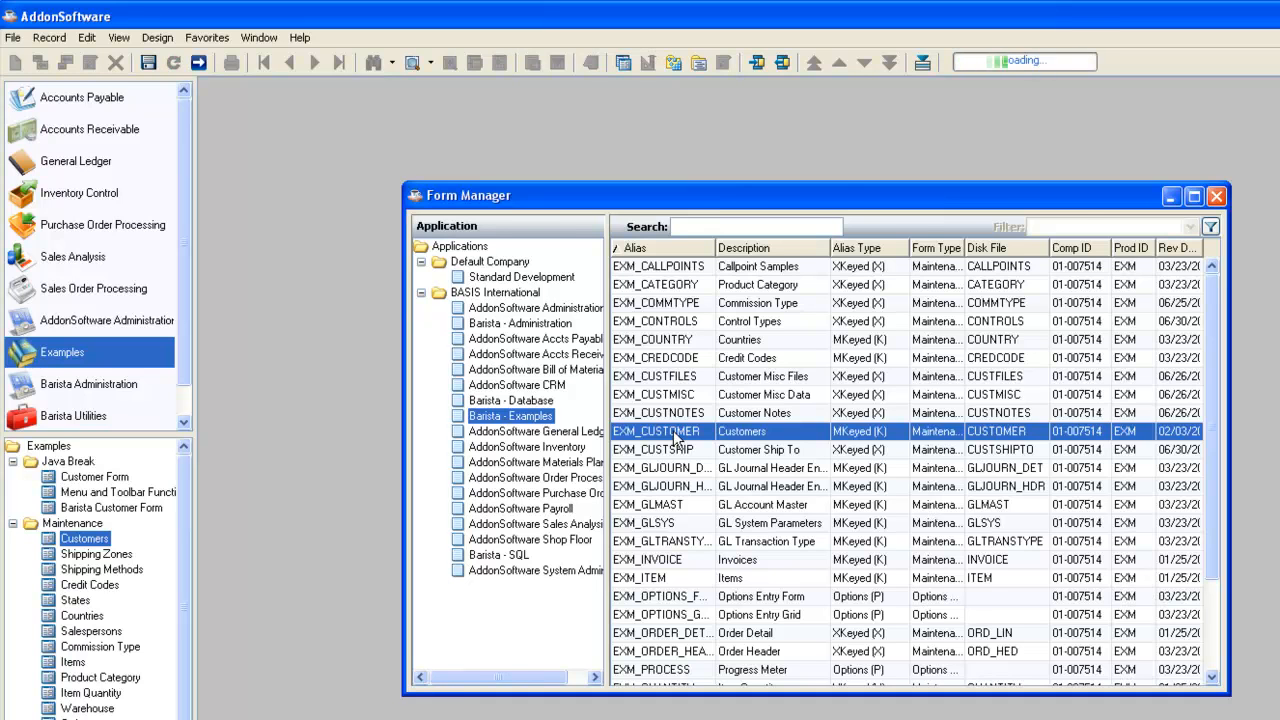
{"action": "double_click", "coordinate": [656, 432]}
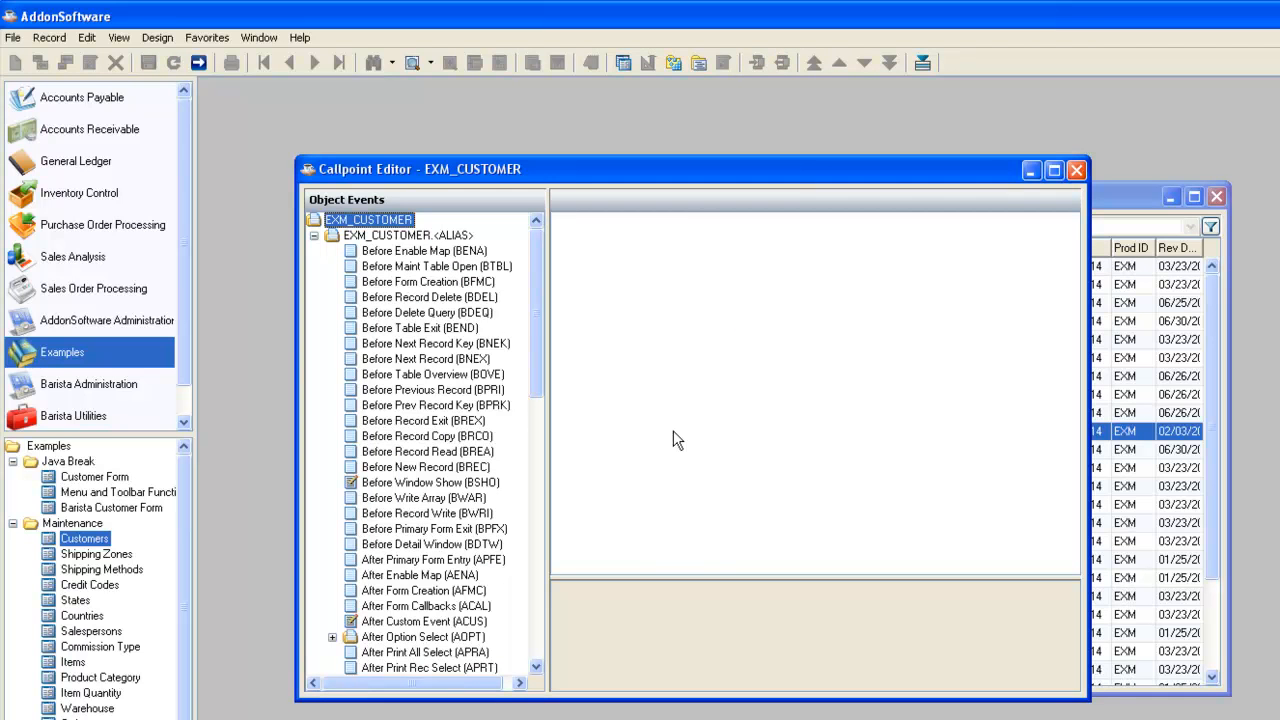
{"action": "mouse_move", "coordinate": [630, 580]}
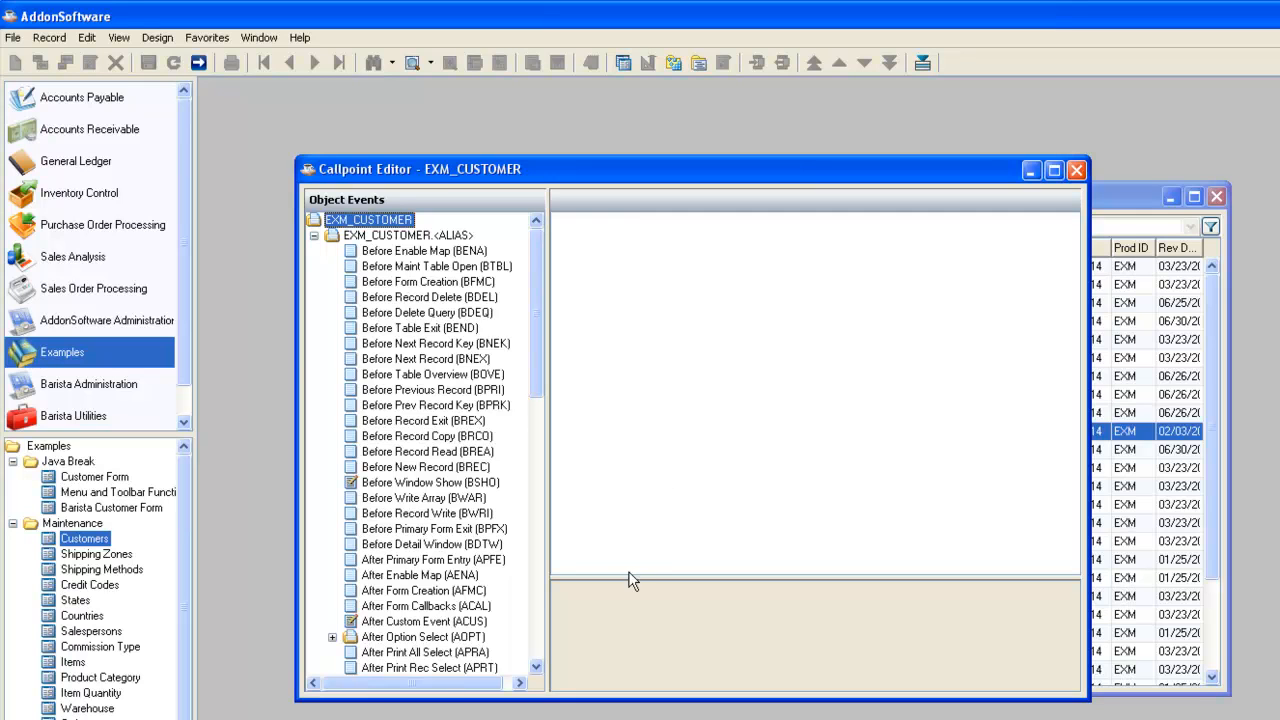
{"action": "mouse_move", "coordinate": [620, 560]}
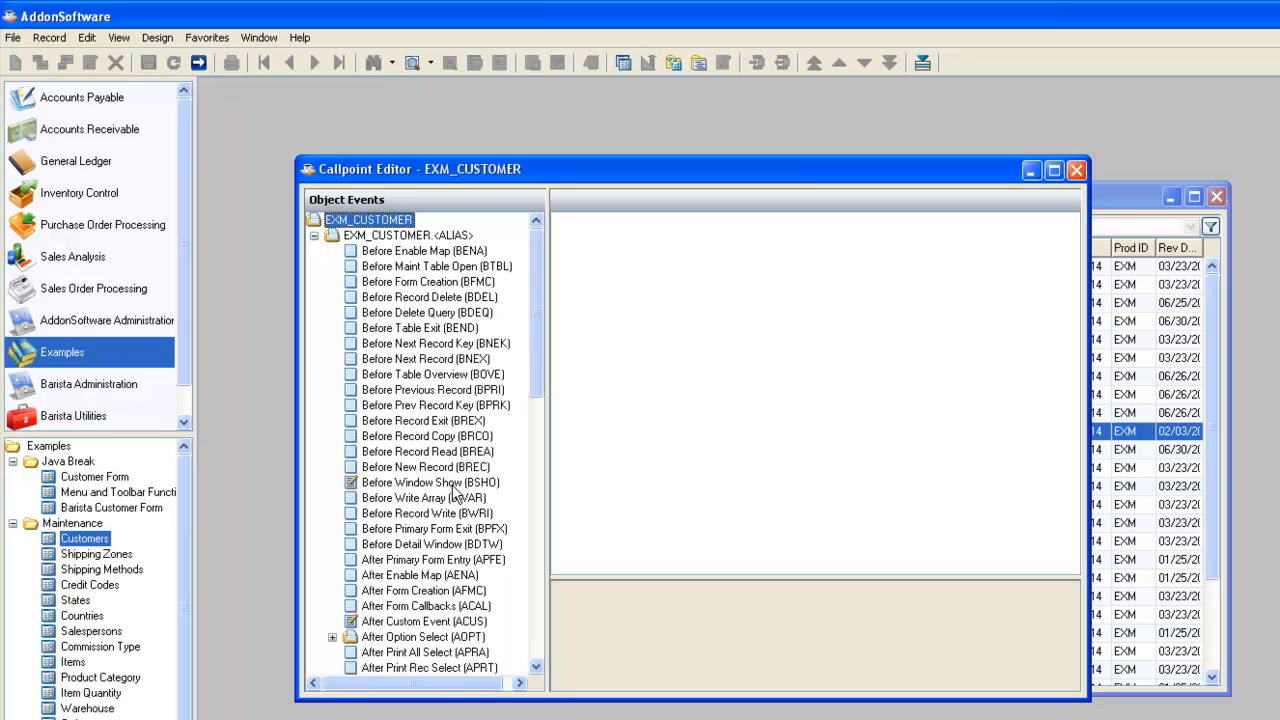
{"action": "mouse_move", "coordinate": [388, 492]}
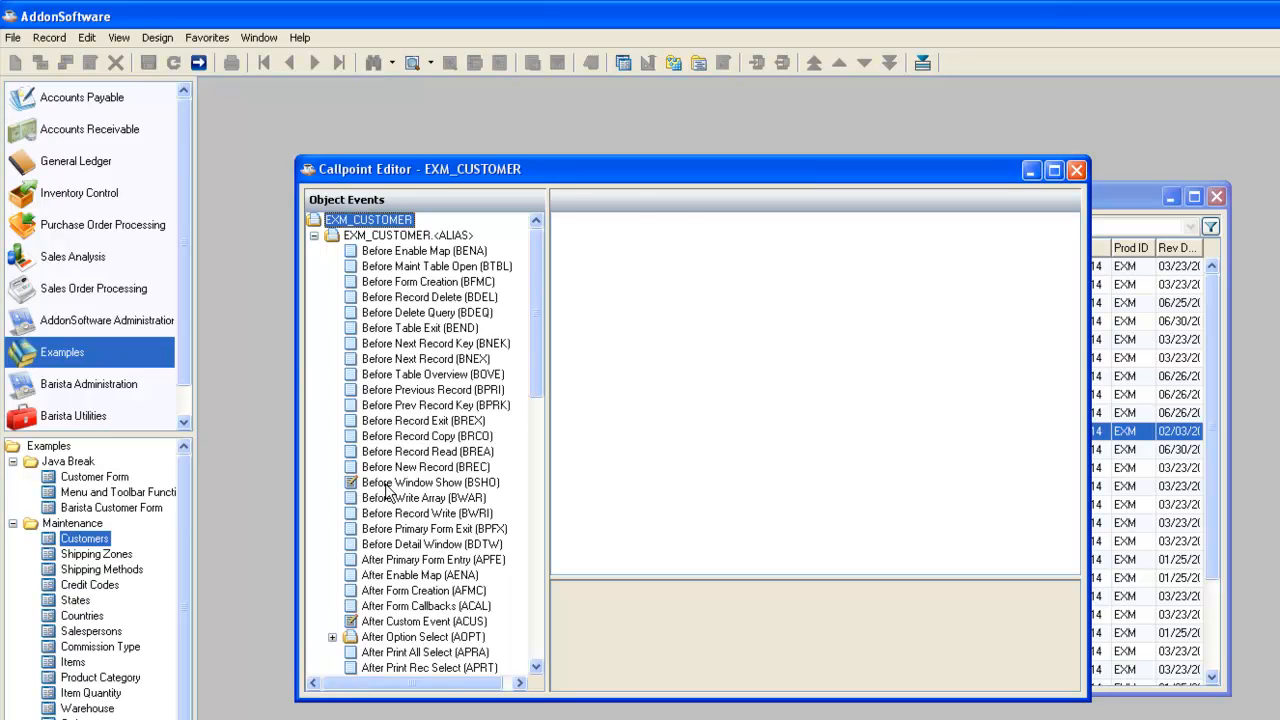
{"action": "left_click", "coordinate": [432, 482]}
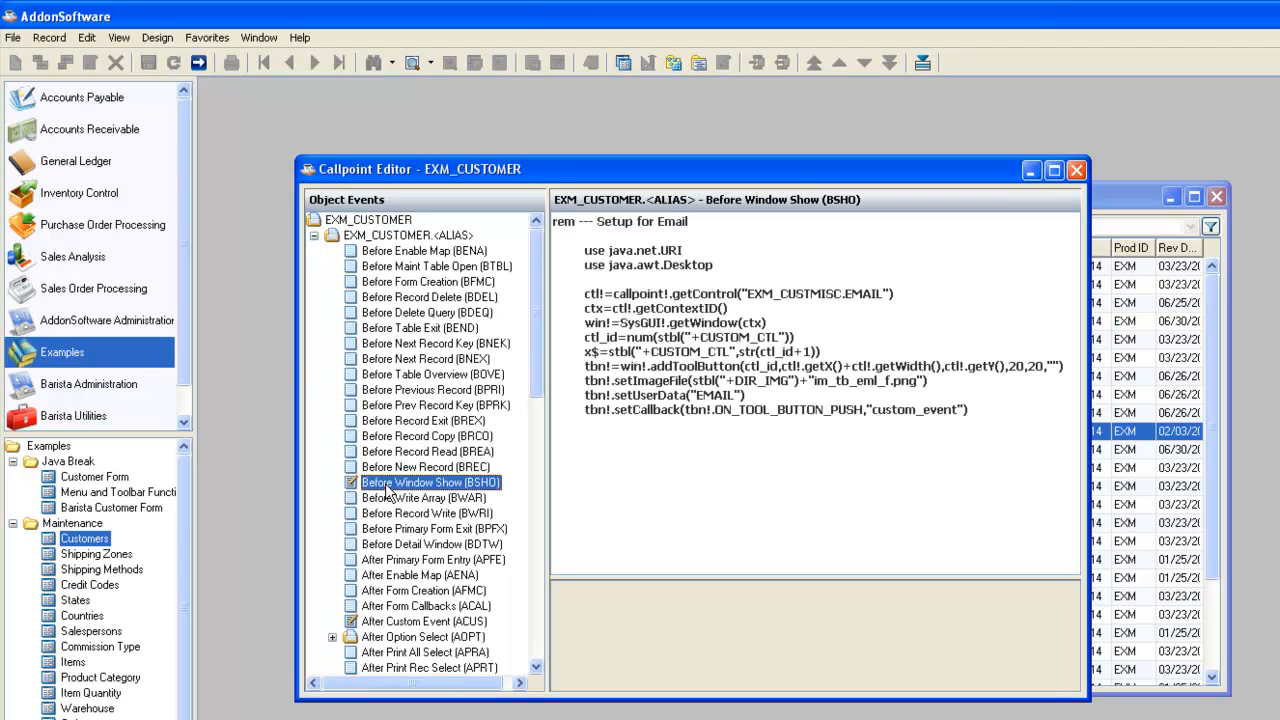
{"action": "mouse_move", "coordinate": [604, 260]}
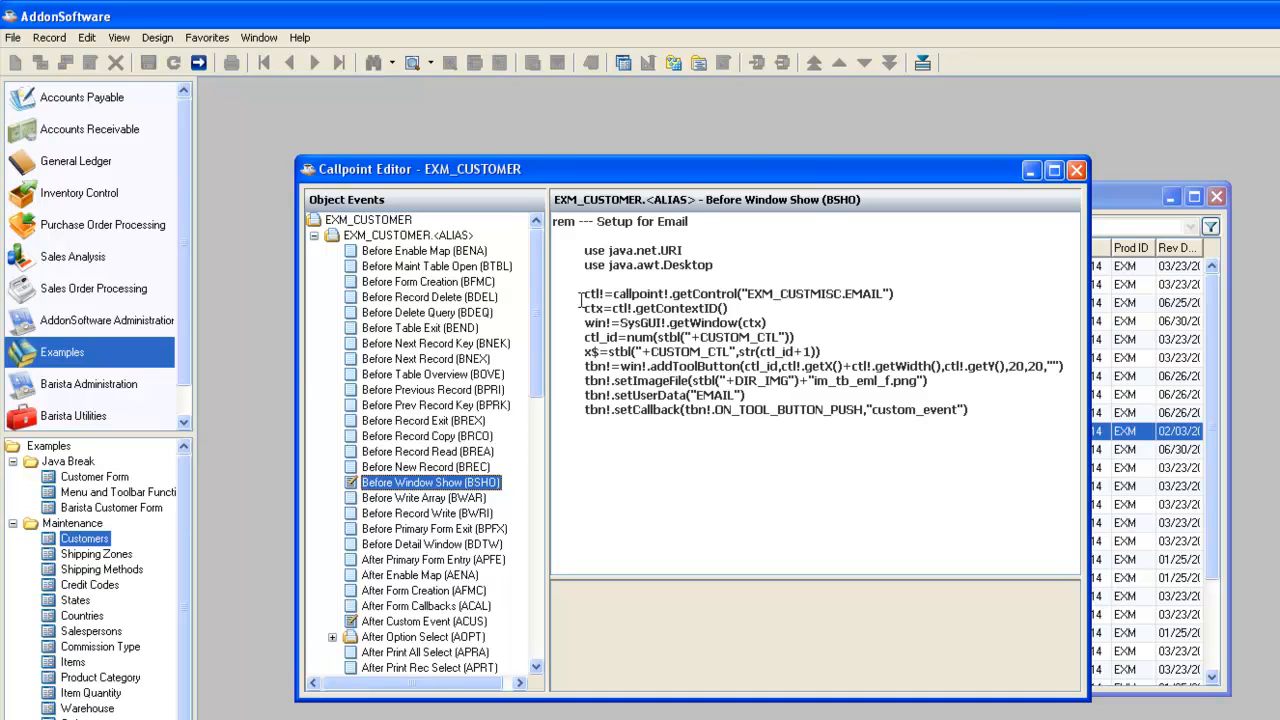
{"action": "mouse_move", "coordinate": [768, 298]}
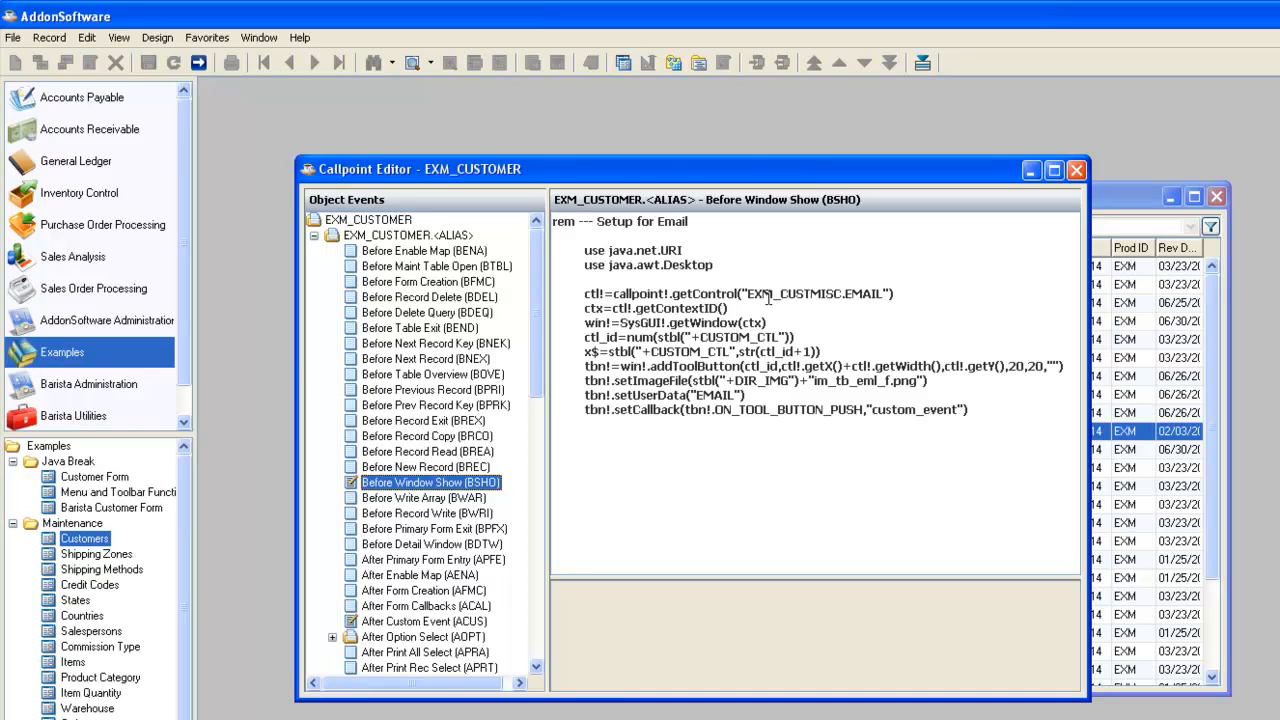
{"action": "mouse_move", "coordinate": [840, 220]}
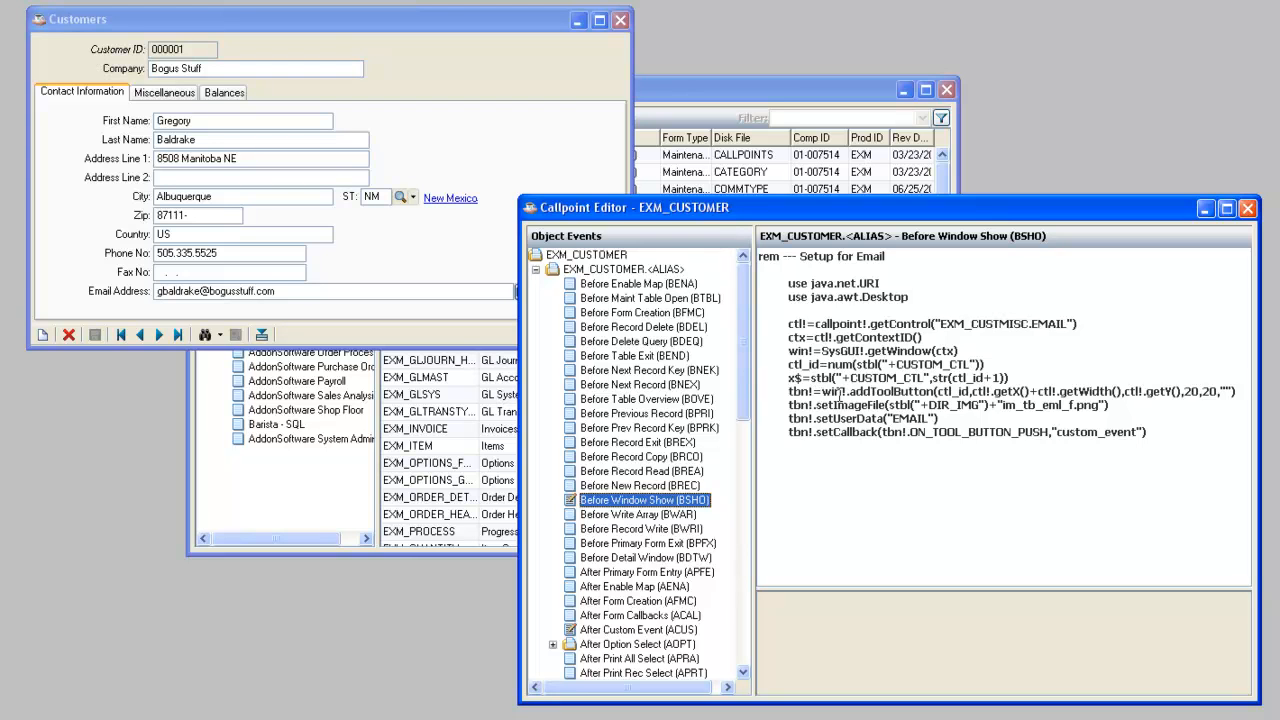
{"action": "mouse_move", "coordinate": [930, 388]}
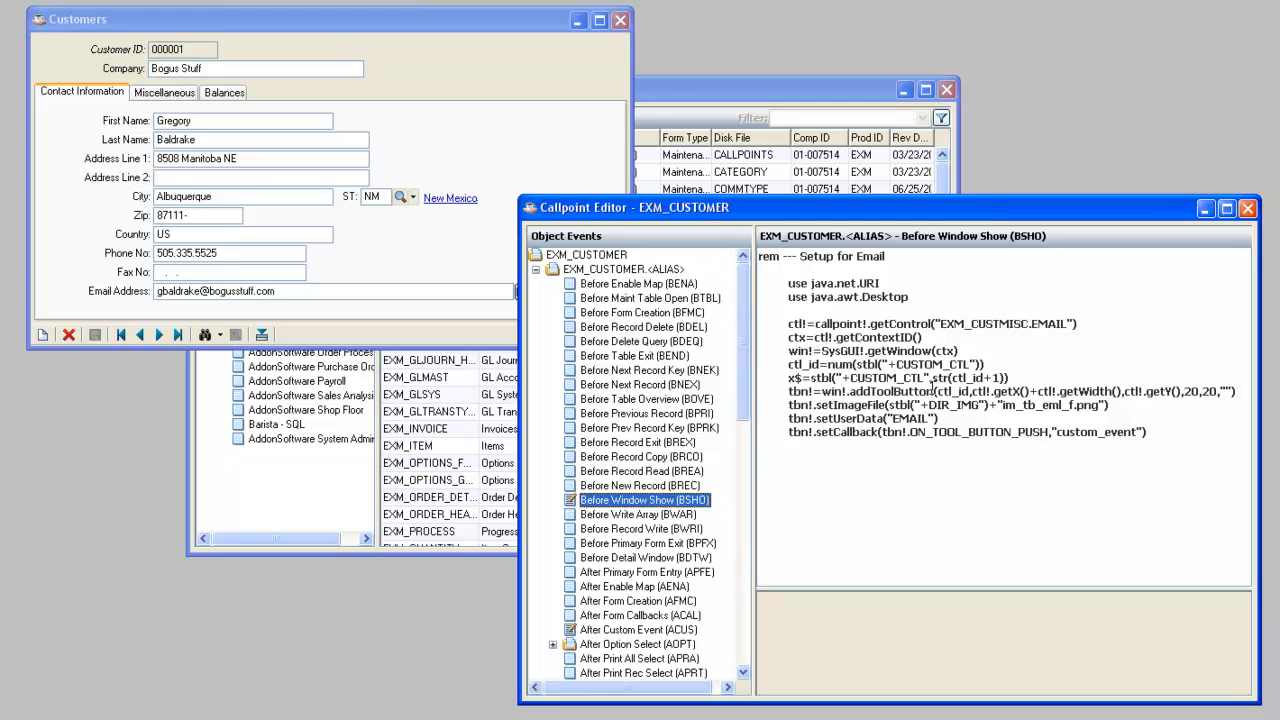
{"action": "mouse_move", "coordinate": [742, 384]}
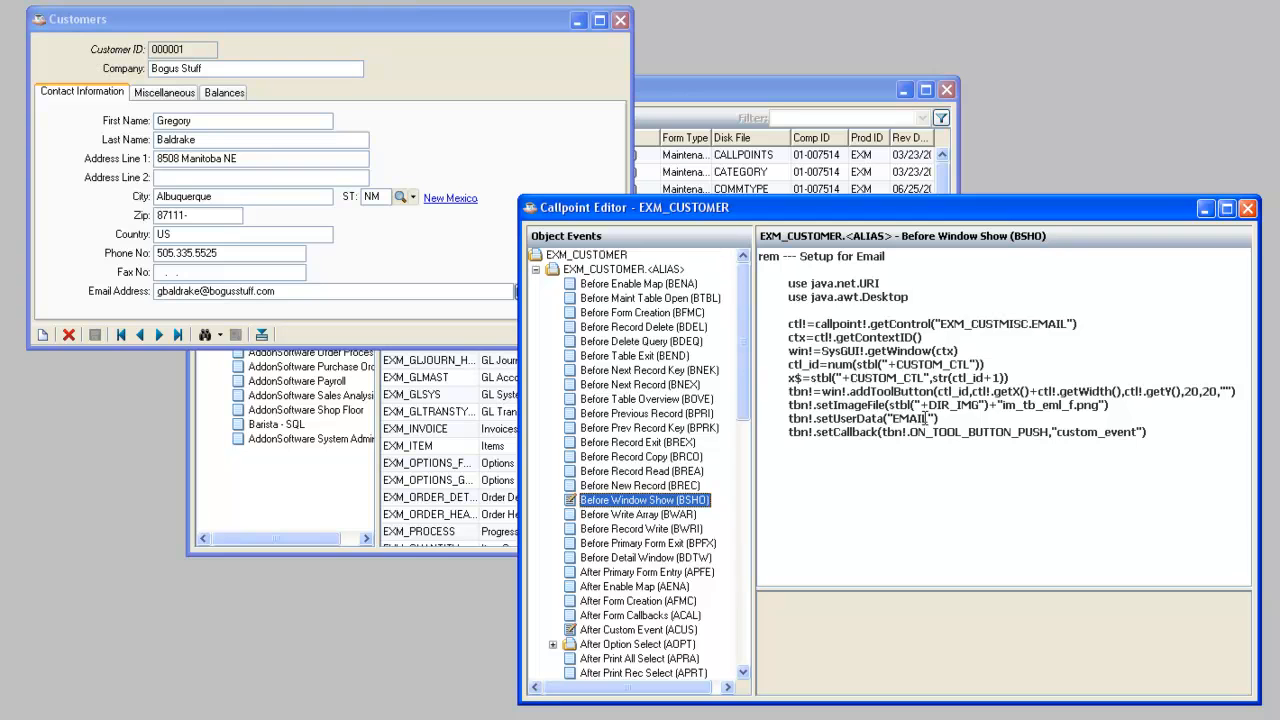
{"action": "mouse_move", "coordinate": [920, 418]}
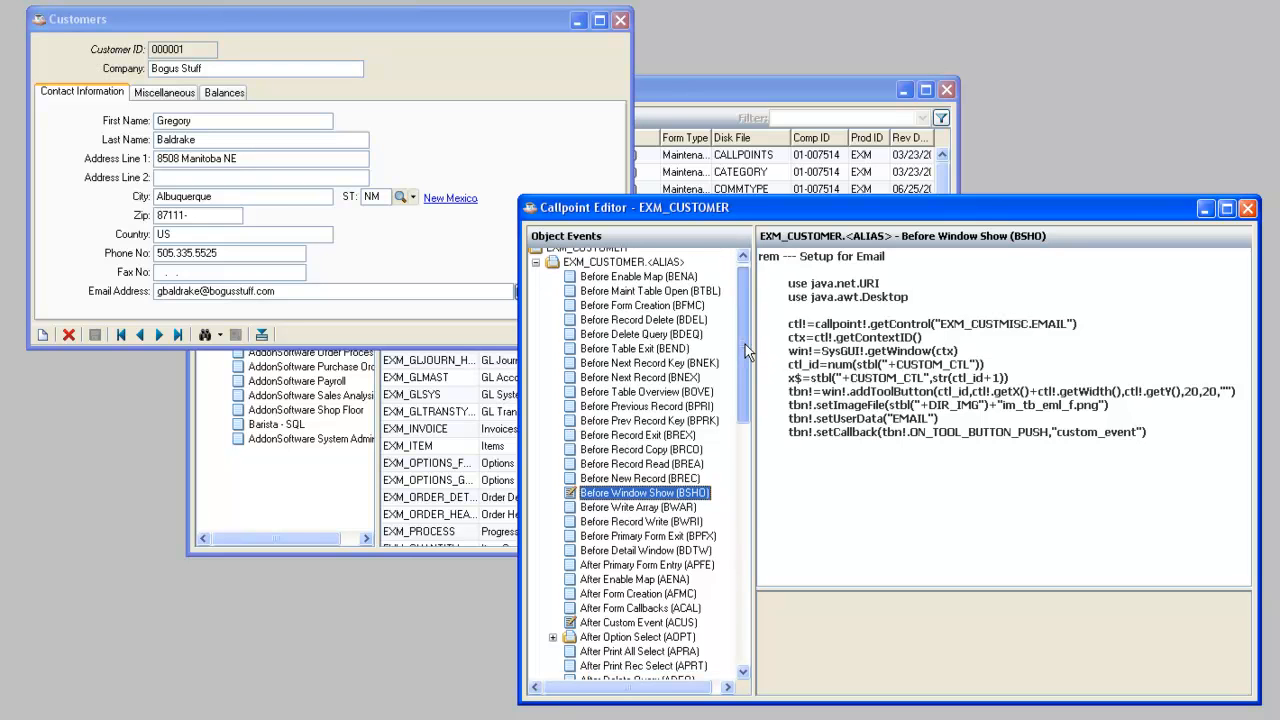
Scroll the Object Events list down to the After events beside the Customers record
{"action": "scroll", "scroll_direction": "down", "scroll_amount": 3}
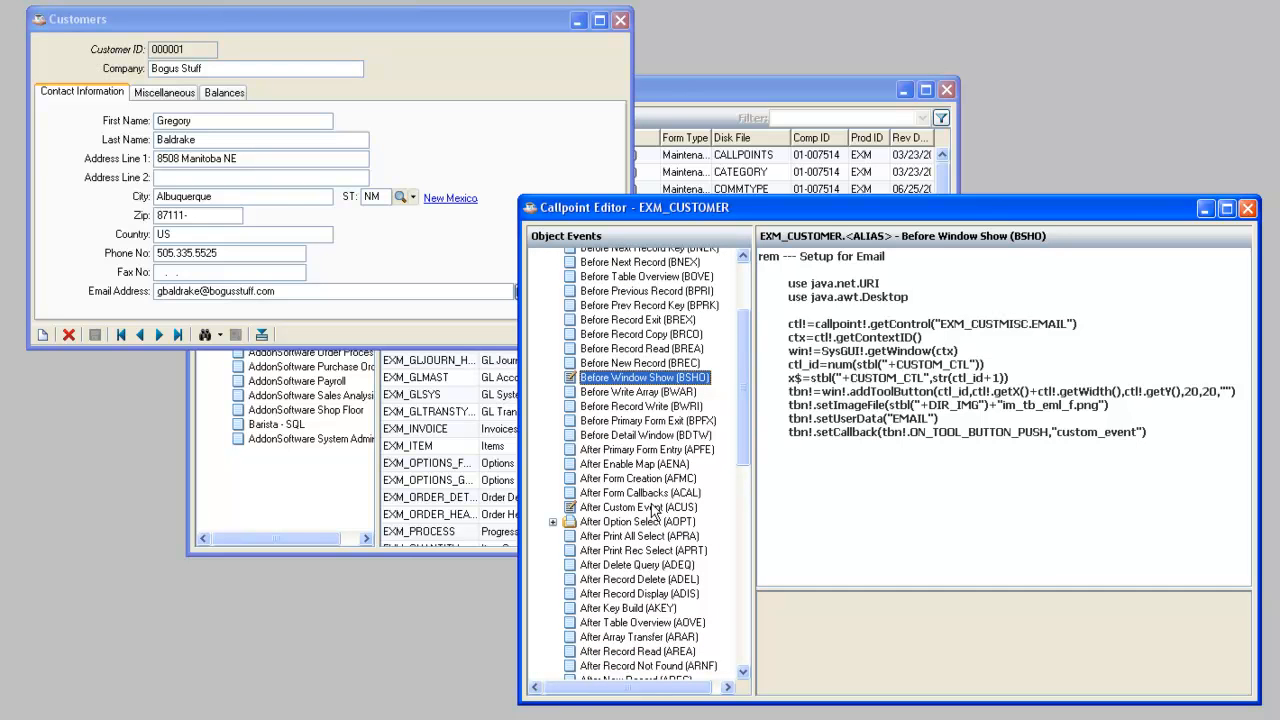
{"action": "left_click", "coordinate": [638, 508]}
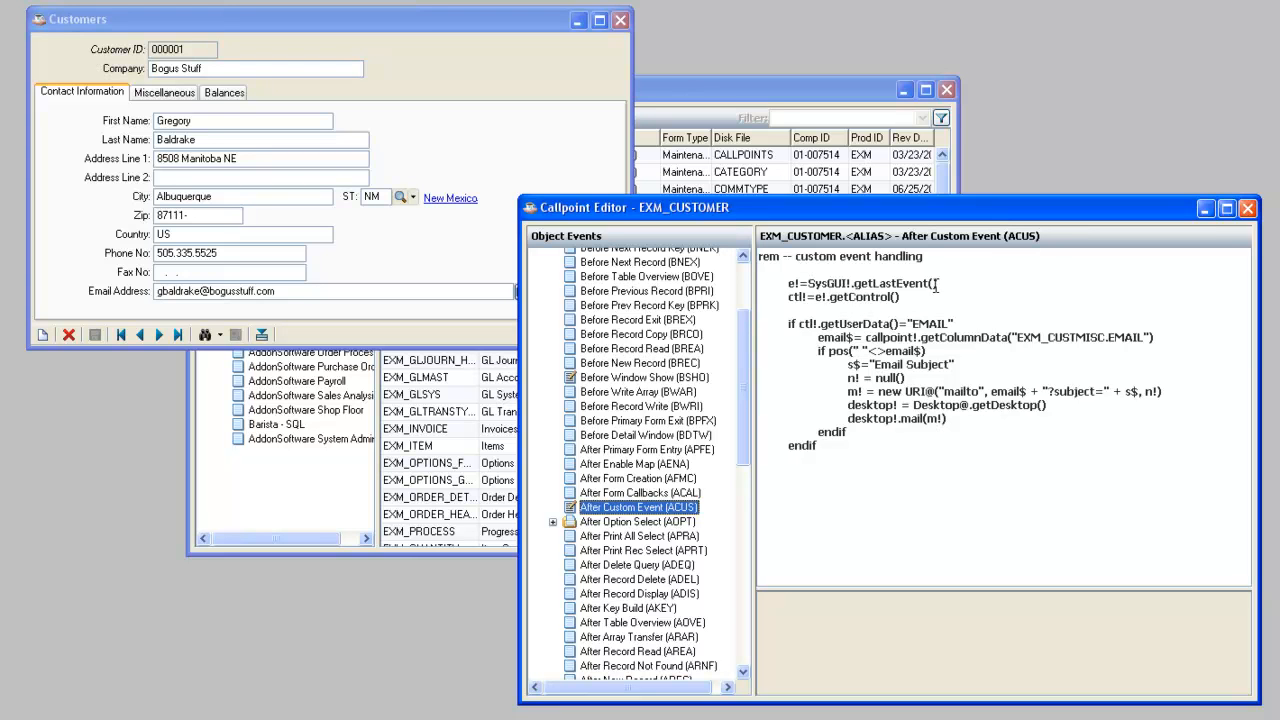
{"action": "mouse_move", "coordinate": [878, 328]}
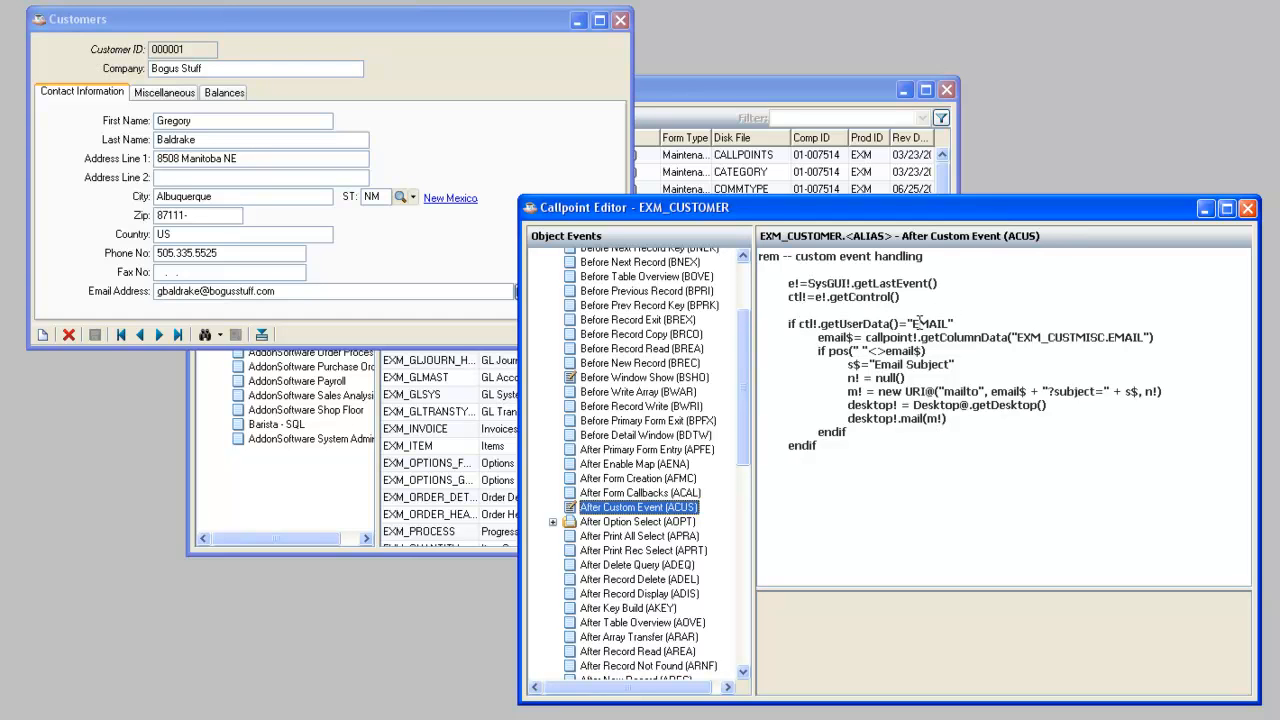
{"action": "mouse_move", "coordinate": [920, 324]}
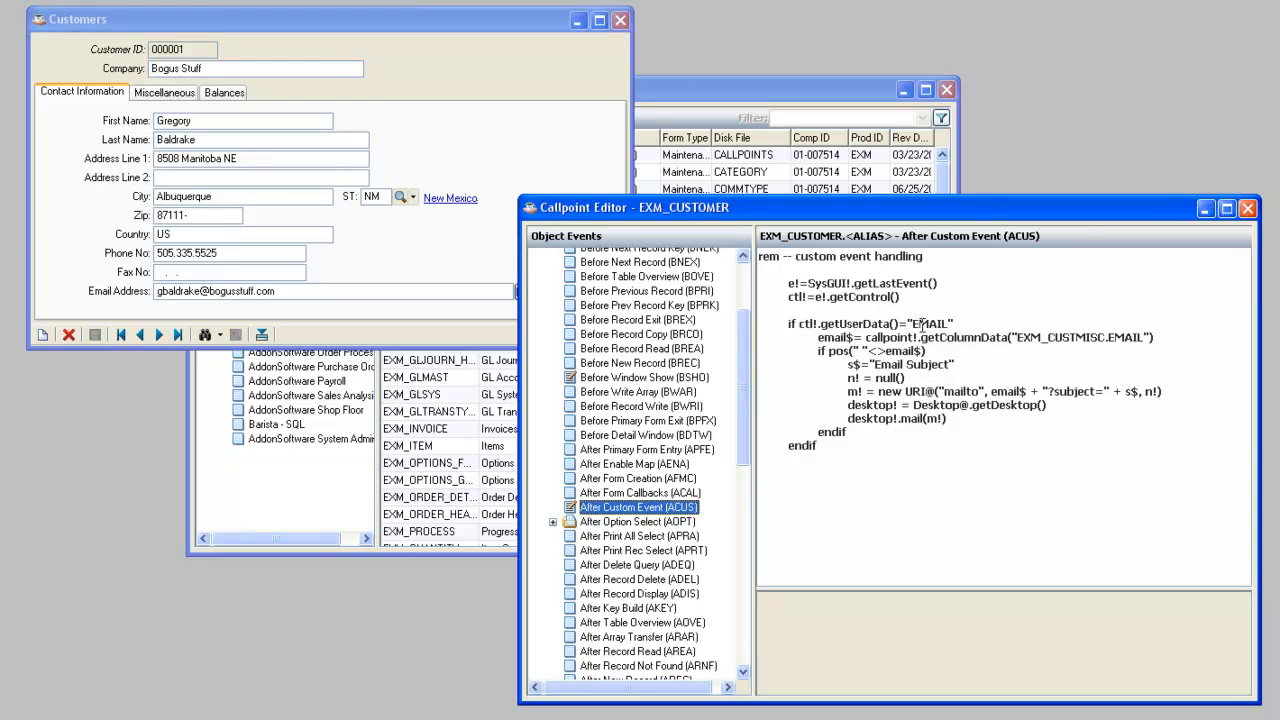
{"action": "mouse_move", "coordinate": [936, 324]}
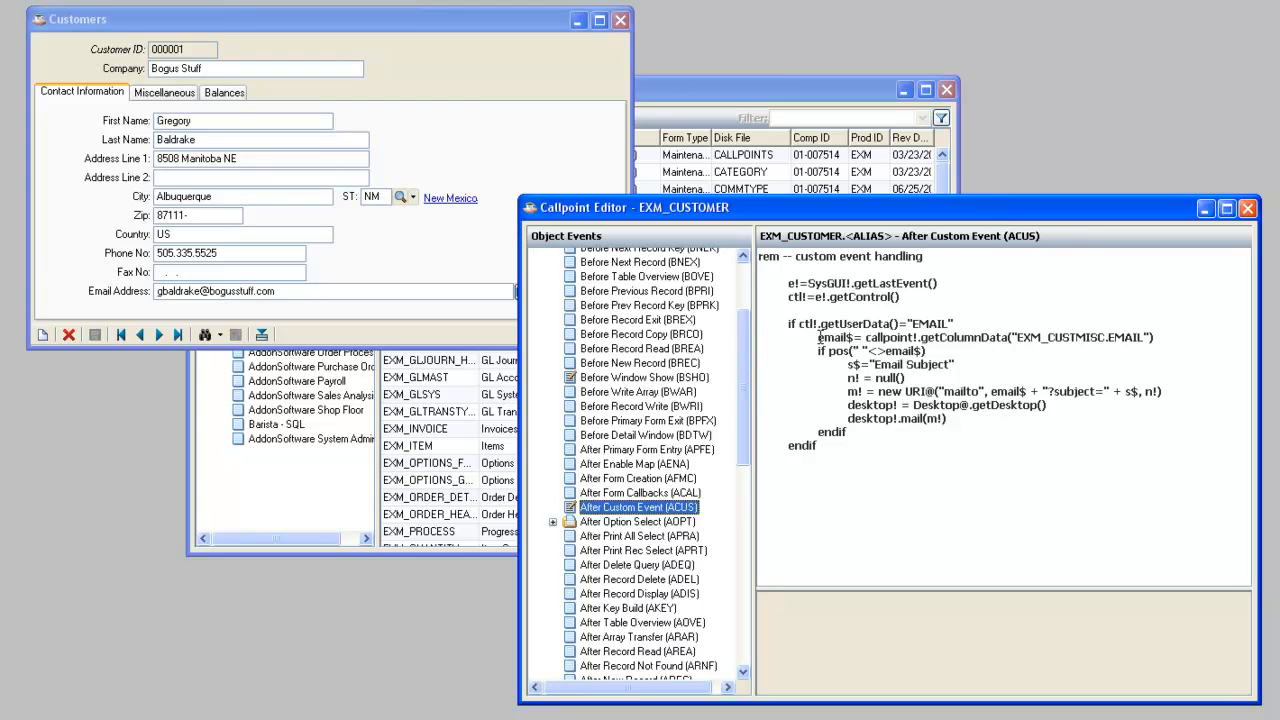
{"action": "mouse_move", "coordinate": [1012, 336]}
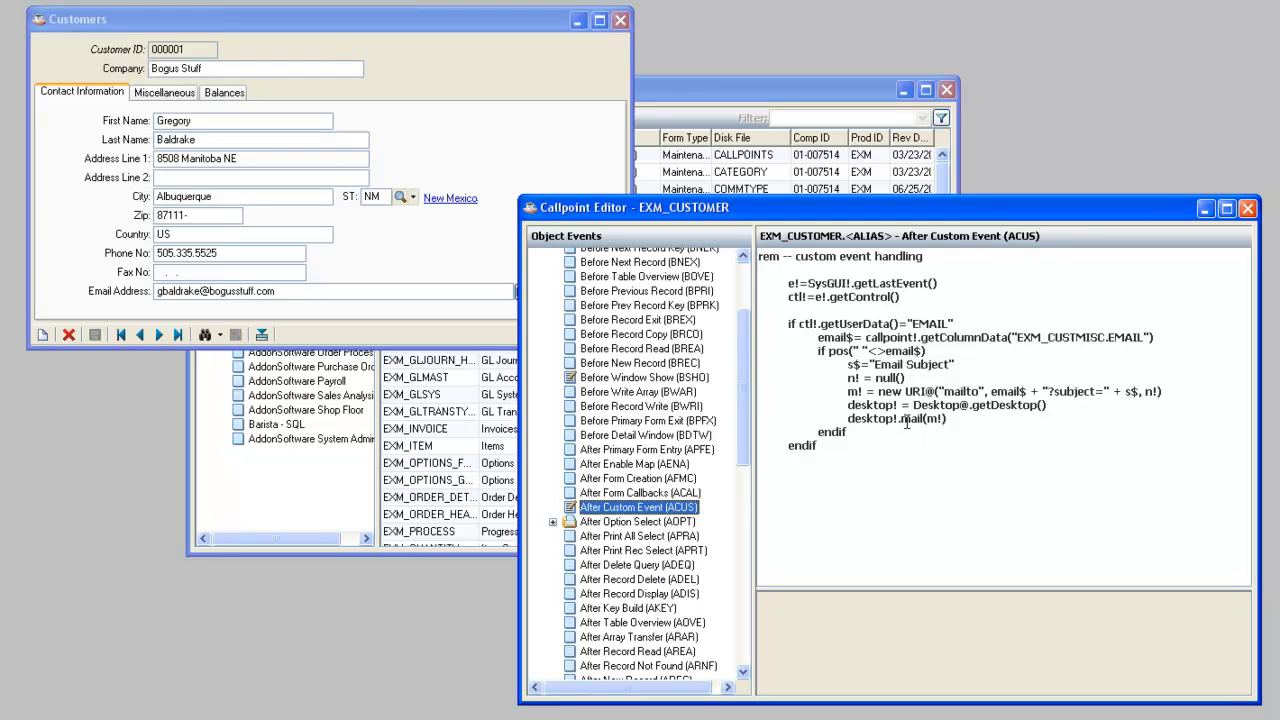
{"action": "mouse_move", "coordinate": [908, 420]}
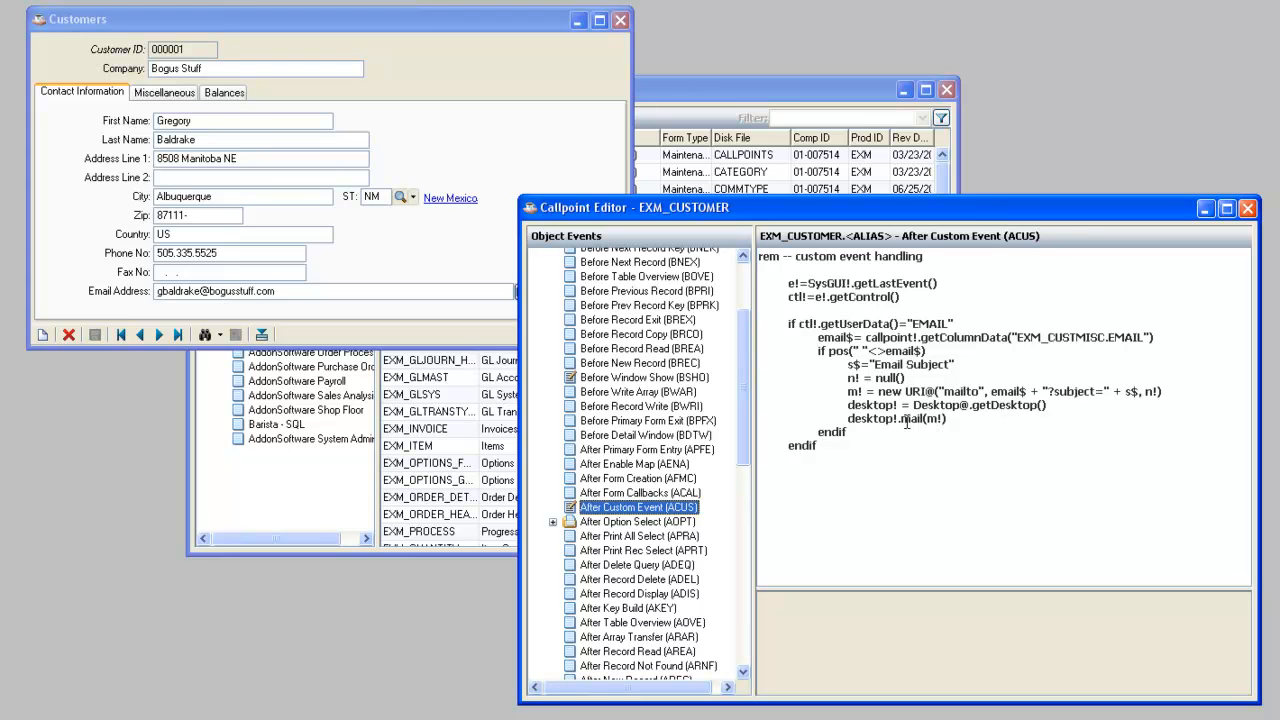
{"action": "left_click", "coordinate": [644, 376]}
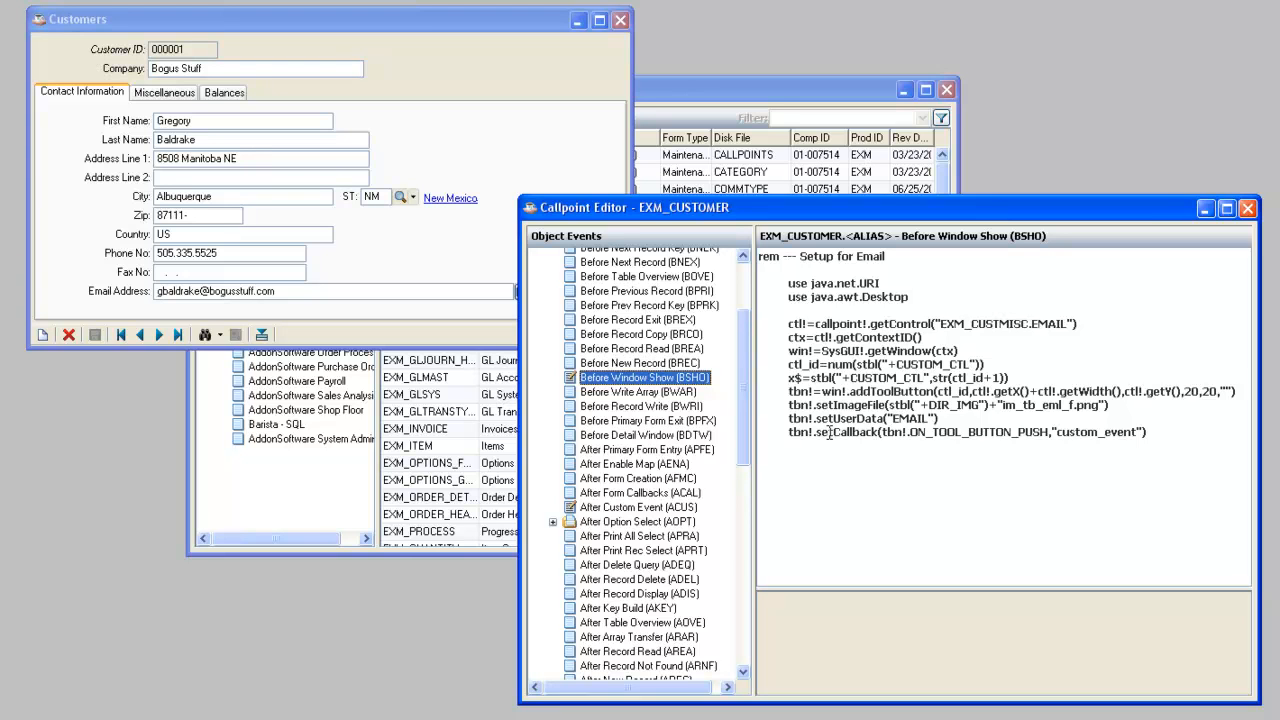
{"action": "mouse_move", "coordinate": [648, 512]}
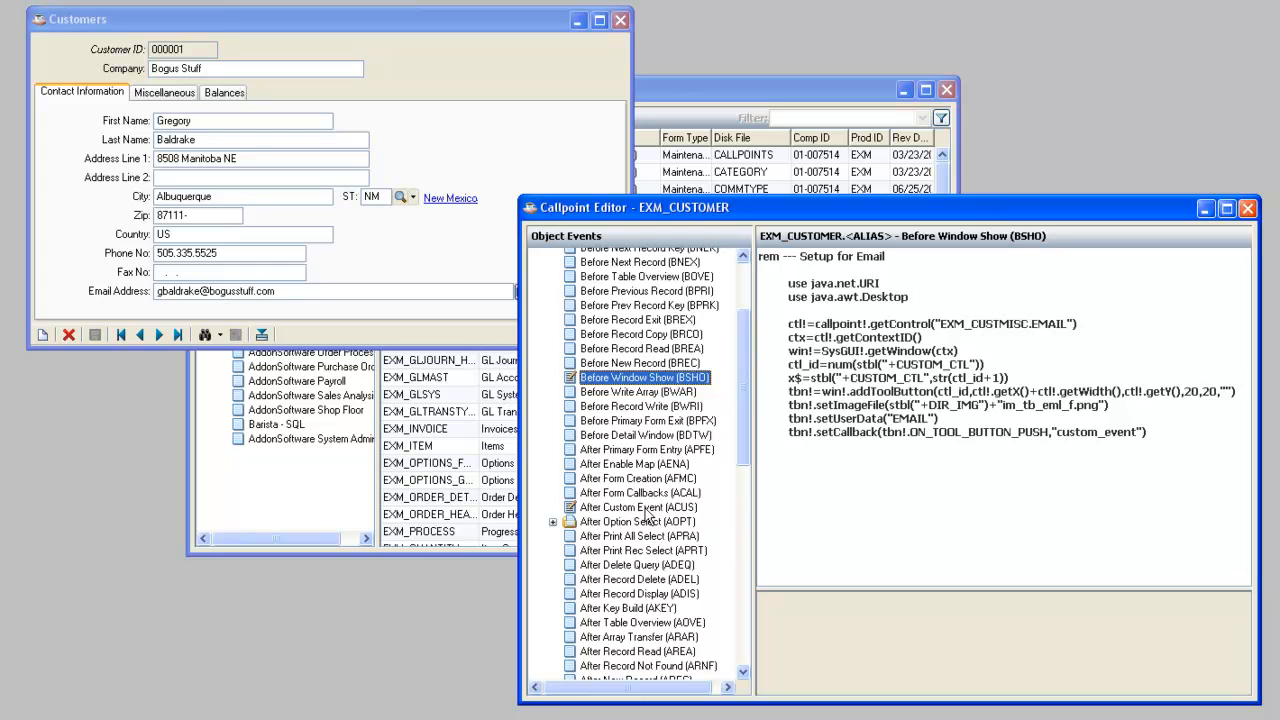
Step through customer records with the navigation buttons, reaching customer 000003 in Seattle
{"action": "left_click", "coordinate": [638, 508]}
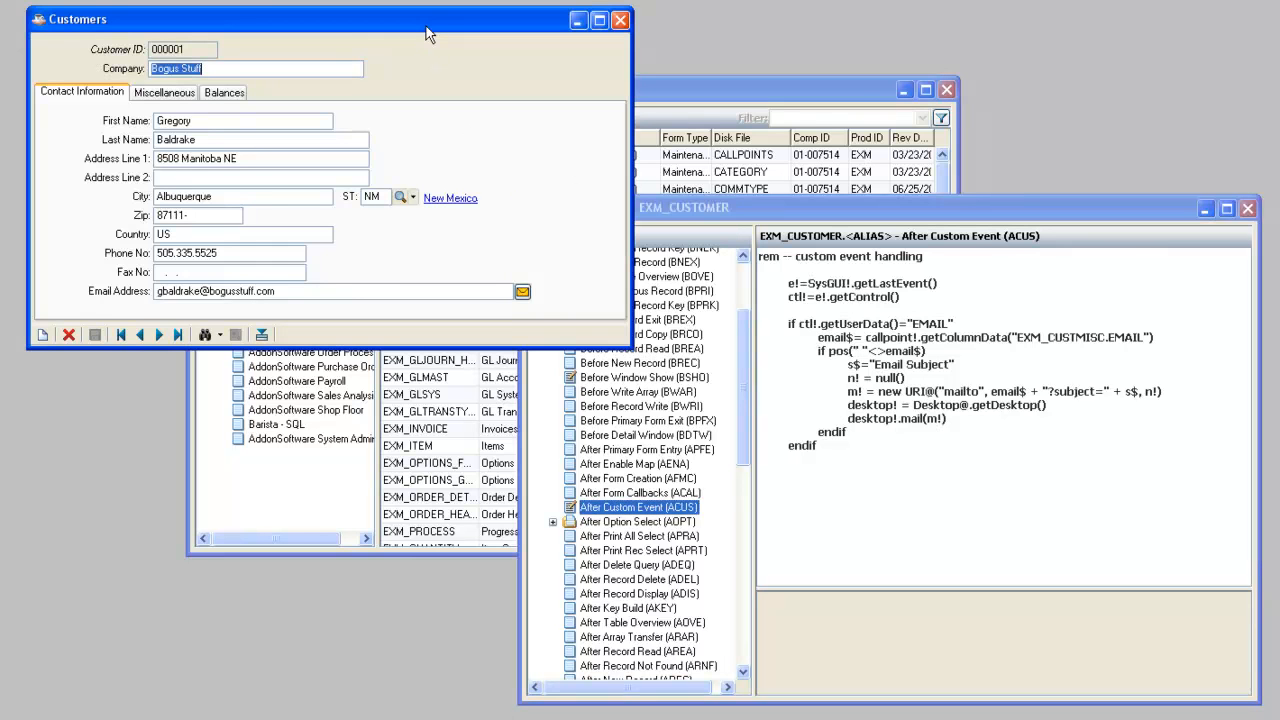
{"action": "left_click", "coordinate": [160, 336]}
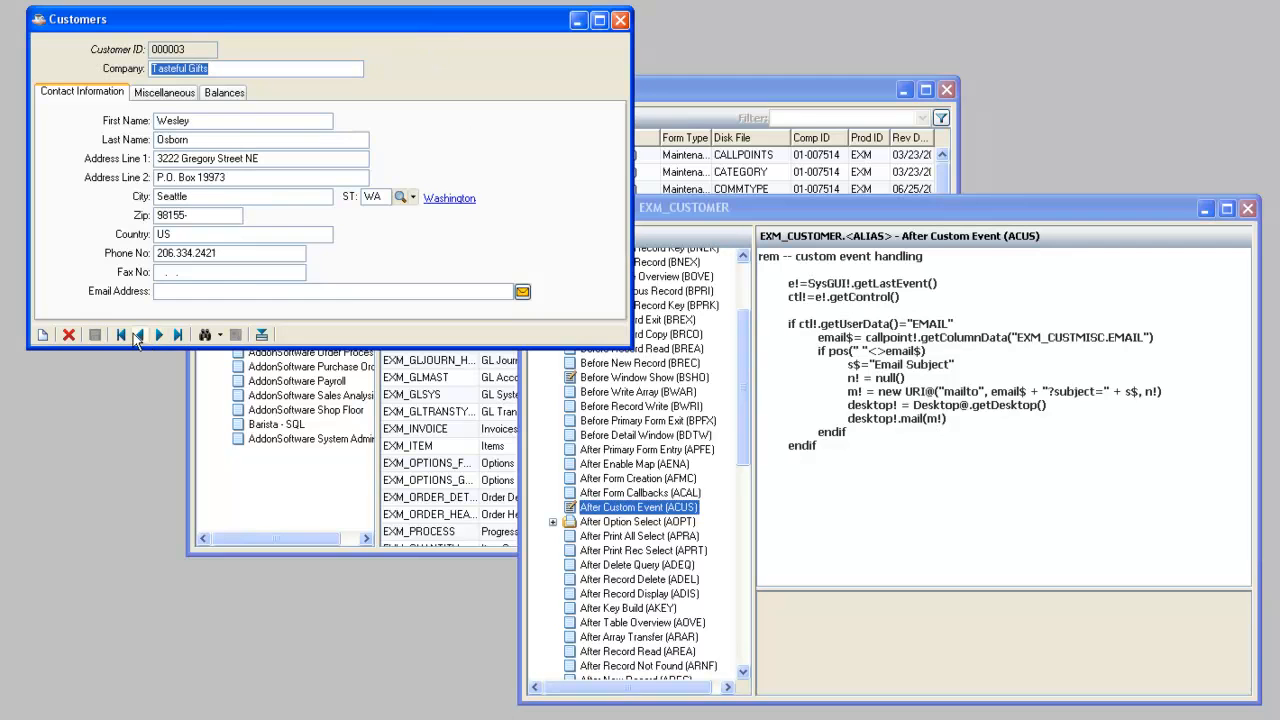
{"action": "left_click", "coordinate": [140, 336]}
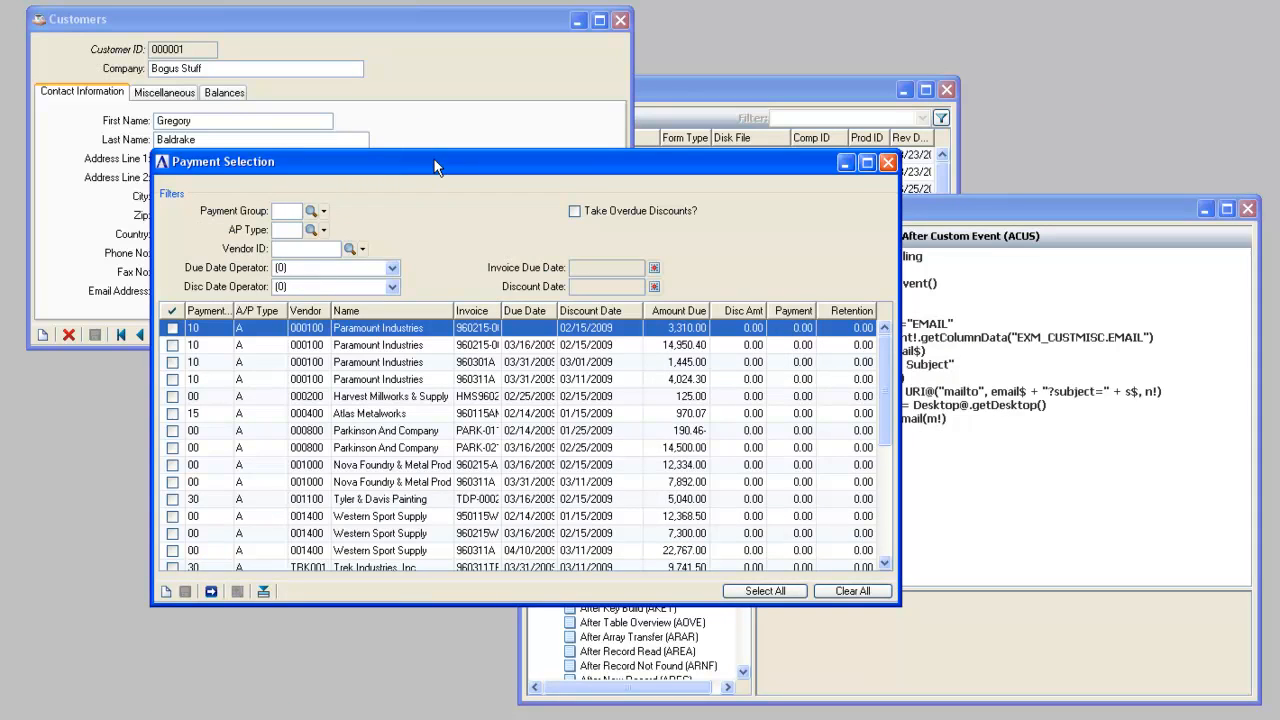
{"action": "mouse_move", "coordinate": [568, 72]}
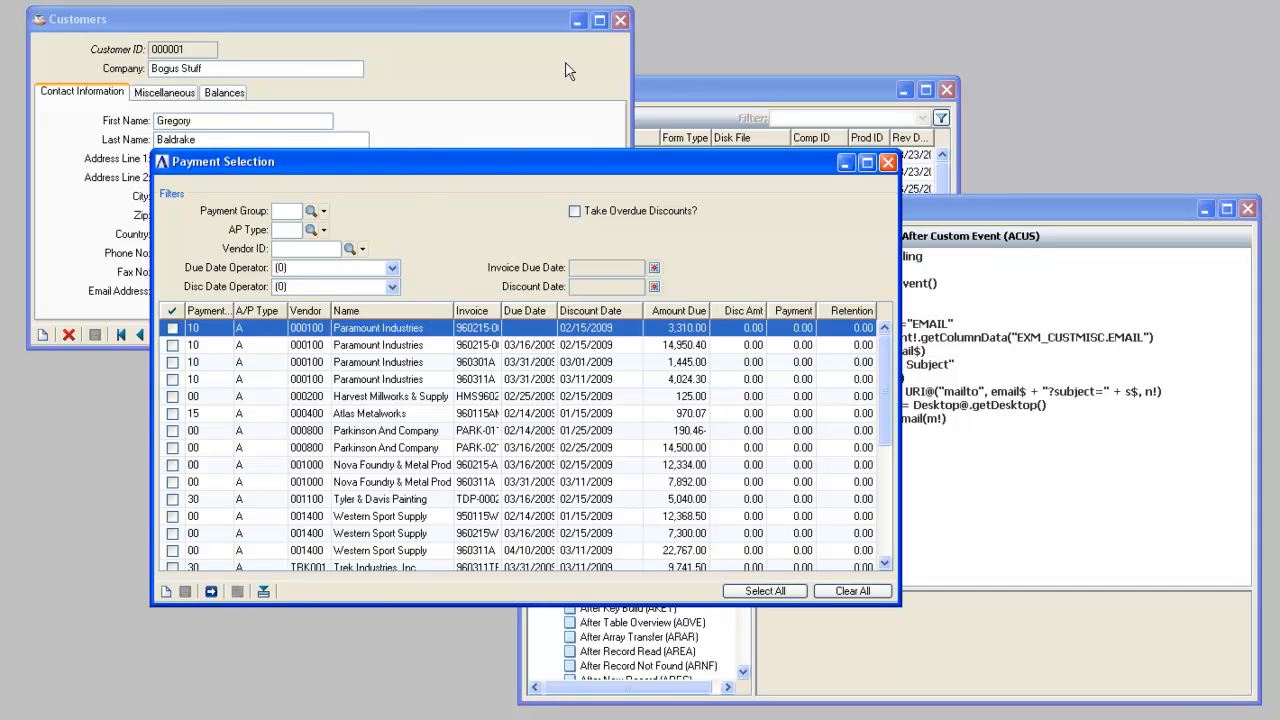
{"action": "mouse_move", "coordinate": [480, 178]}
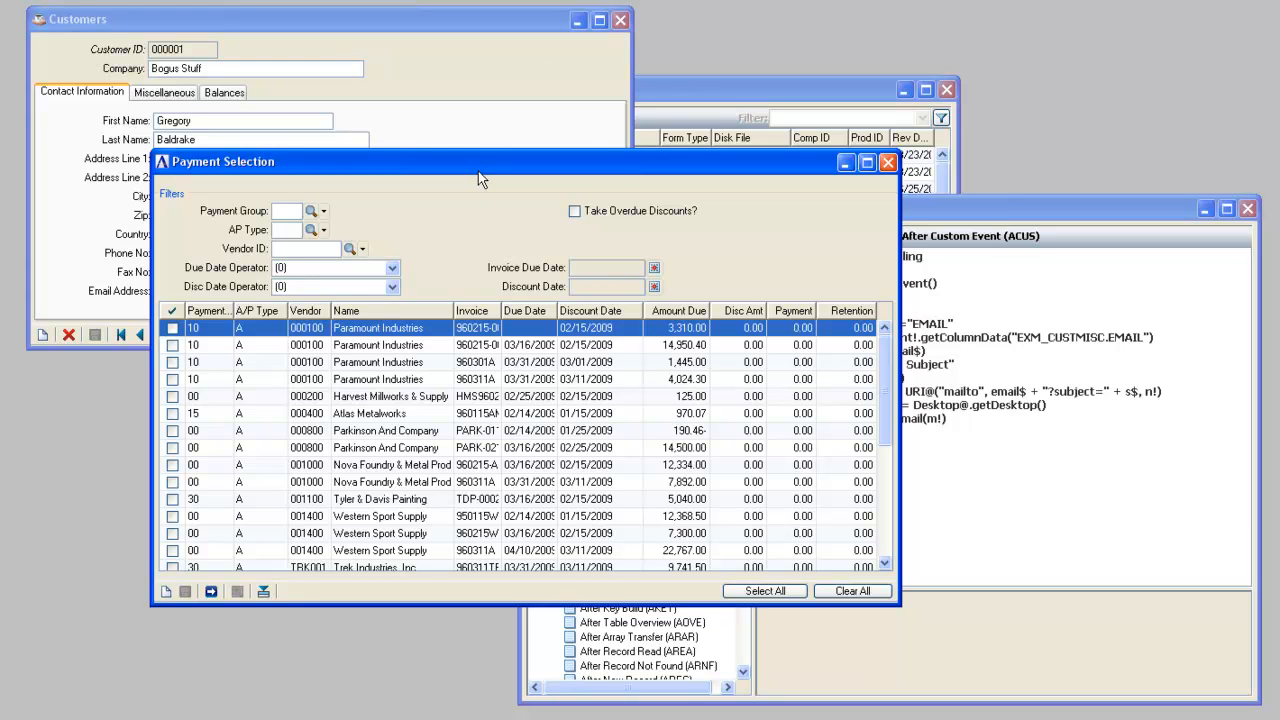
{"action": "mouse_move", "coordinate": [290, 228]}
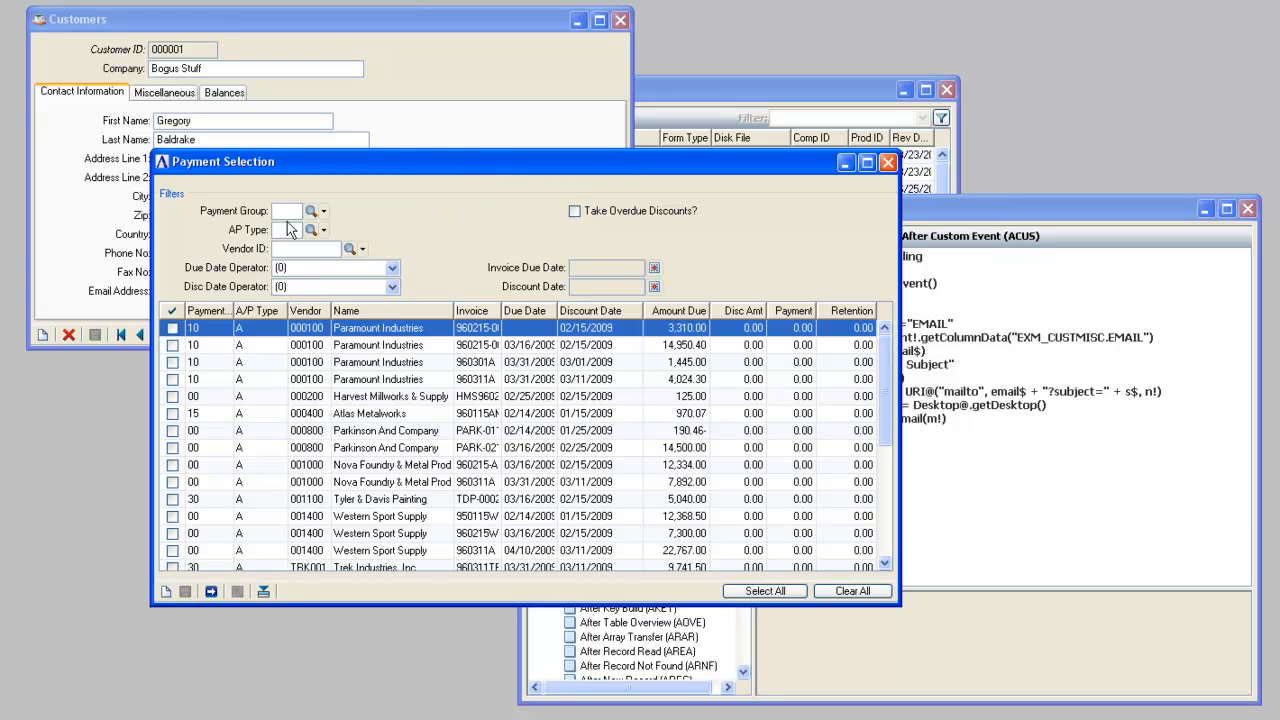
{"action": "mouse_move", "coordinate": [278, 288]}
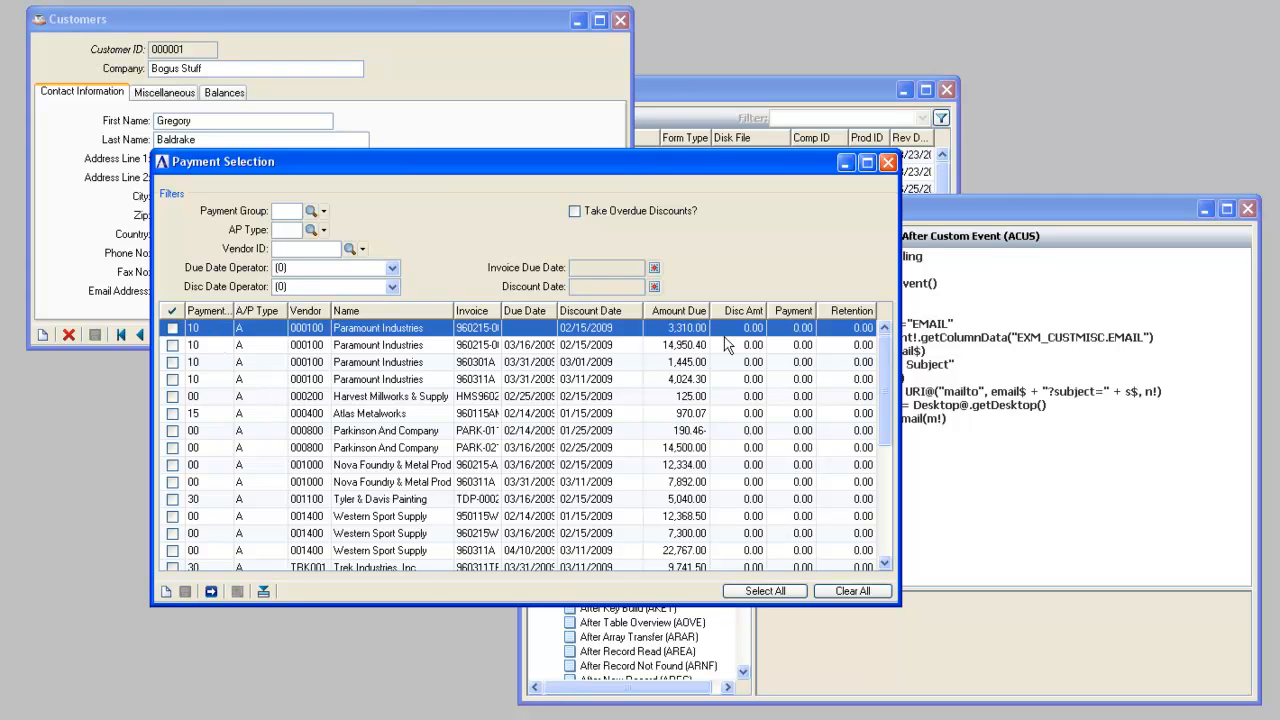
{"action": "mouse_move", "coordinate": [360, 404]}
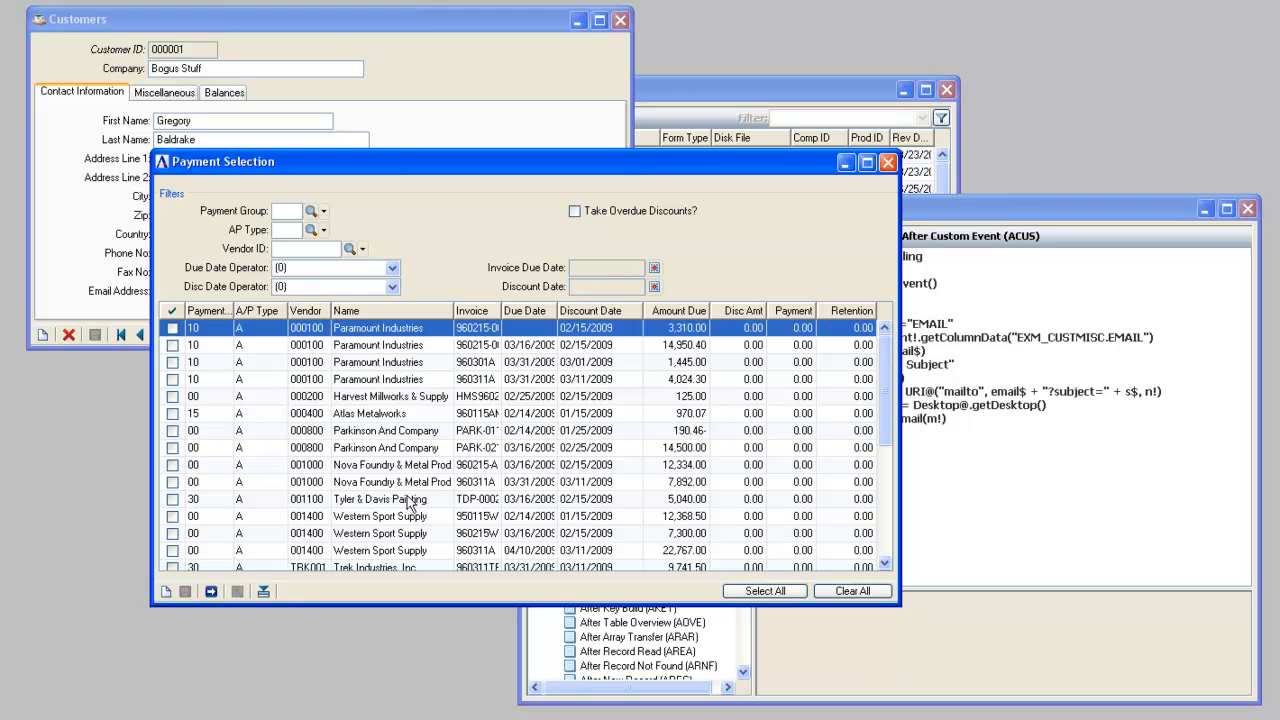
{"action": "mouse_move", "coordinate": [680, 418]}
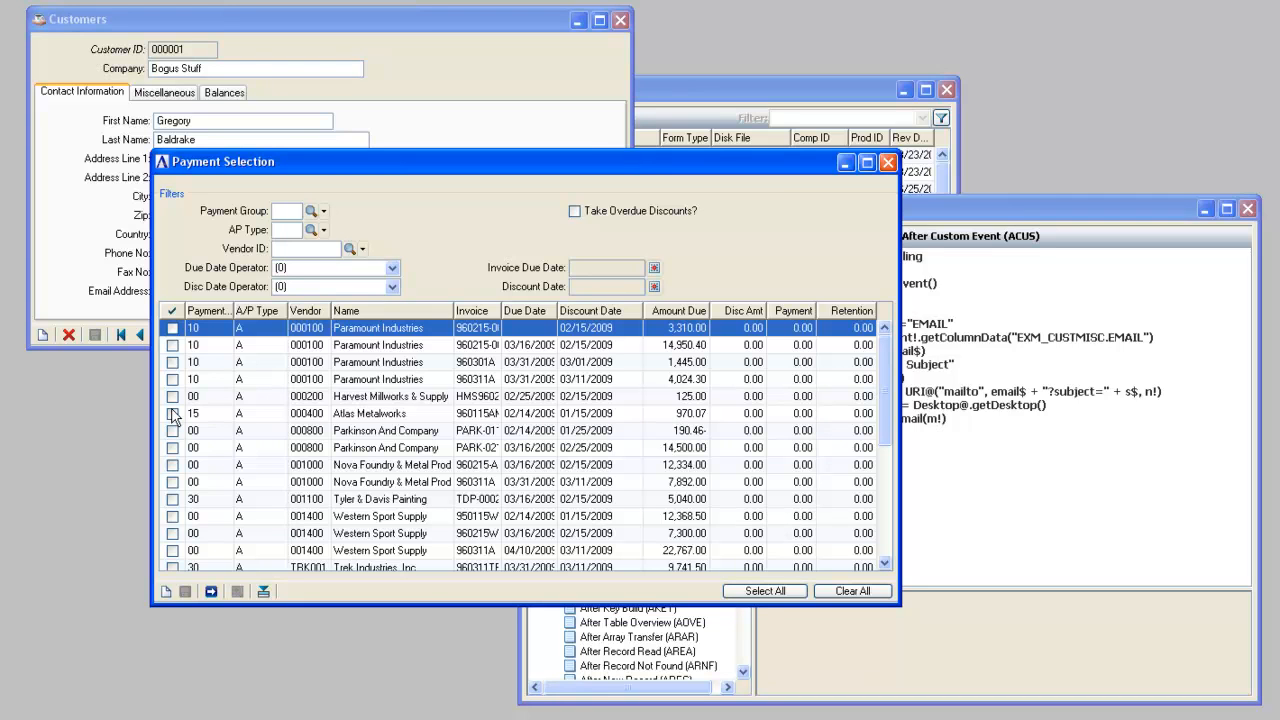
{"action": "mouse_move", "coordinate": [750, 436]}
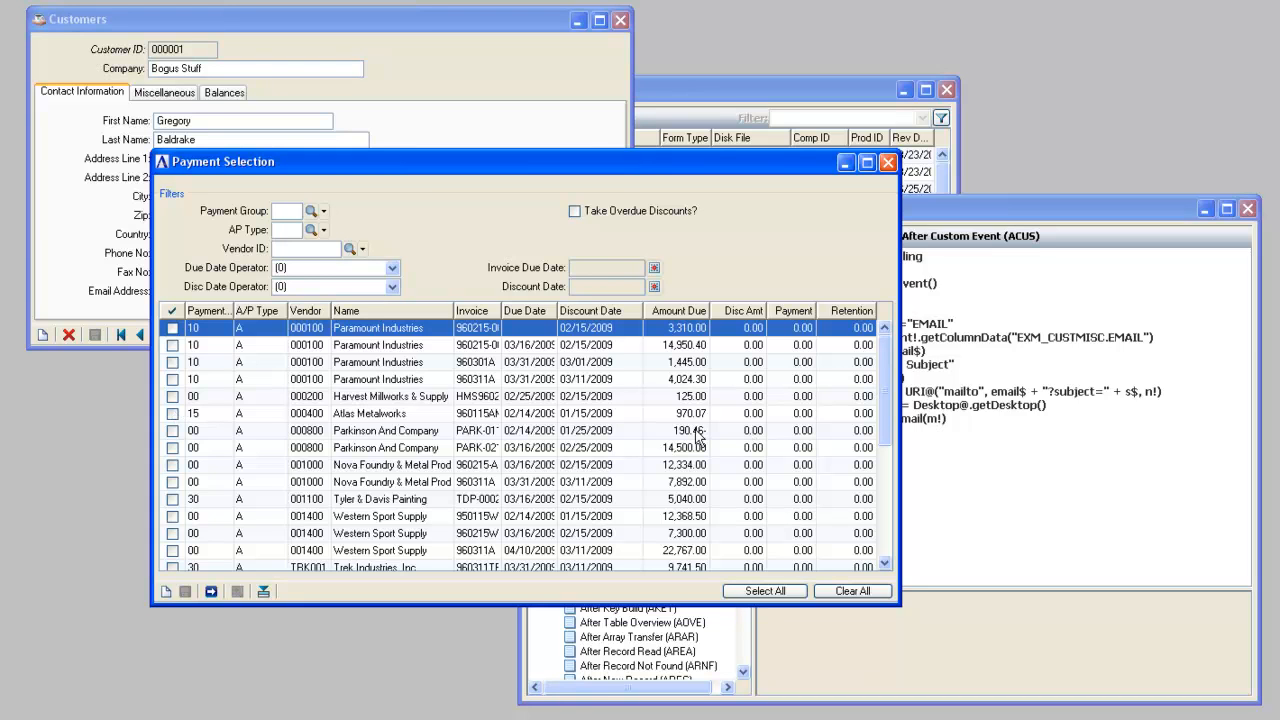
{"action": "mouse_move", "coordinate": [648, 438]}
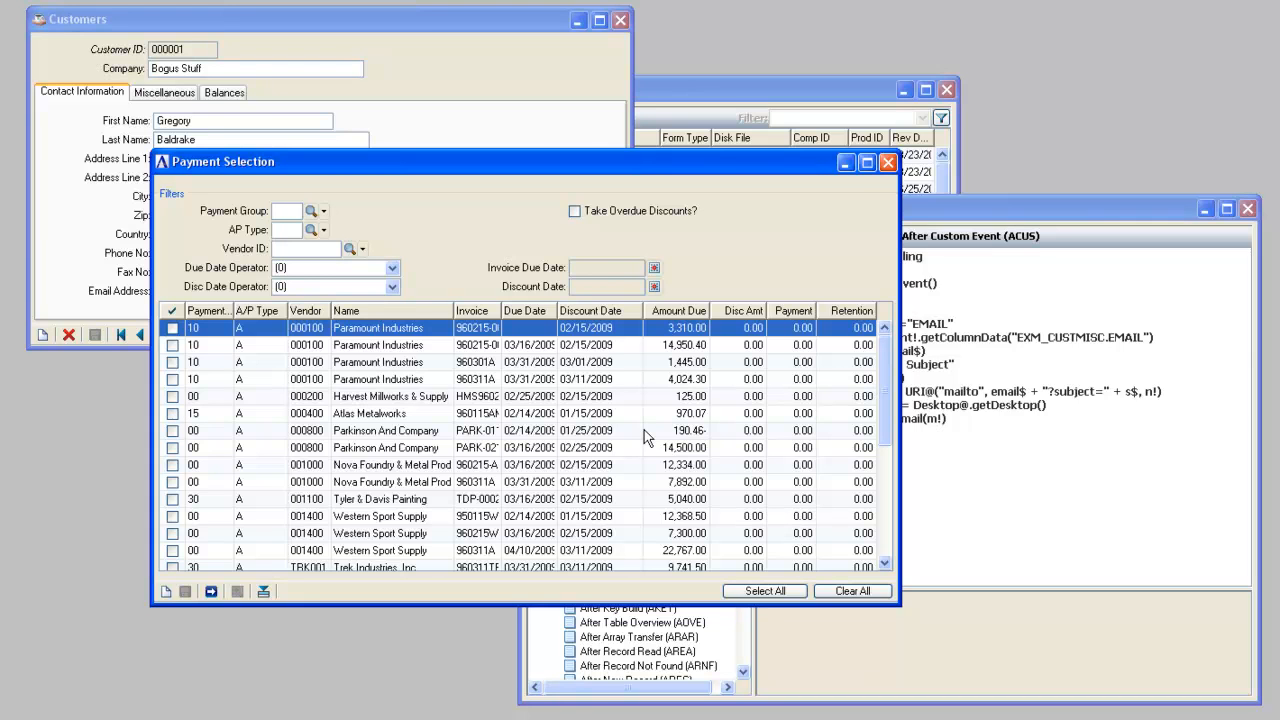
{"action": "mouse_move", "coordinate": [410, 600]}
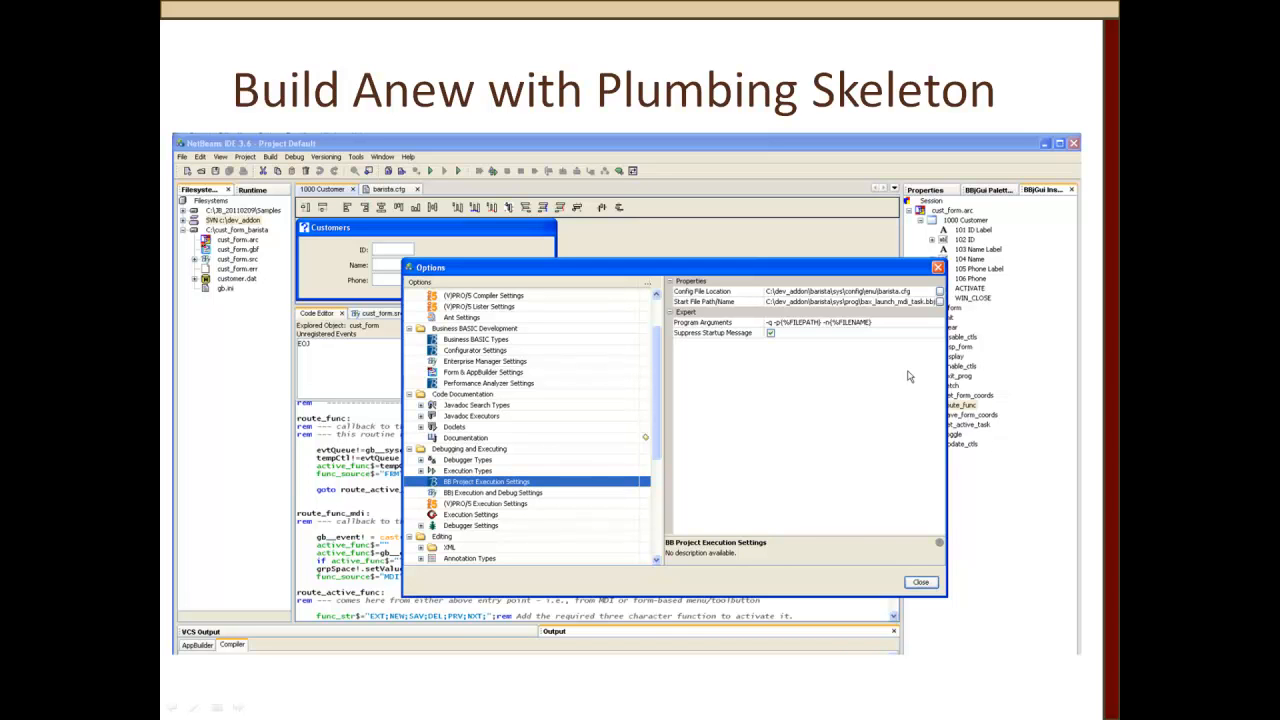
{"action": "left_click", "coordinate": [920, 582]}
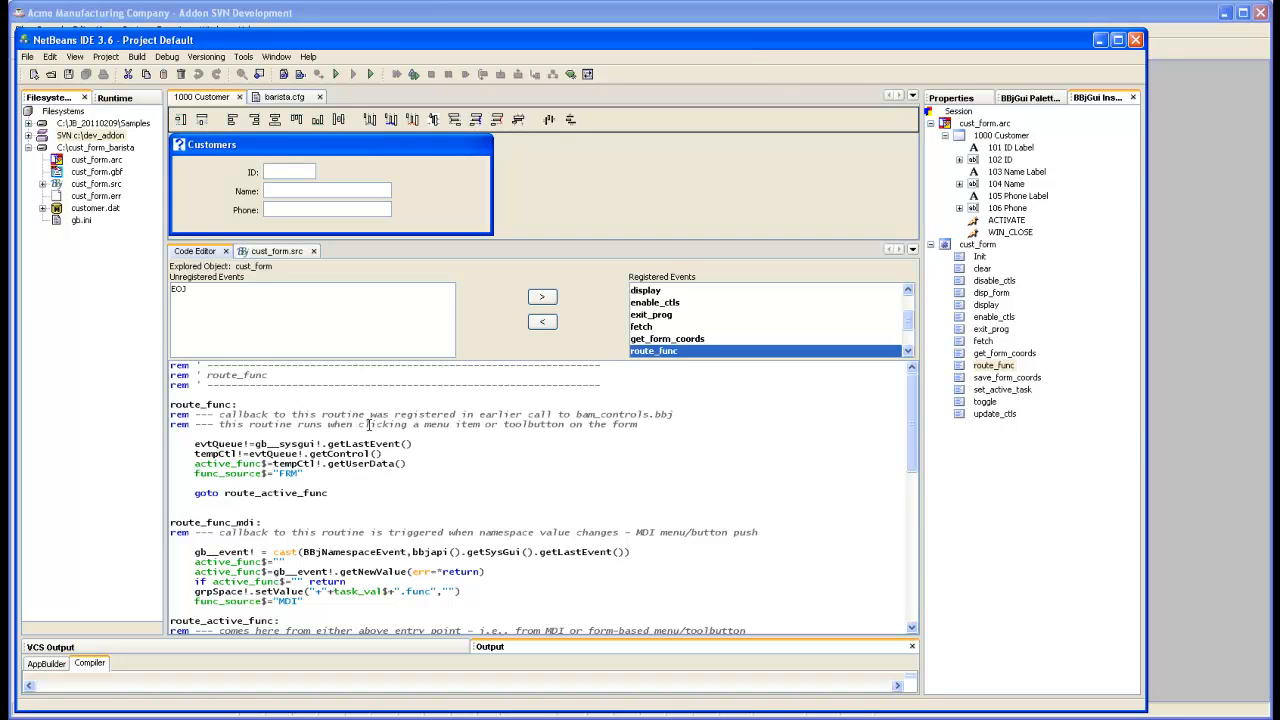
{"action": "mouse_move", "coordinate": [376, 428]}
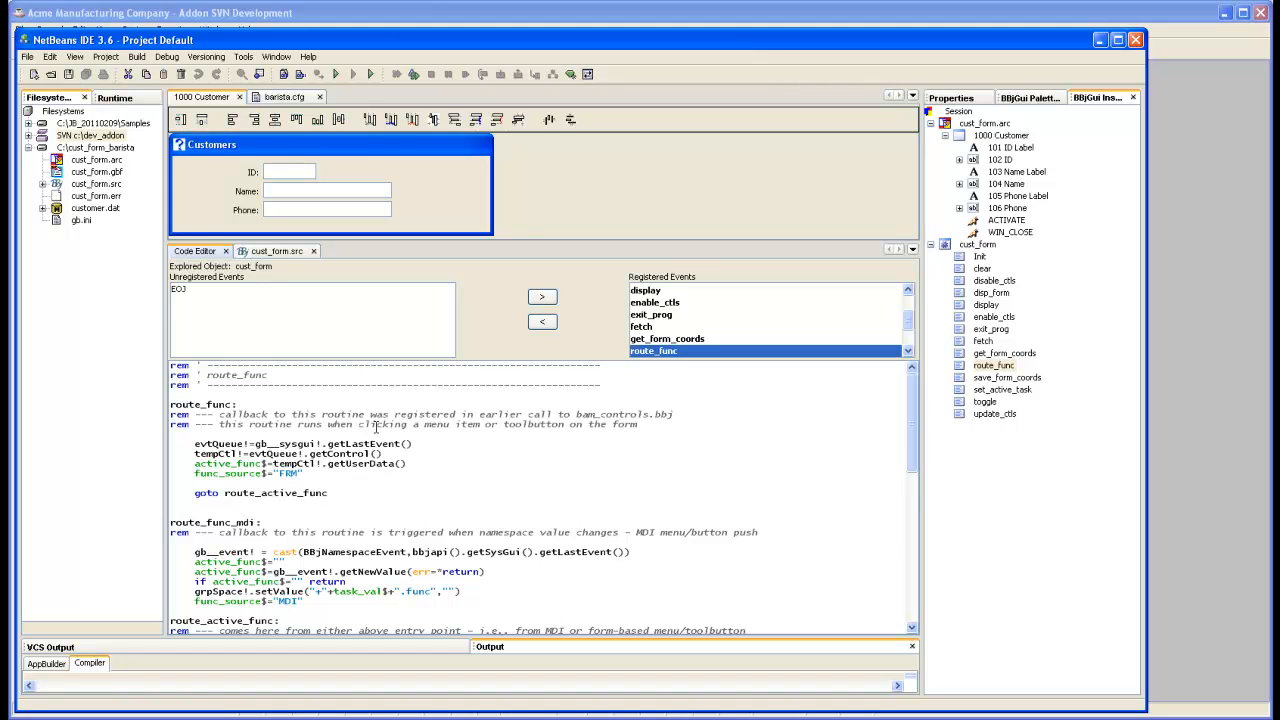
{"action": "mouse_move", "coordinate": [392, 354]}
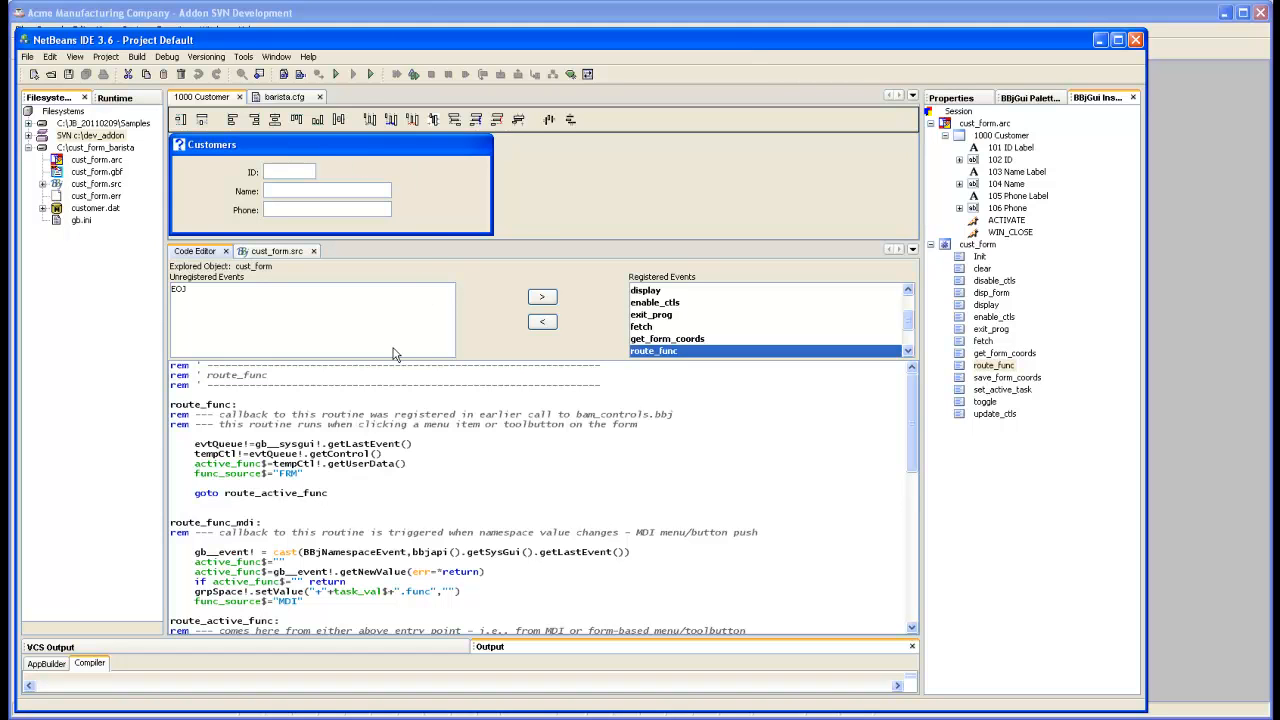
{"action": "left_click", "coordinate": [980, 256]}
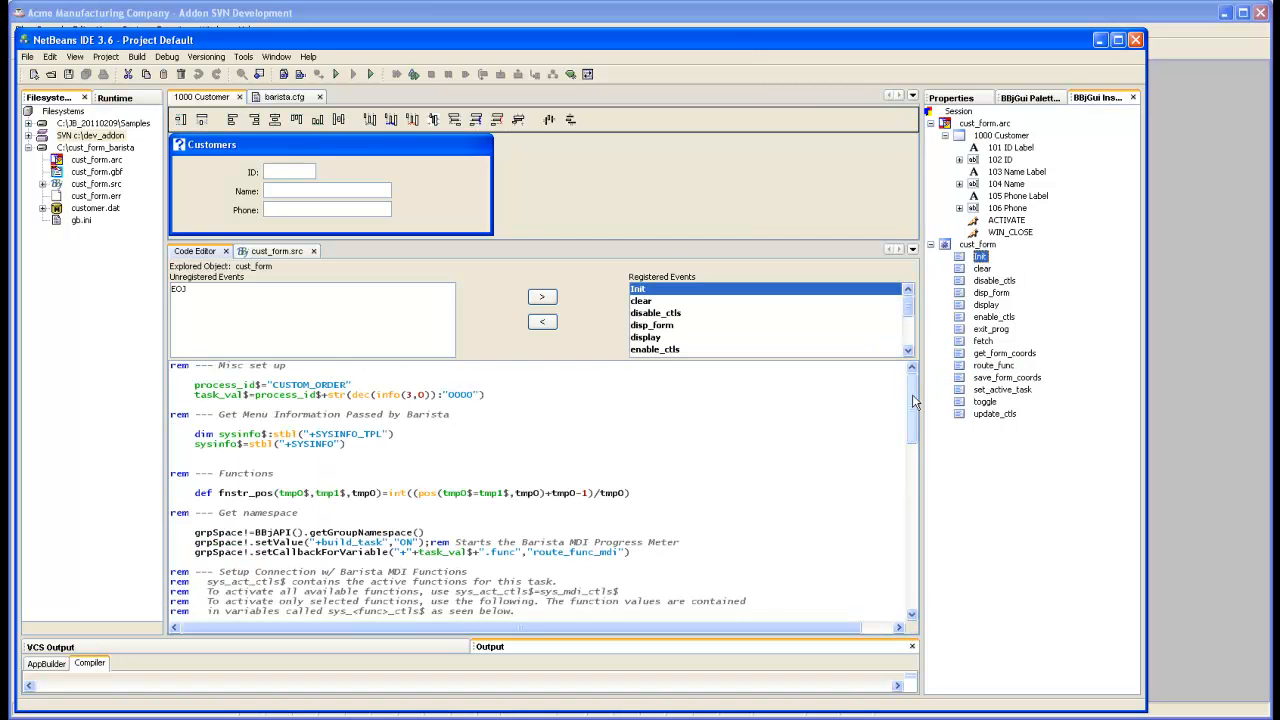
{"action": "scroll", "scroll_direction": "down", "scroll_amount": 3}
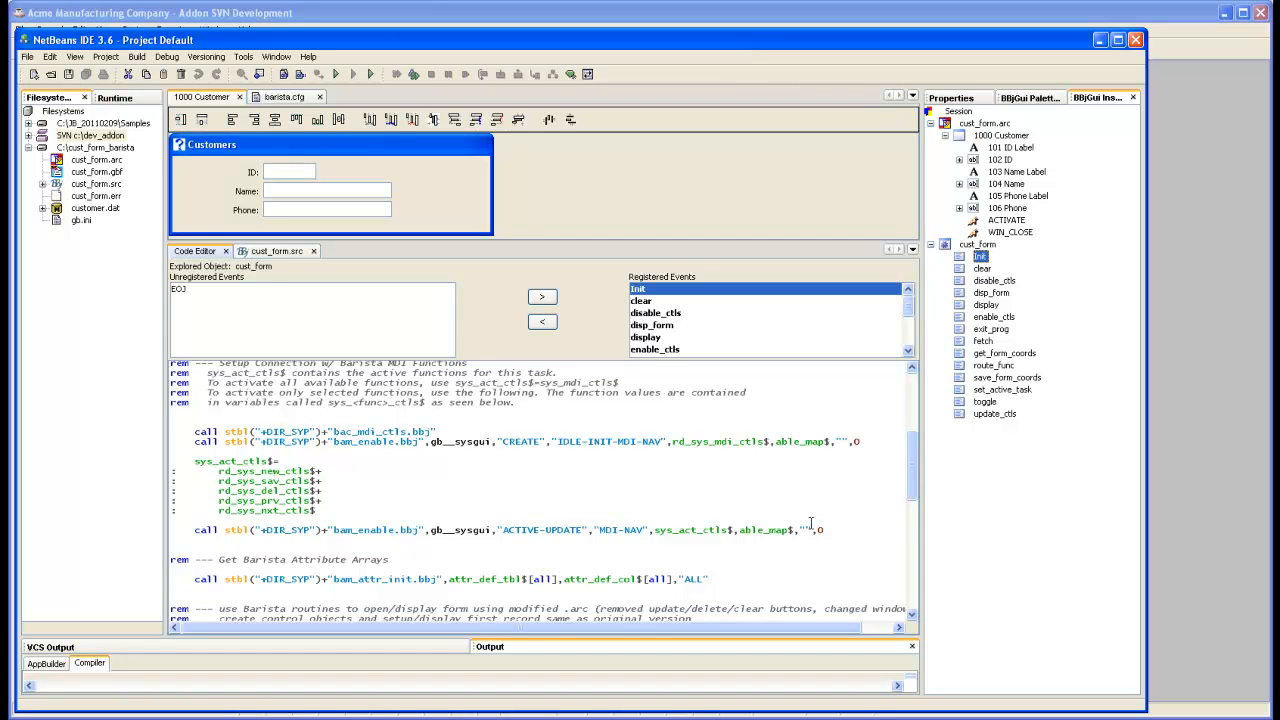
{"action": "mouse_move", "coordinate": [1000, 324]}
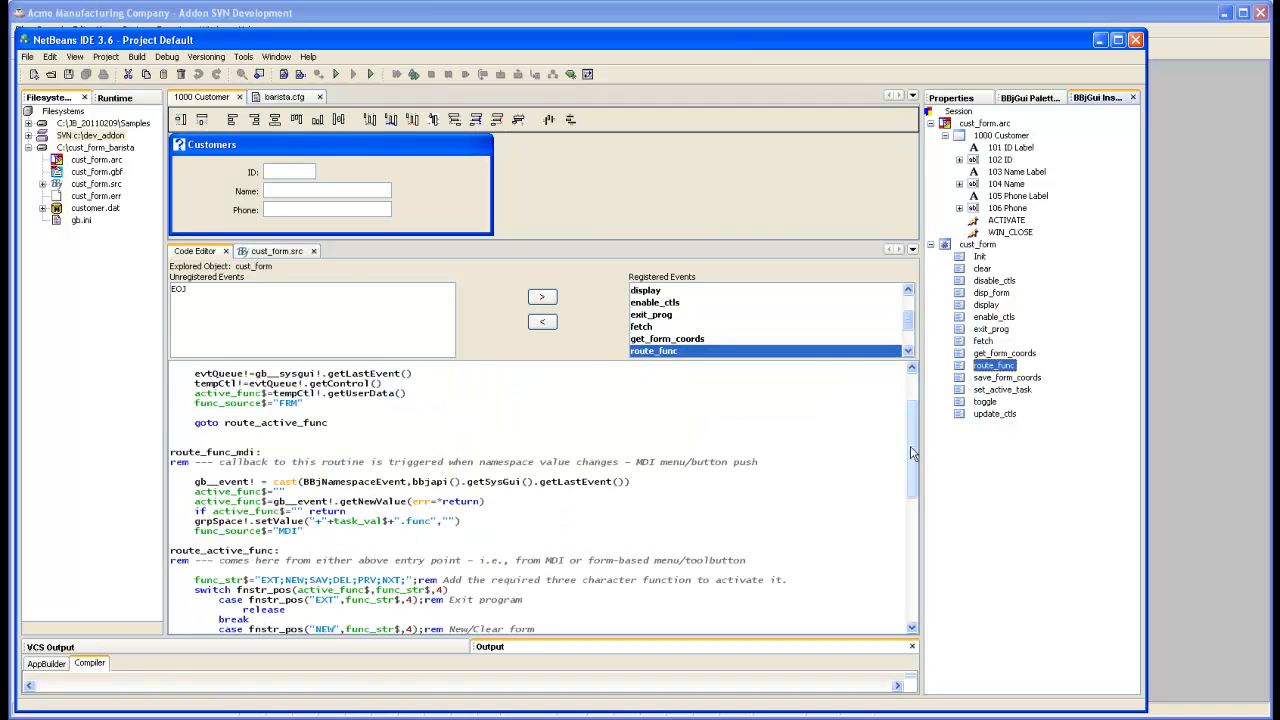
{"action": "scroll", "scroll_direction": "down", "scroll_amount": 3}
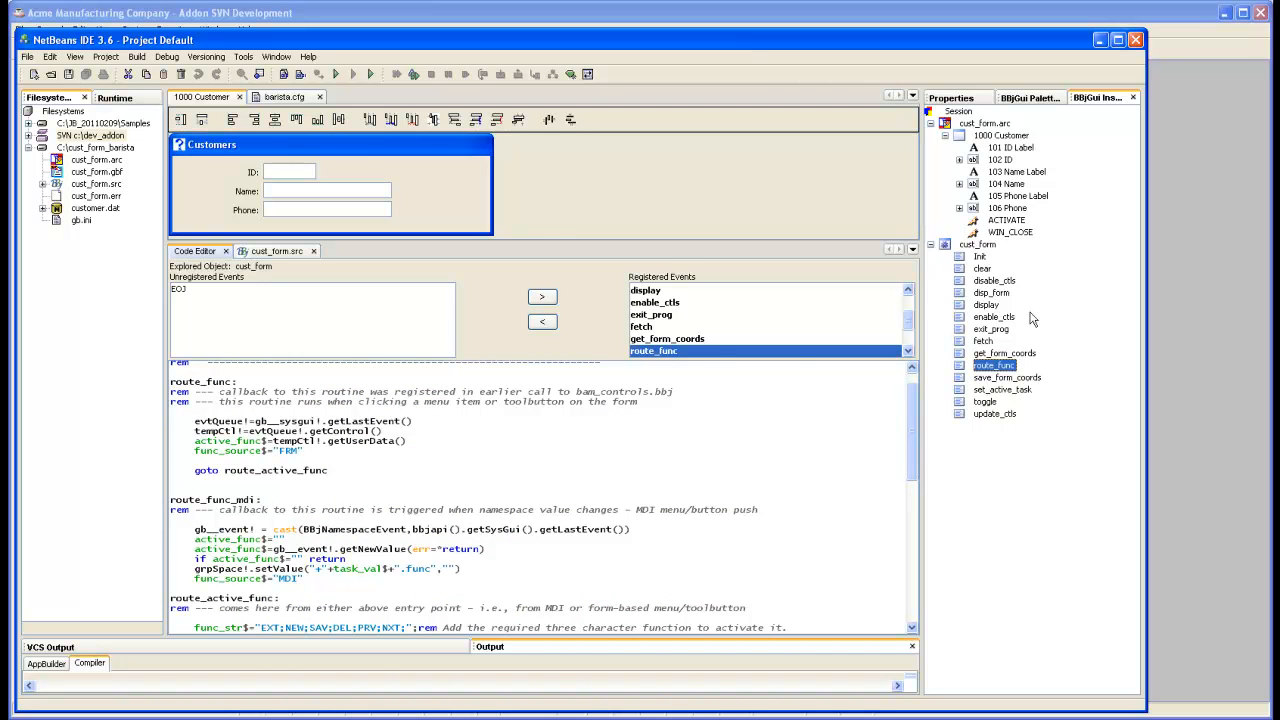
{"action": "mouse_move", "coordinate": [992, 398]}
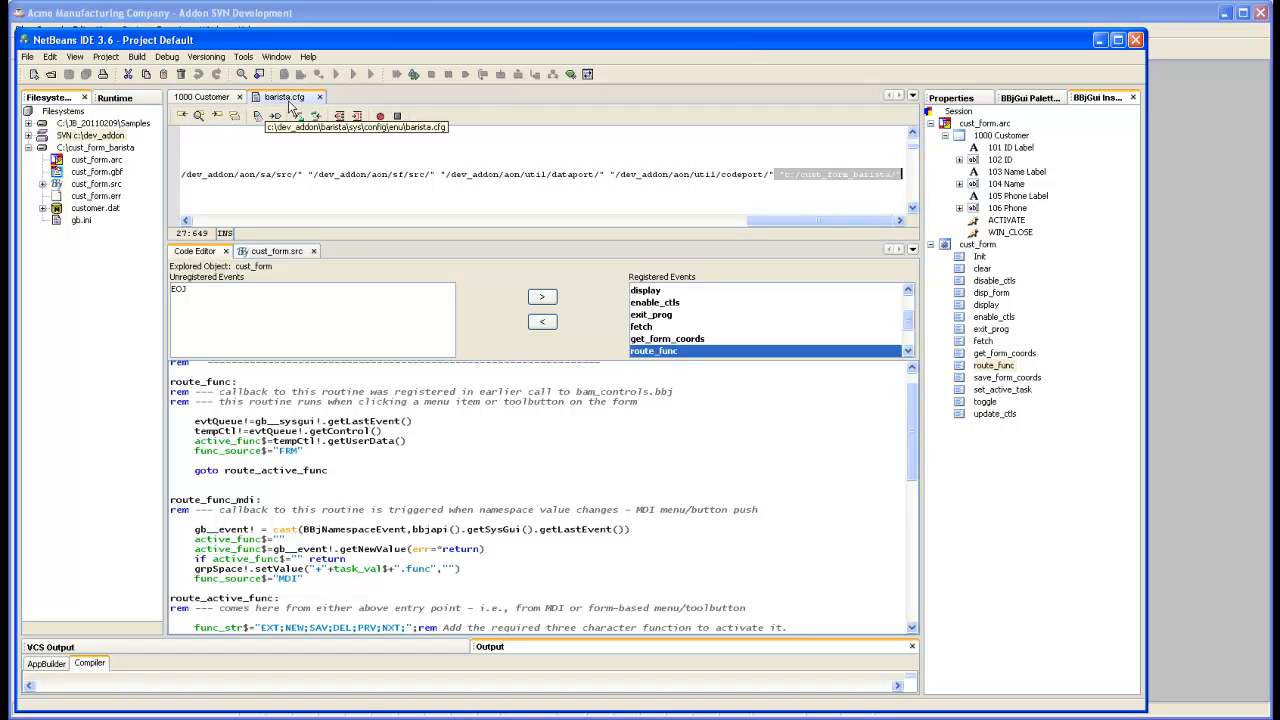
{"action": "mouse_move", "coordinate": [718, 236]}
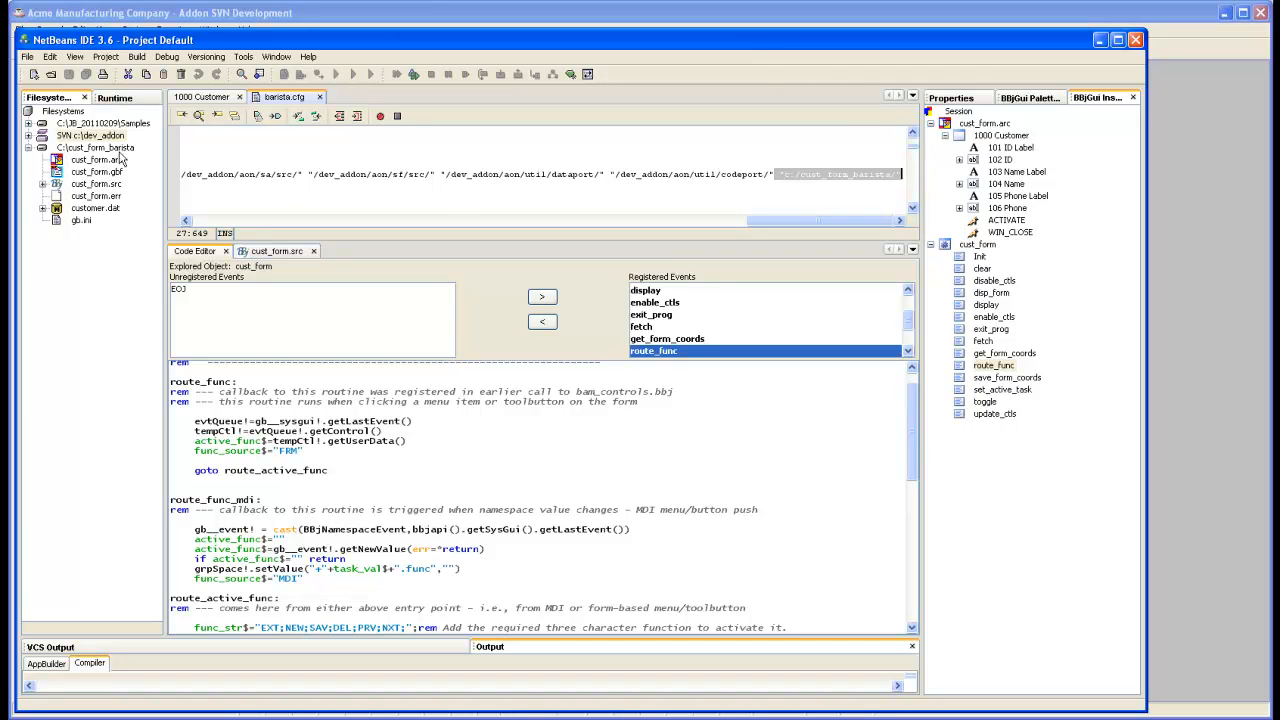
{"action": "mouse_move", "coordinate": [872, 176]}
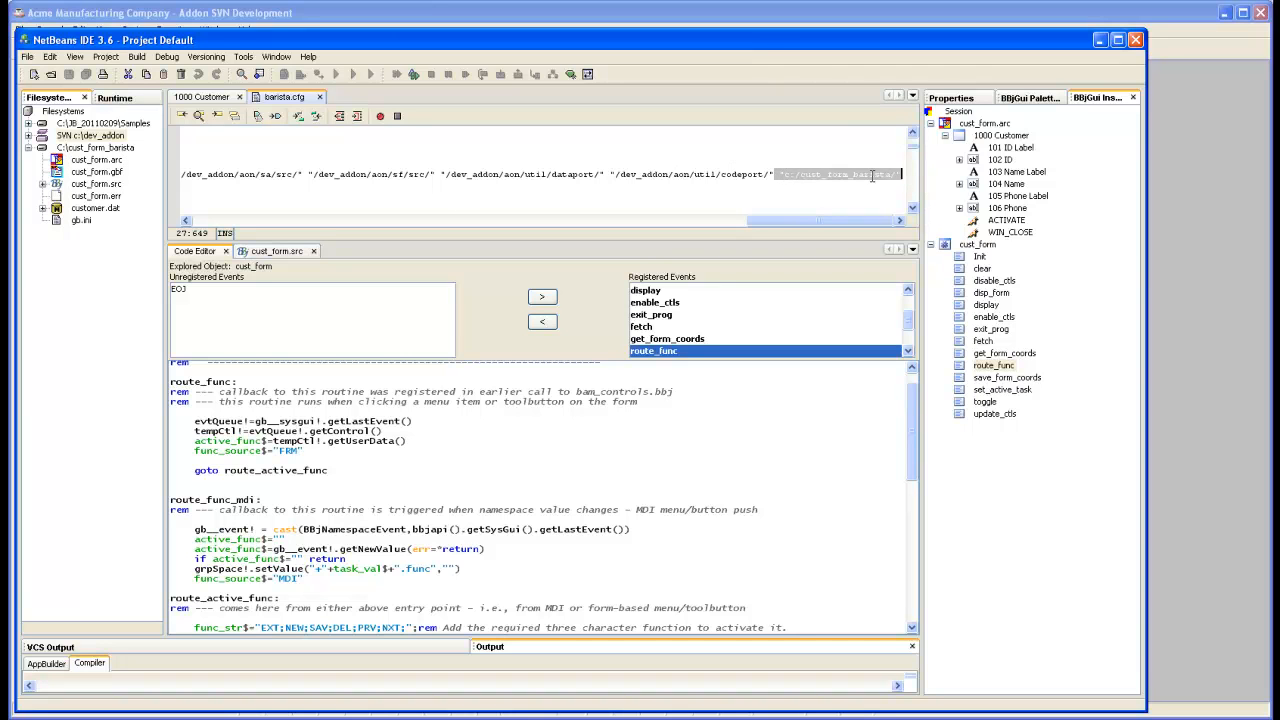
{"action": "left_click", "coordinate": [200, 96]}
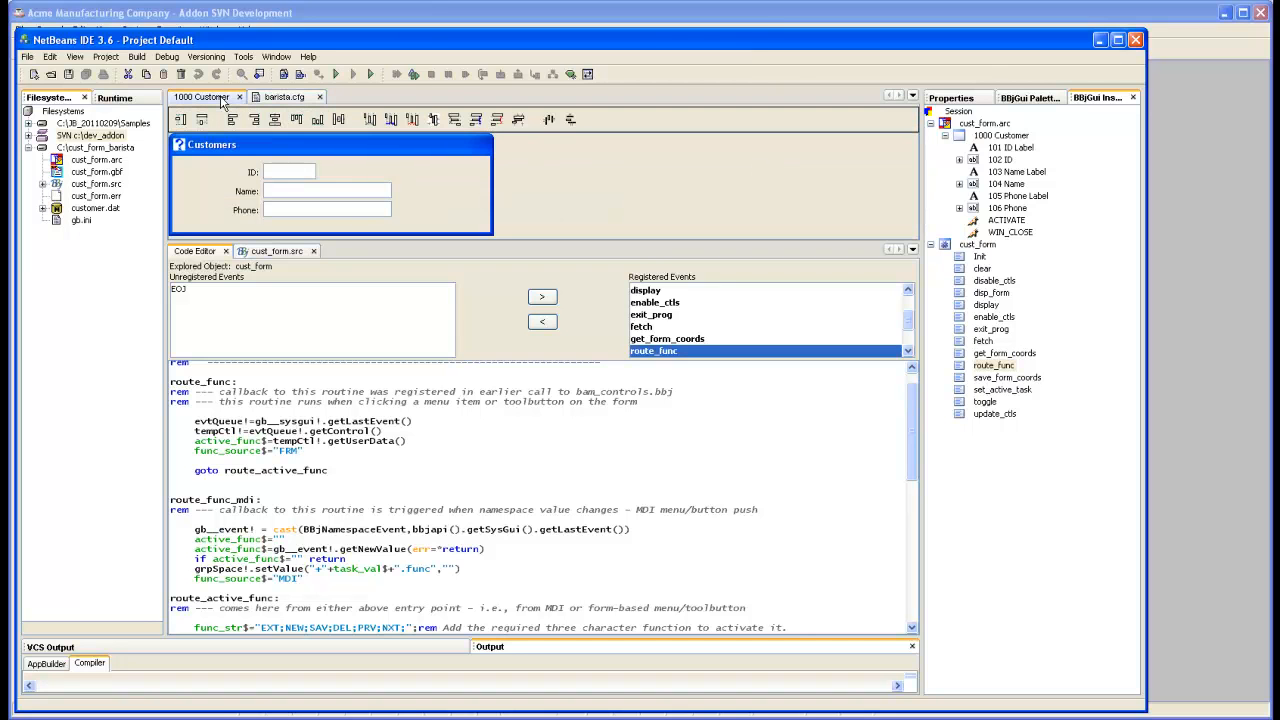
Review the BBj Project Execution Settings (barista.cfg, launch program paths) in Tools > Options, then close it
{"action": "left_click", "coordinate": [244, 56]}
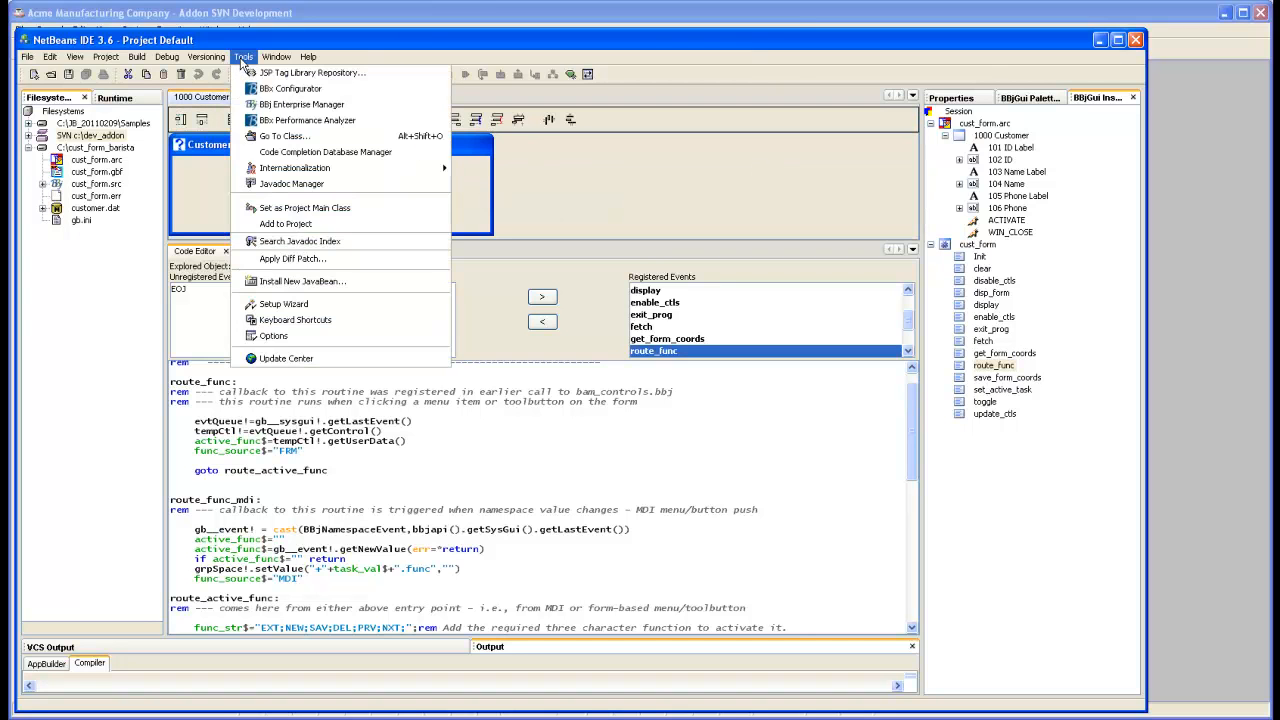
{"action": "mouse_move", "coordinate": [274, 336]}
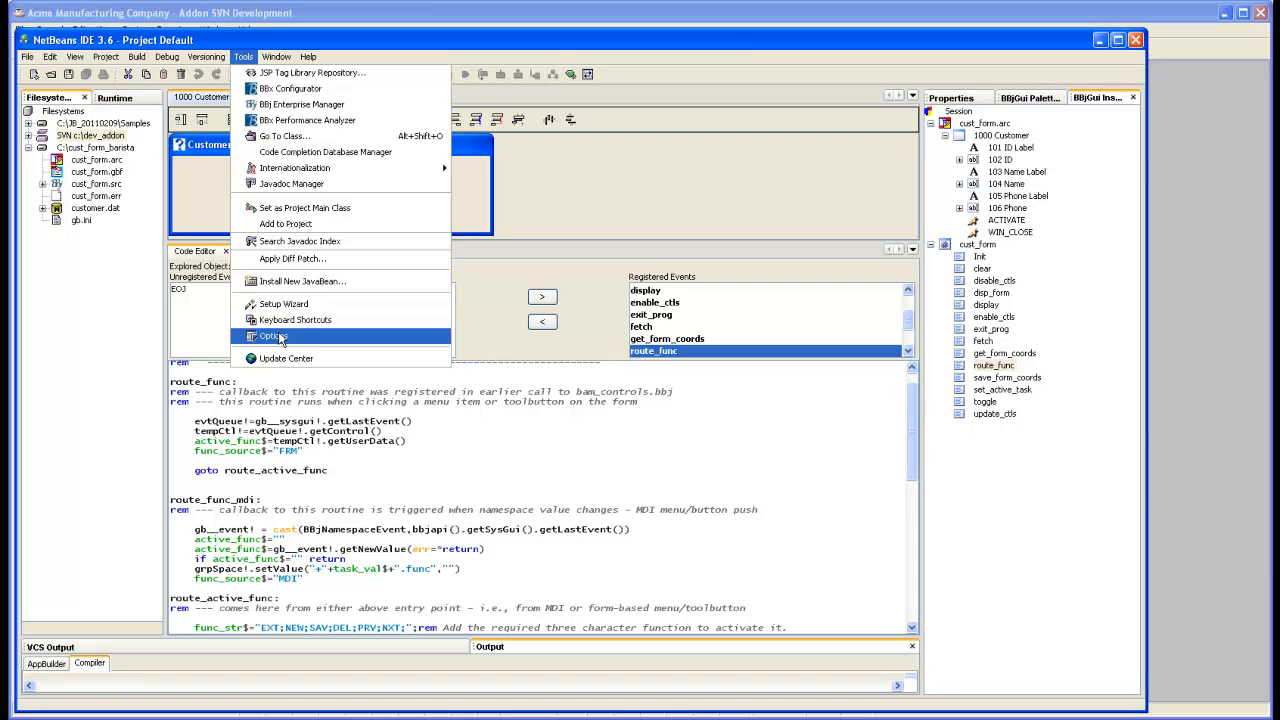
{"action": "left_click", "coordinate": [272, 336]}
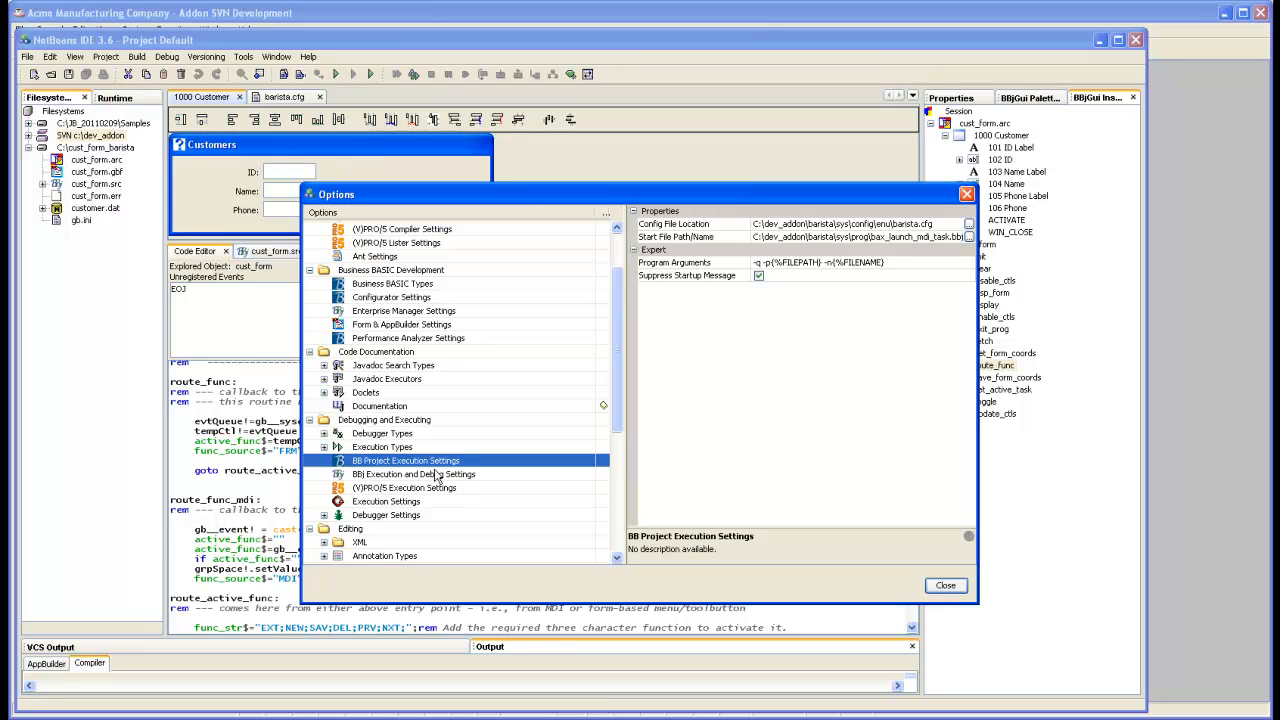
{"action": "mouse_move", "coordinate": [730, 216]}
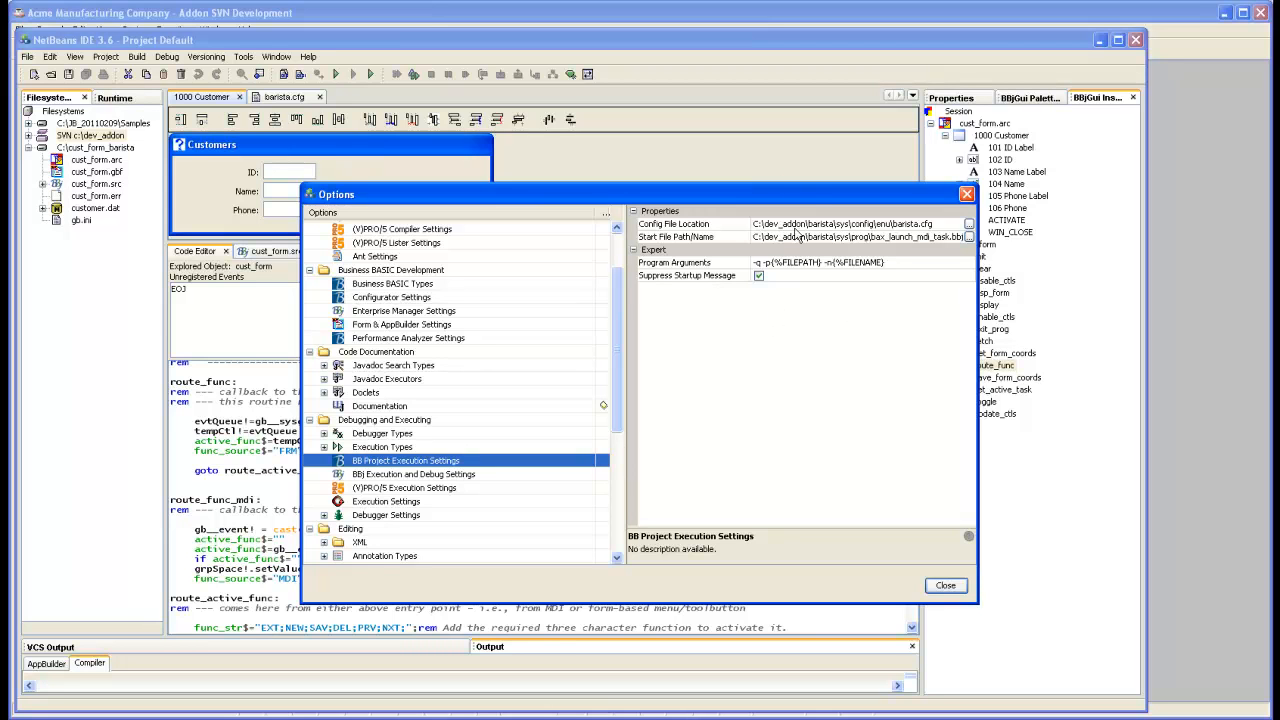
{"action": "mouse_move", "coordinate": [904, 234]}
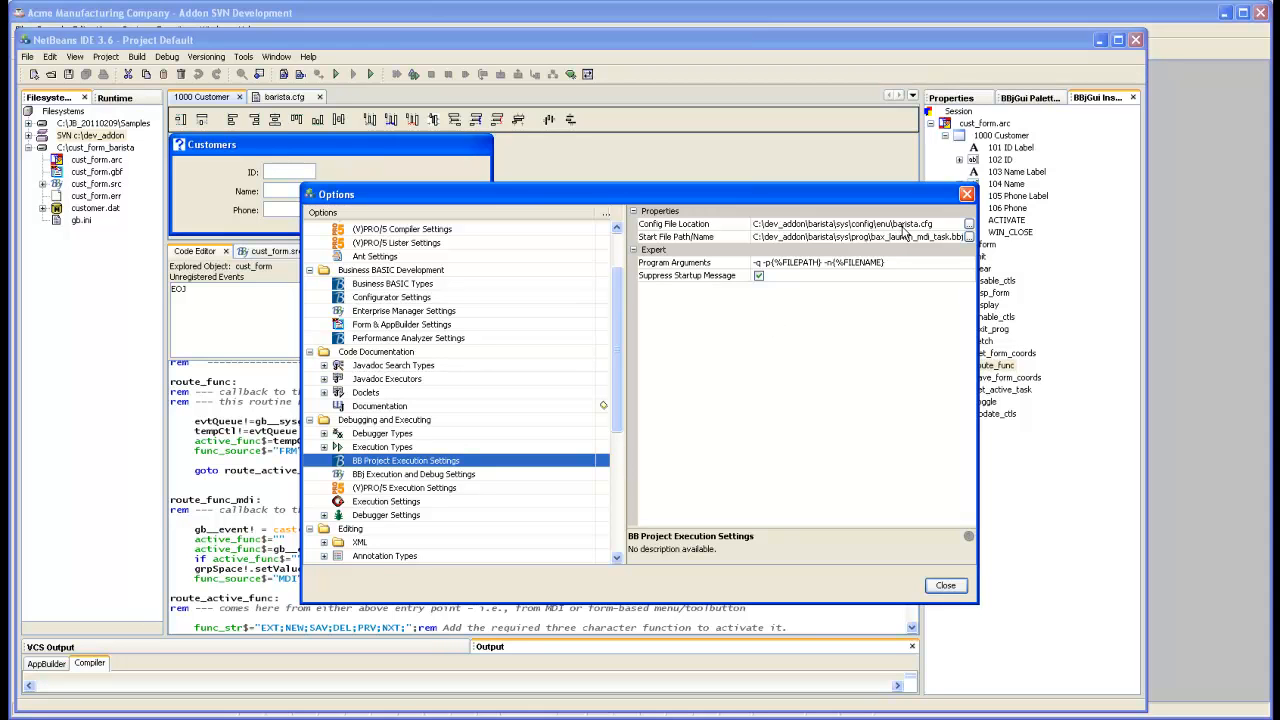
{"action": "mouse_move", "coordinate": [910, 236]}
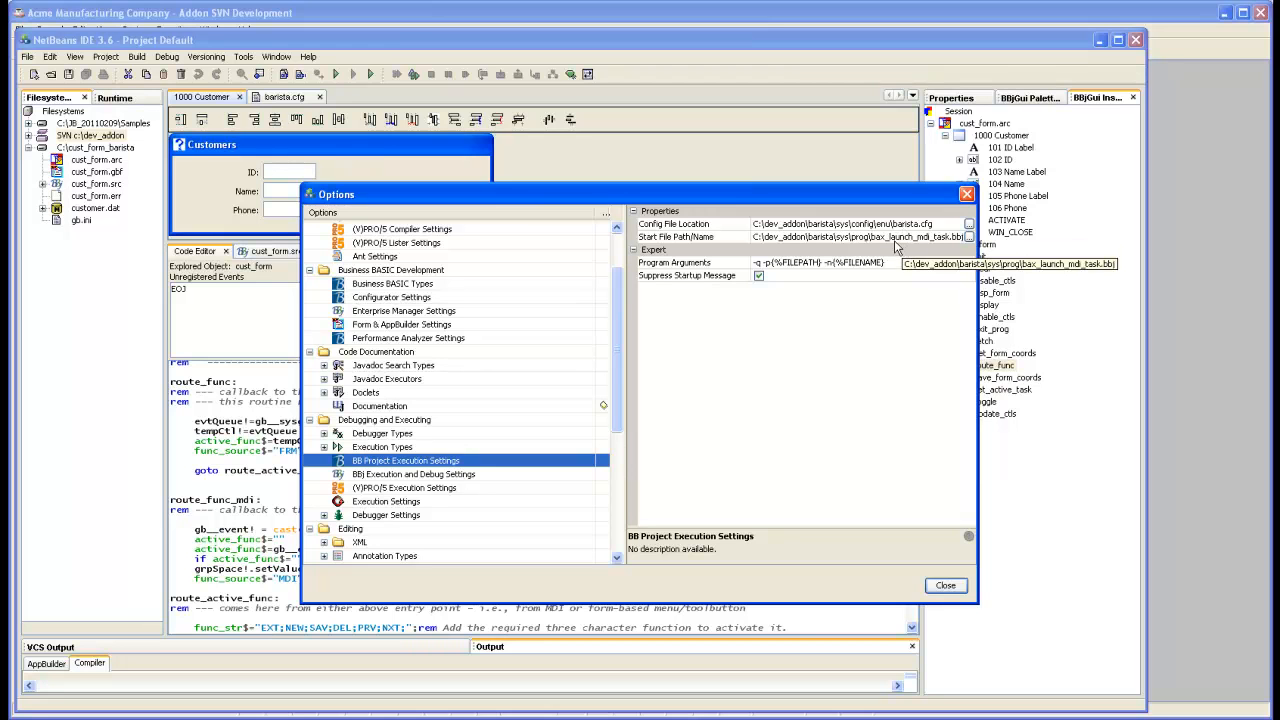
{"action": "mouse_move", "coordinate": [872, 246]}
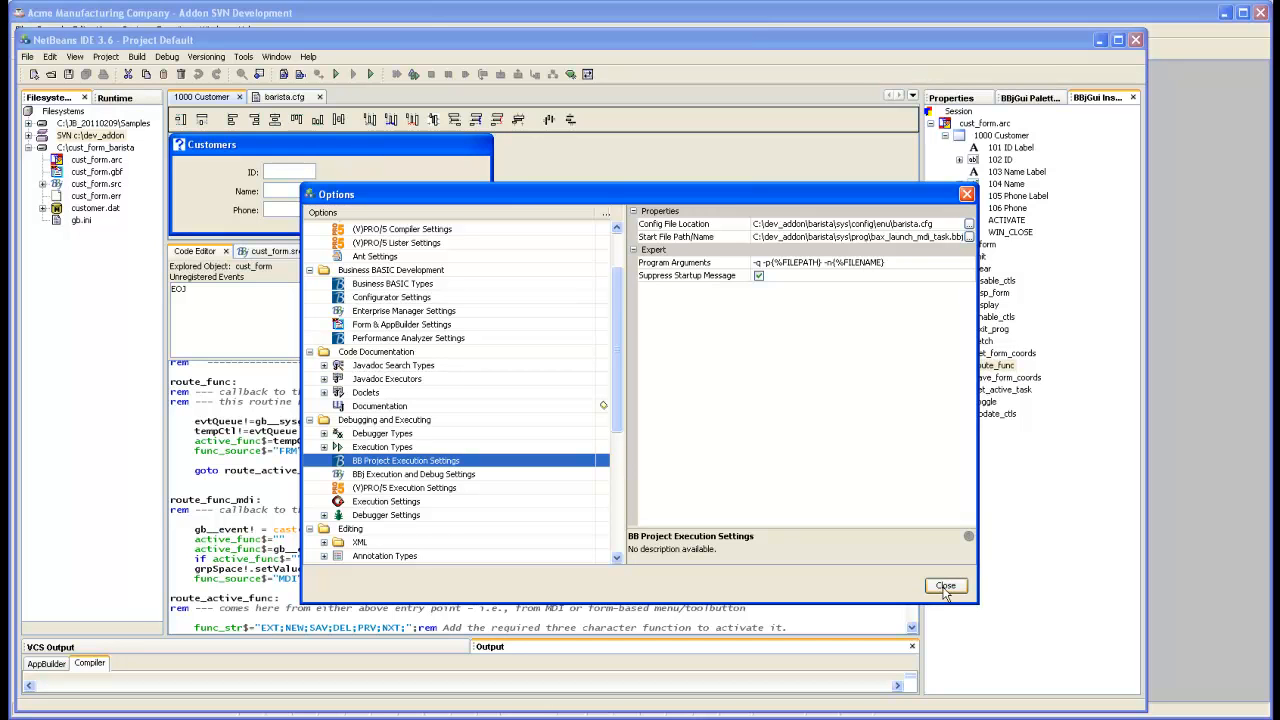
{"action": "left_click", "coordinate": [944, 586]}
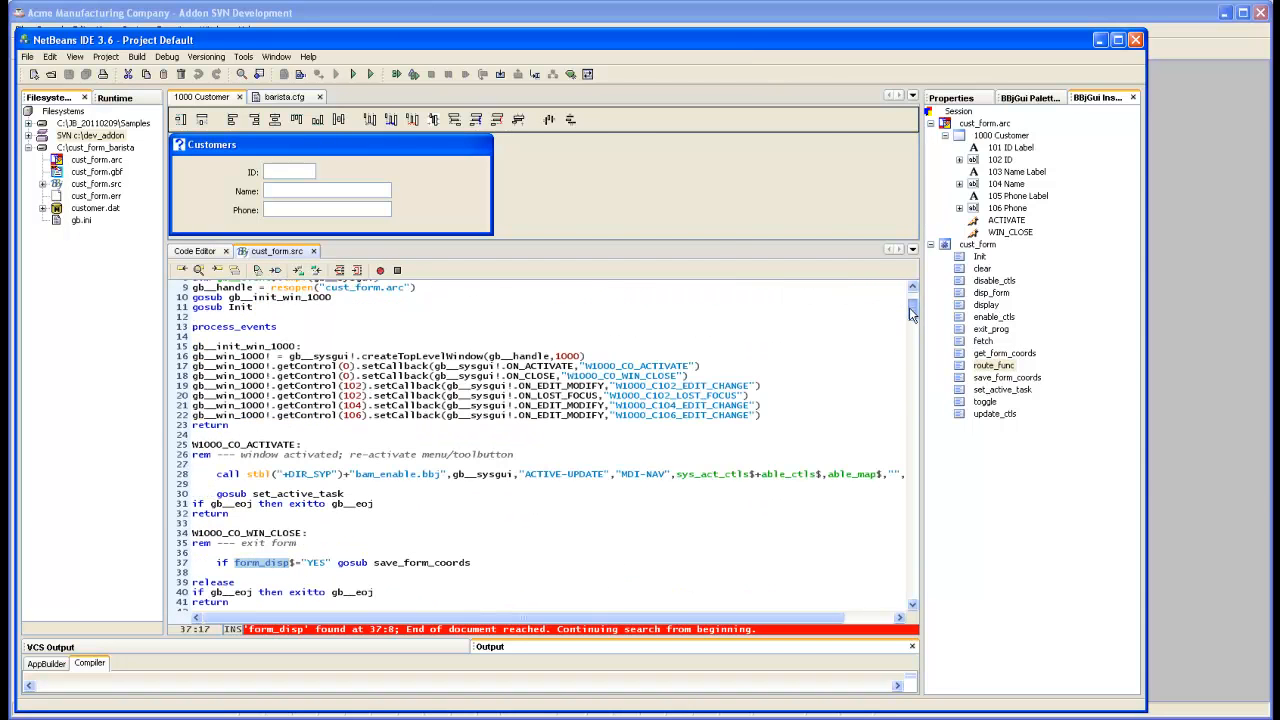
{"action": "scroll", "scroll_direction": "down", "scroll_amount": 3}
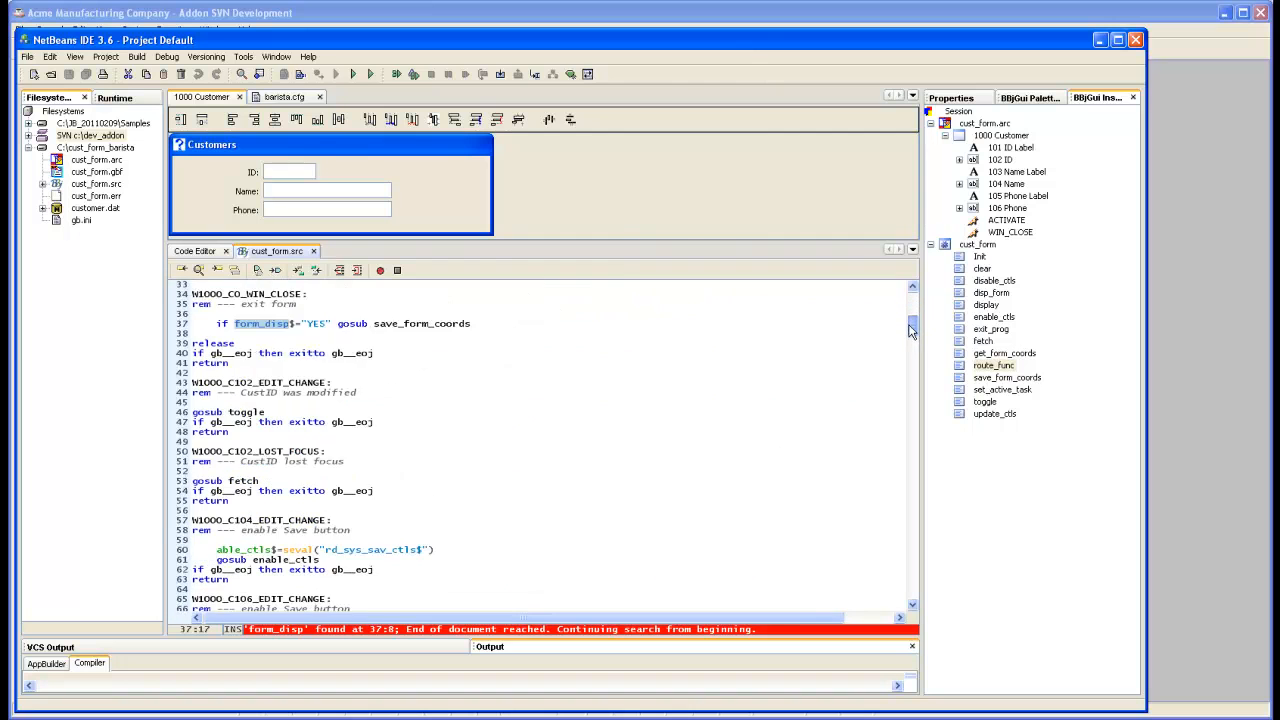
{"action": "scroll", "scroll_direction": "down", "scroll_amount": 3}
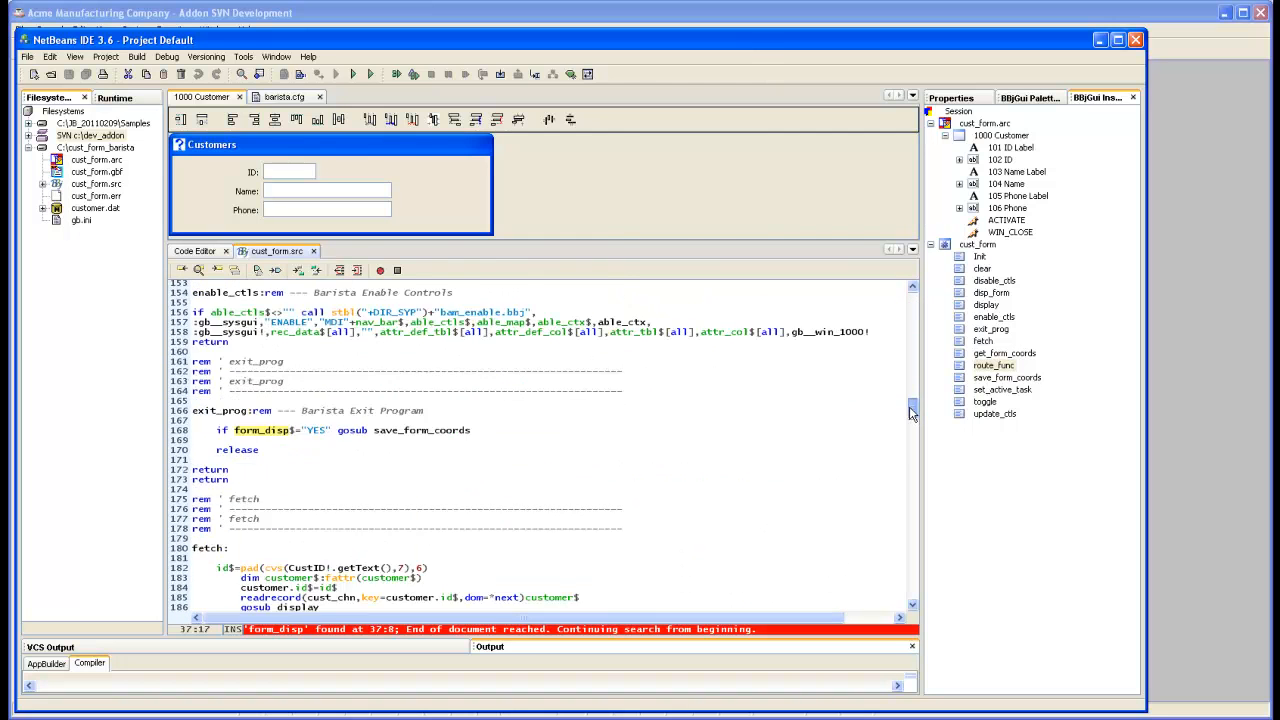
{"action": "scroll", "scroll_direction": "down", "scroll_amount": 3}
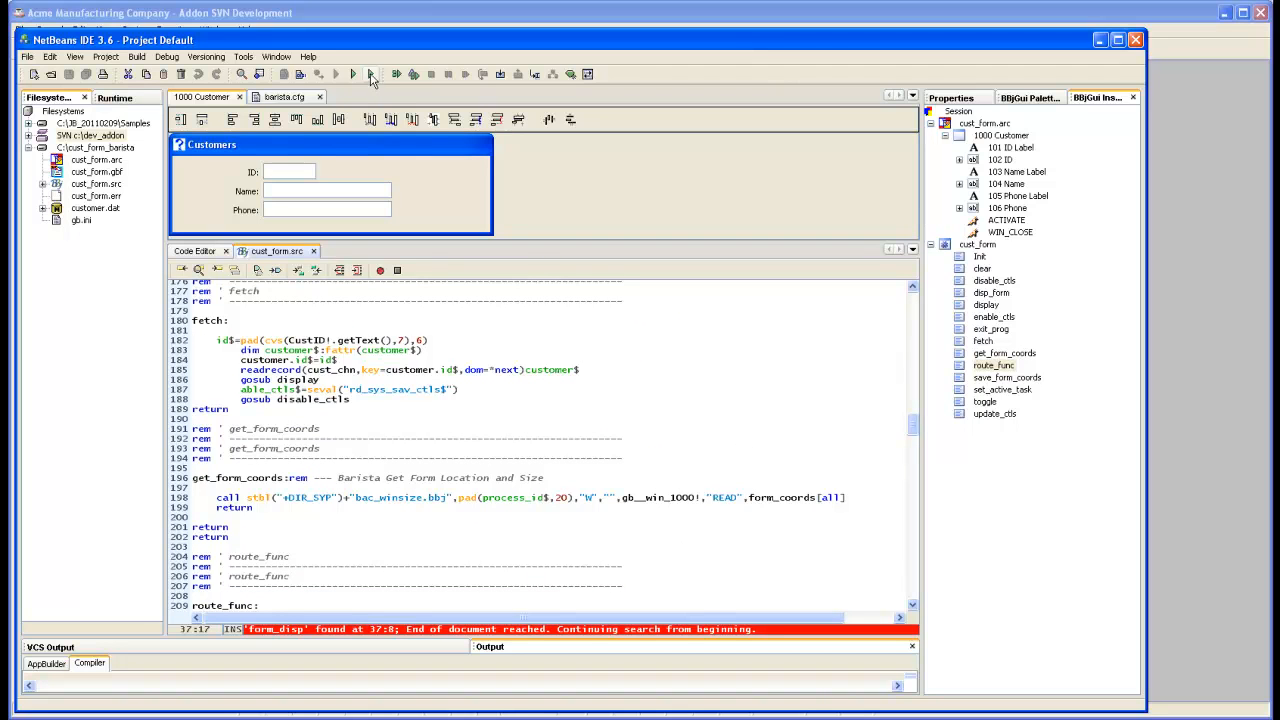
{"action": "mouse_move", "coordinate": [370, 74]}
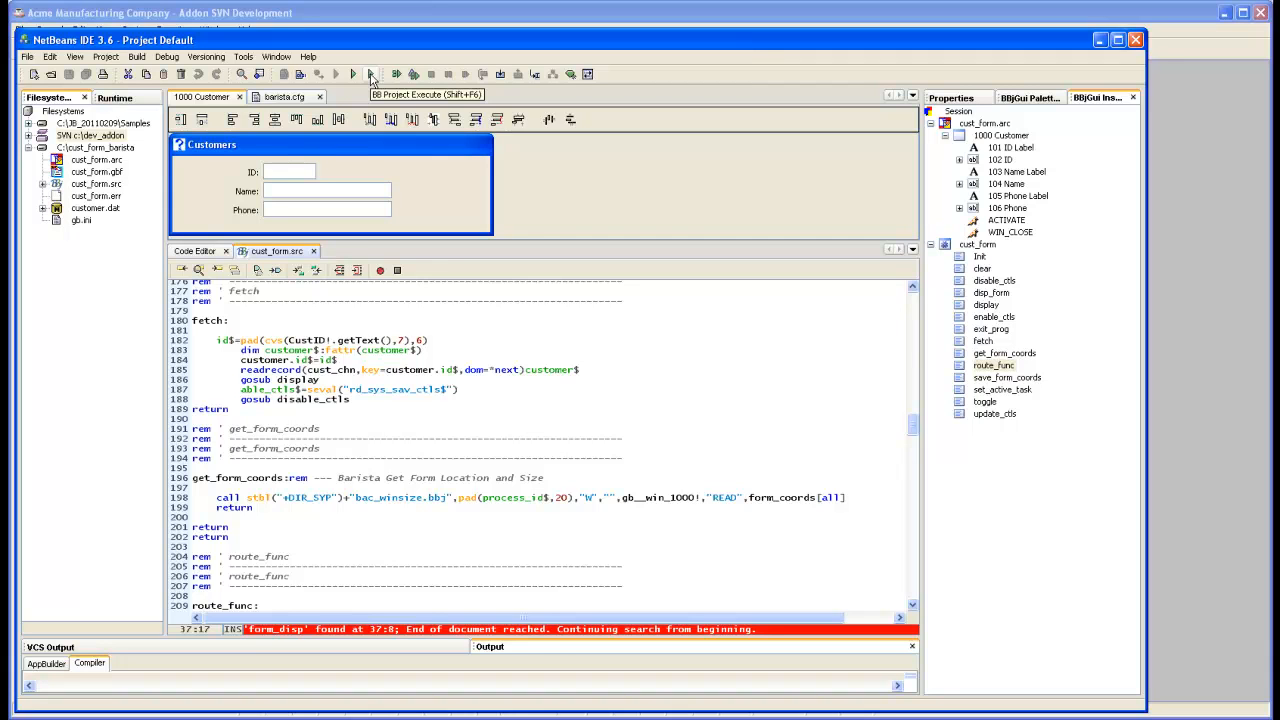
{"action": "mouse_move", "coordinate": [372, 78]}
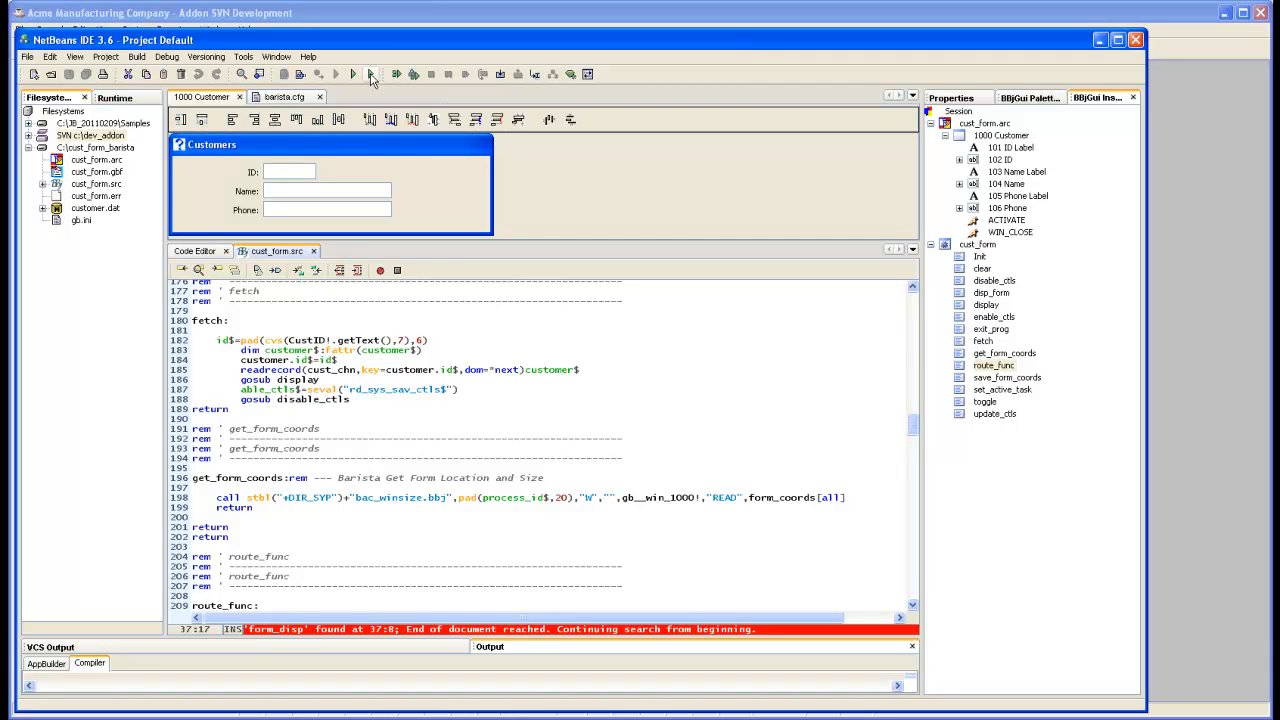
{"action": "mouse_move", "coordinate": [378, 82]}
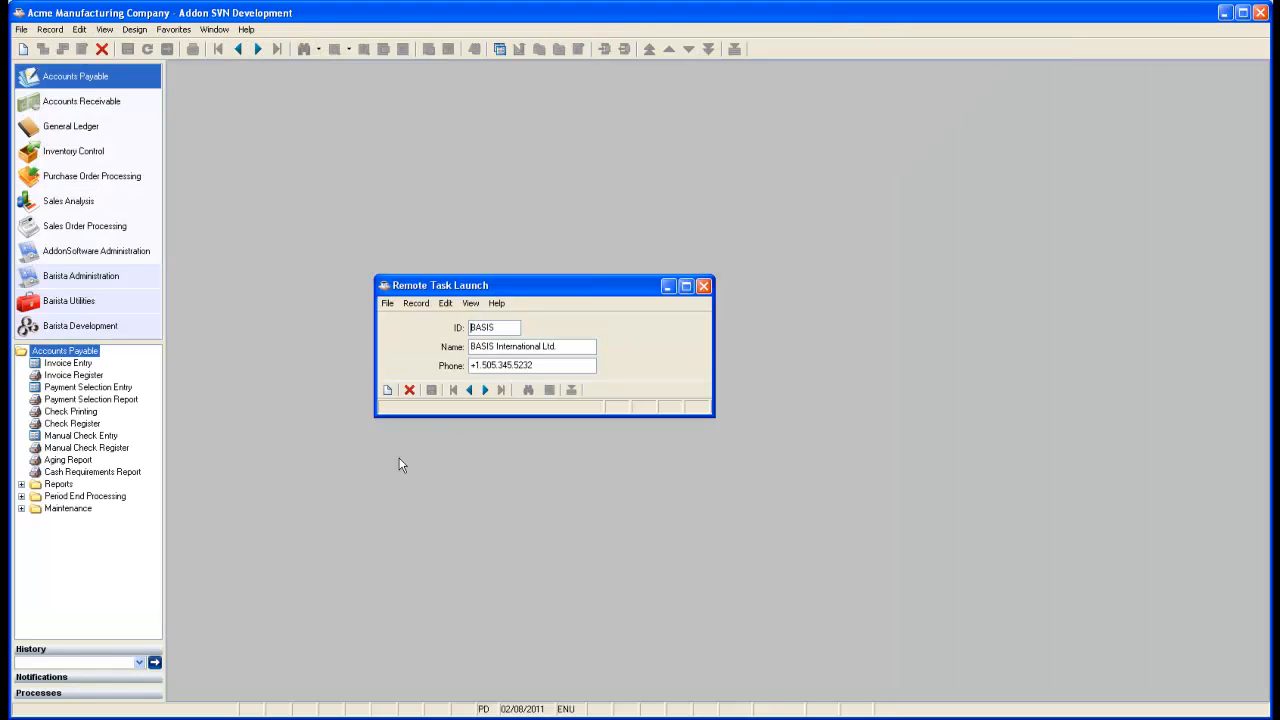
{"action": "mouse_move", "coordinate": [212, 510]}
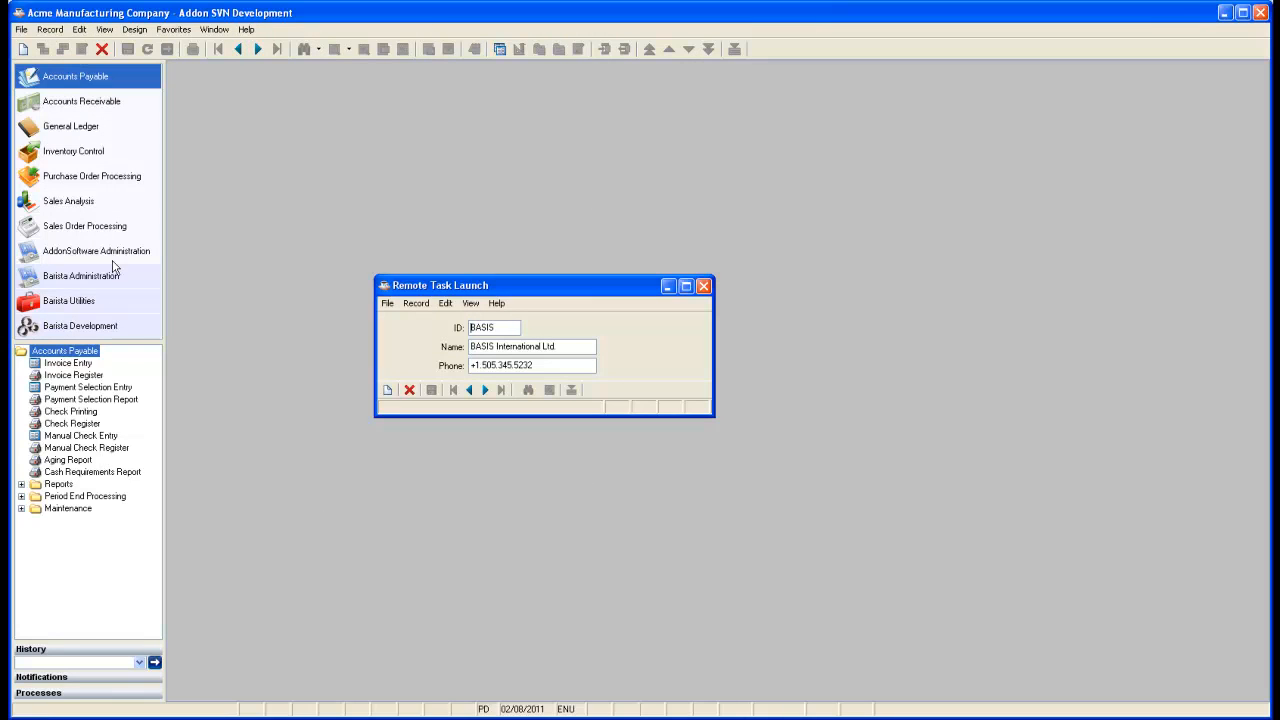
{"action": "mouse_move", "coordinate": [312, 446]}
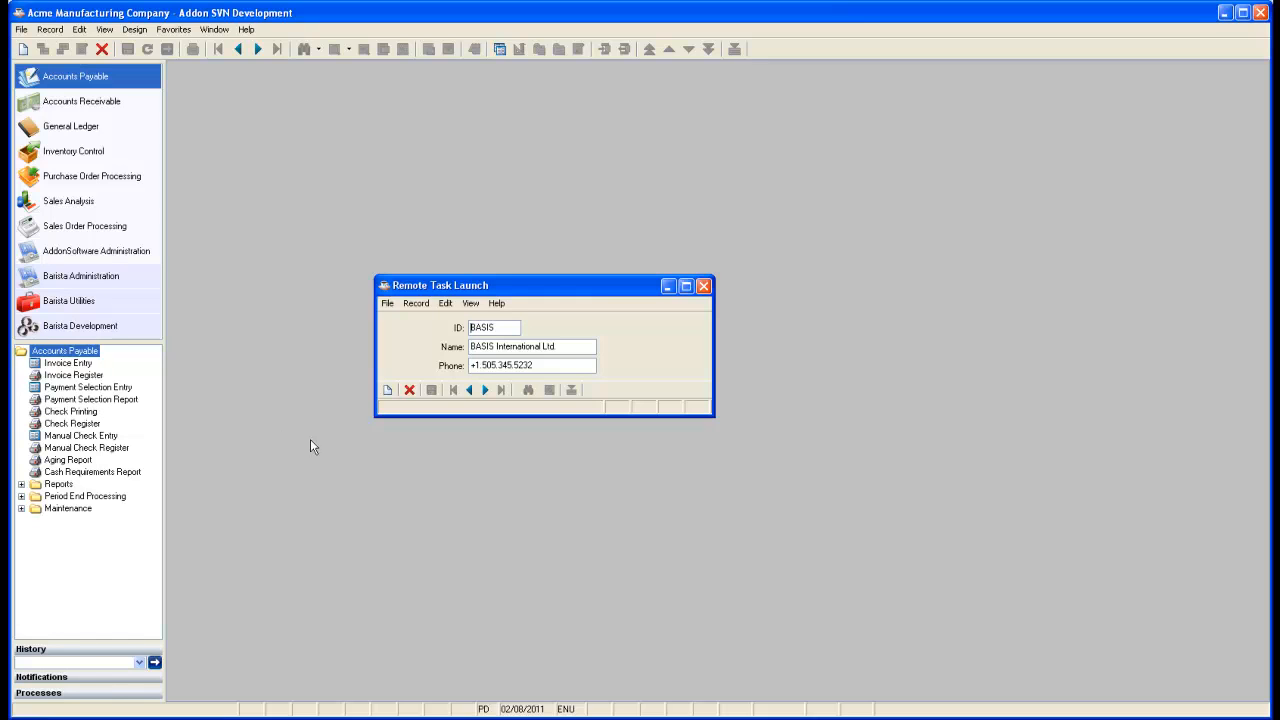
{"action": "mouse_move", "coordinate": [700, 462]}
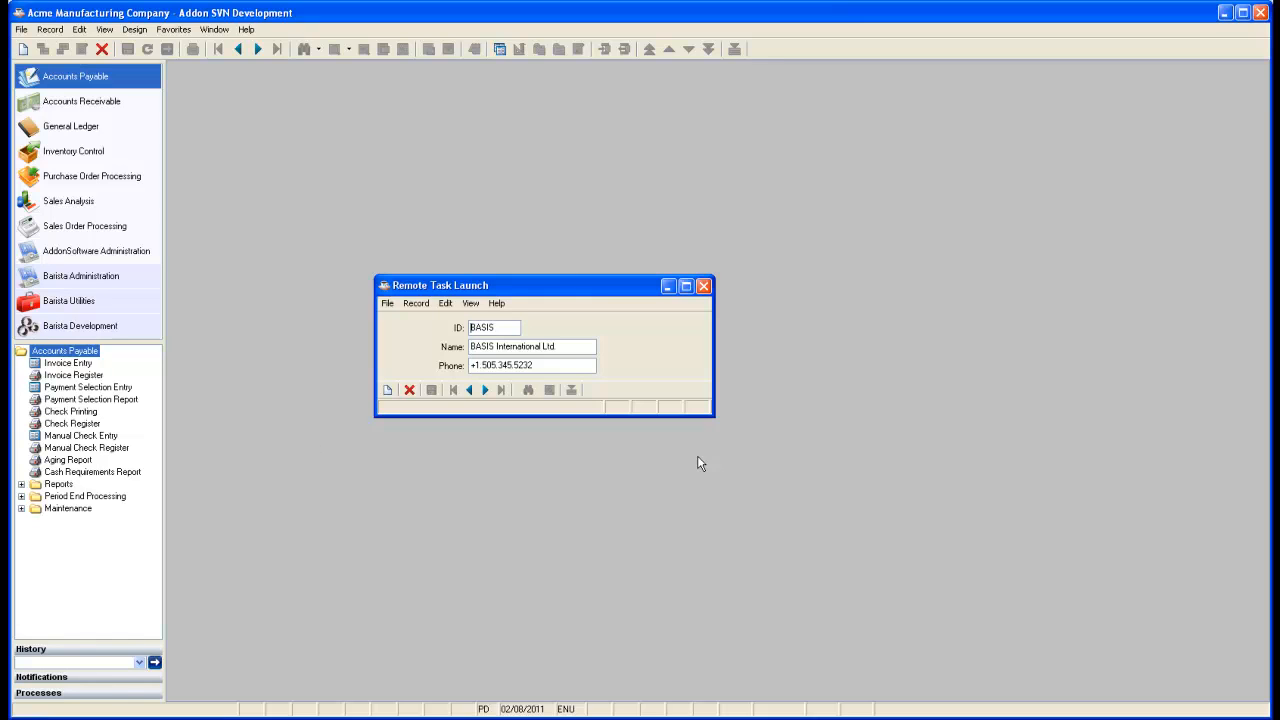
{"action": "mouse_move", "coordinate": [704, 286]}
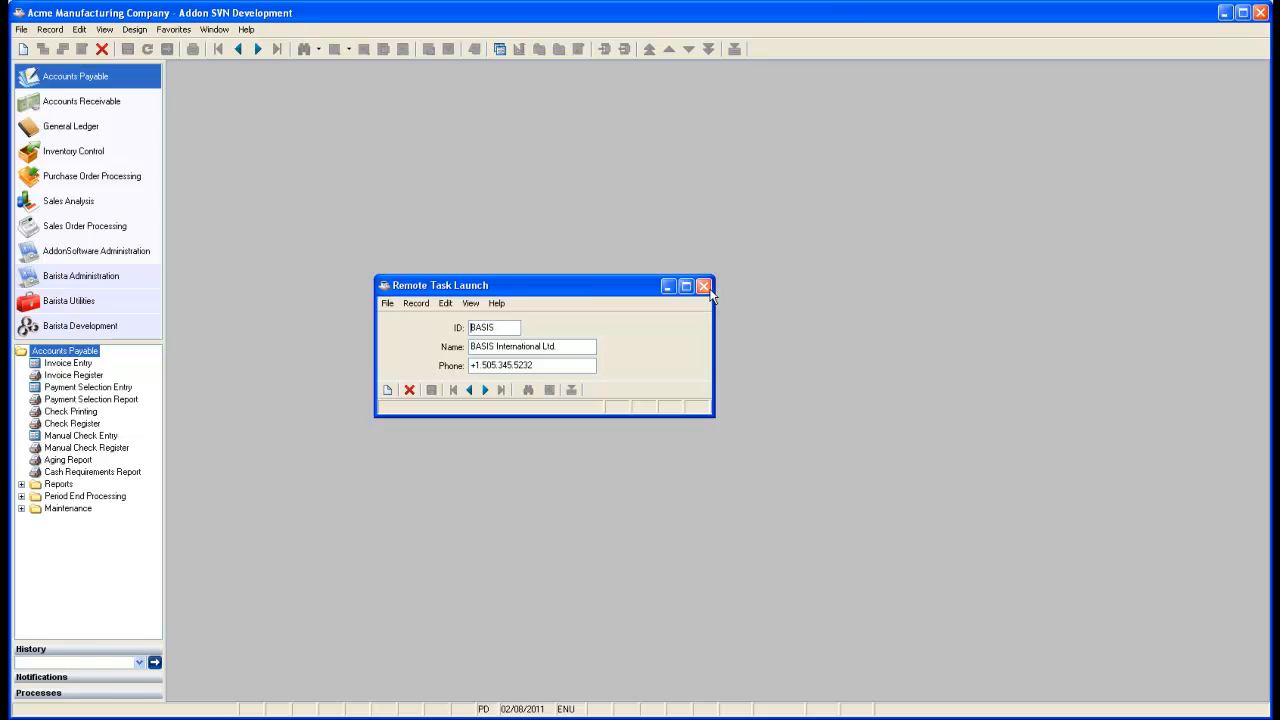
{"action": "mouse_move", "coordinate": [704, 286]}
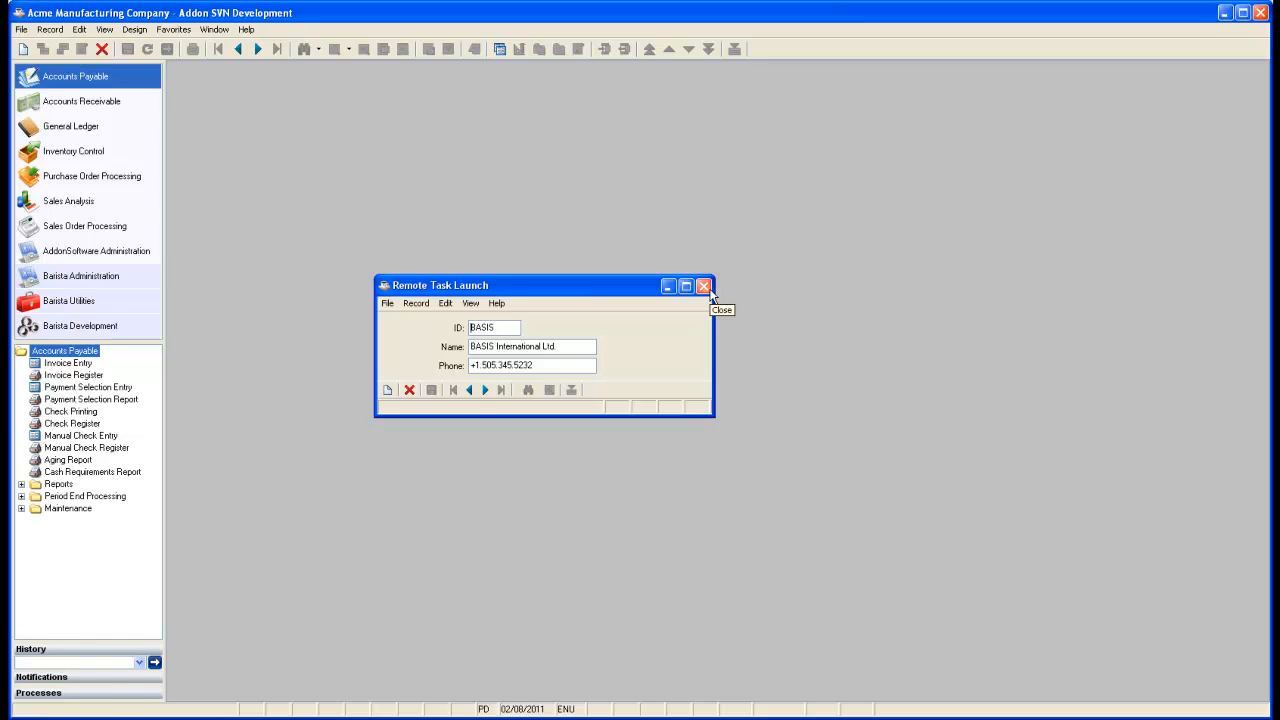
{"action": "mouse_move", "coordinate": [792, 366]}
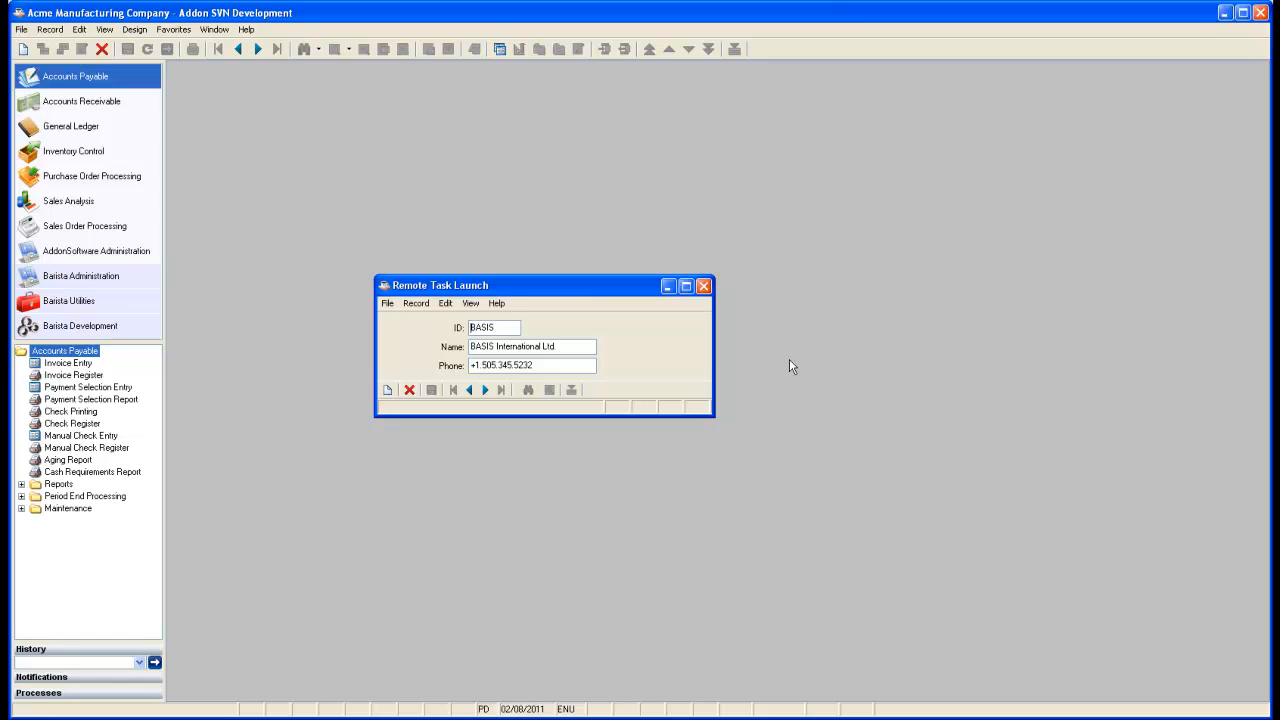
{"action": "mouse_move", "coordinate": [164, 116]}
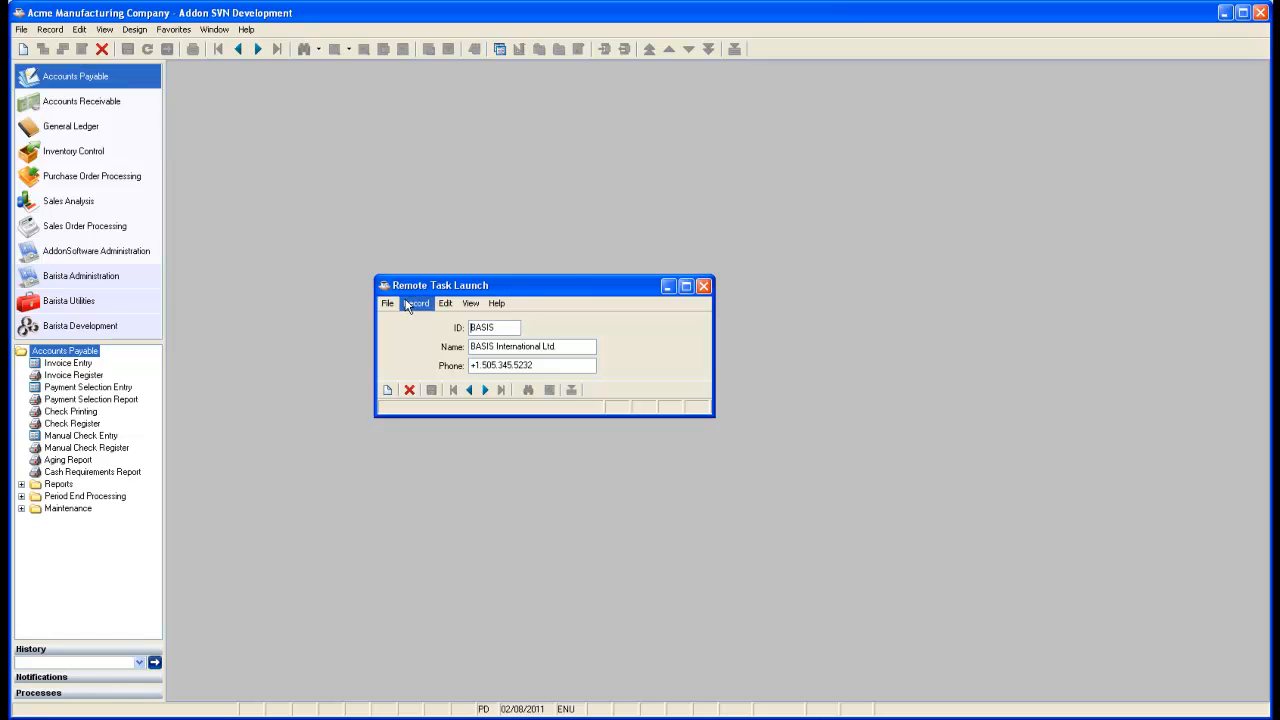
Move from the BASIS International Ltd record to NEWCUS, Newton Custom Cabinets
{"action": "left_click", "coordinate": [484, 390]}
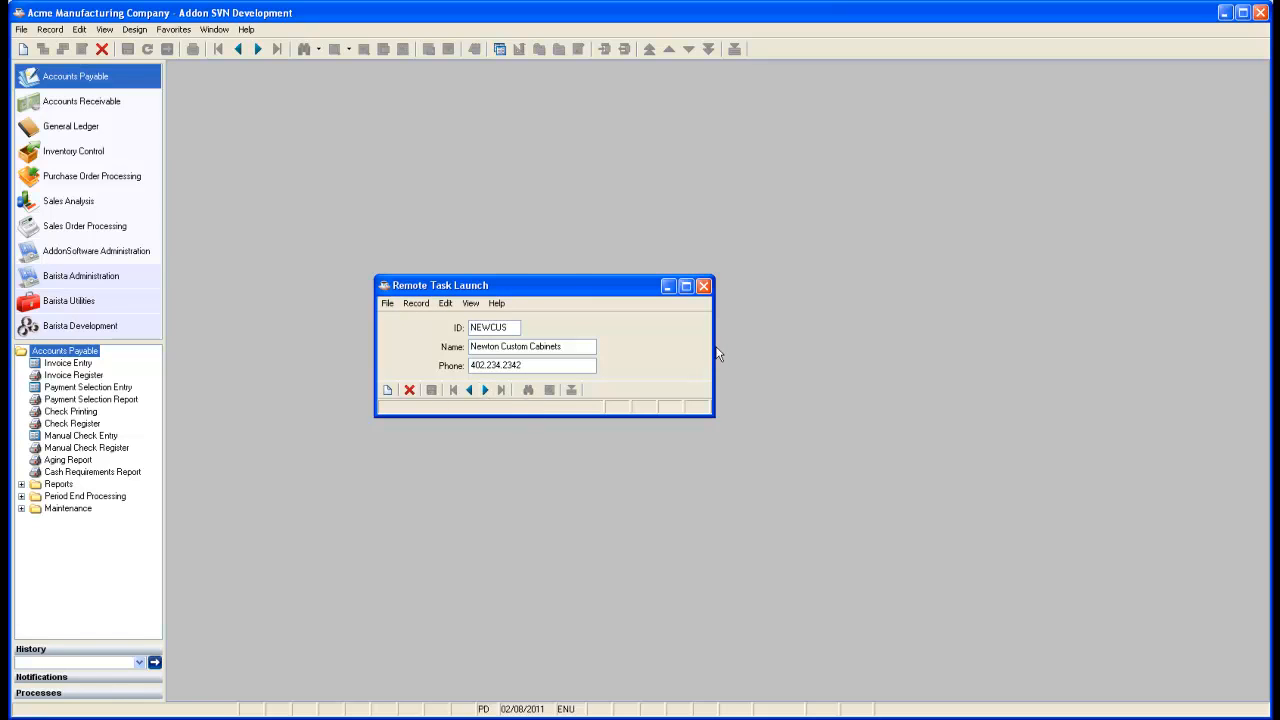
{"action": "mouse_move", "coordinate": [724, 296]}
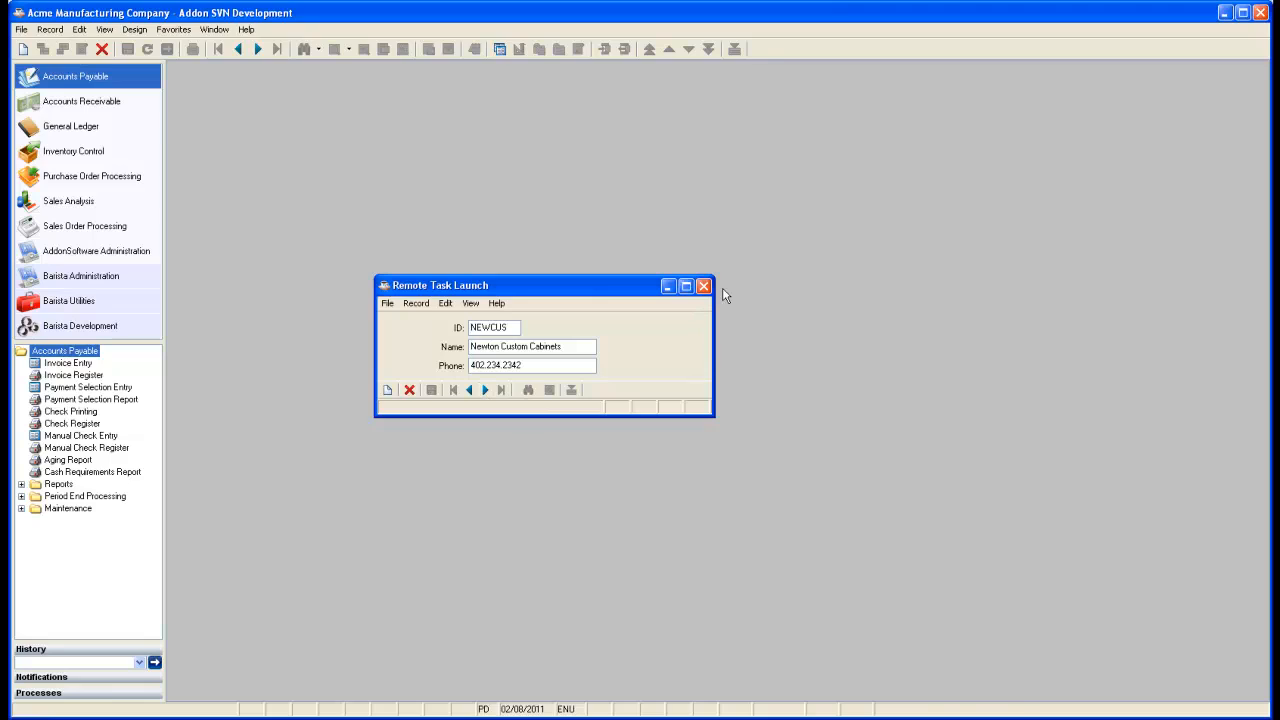